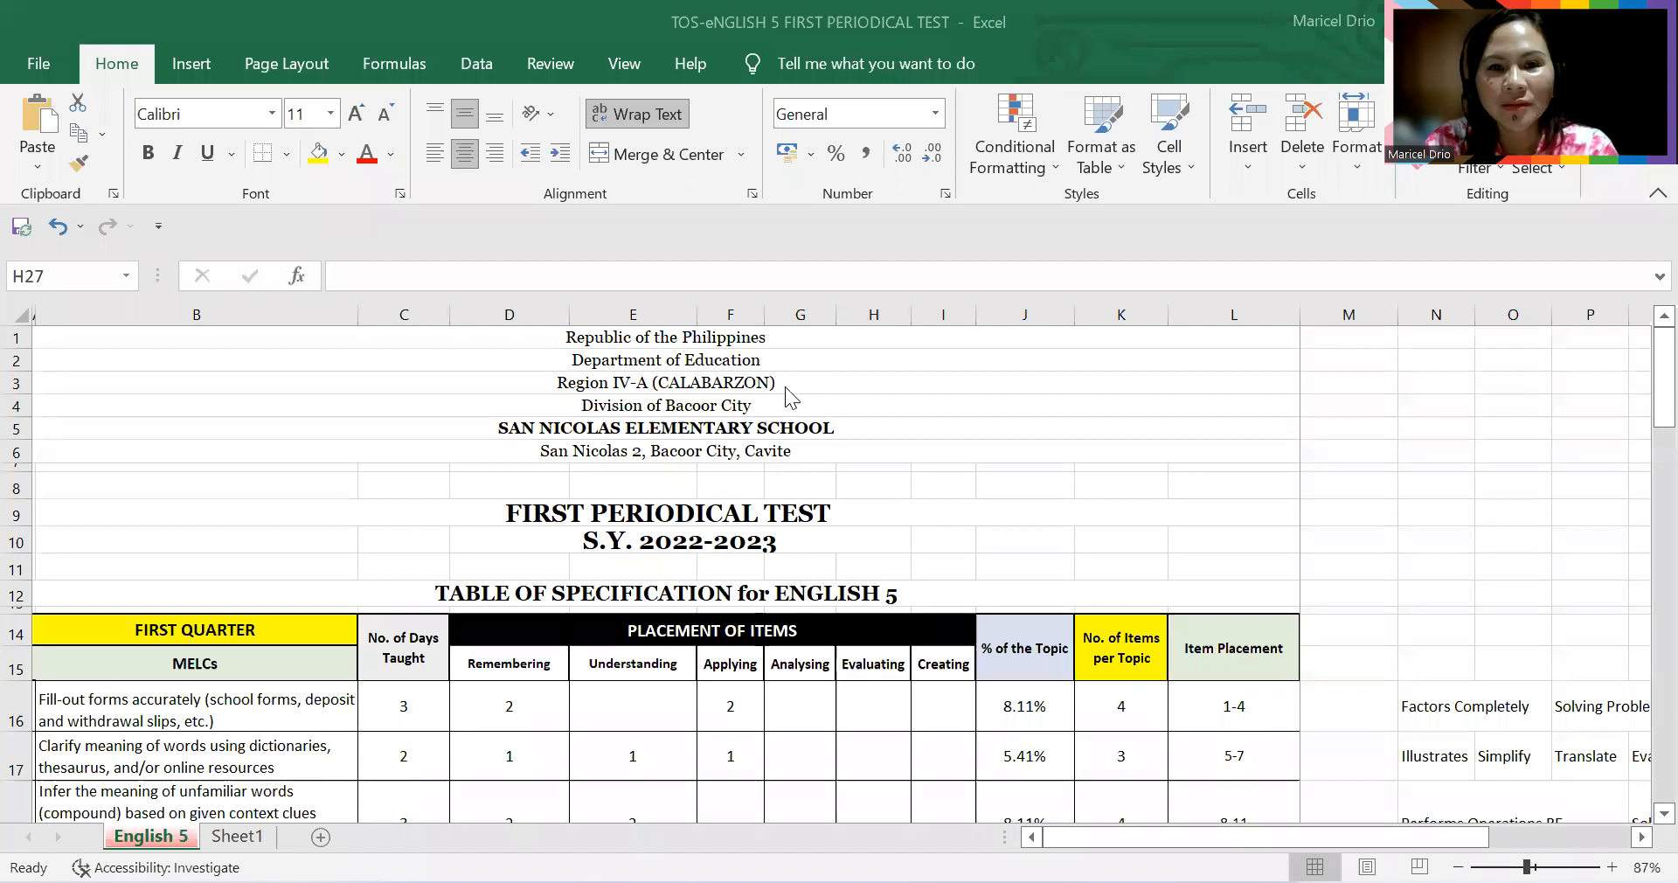
mouse_move(1174, 540)
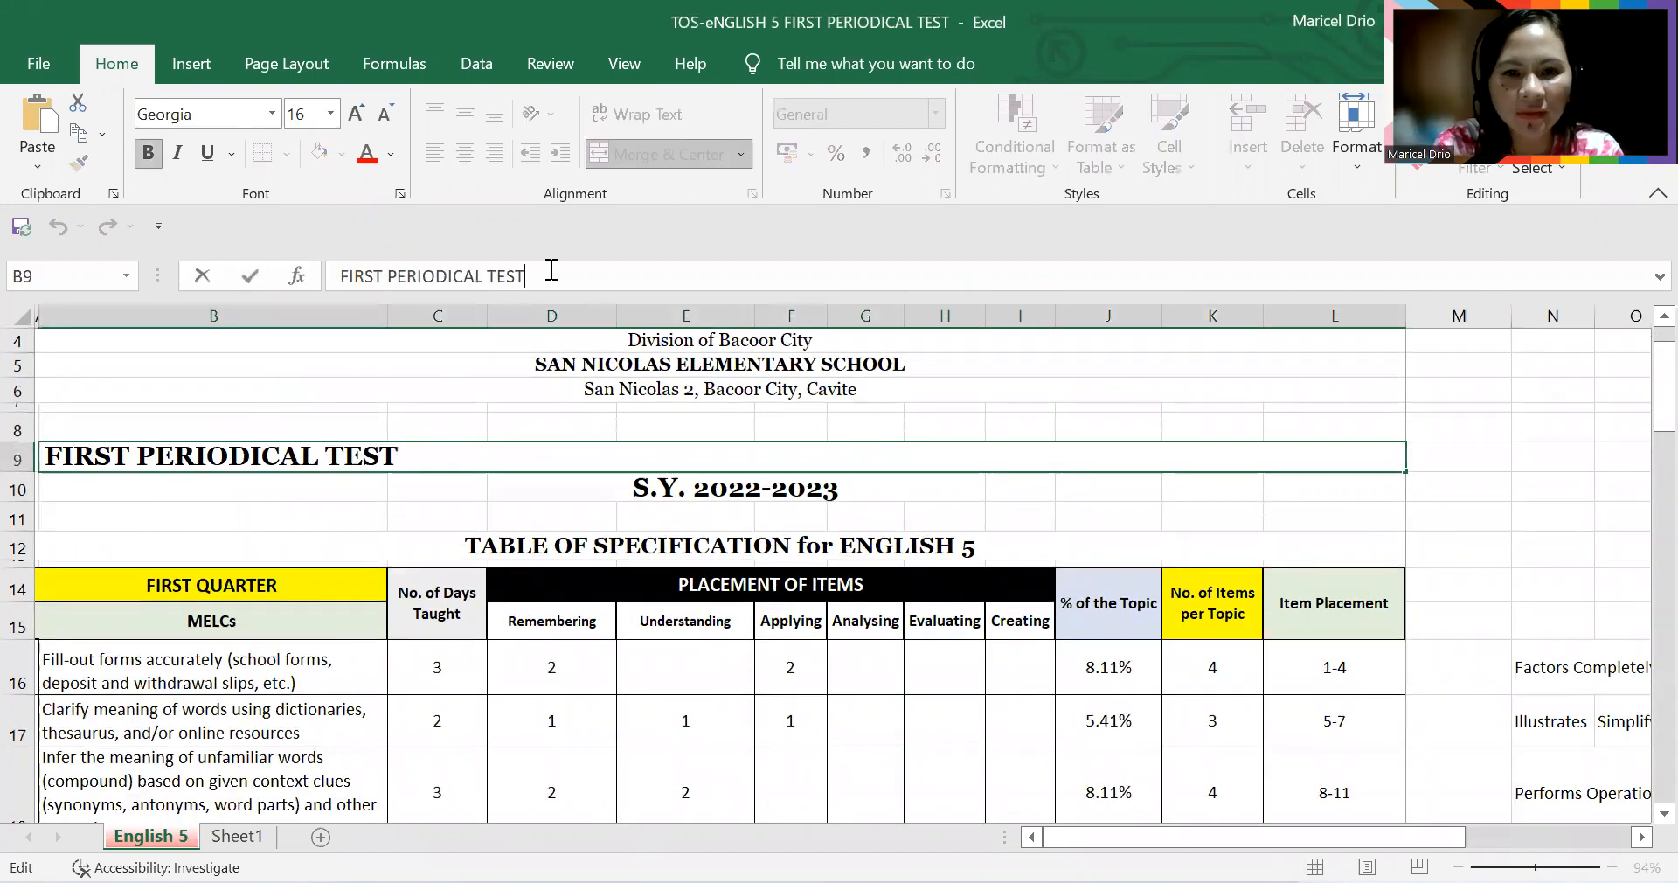
Step: Undo the stray title edit and enter 3 days taught for the first competency
text(i)
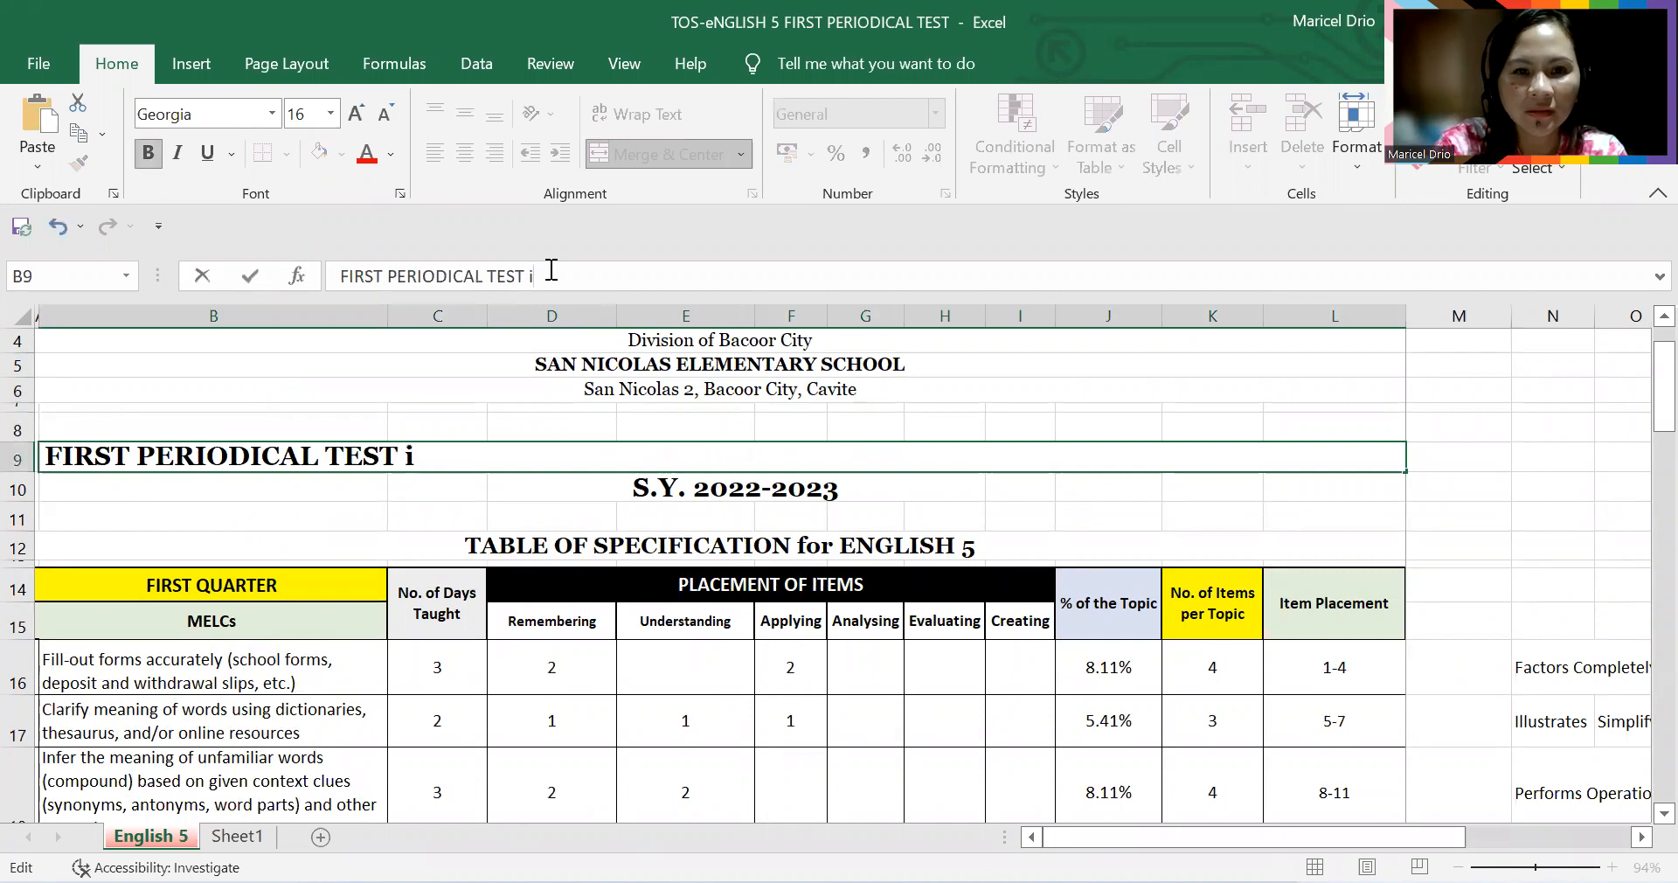
key(backspace)
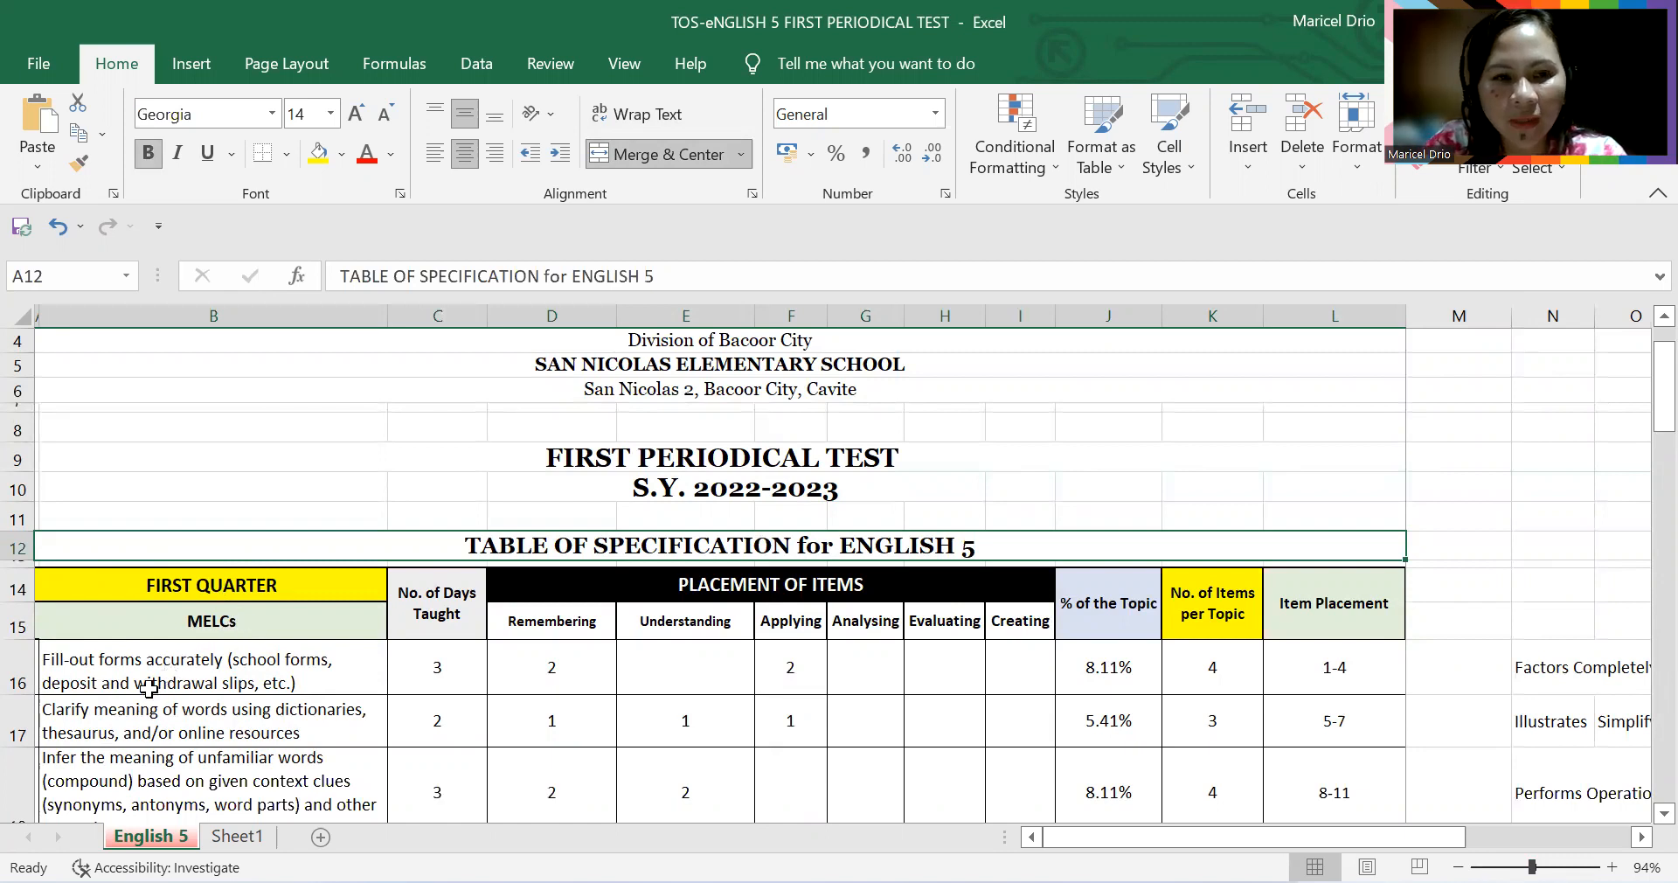
scroll(down, 3)
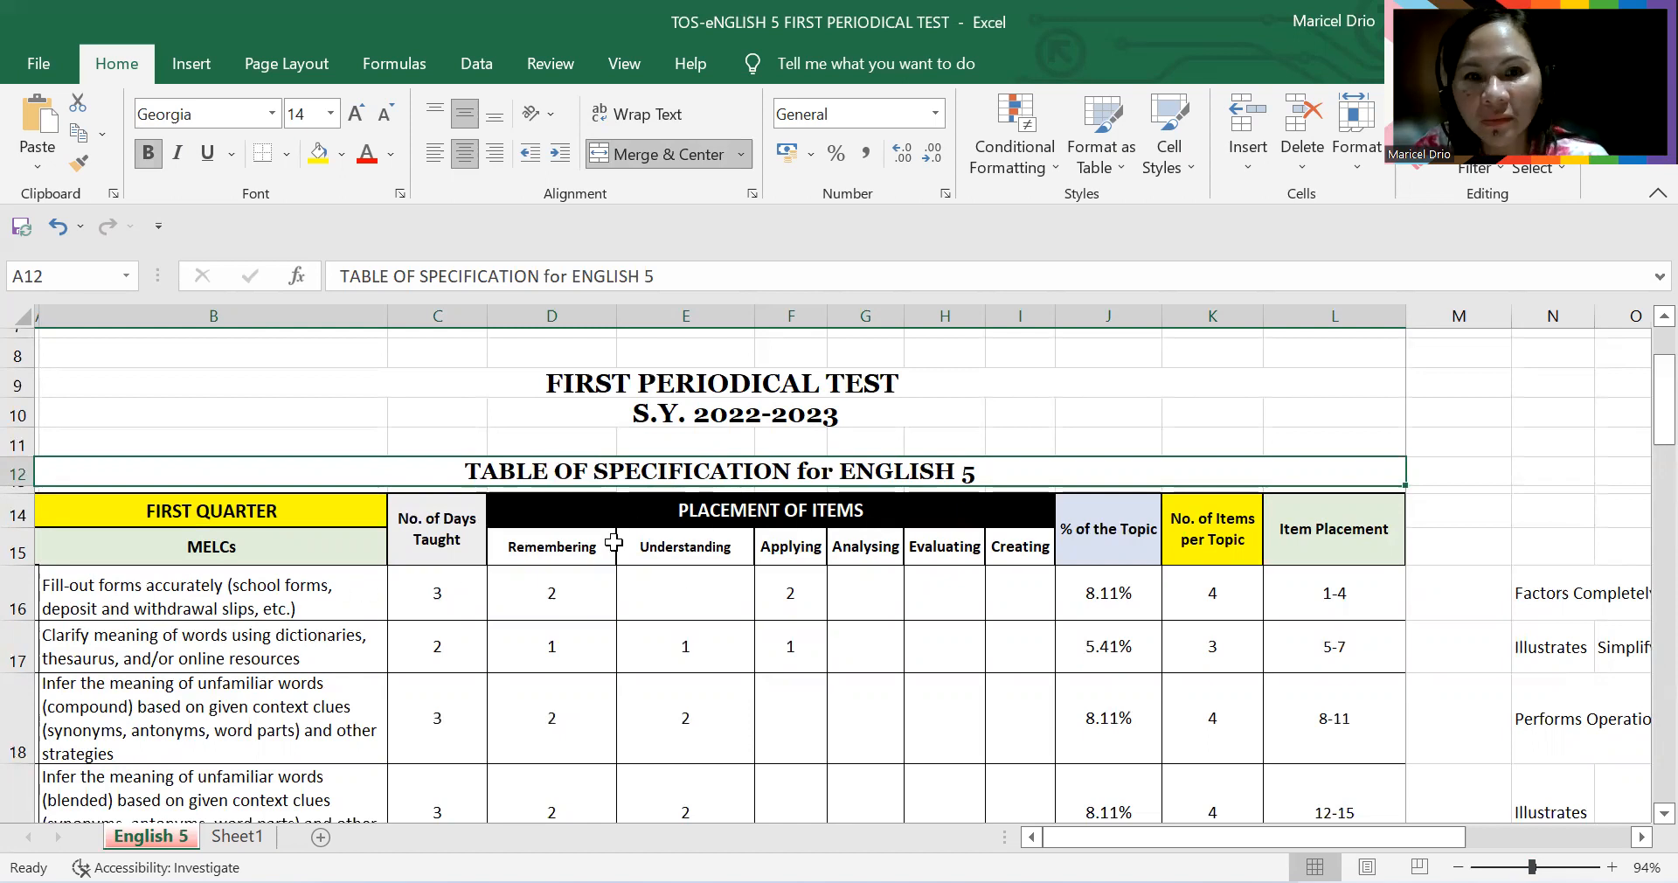
mouse_move(582, 594)
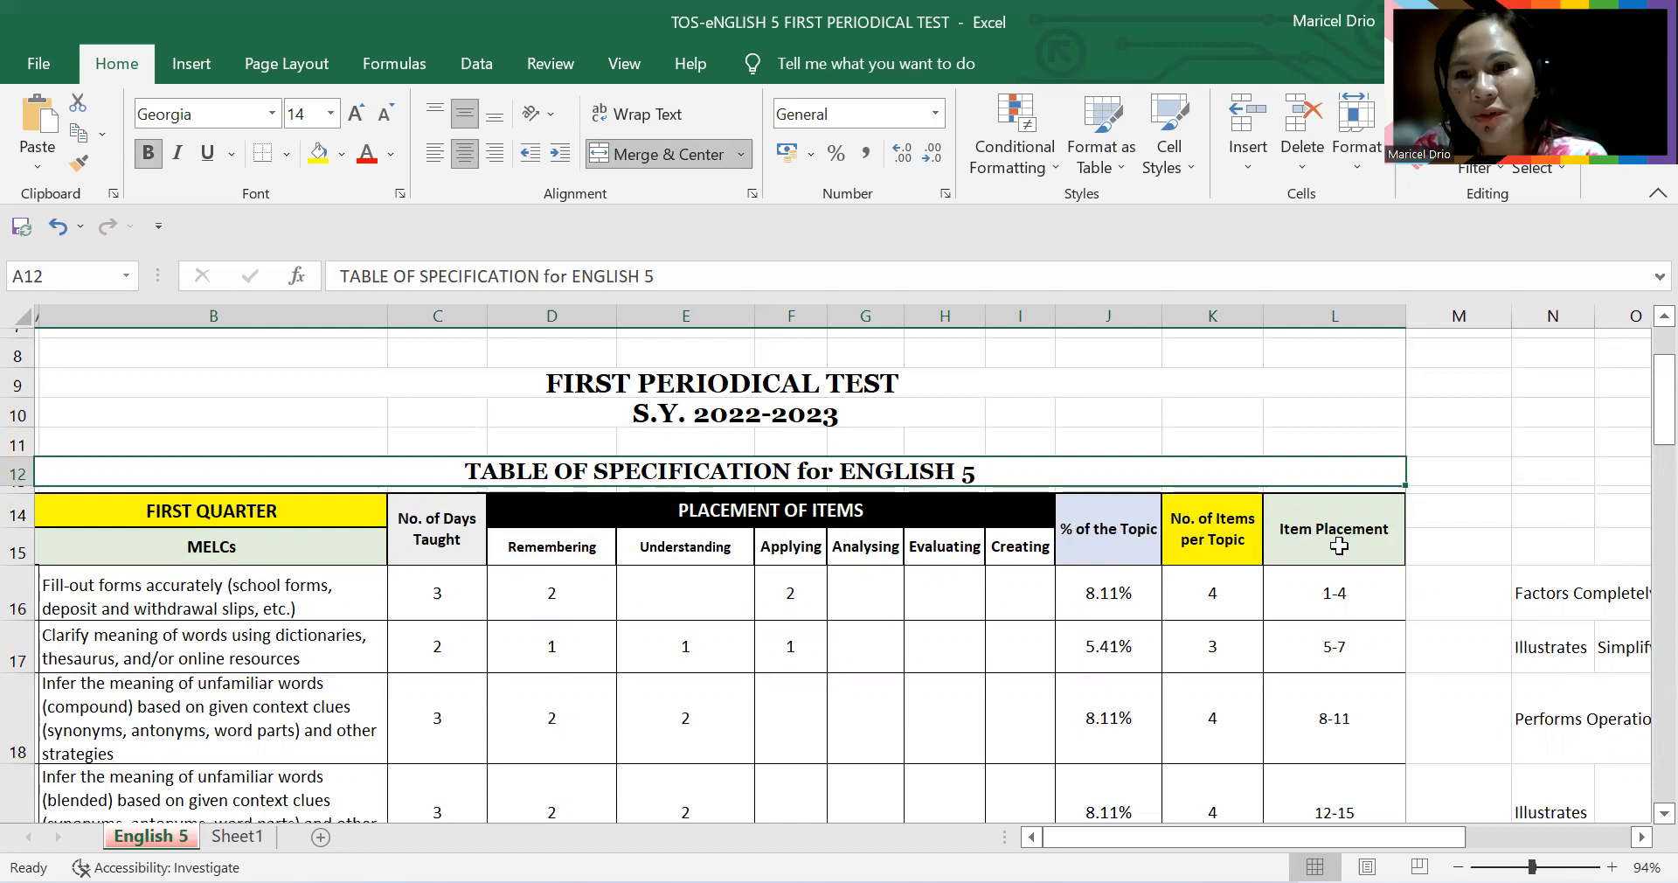
mouse_move(437, 592)
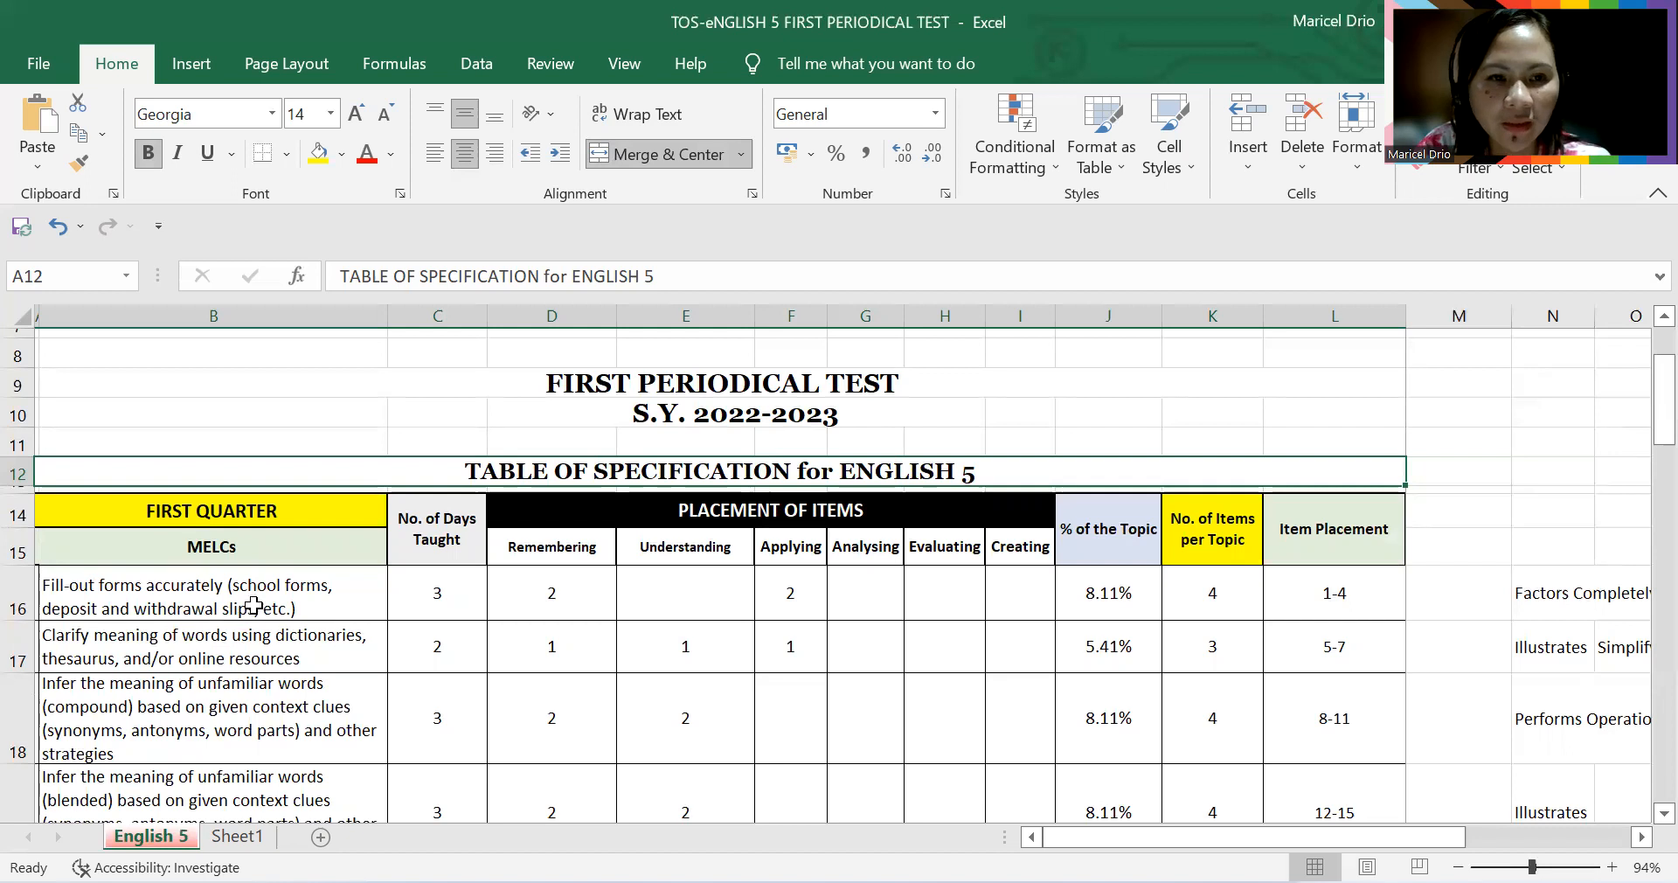
mouse_move(57, 615)
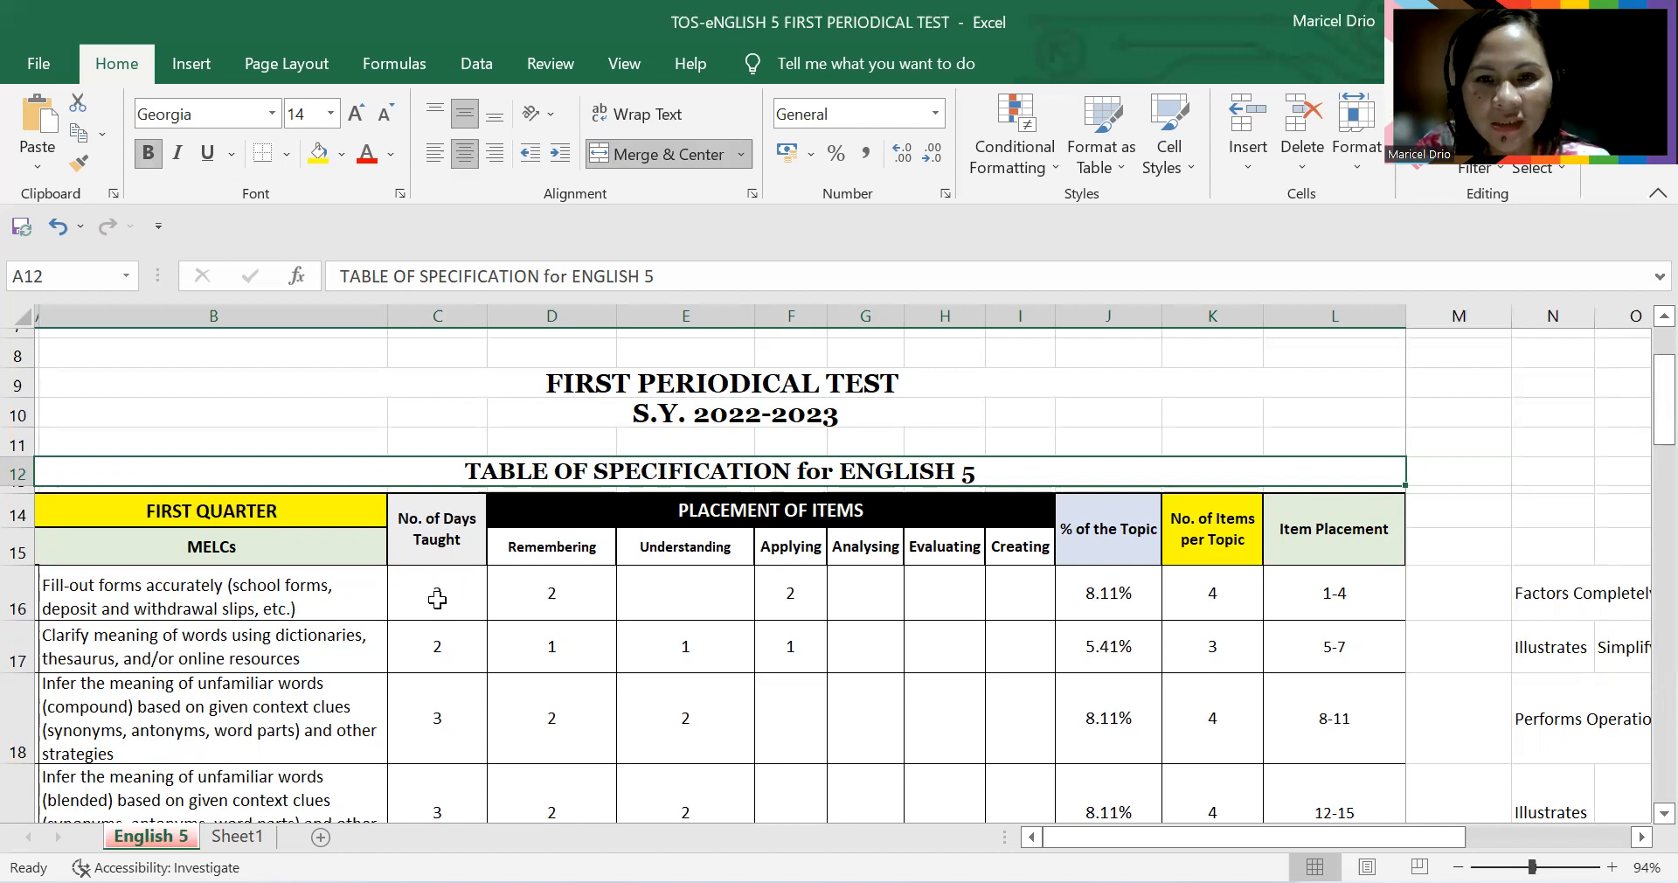
click(437, 592)
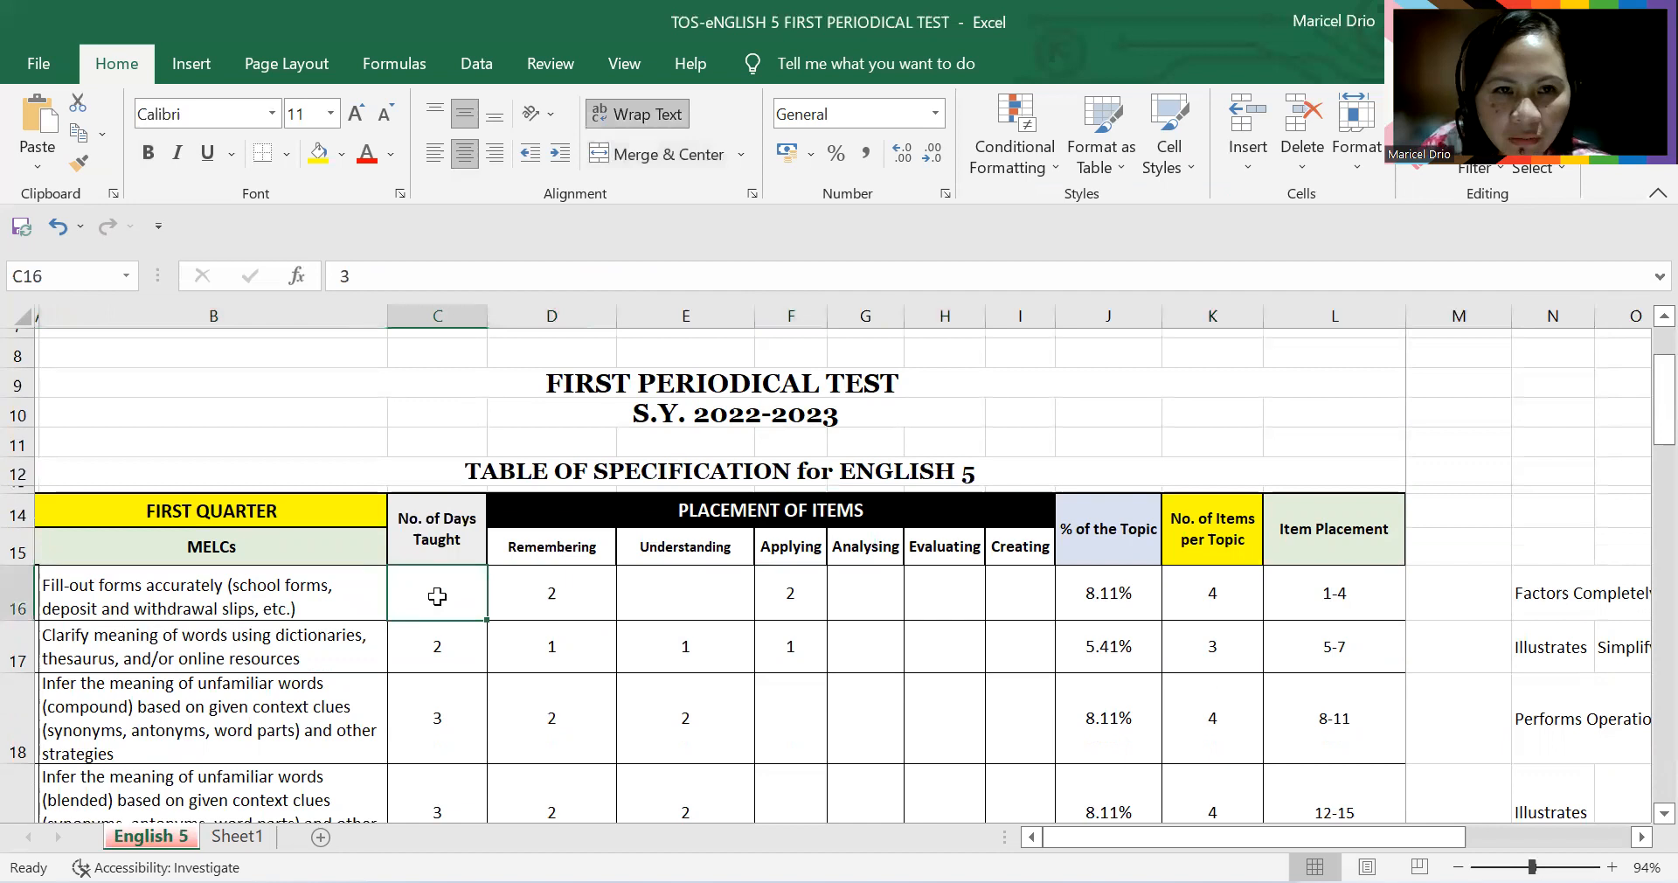
text(3)
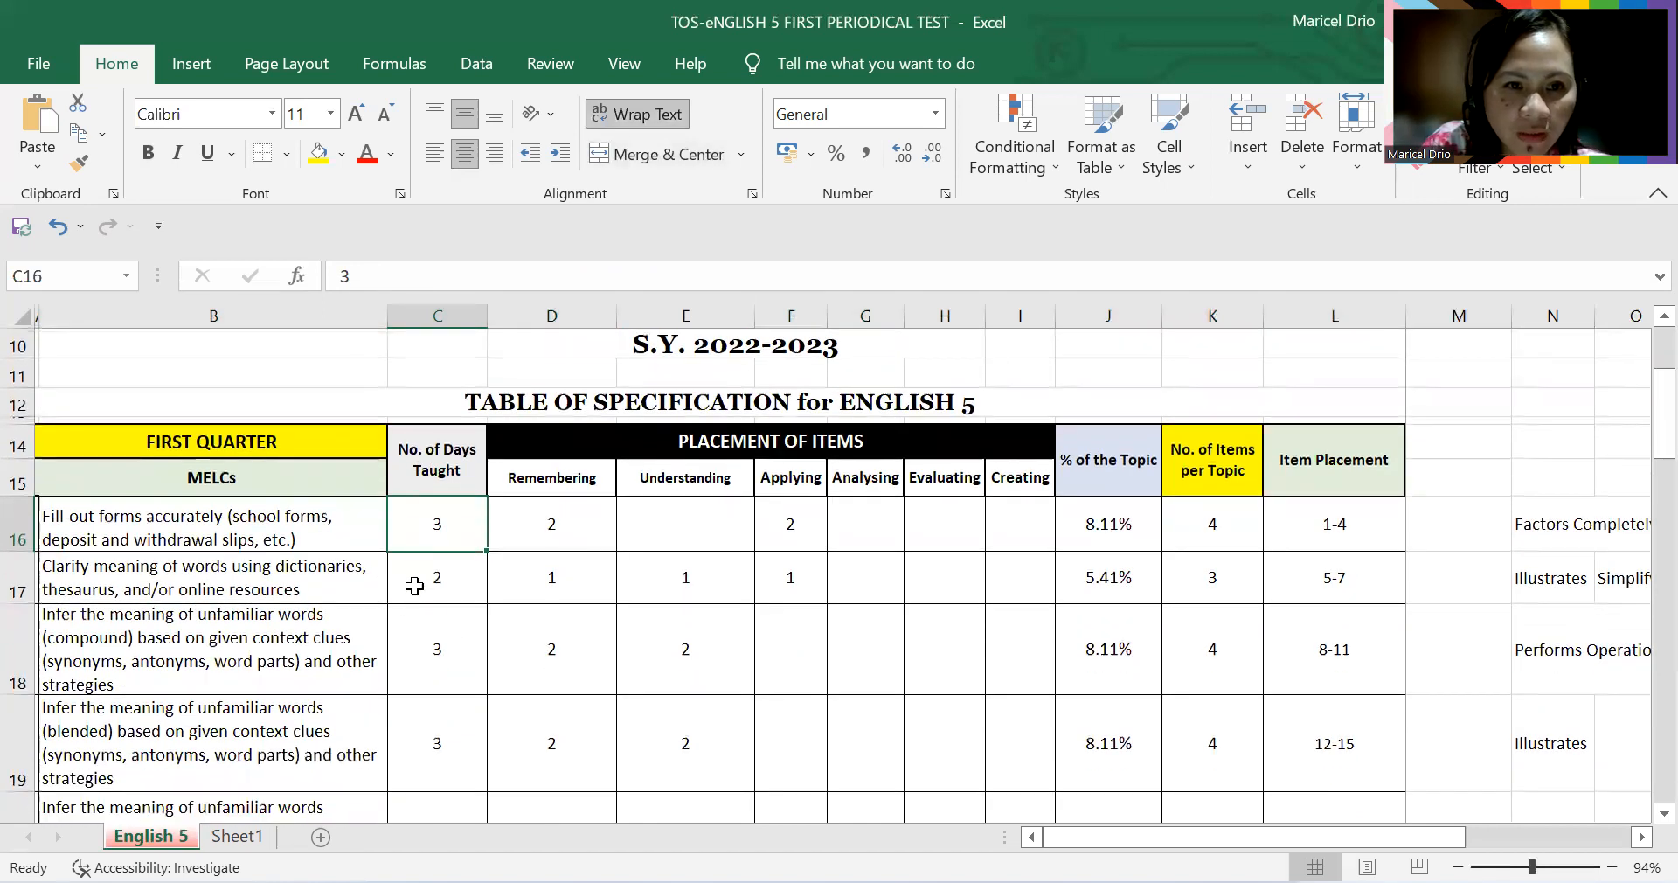
Step: Review the total-days, percentage, item-count and 1-4 placement cells for the first topic
scroll(down, 3)
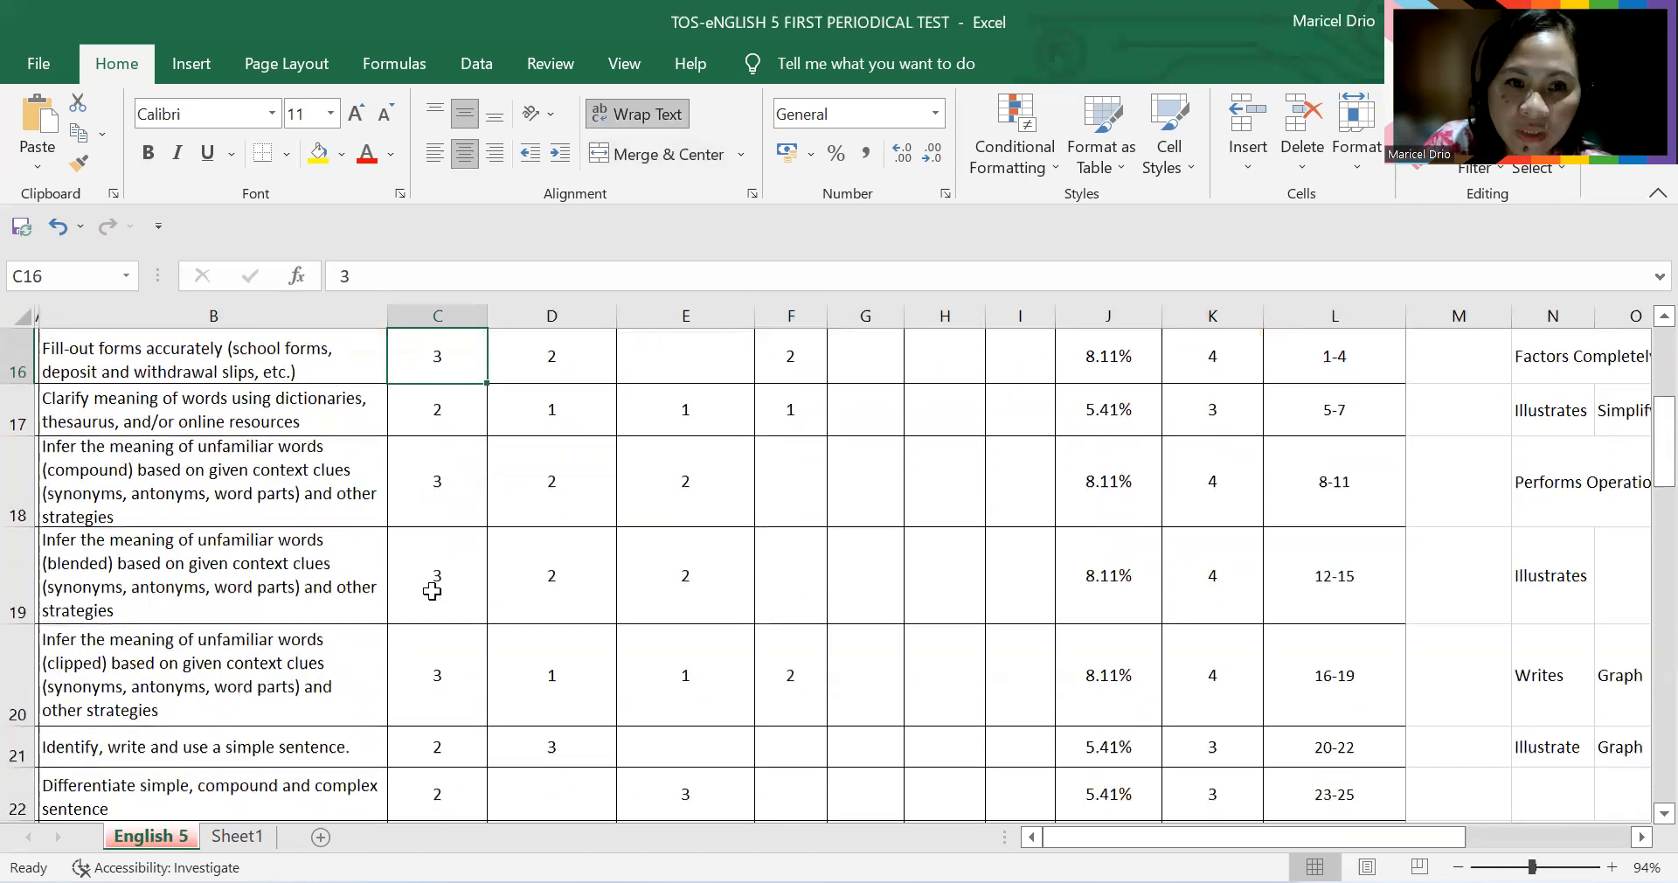
scroll(down, 3)
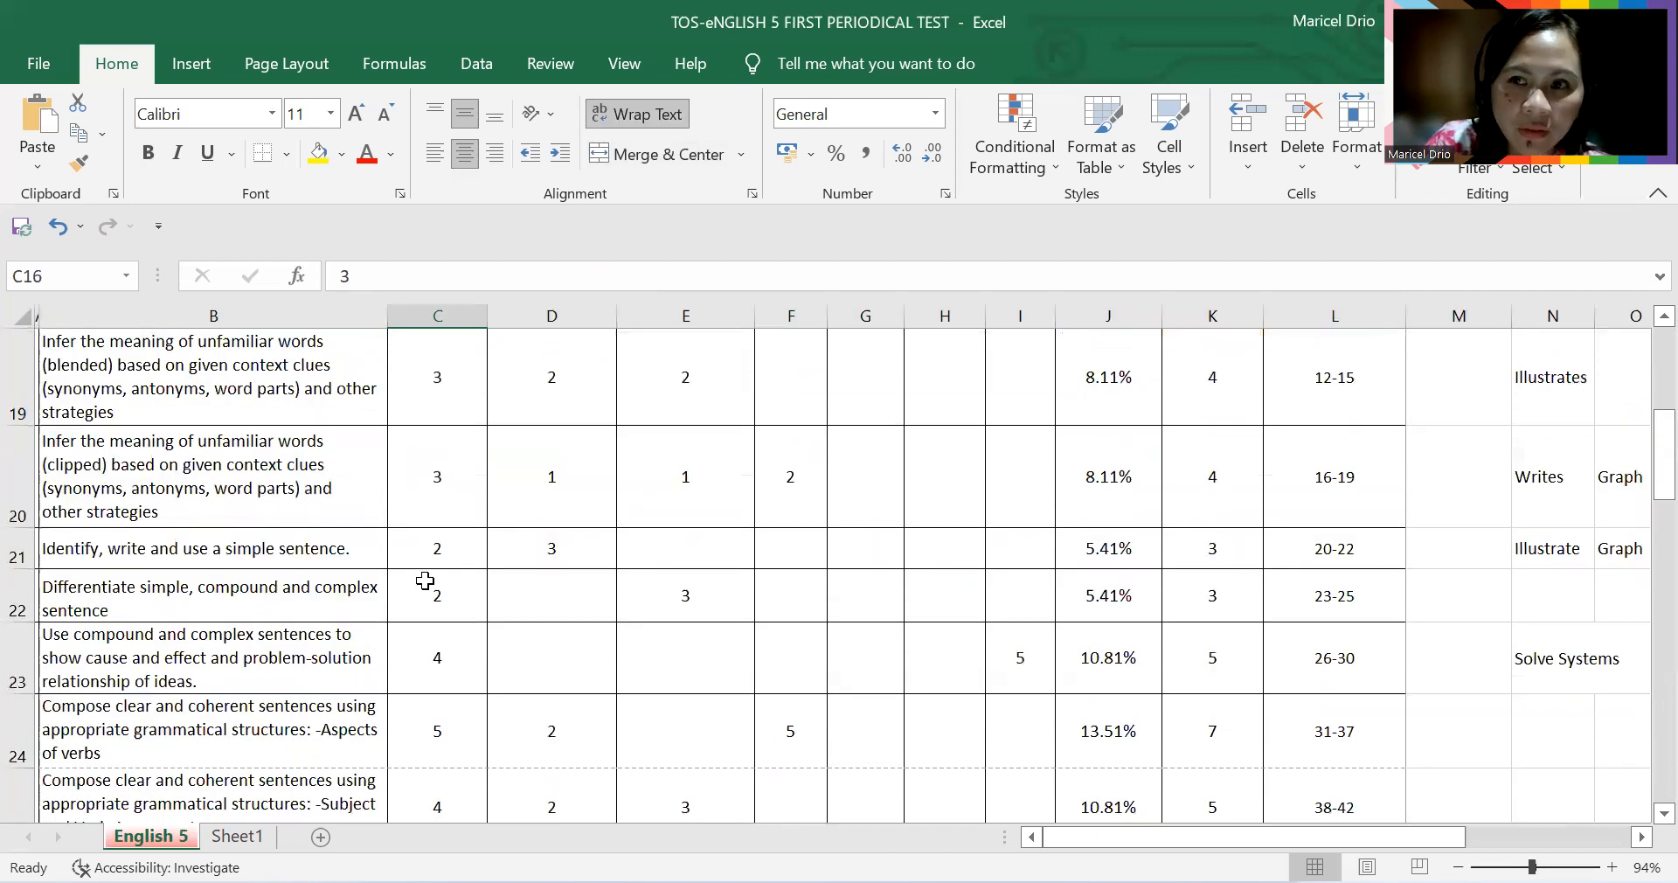
scroll(down, 3)
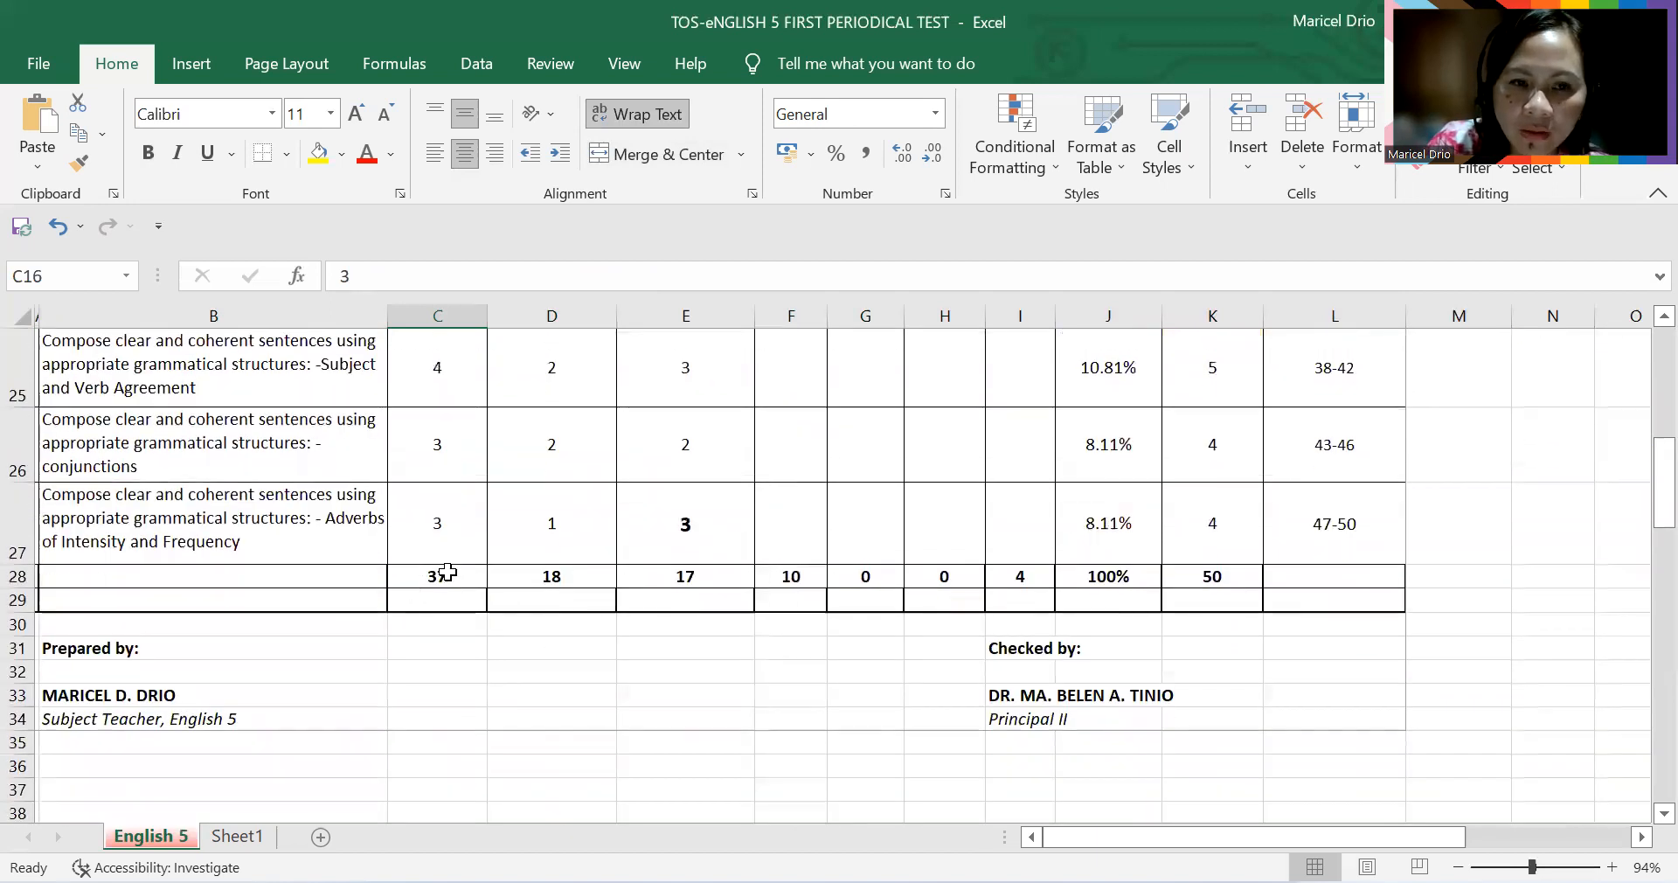
click(437, 576)
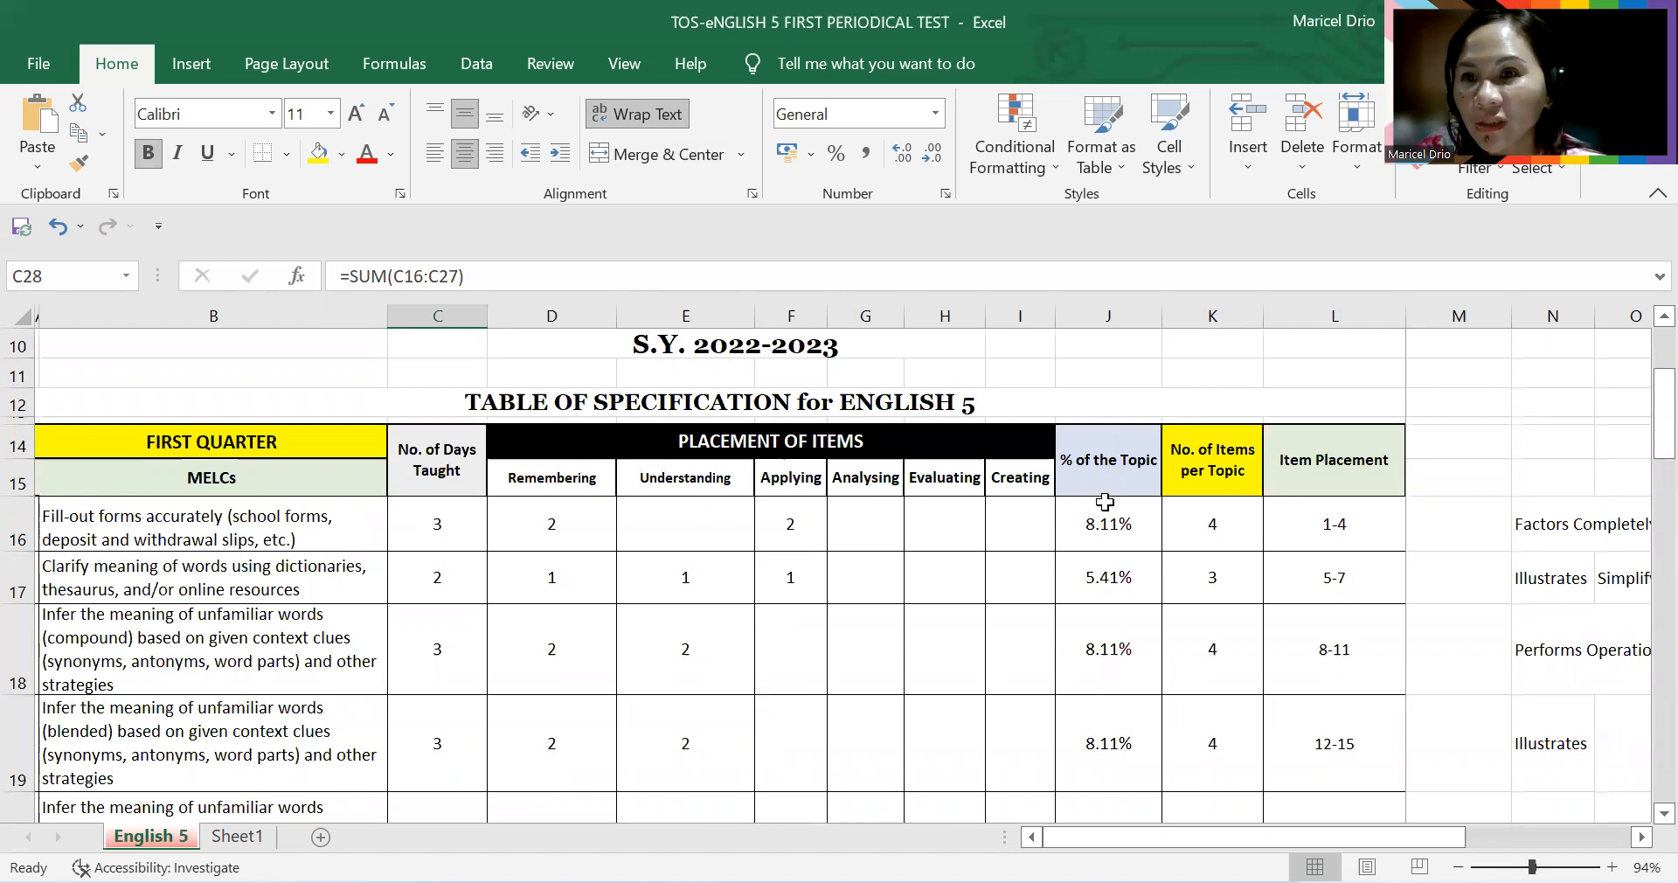
click(1108, 523)
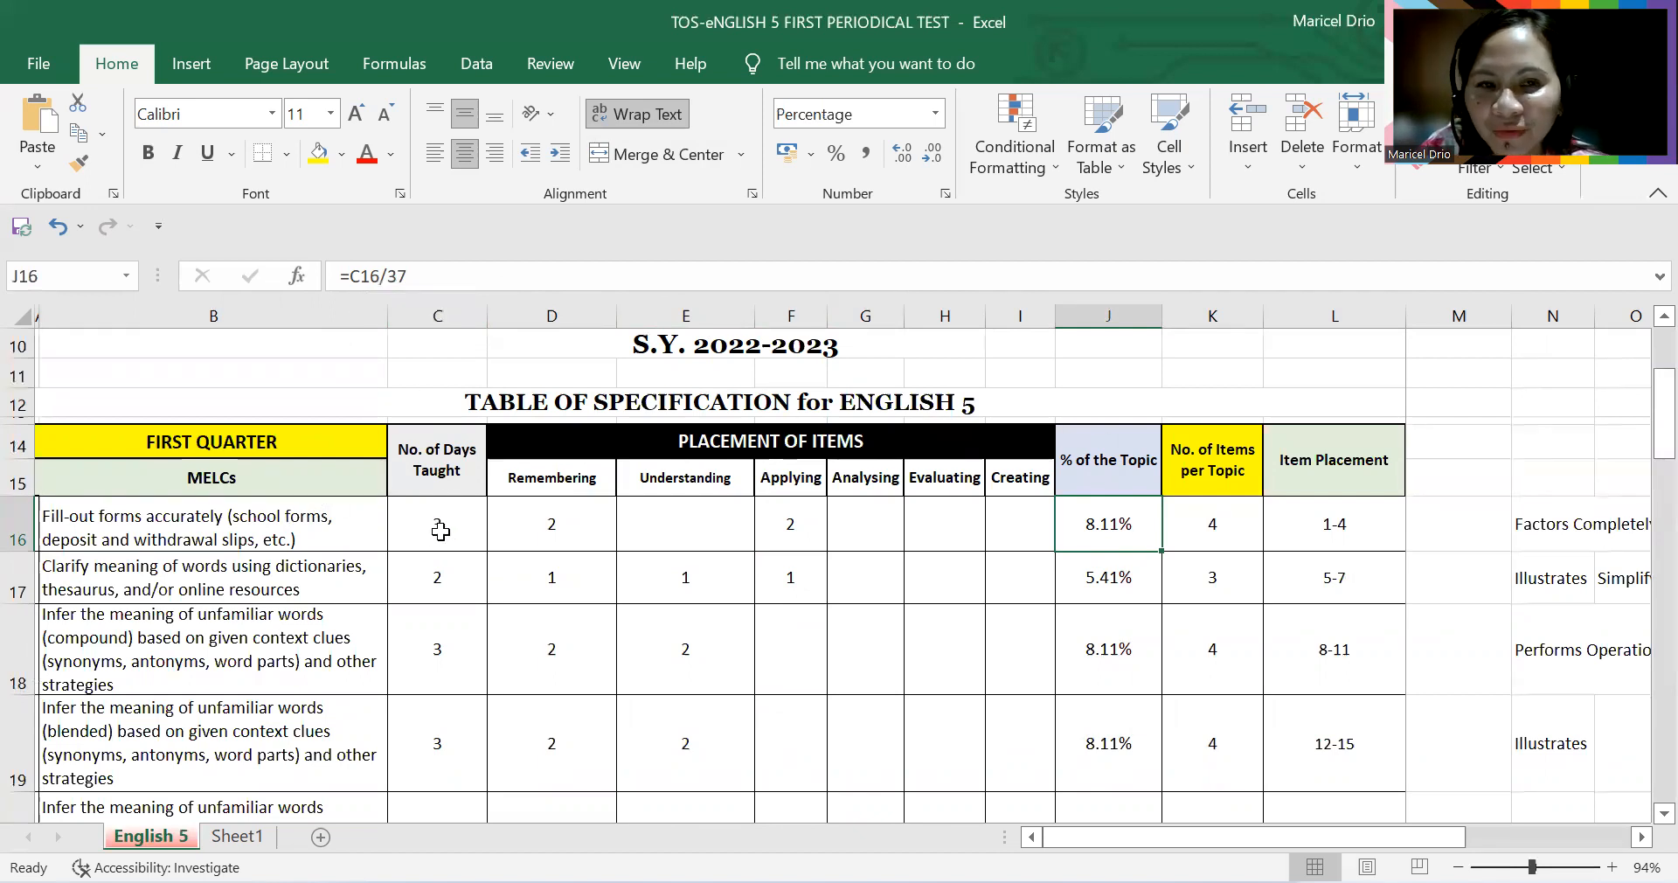
text(3)
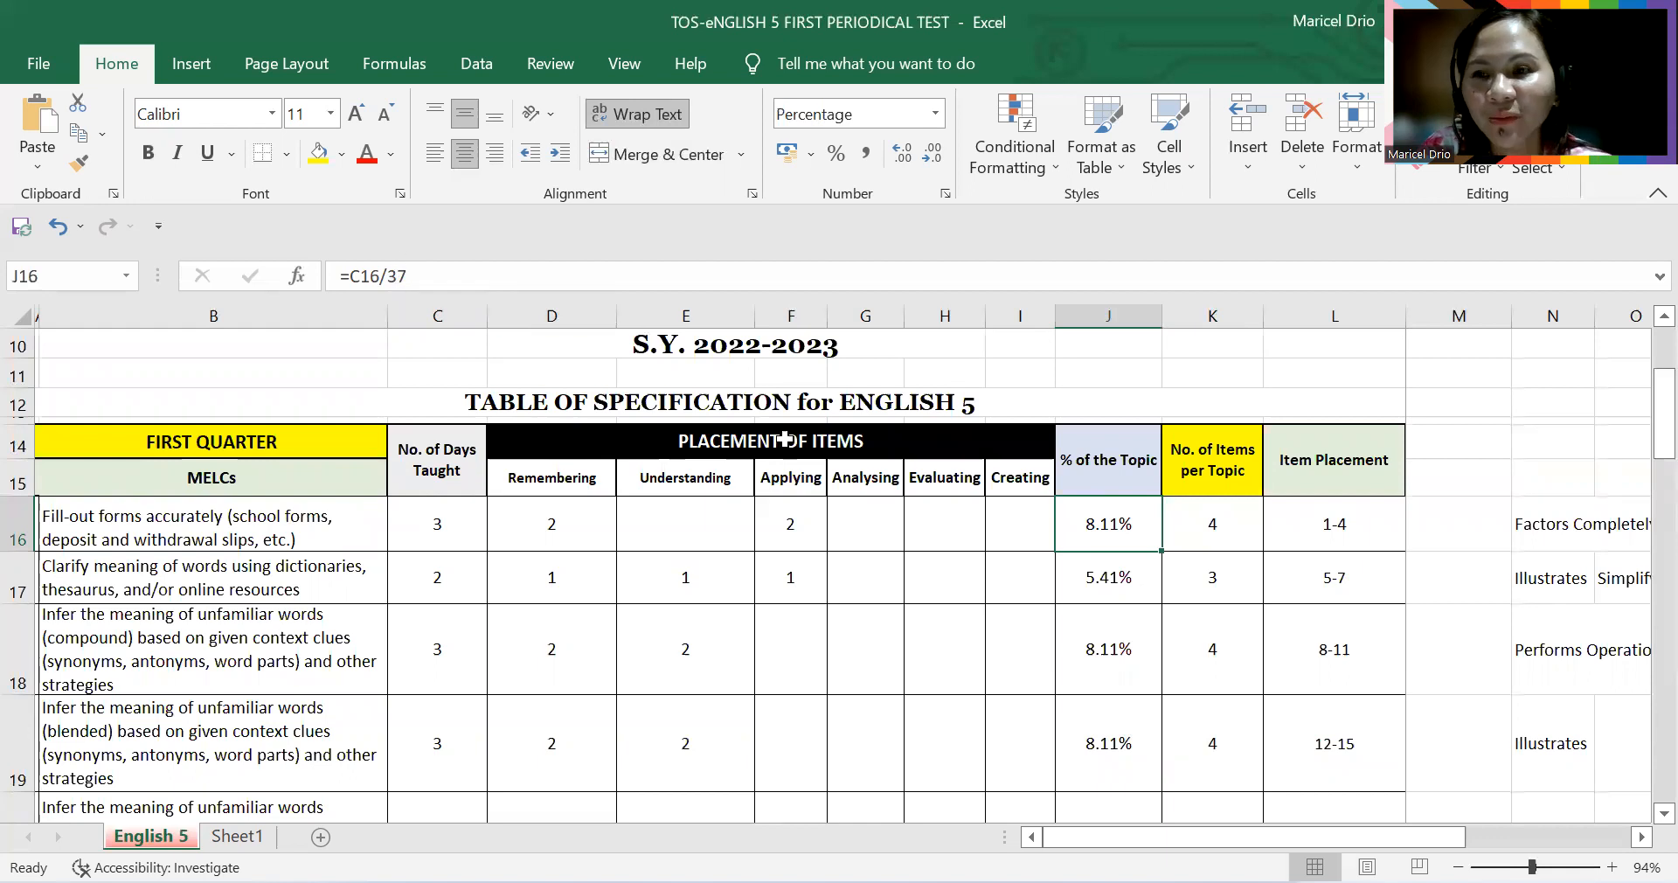
mouse_move(1145, 590)
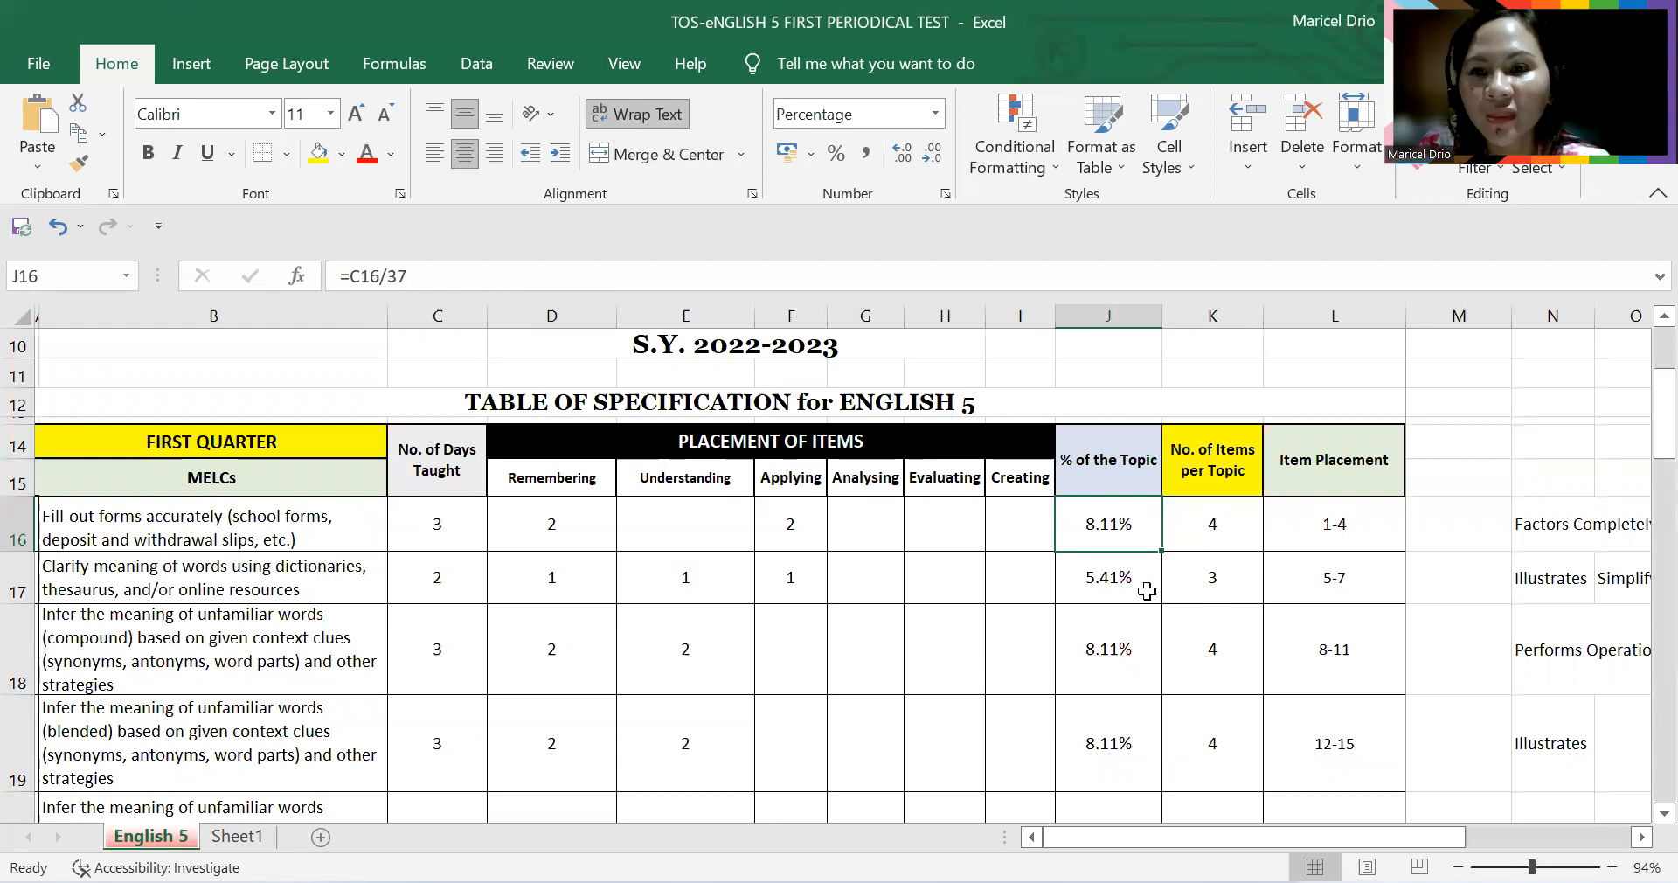
mouse_move(1102, 540)
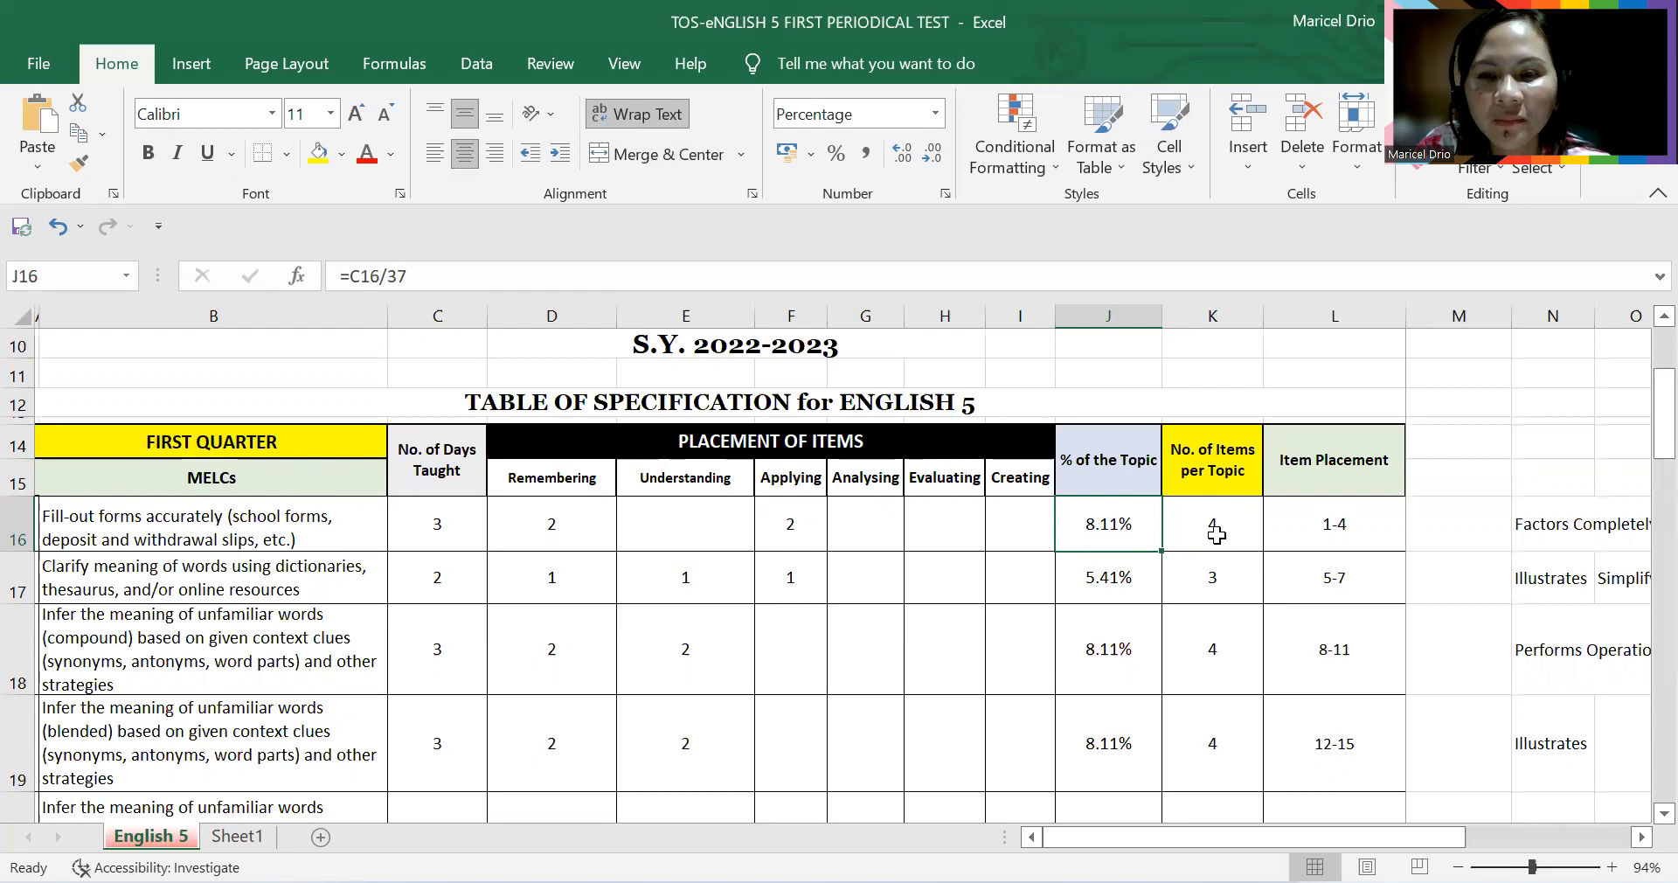
click(1212, 524)
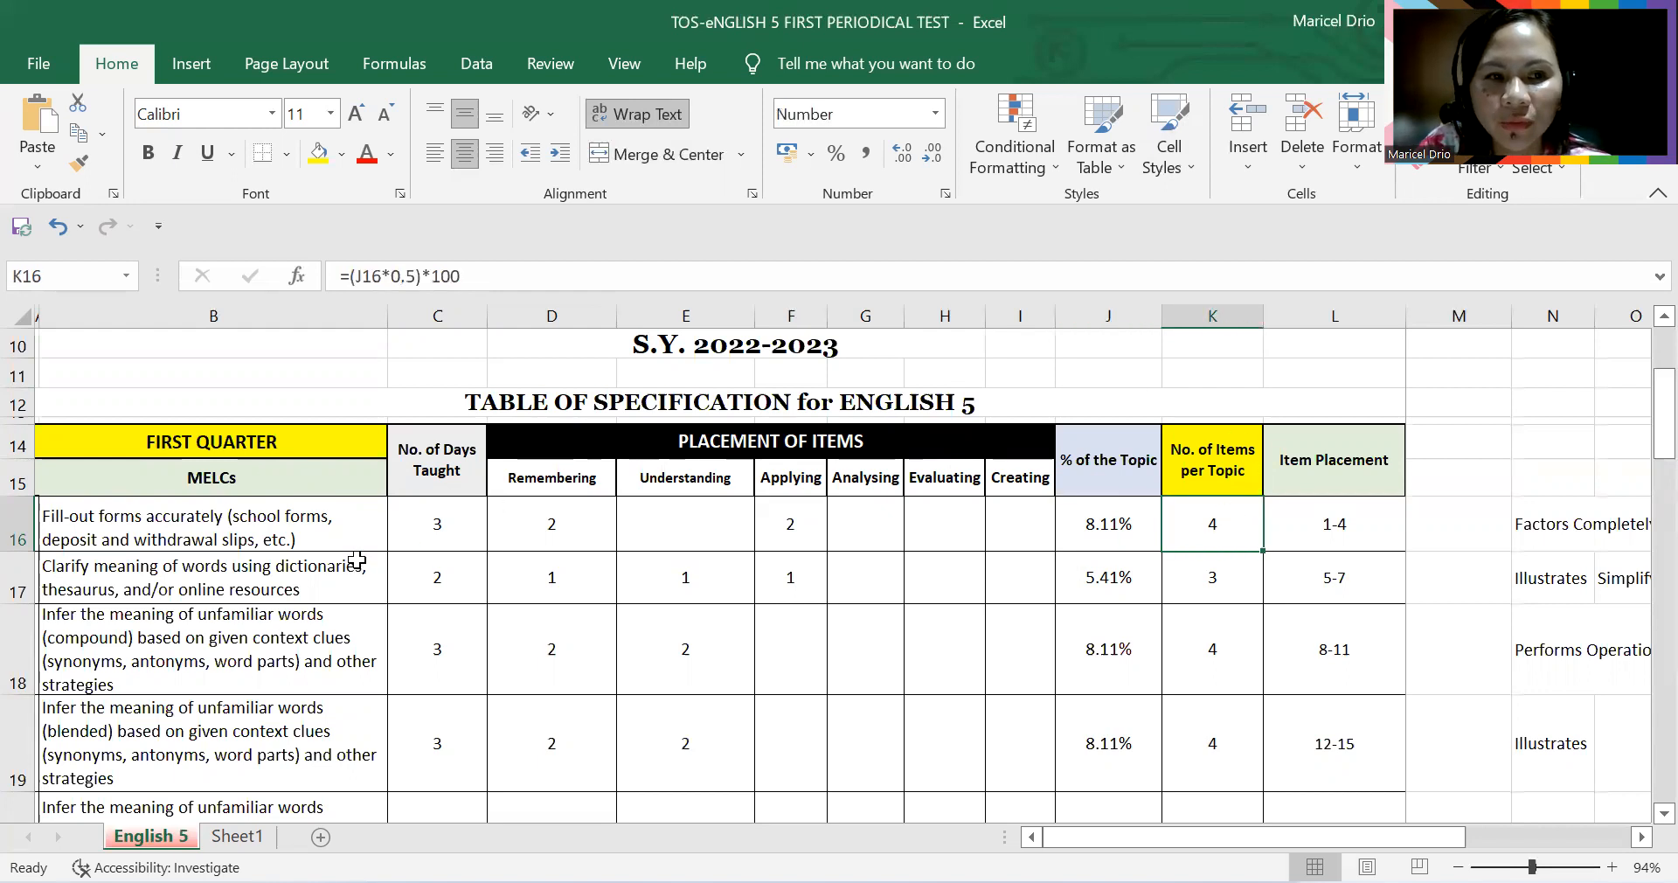
mouse_move(372, 415)
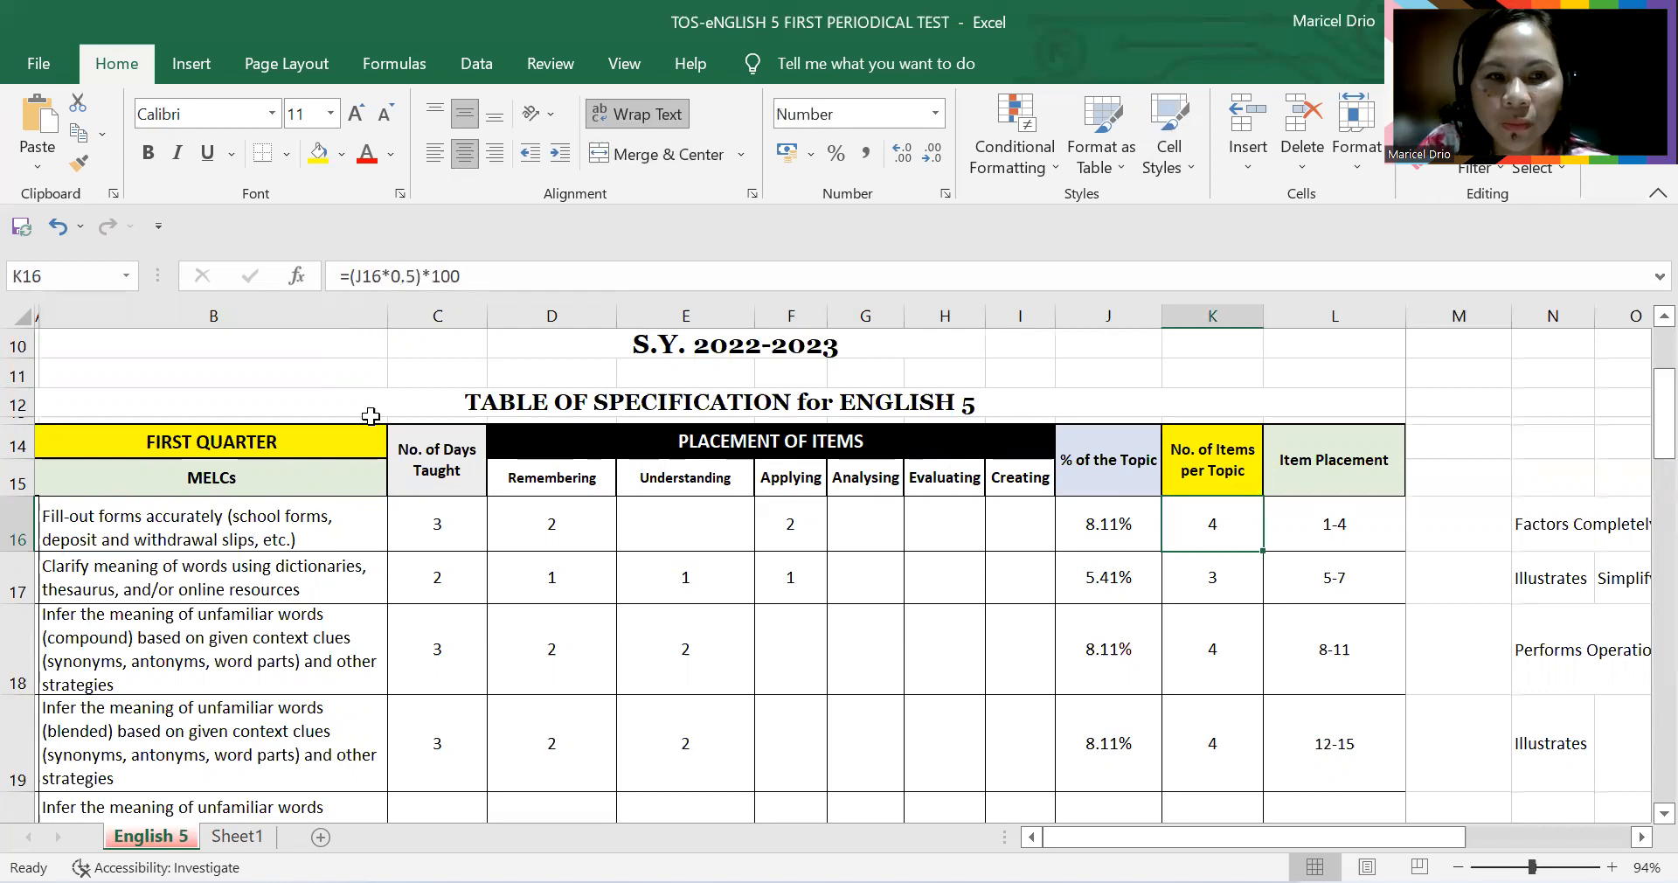
mouse_move(292, 353)
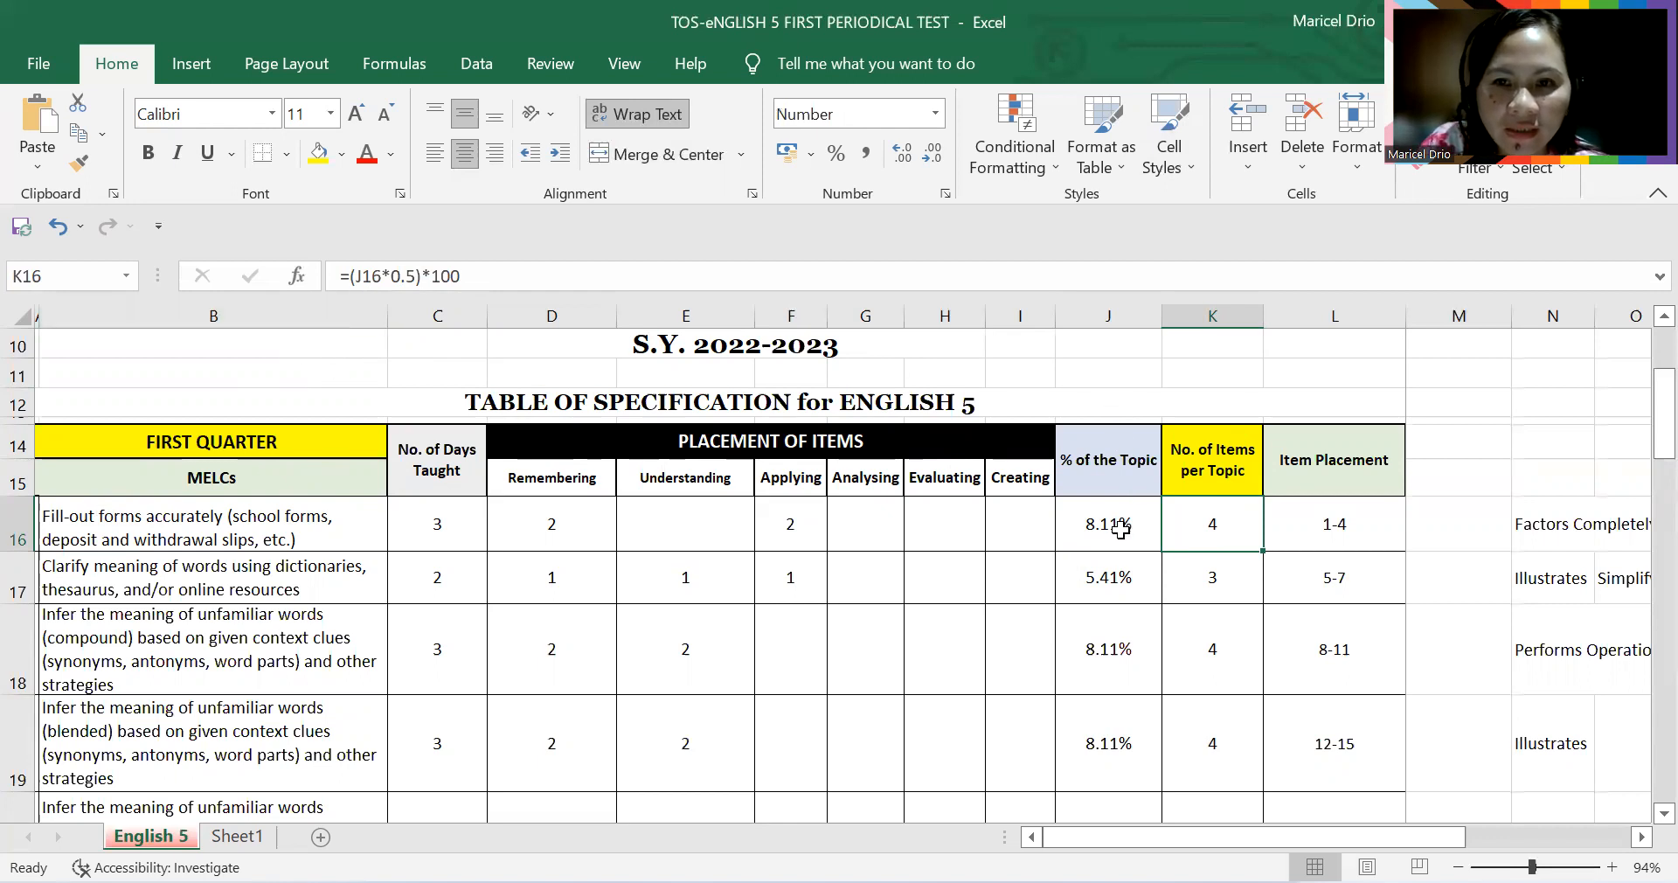
click(1107, 524)
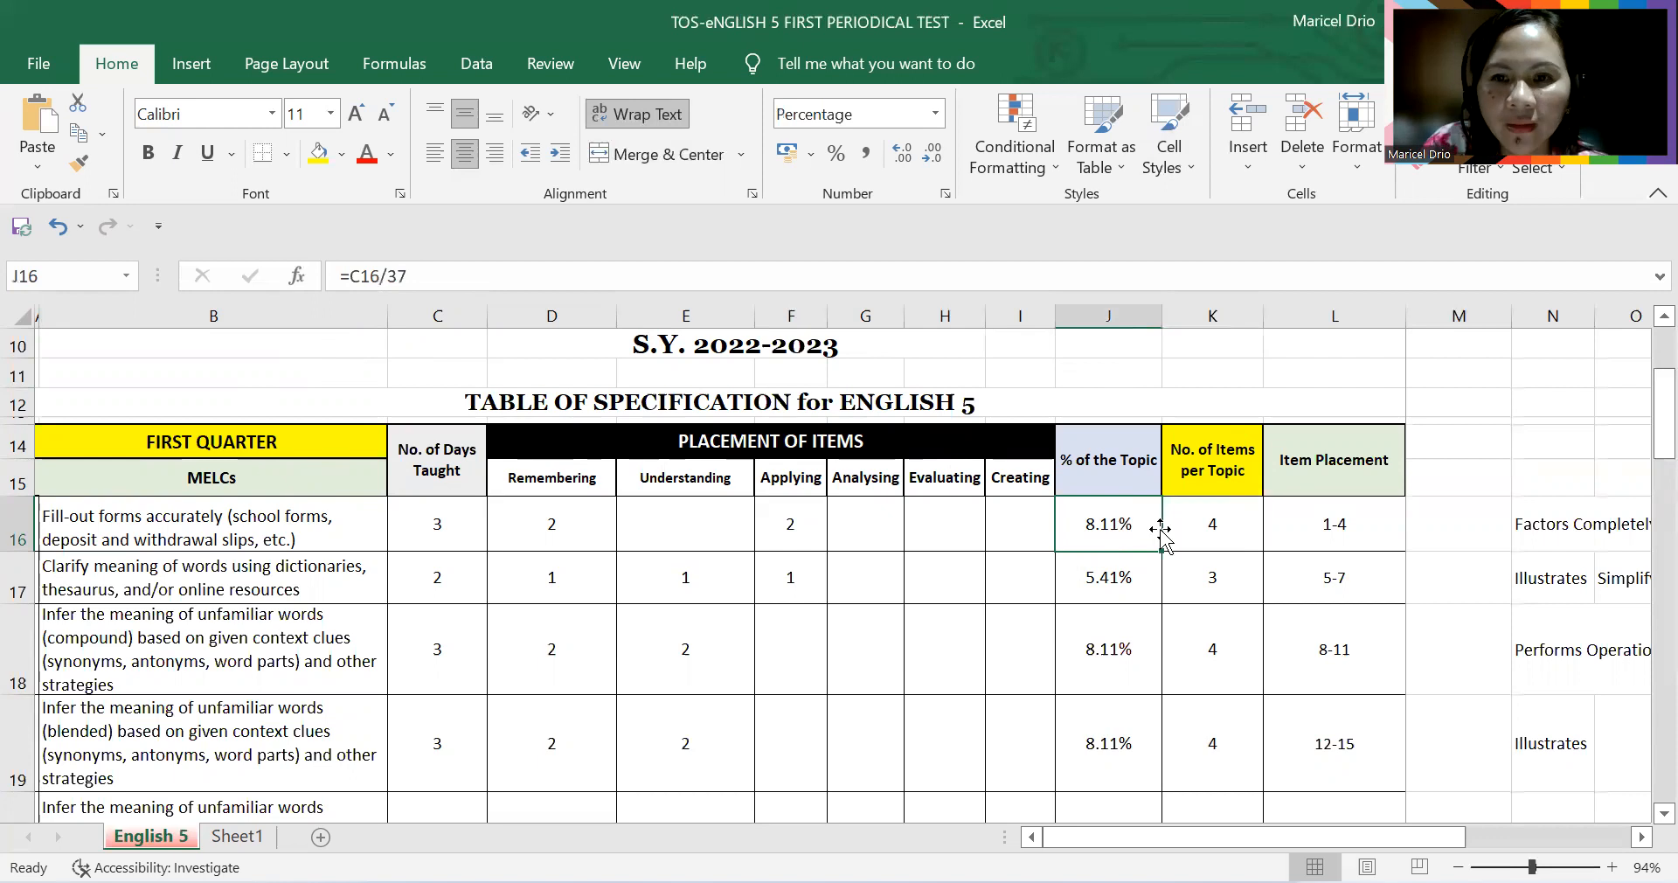
click(1212, 525)
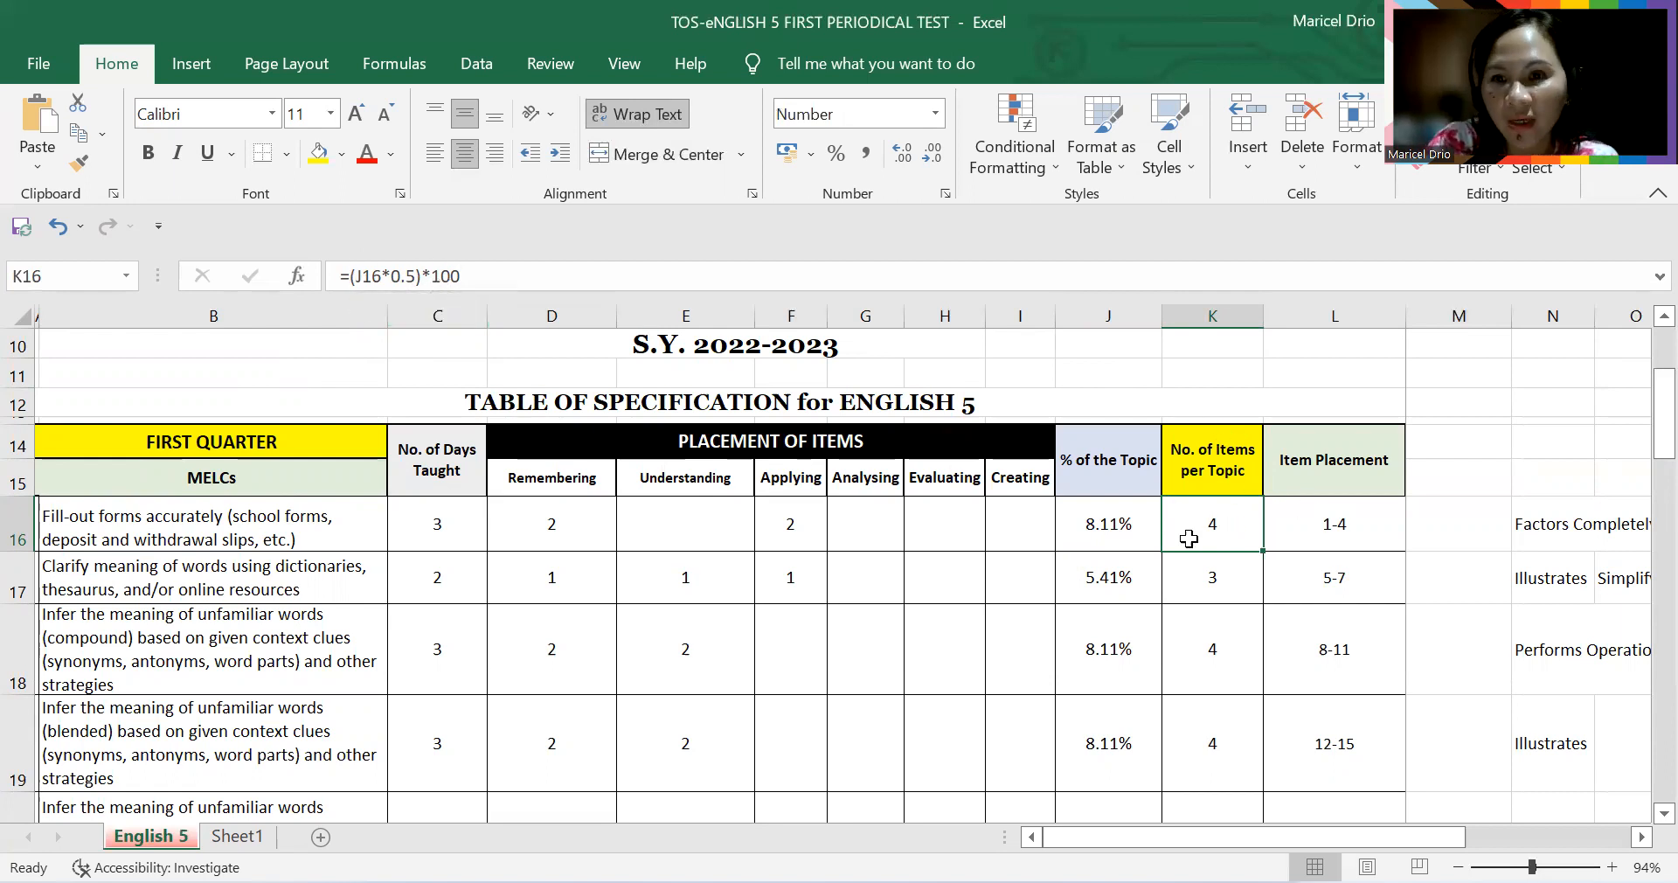
mouse_move(1191, 538)
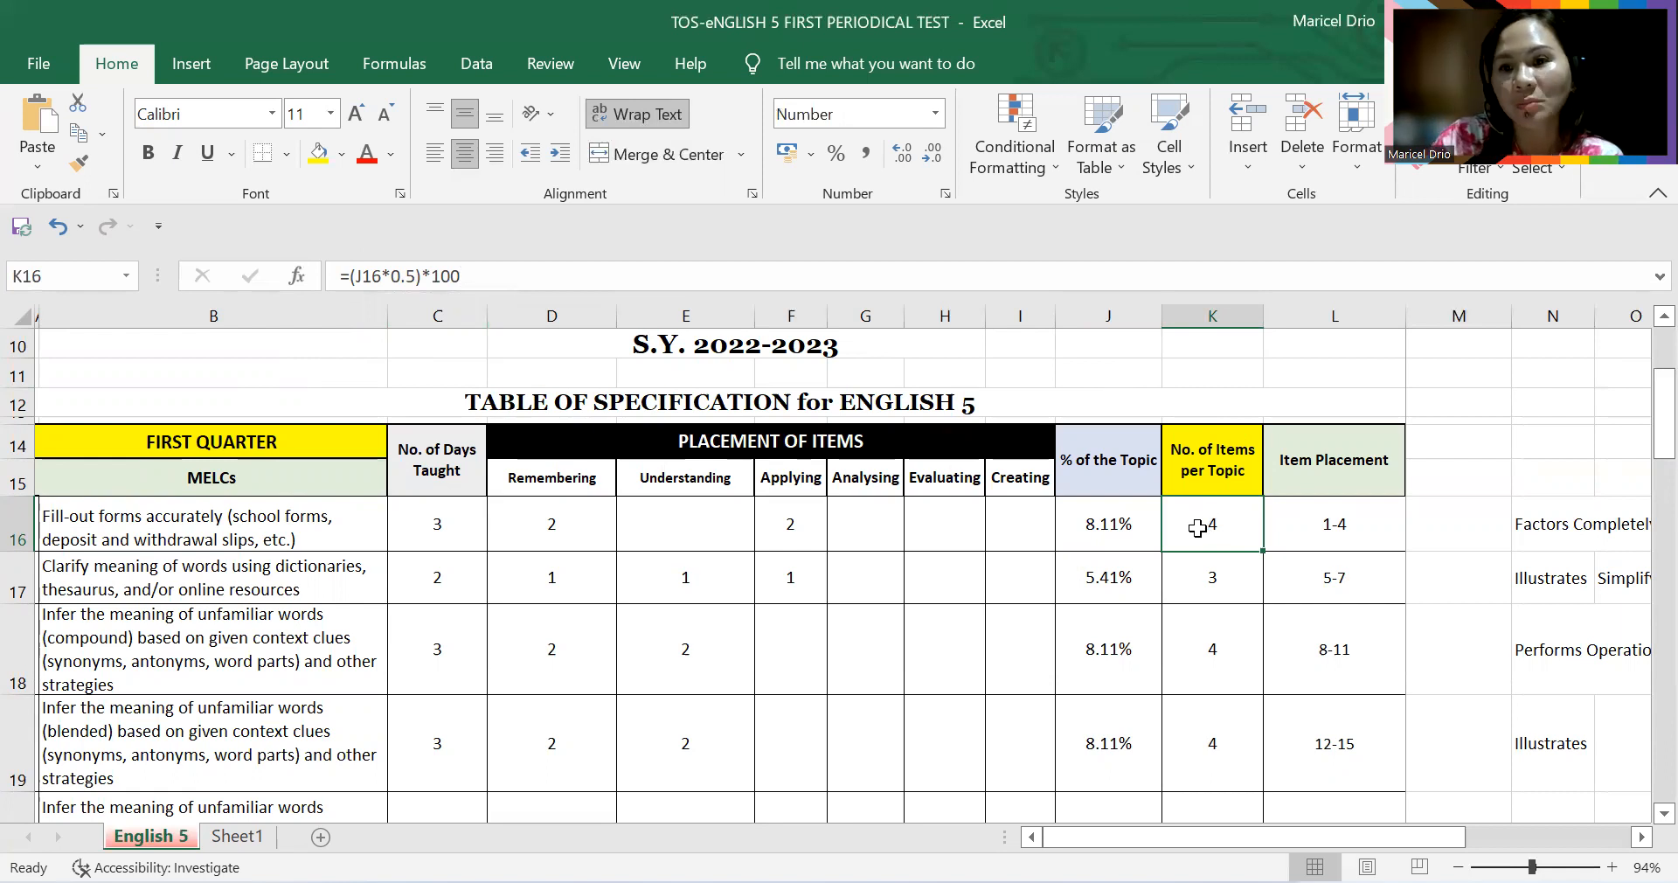
mouse_move(1362, 498)
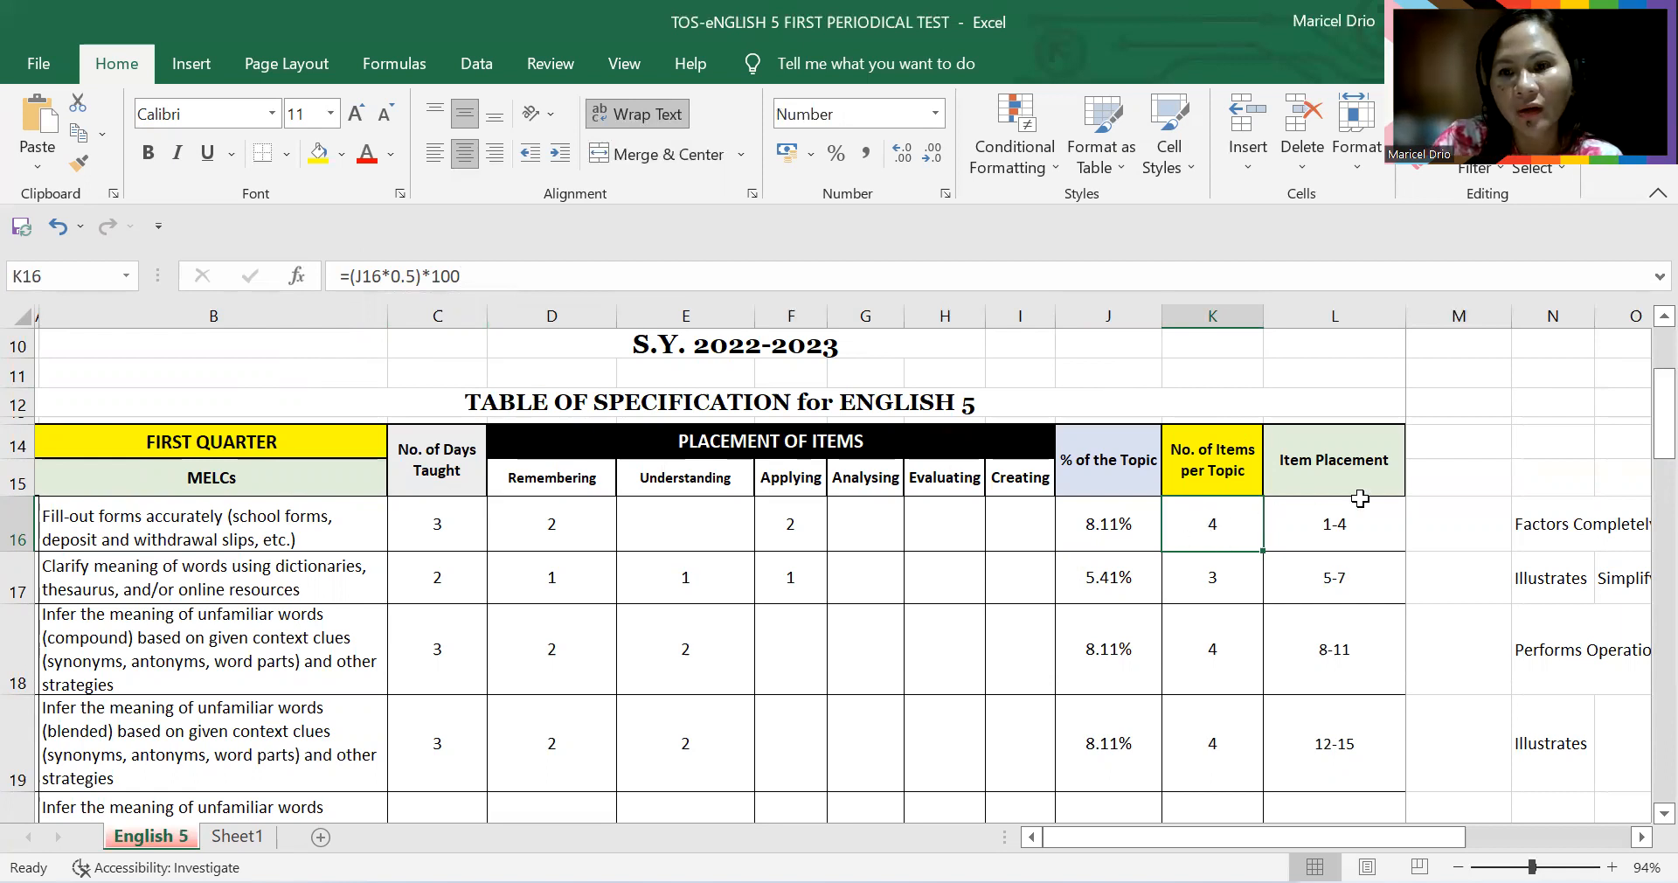
mouse_move(1299, 482)
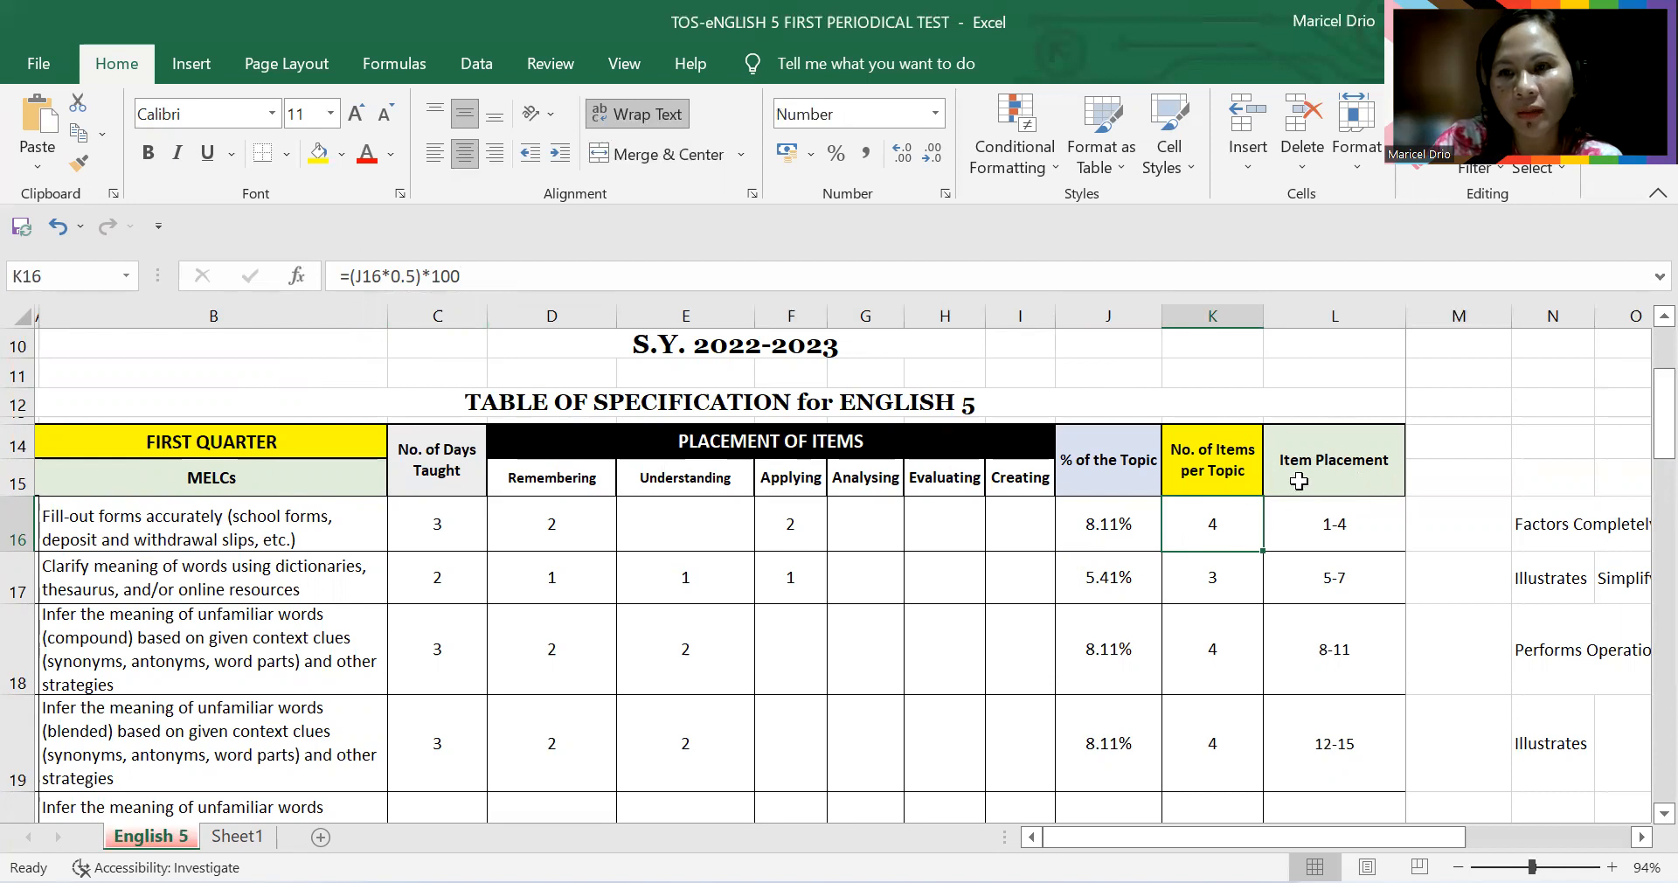
mouse_move(1400, 512)
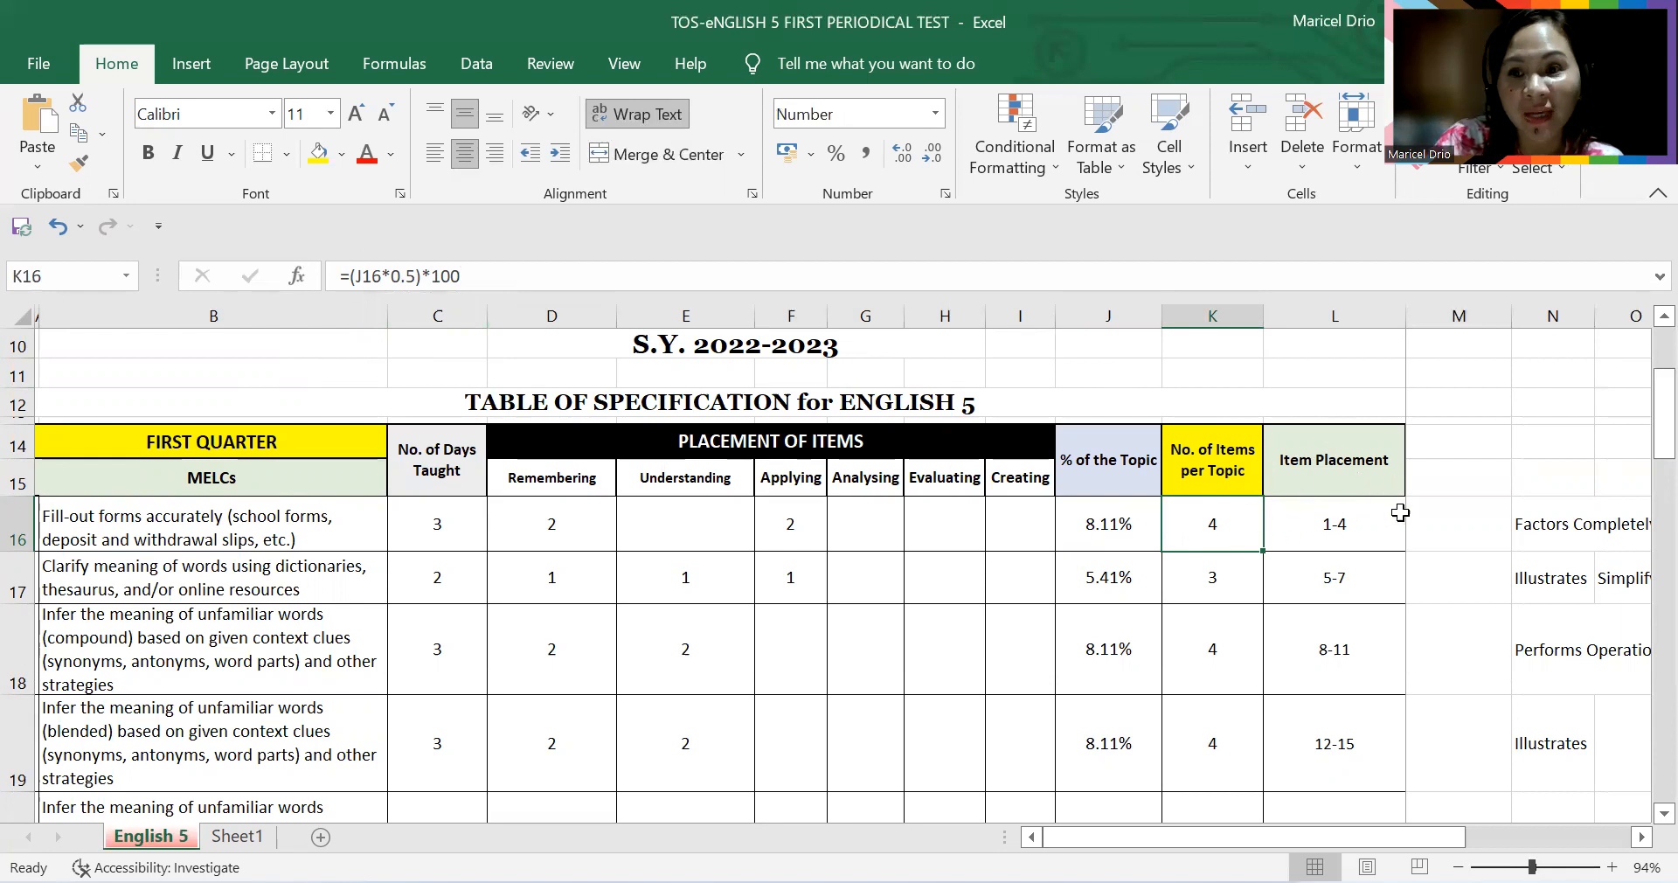
click(1334, 523)
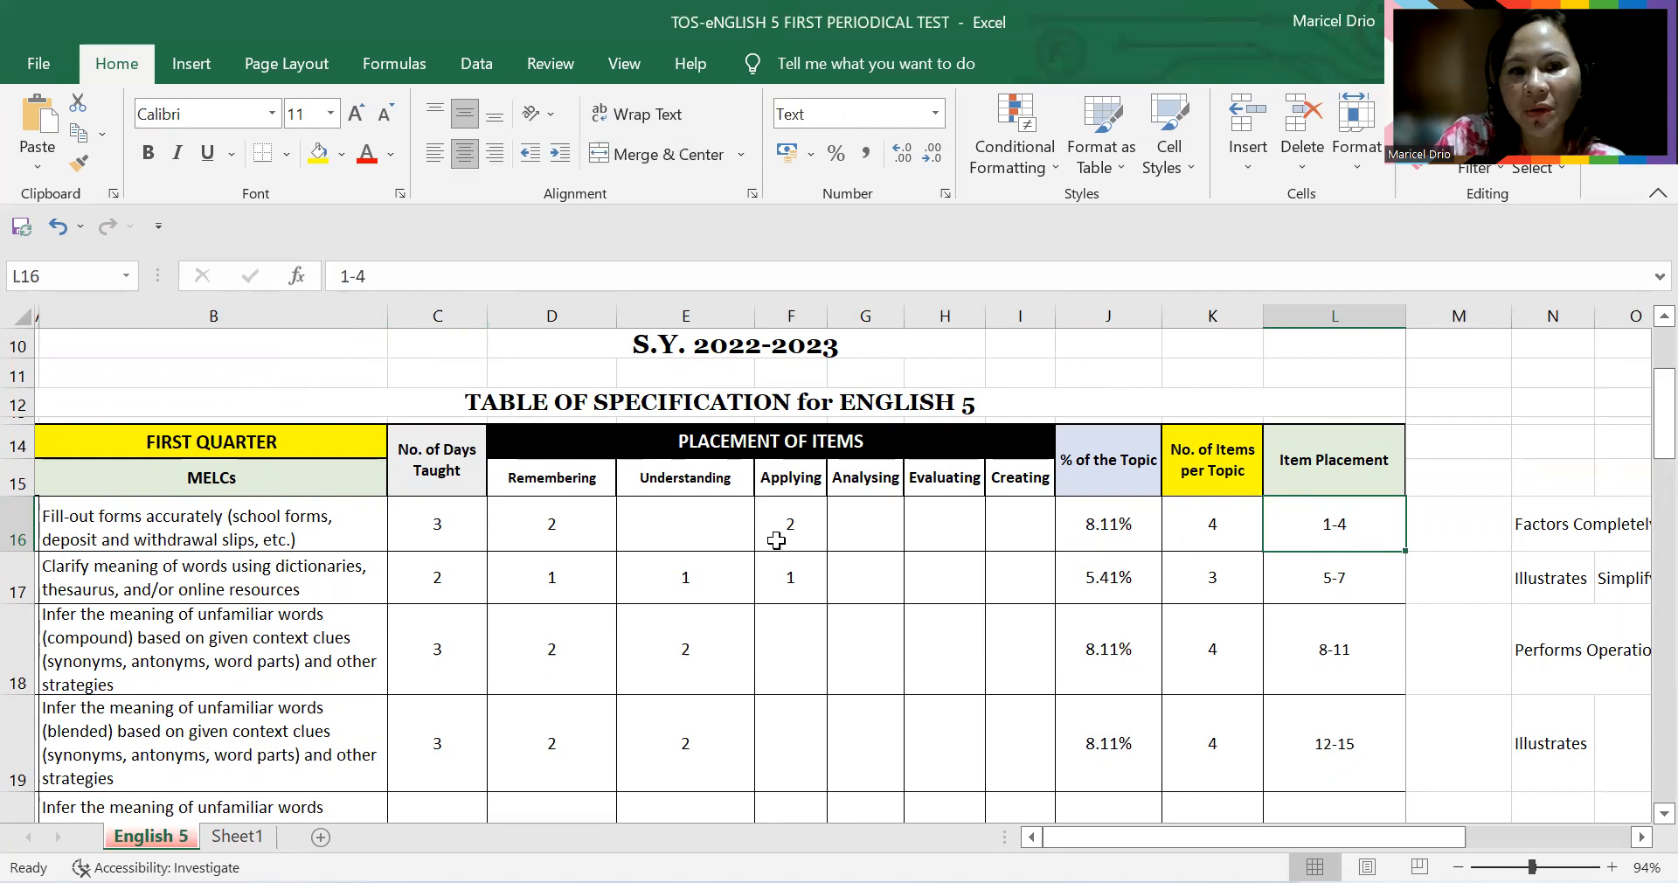
mouse_move(746, 557)
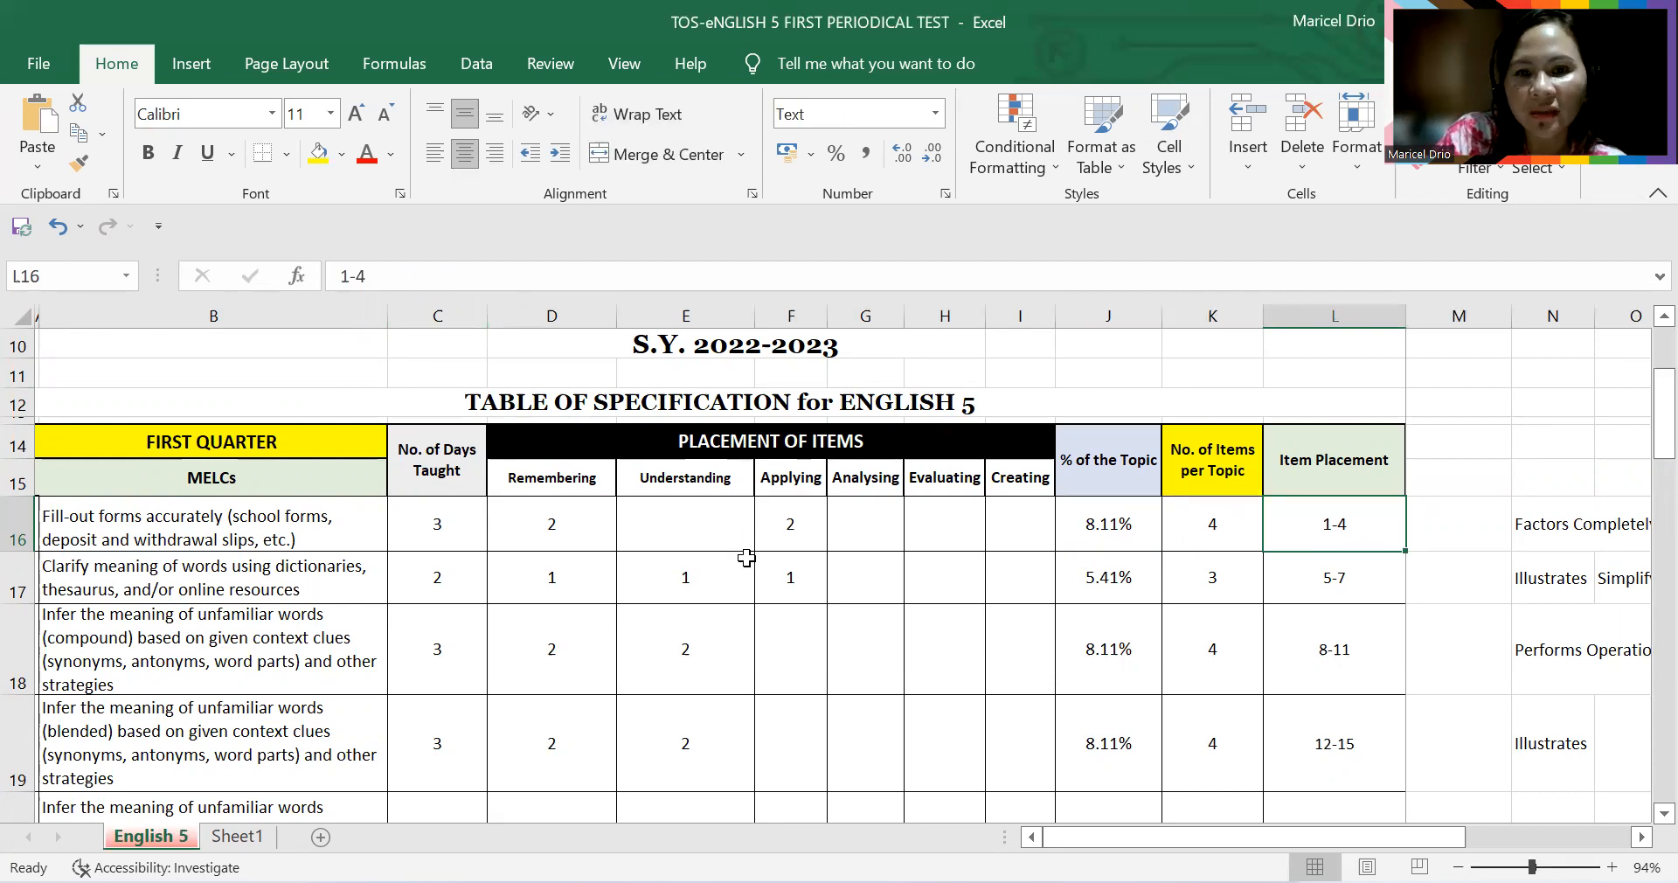
Step: Scroll to the difficulty split and view the =50*0.2 Average and =50*0.1 Difficult formulas
scroll(down, 3)
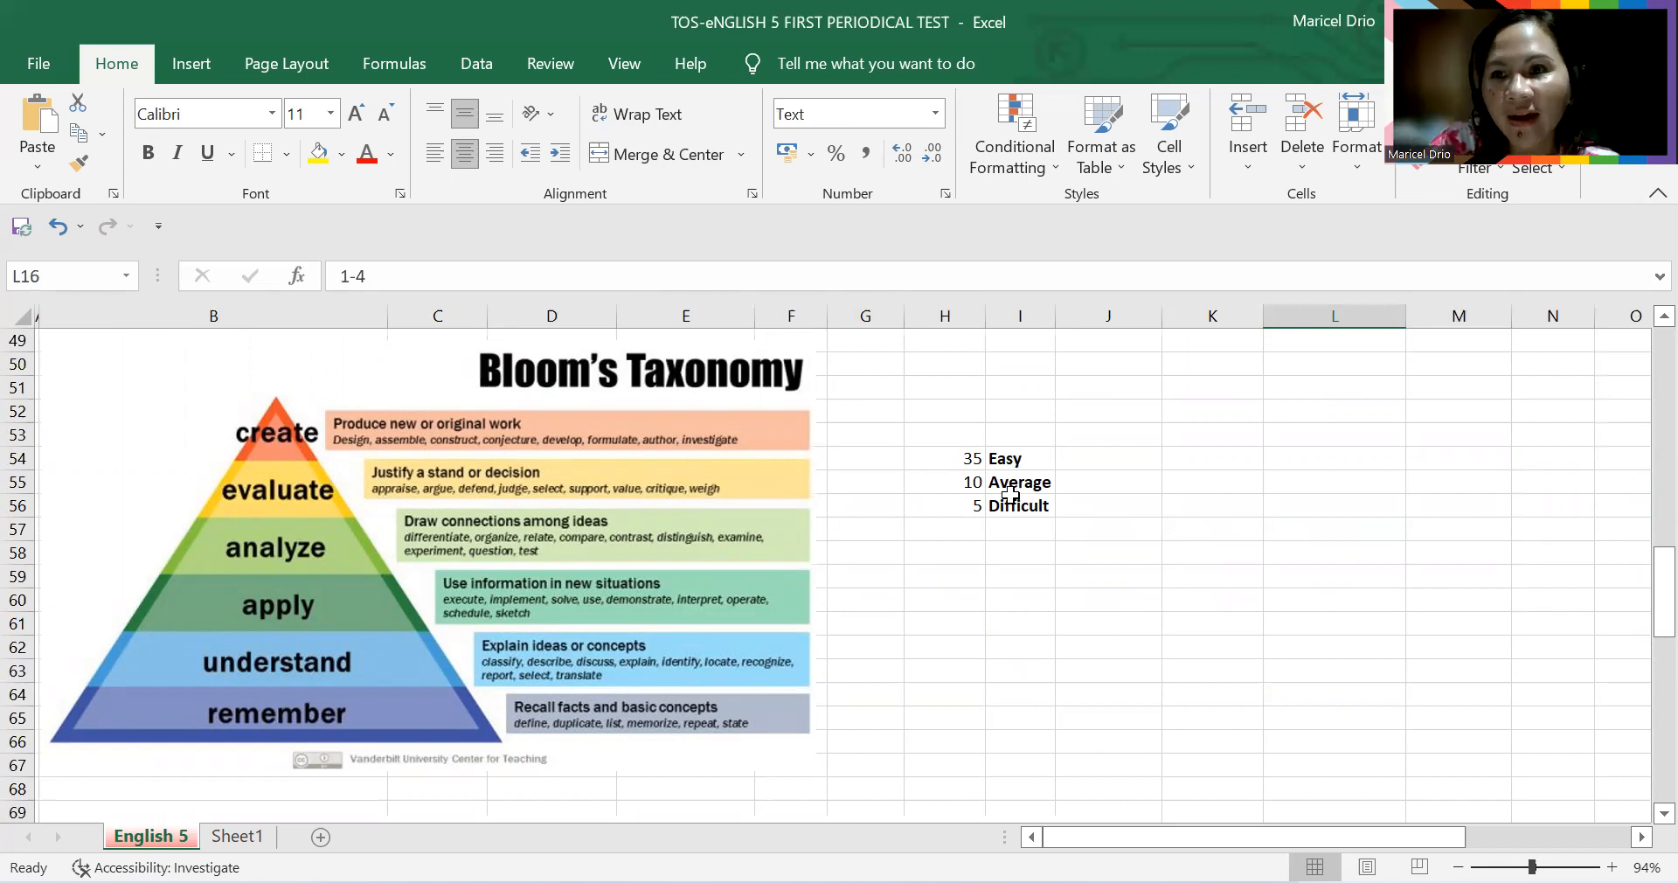
mouse_move(962, 460)
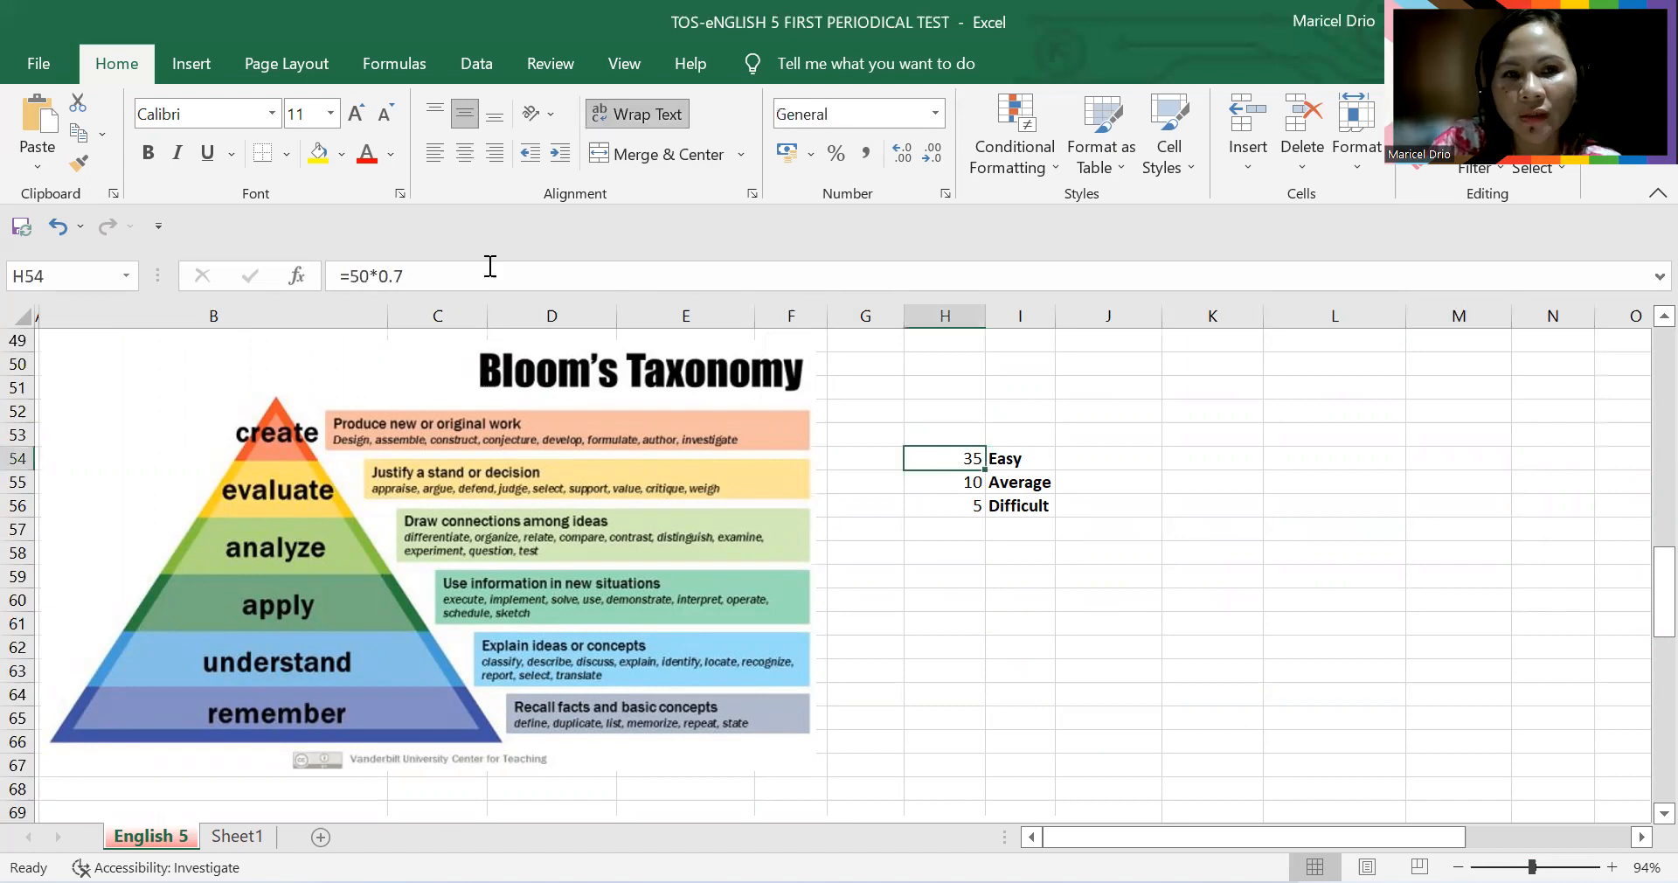
mouse_move(429, 275)
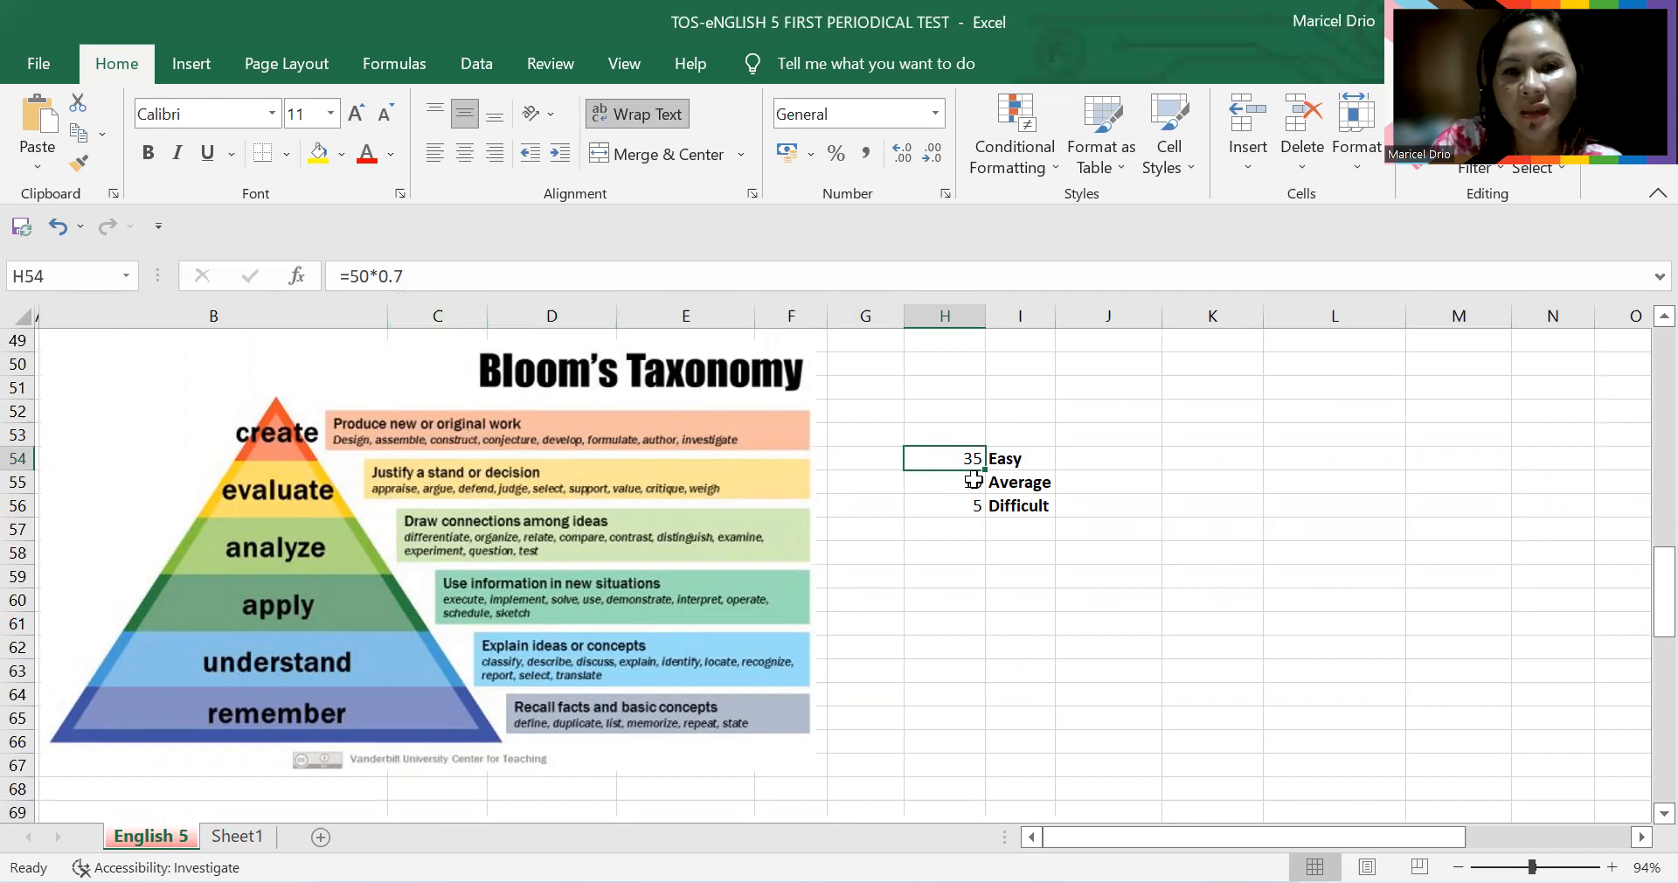
click(943, 481)
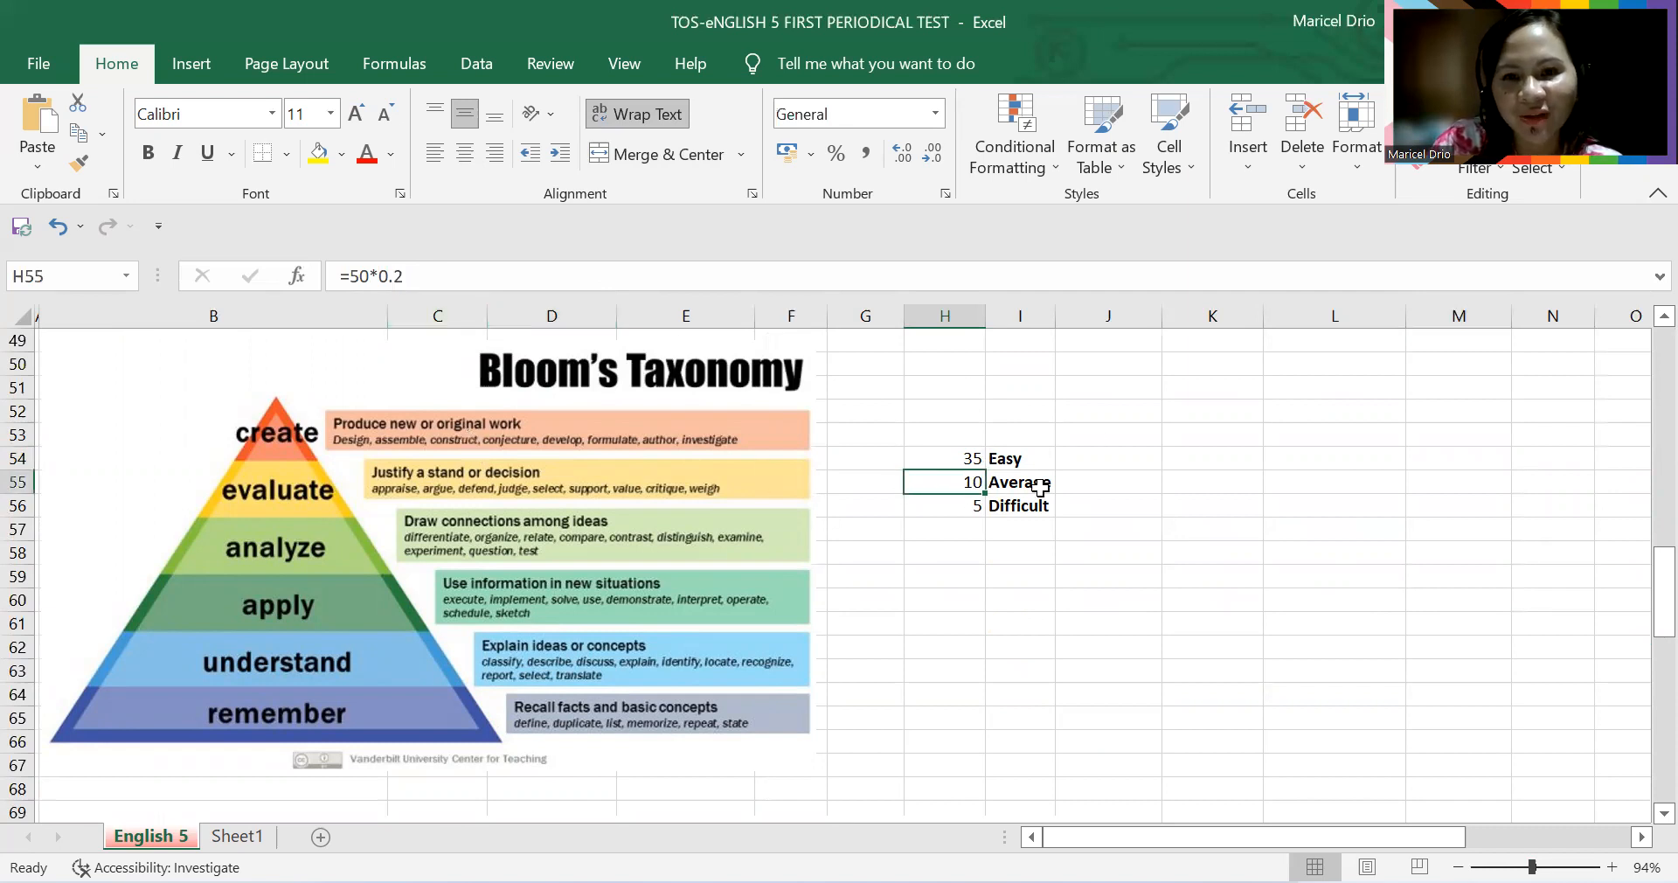
mouse_move(493, 264)
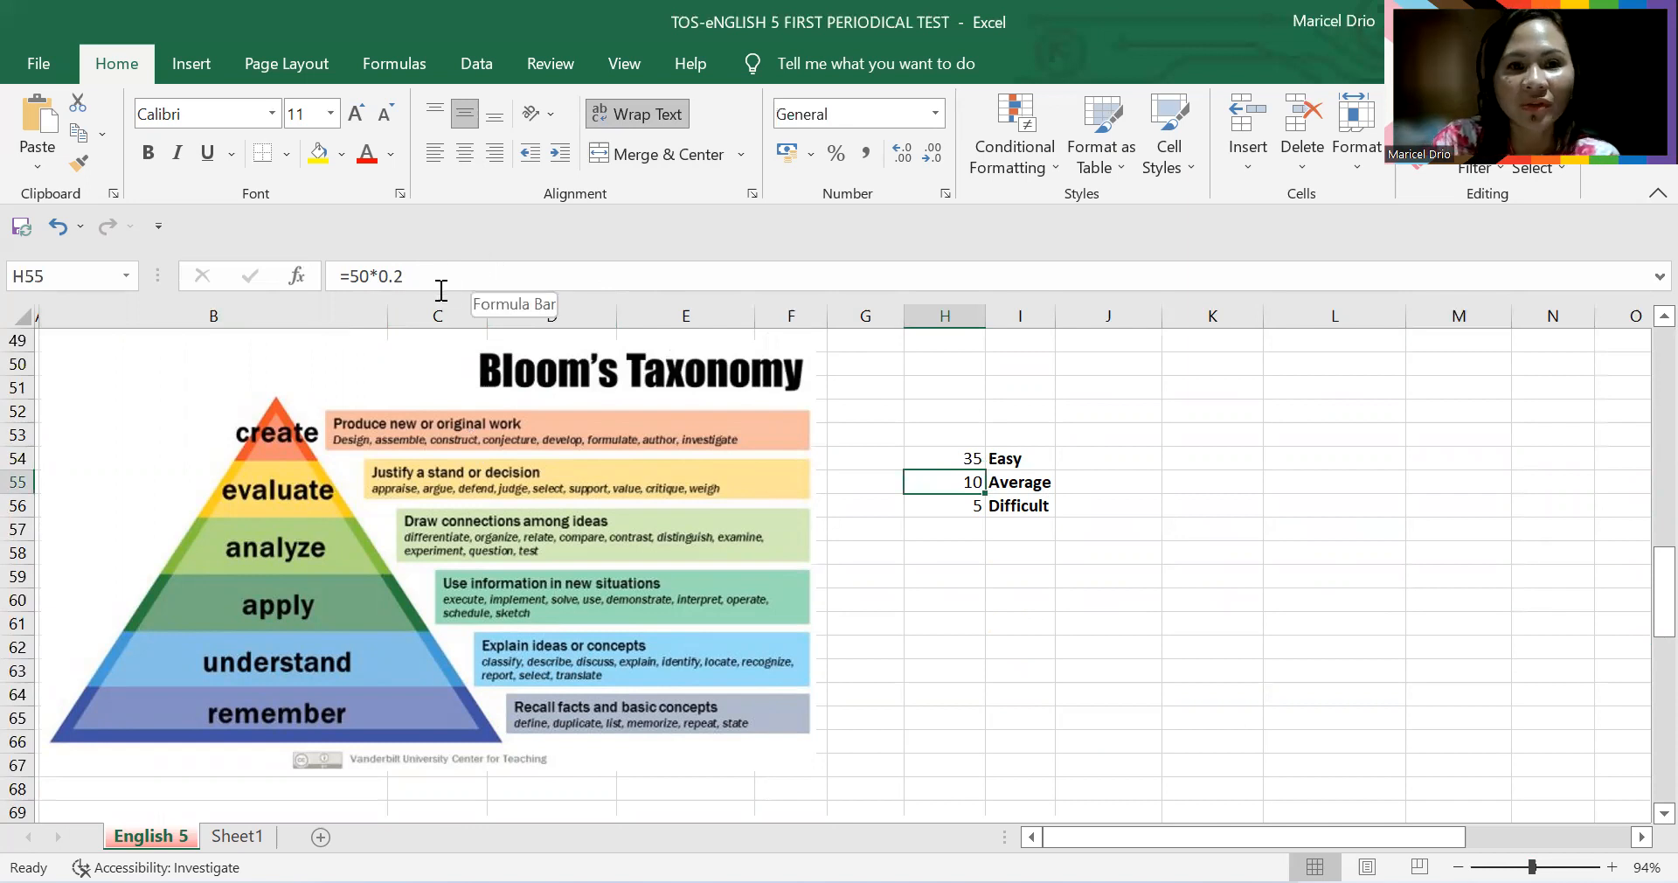
mouse_move(971, 501)
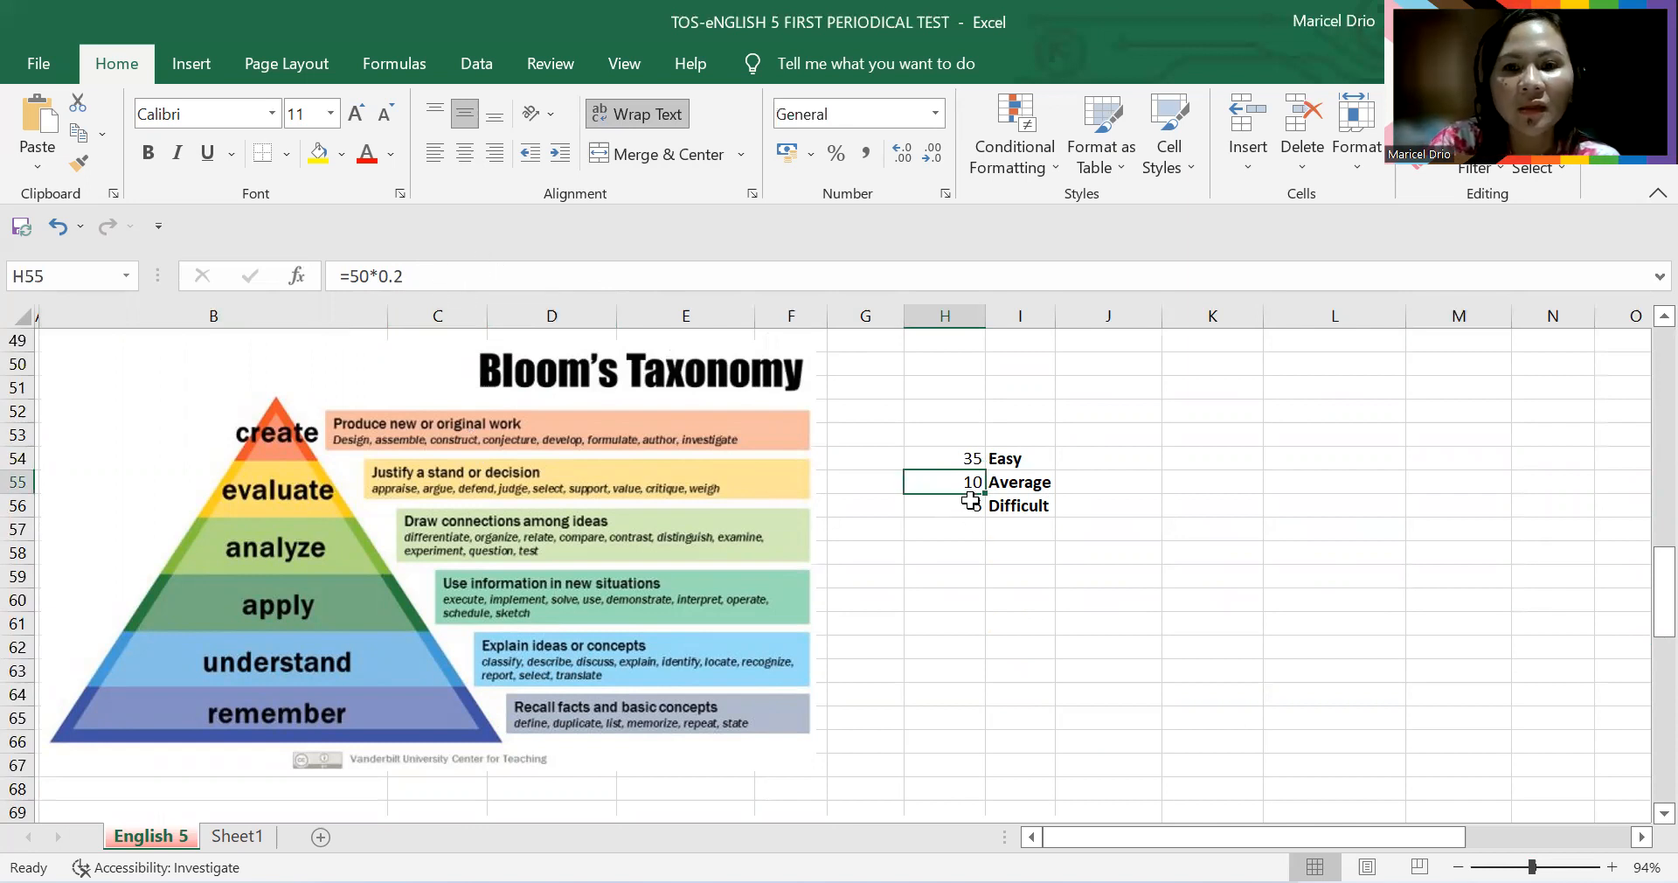
click(943, 505)
text(=50*0.1)
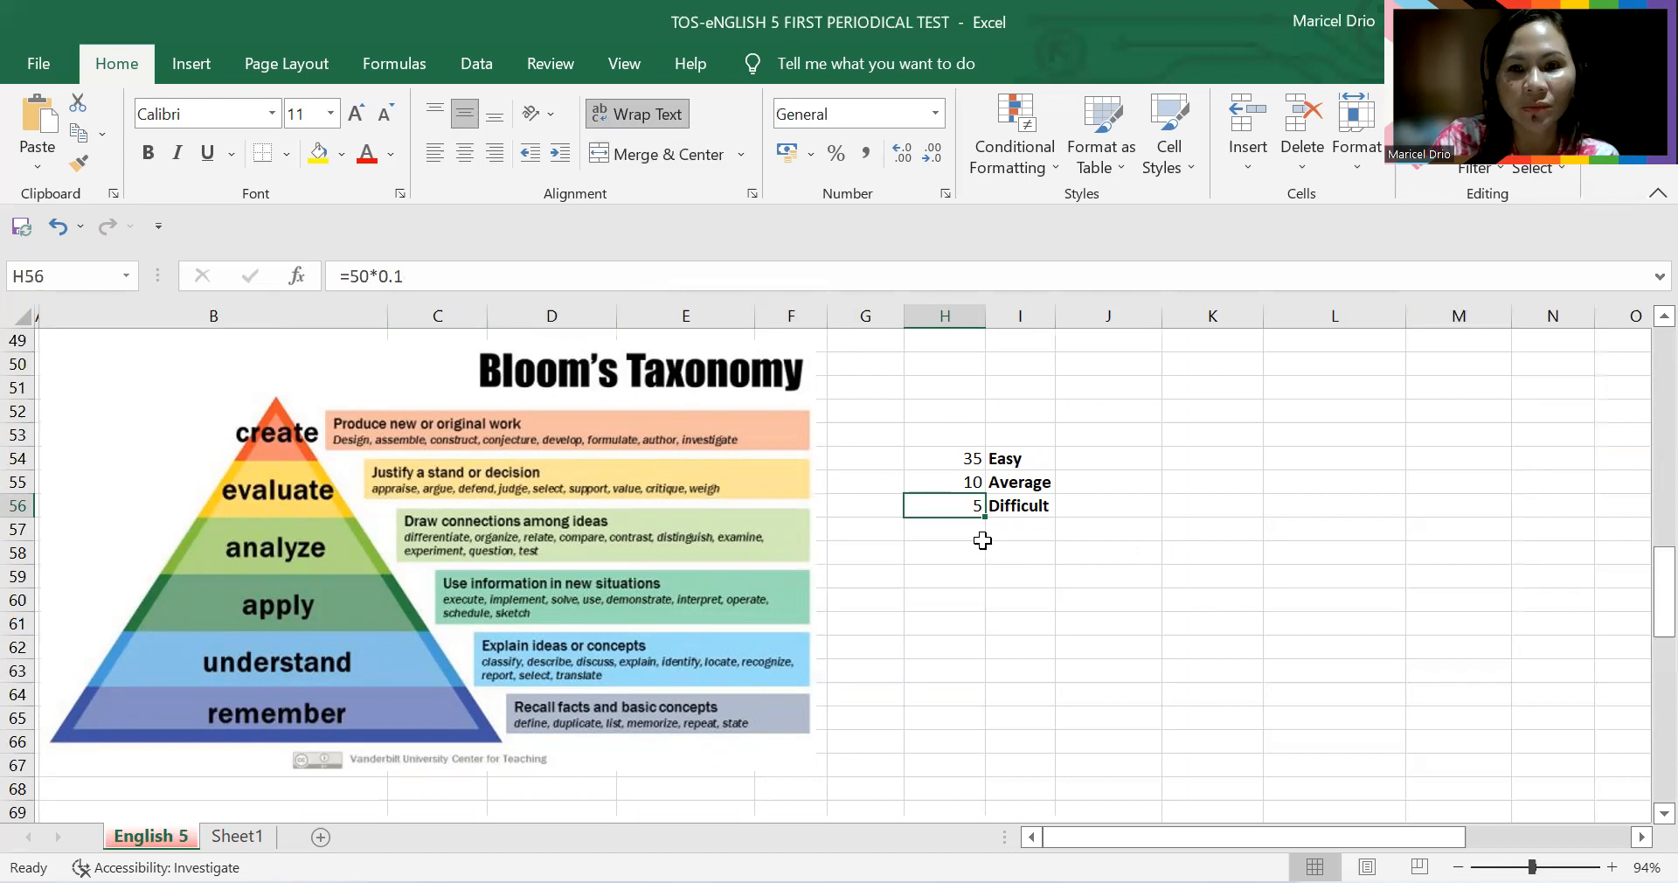
mouse_move(967, 534)
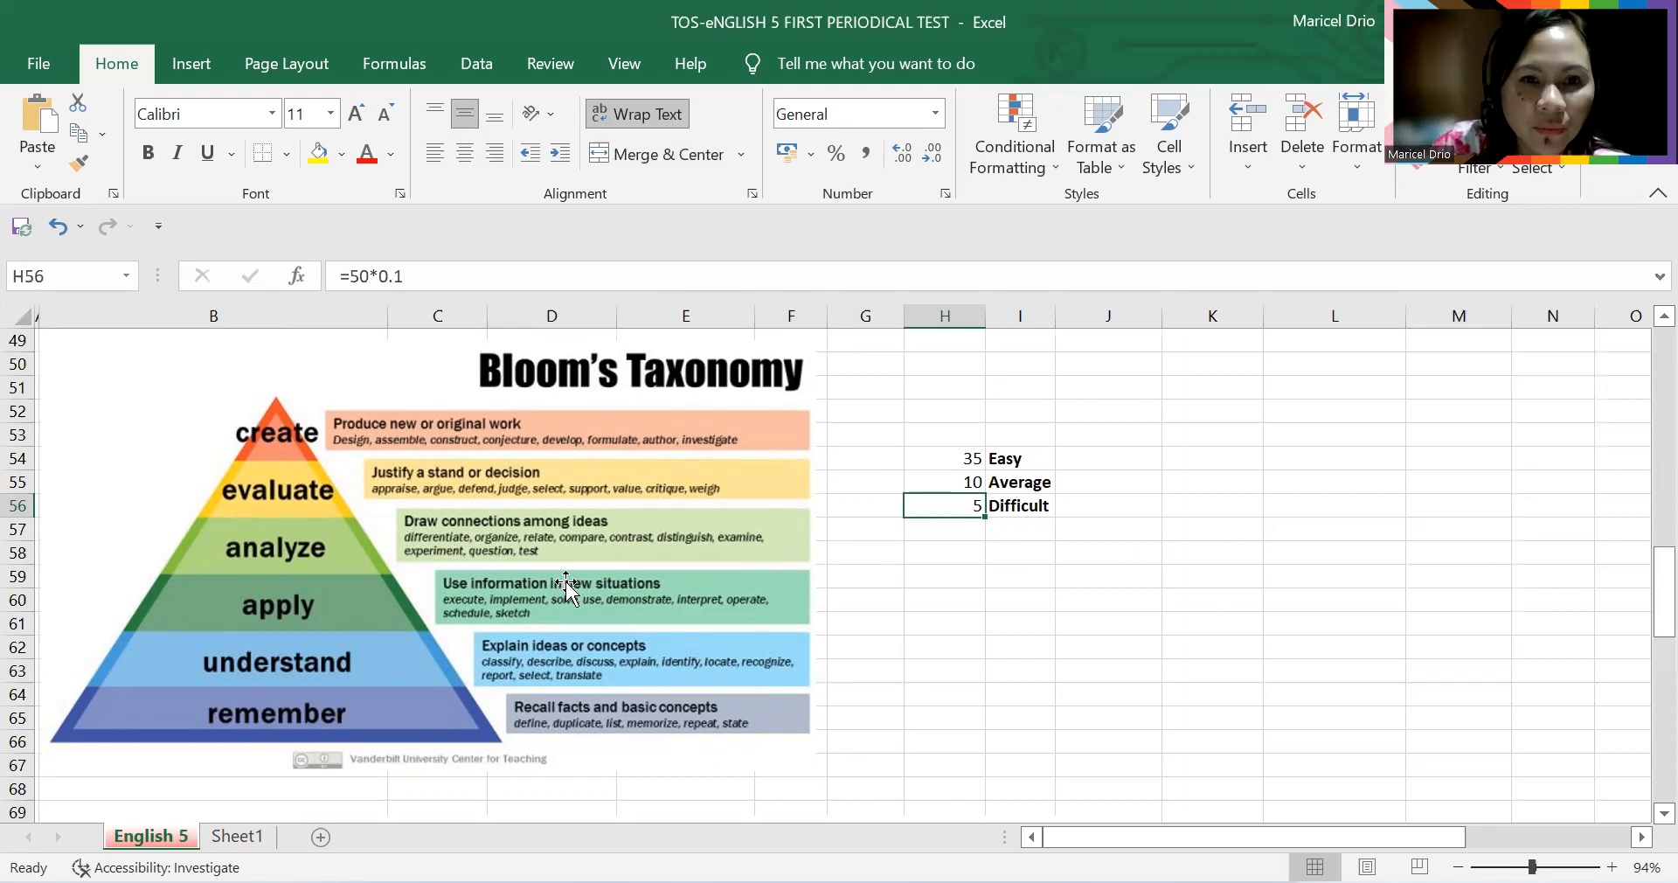
mouse_move(221, 701)
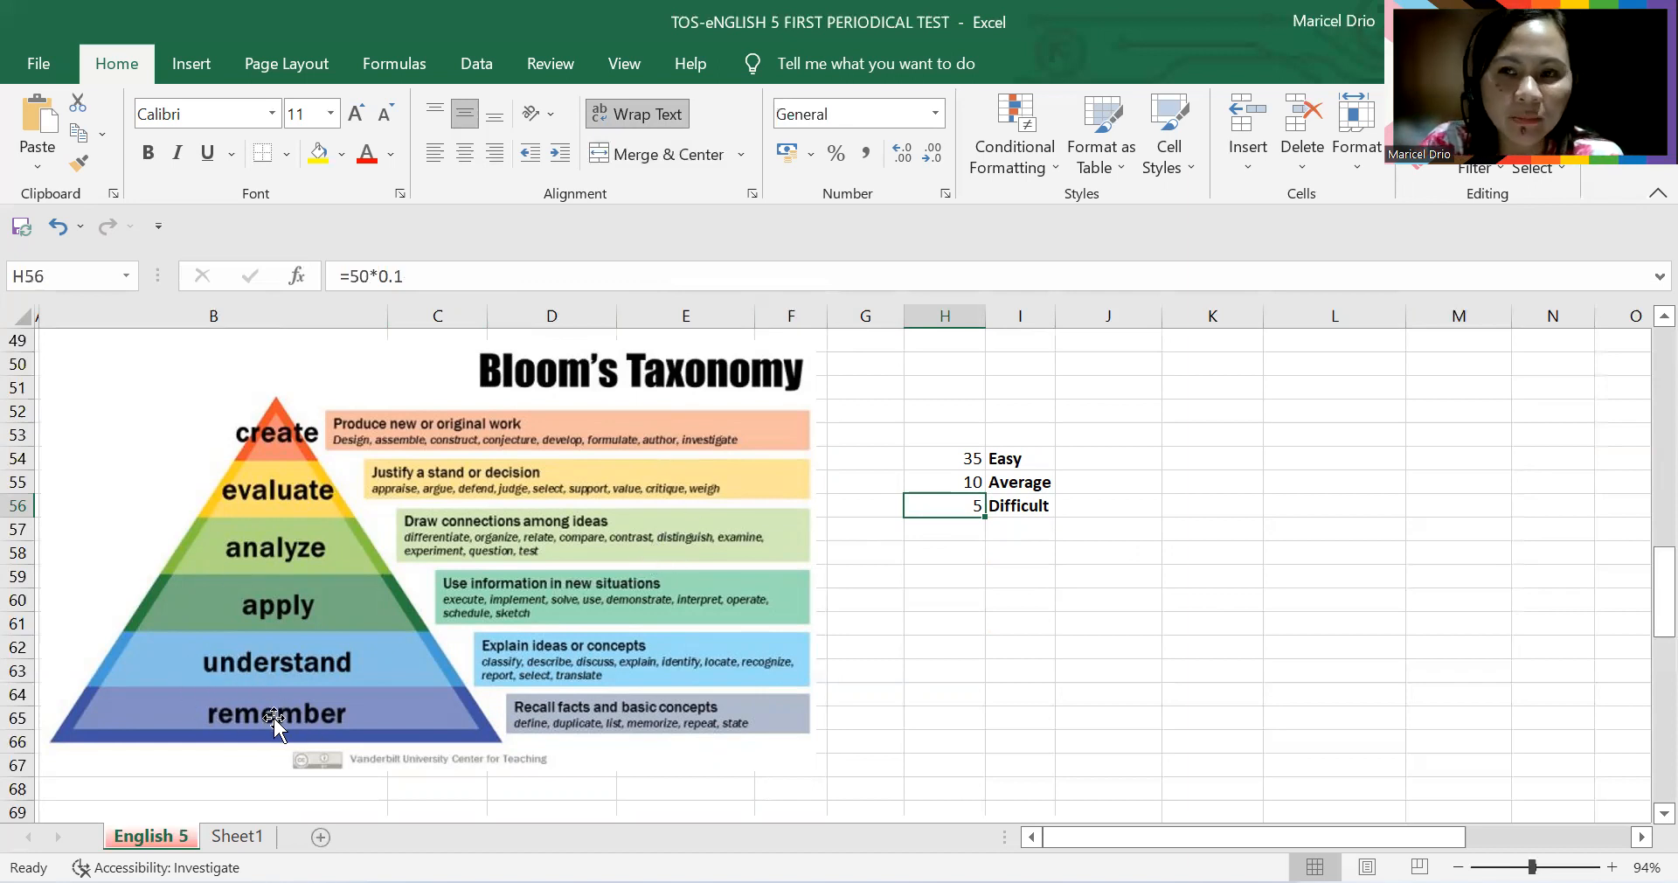
mouse_move(234, 693)
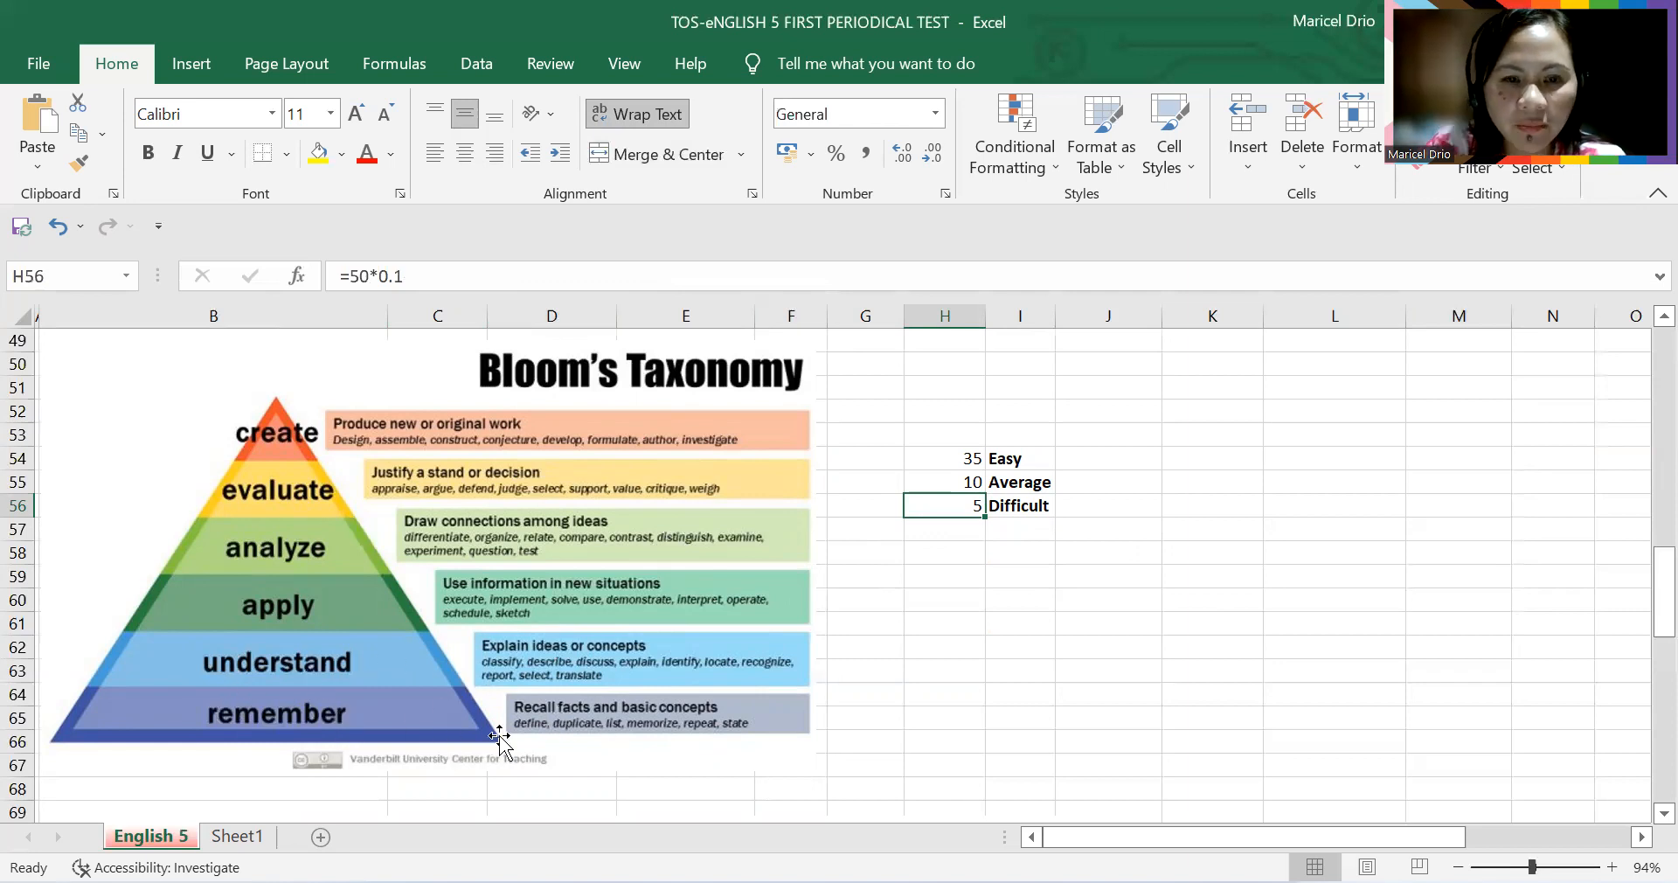
mouse_move(1540, 819)
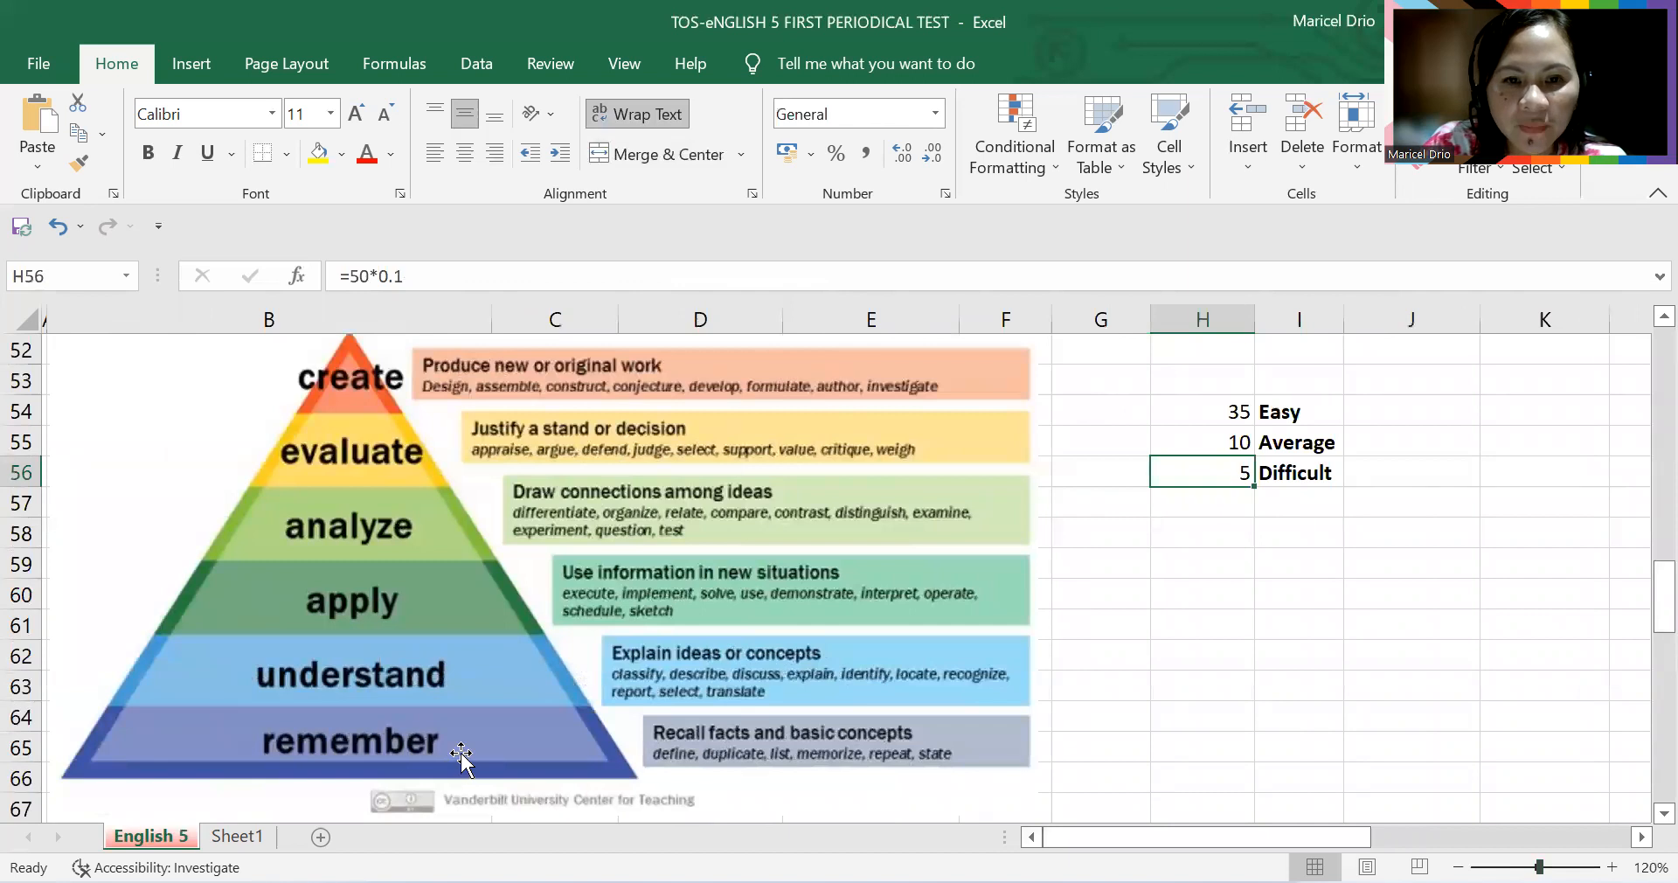
mouse_move(696, 765)
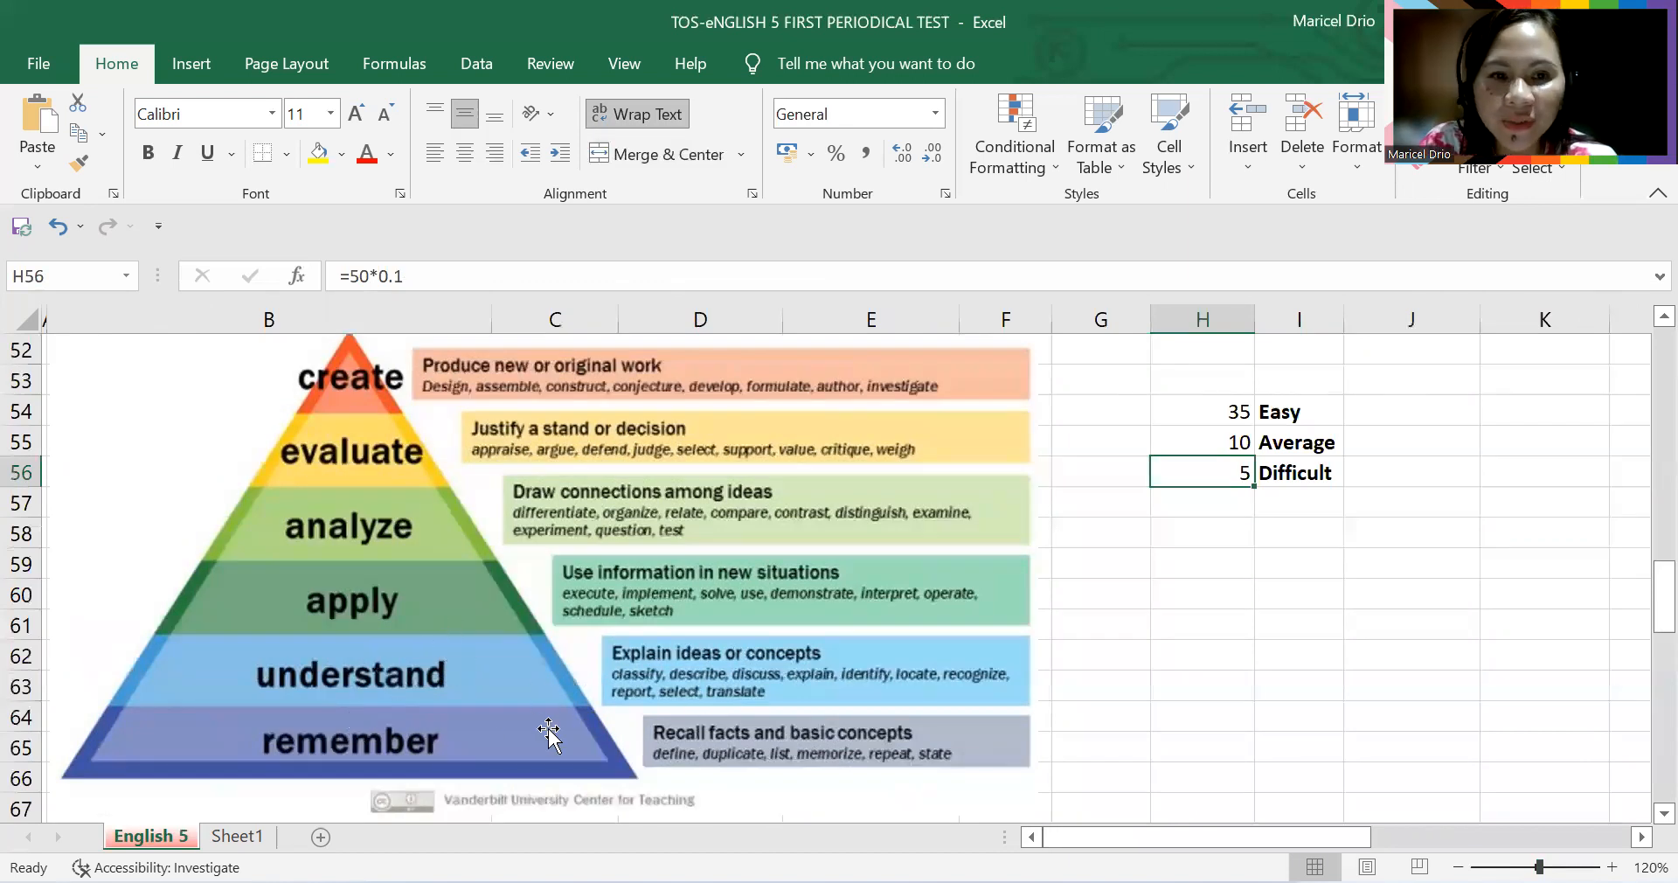
mouse_move(779, 674)
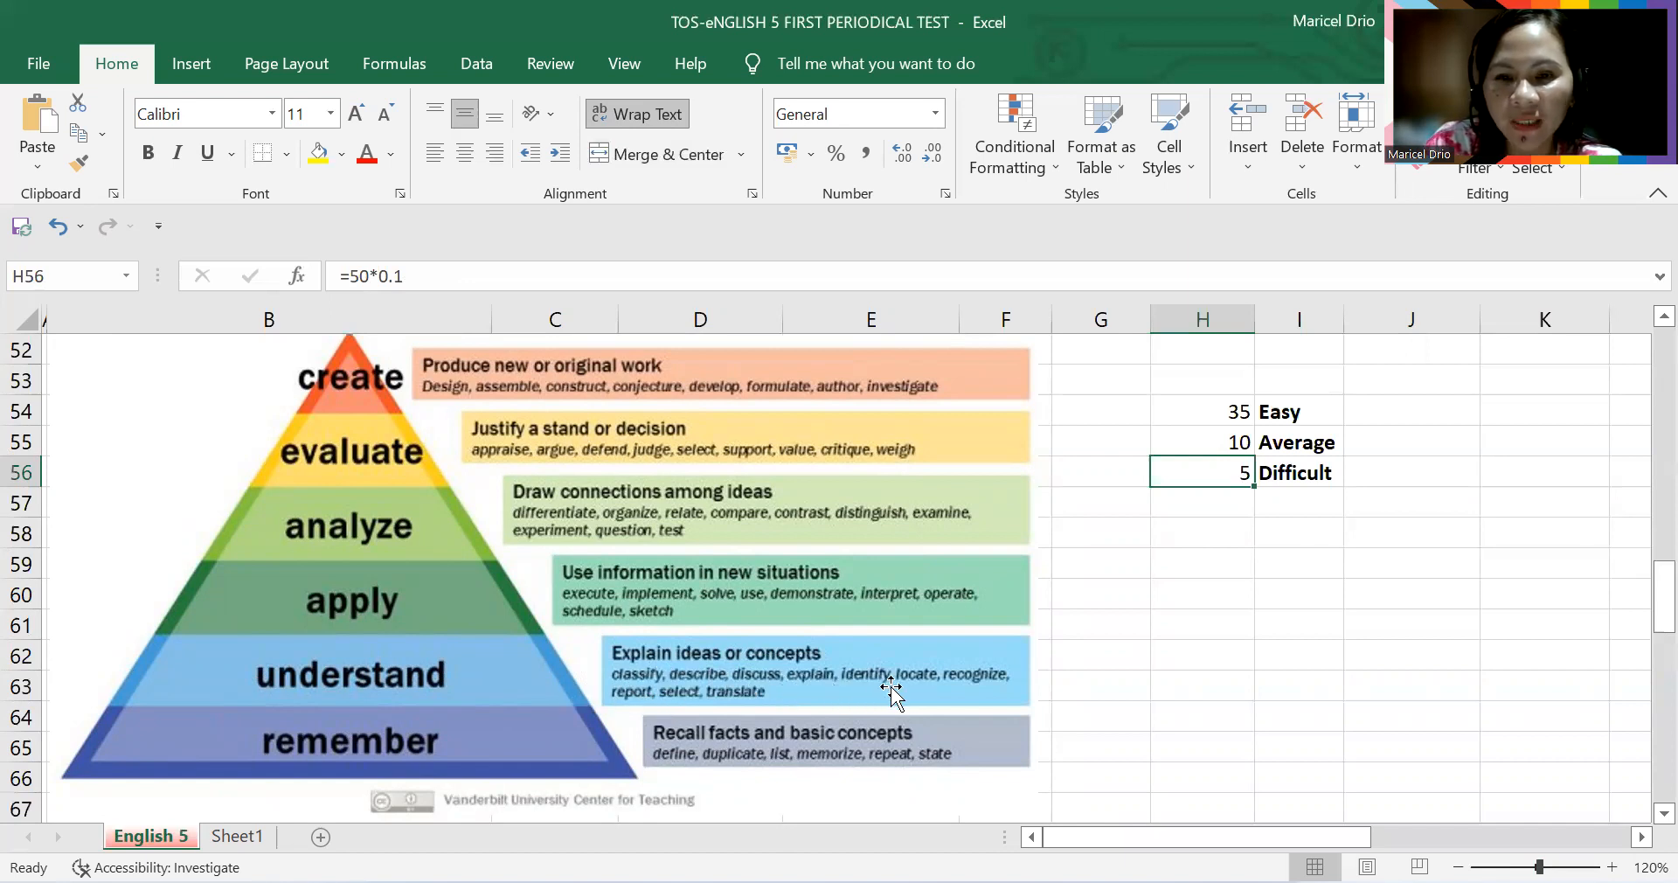
mouse_move(1017, 686)
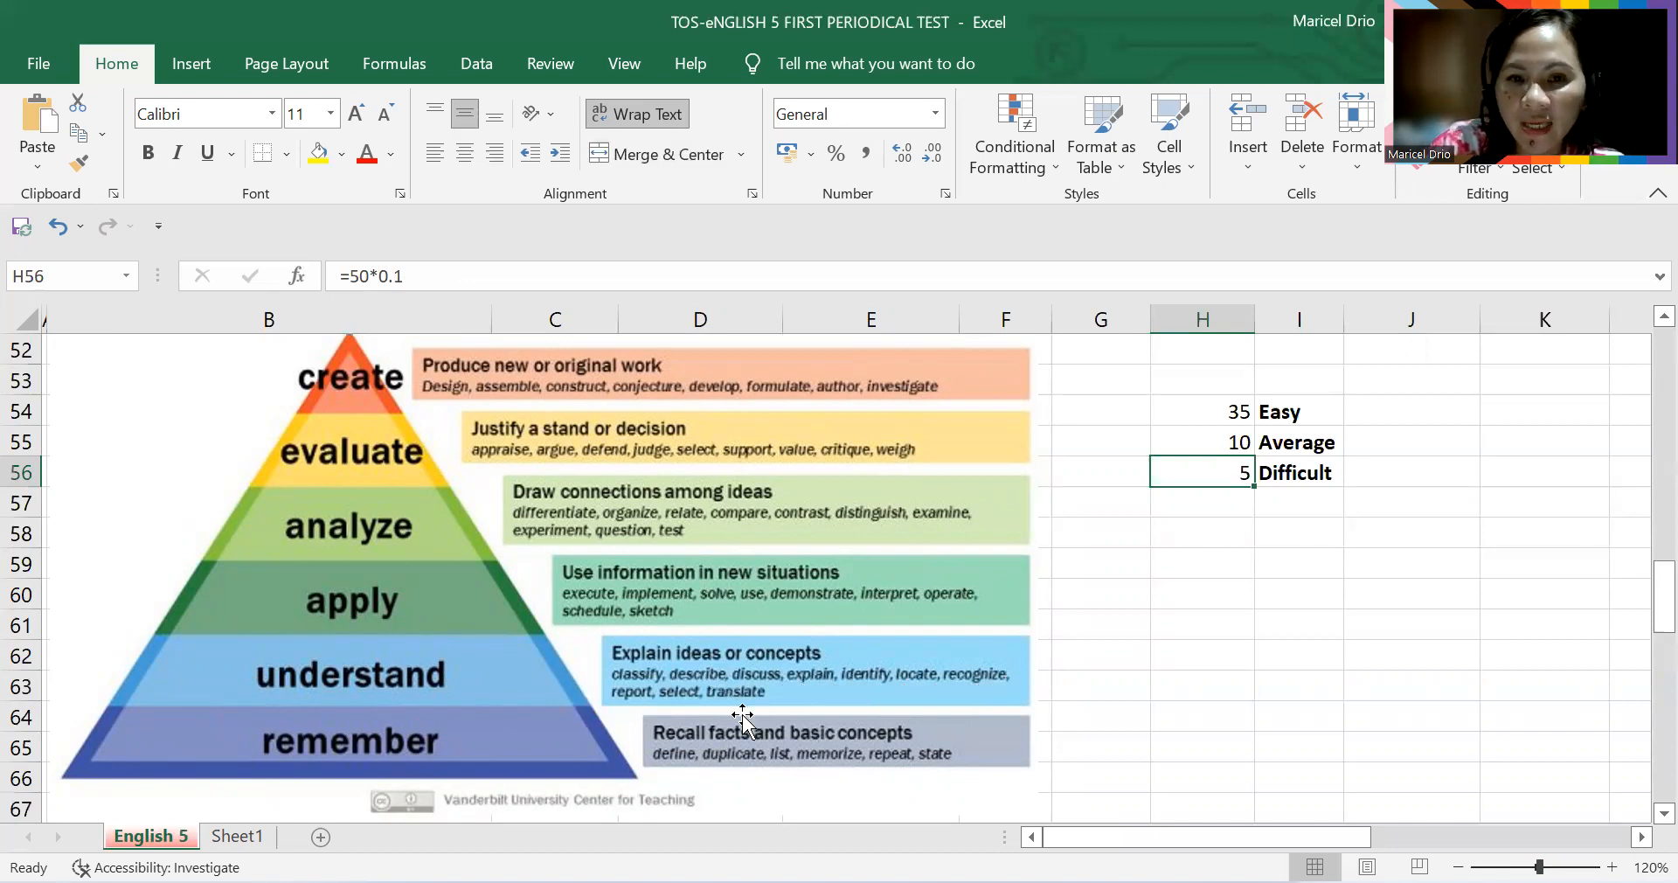
mouse_move(1495, 498)
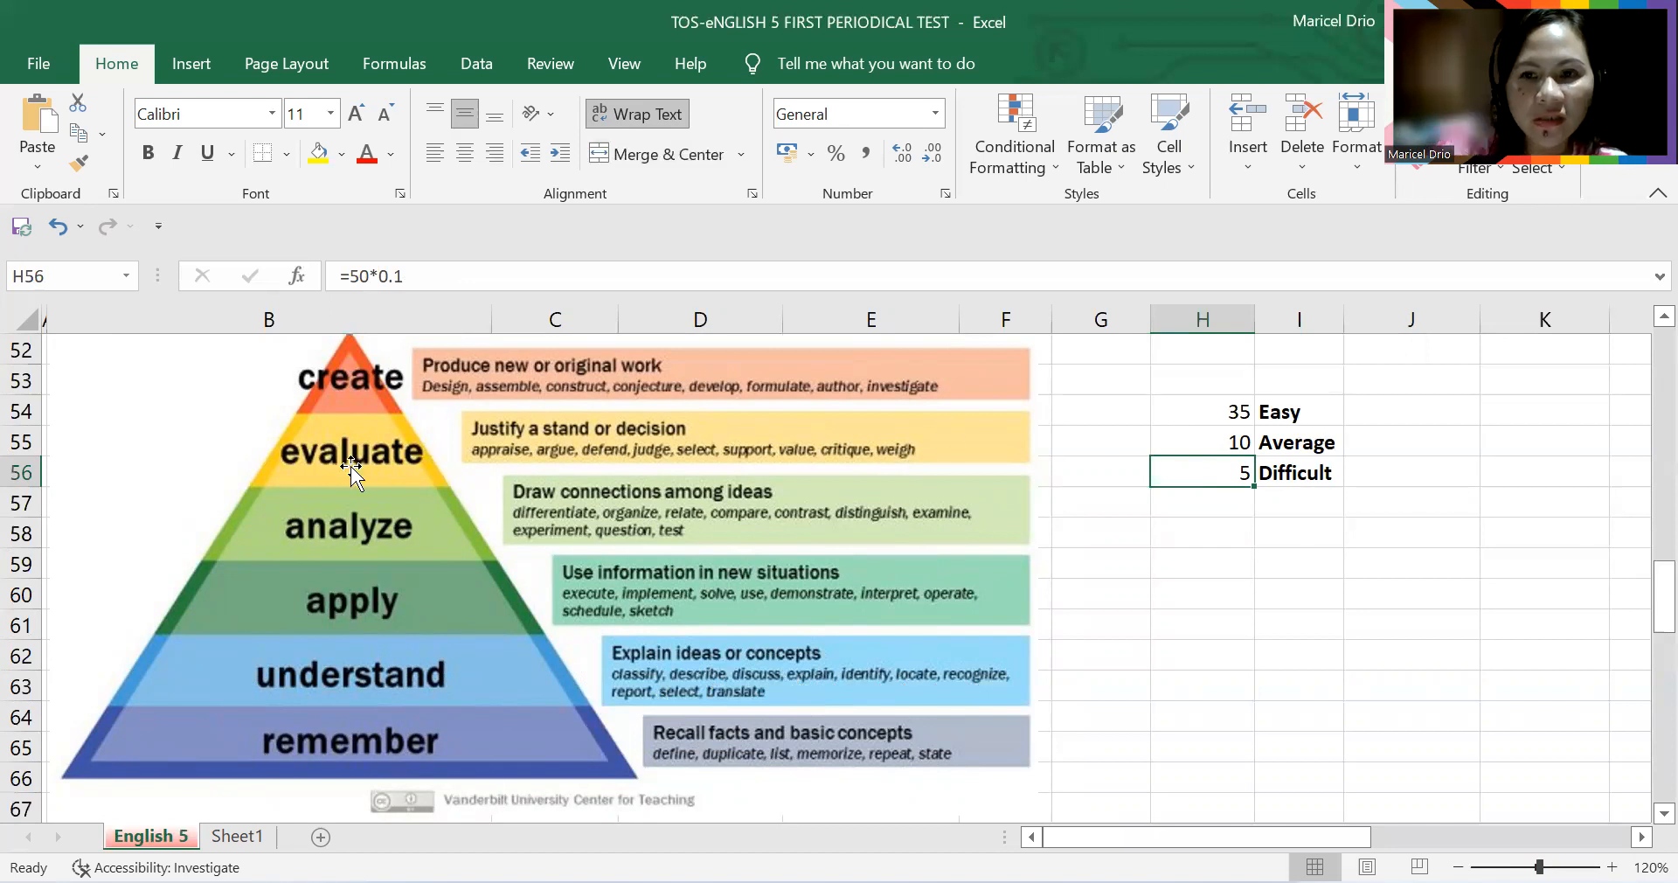
mouse_move(1212, 460)
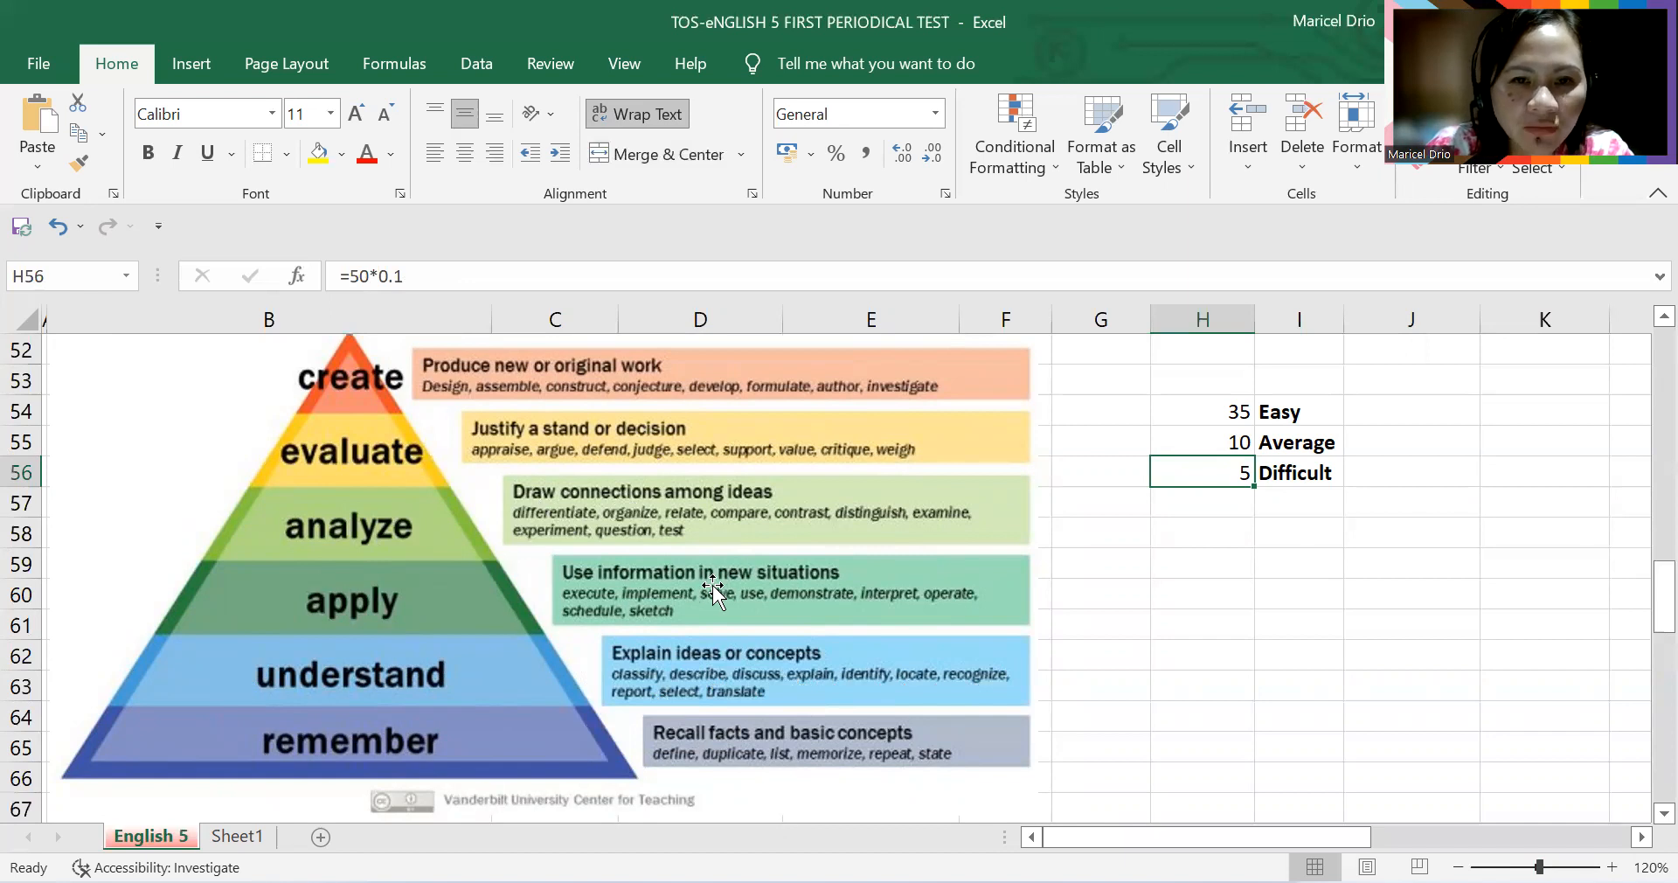
mouse_move(583, 588)
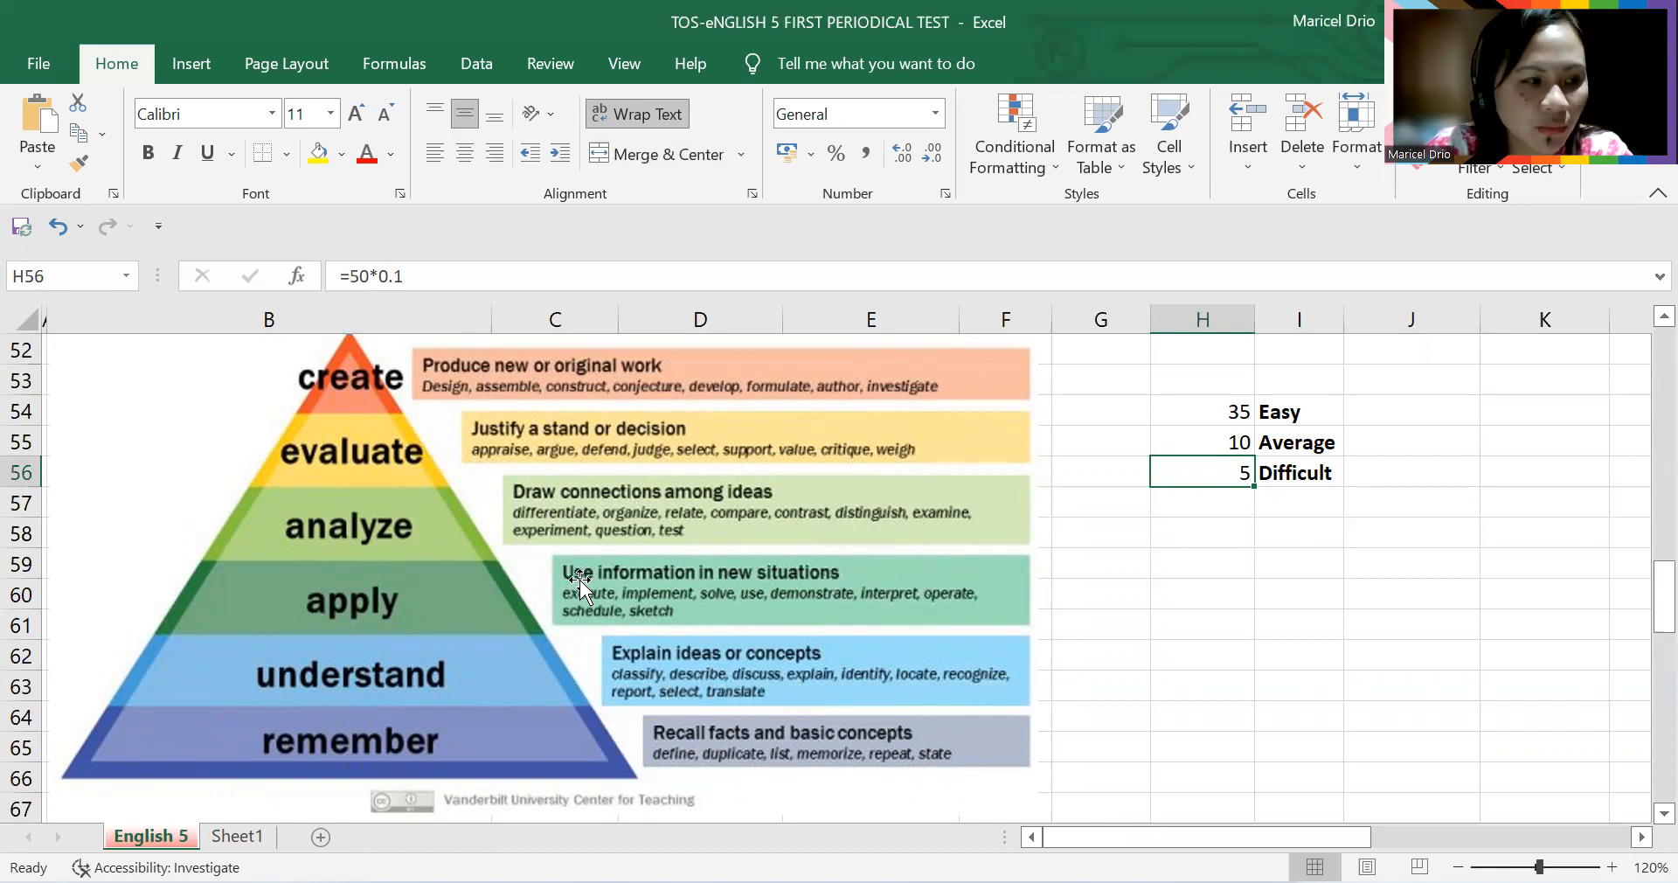
mouse_move(736, 608)
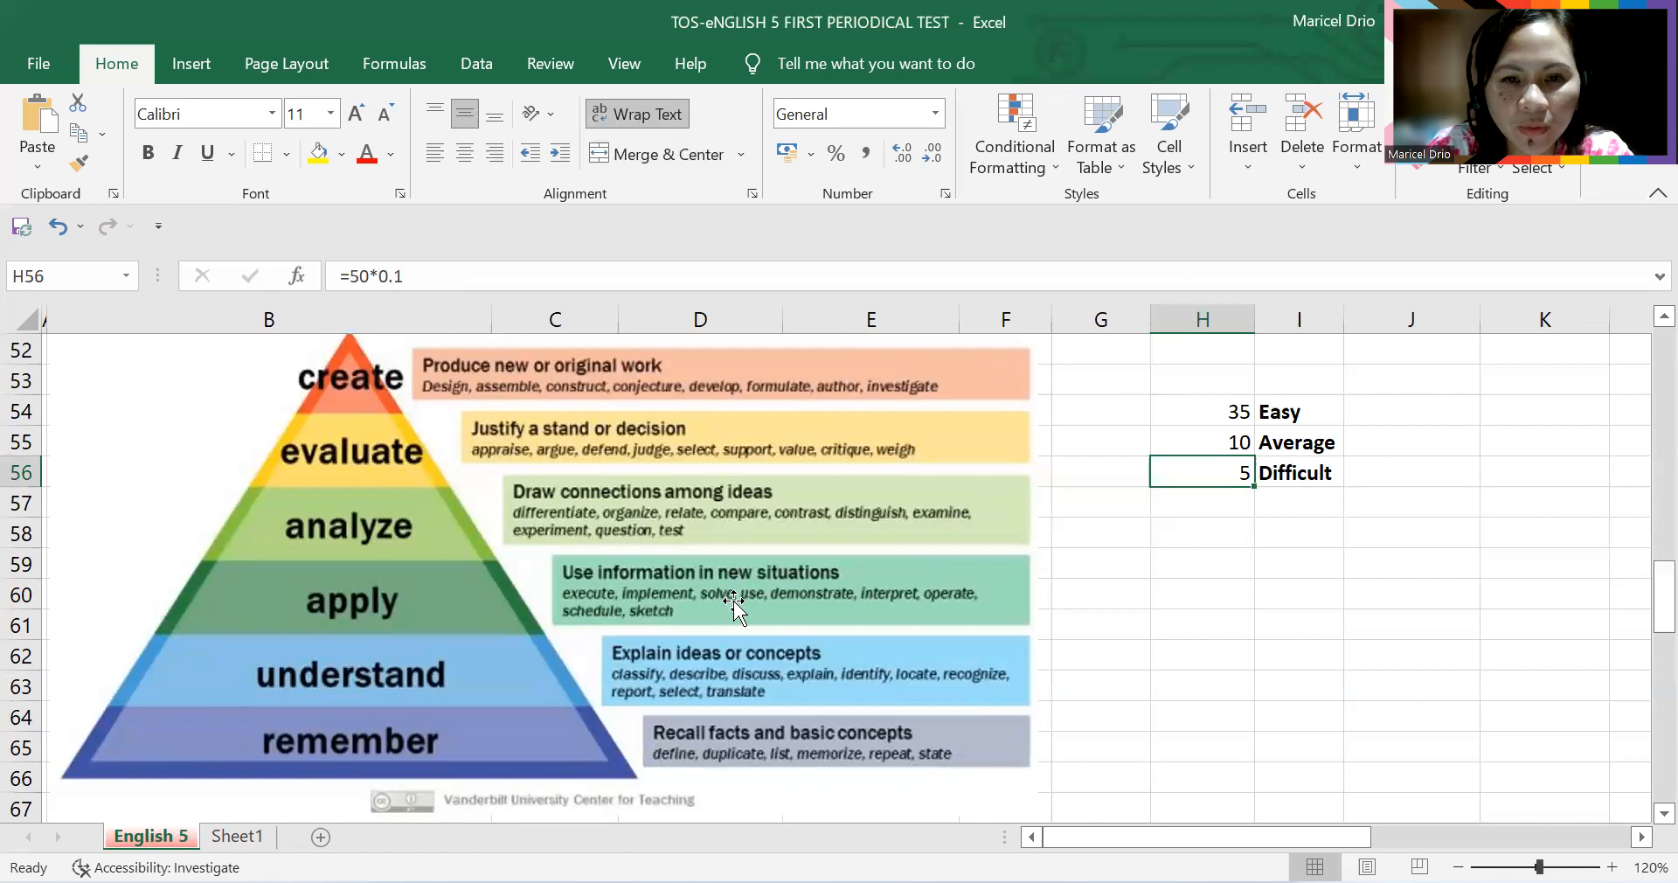
mouse_move(880, 621)
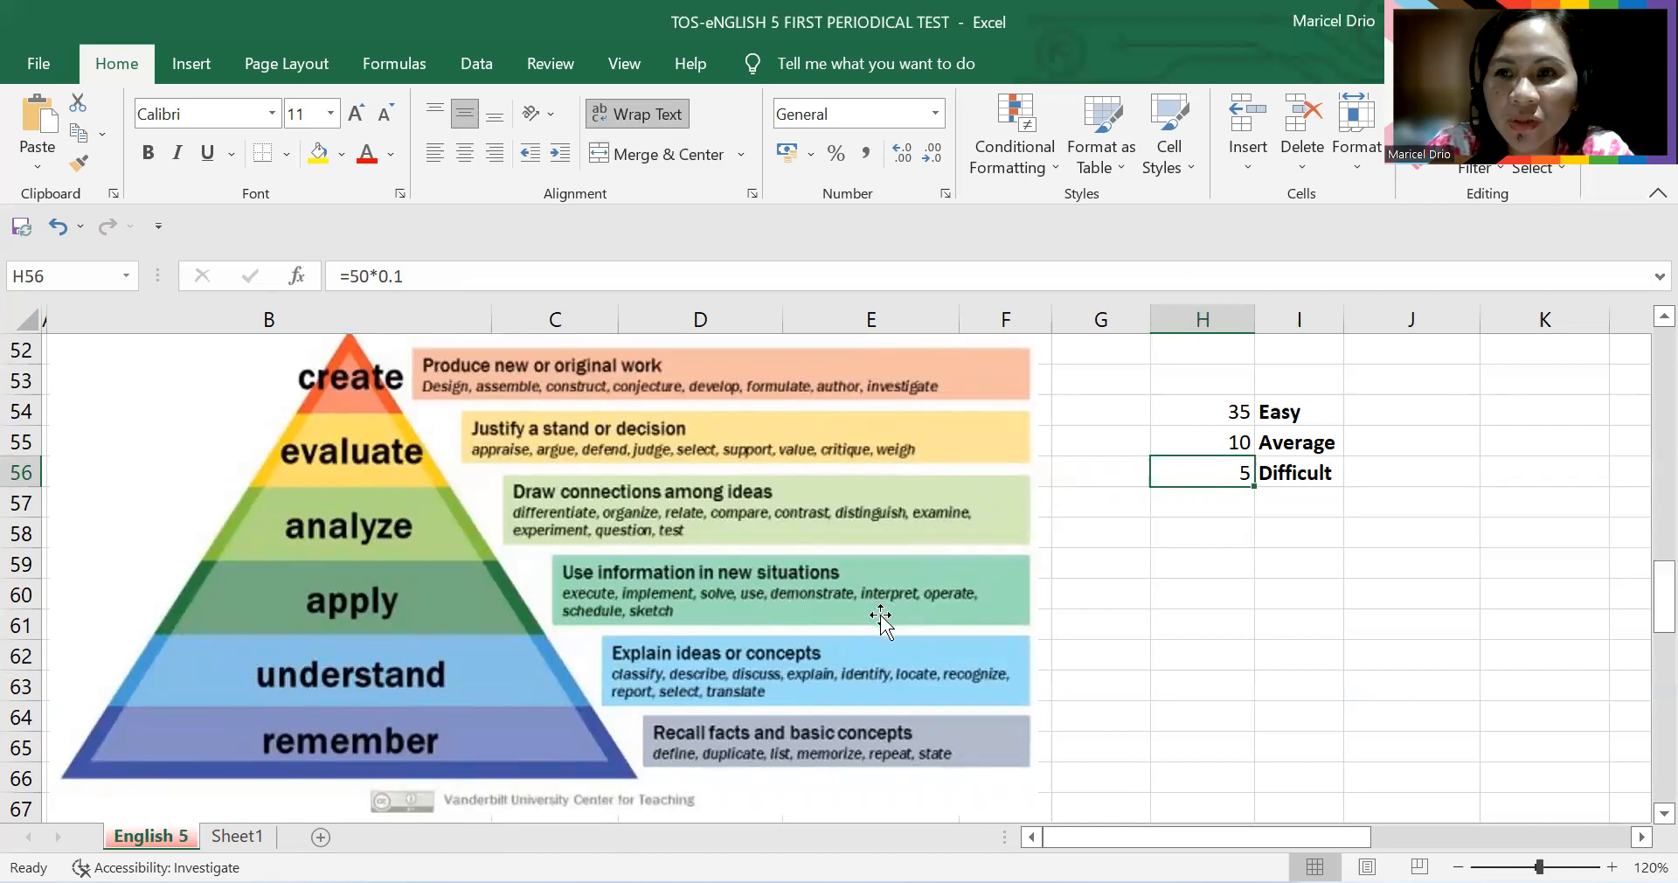
mouse_move(629, 629)
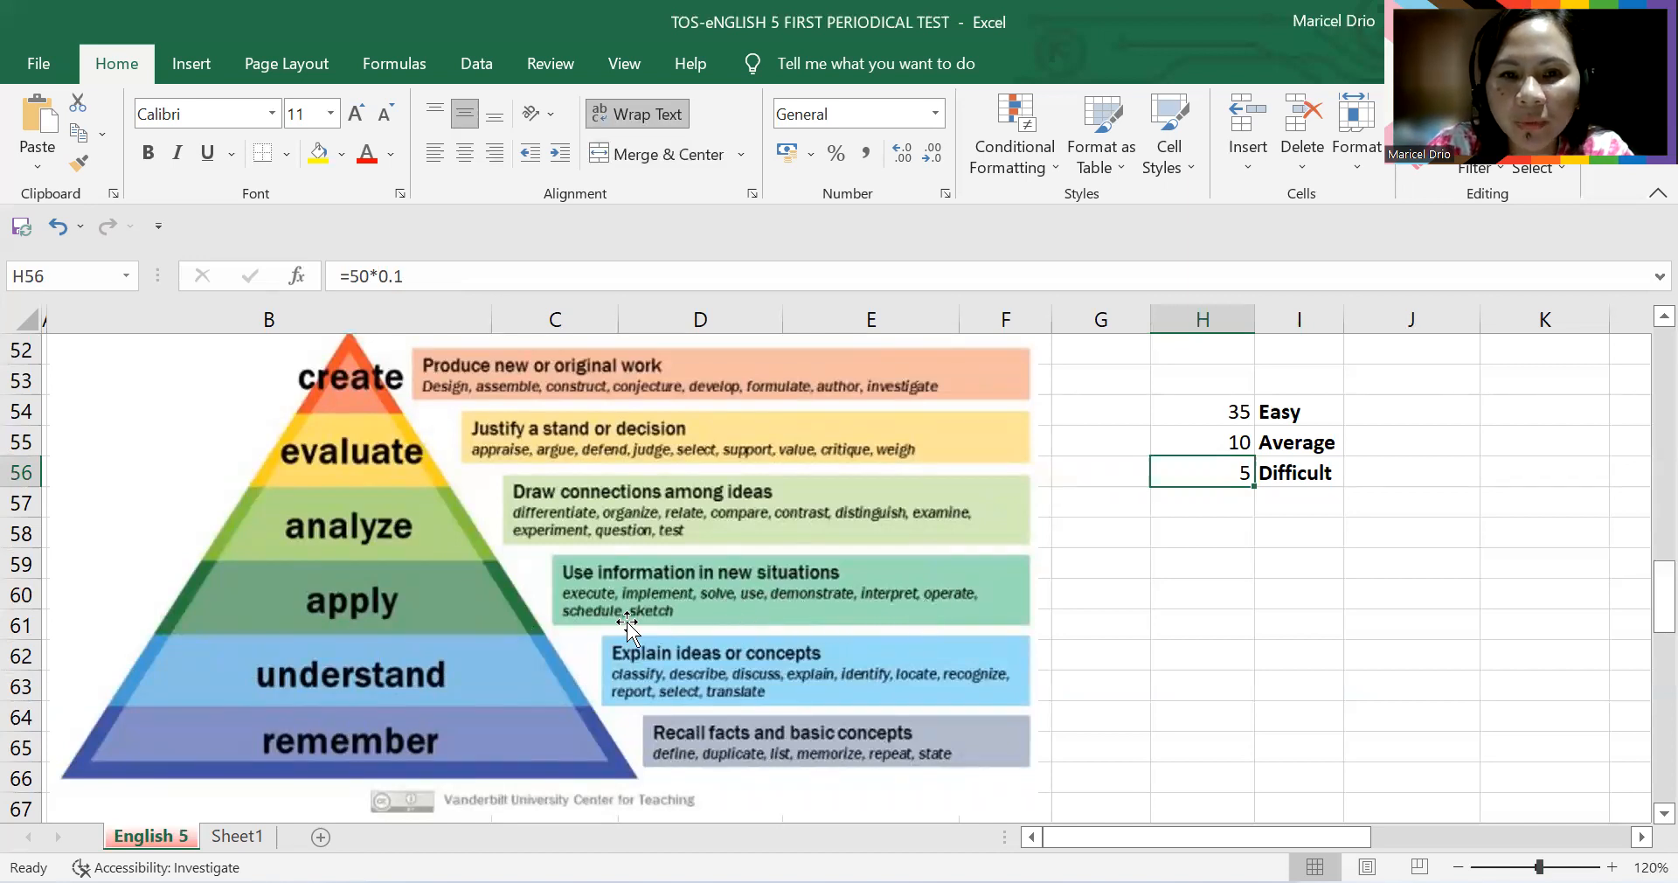
mouse_move(525, 519)
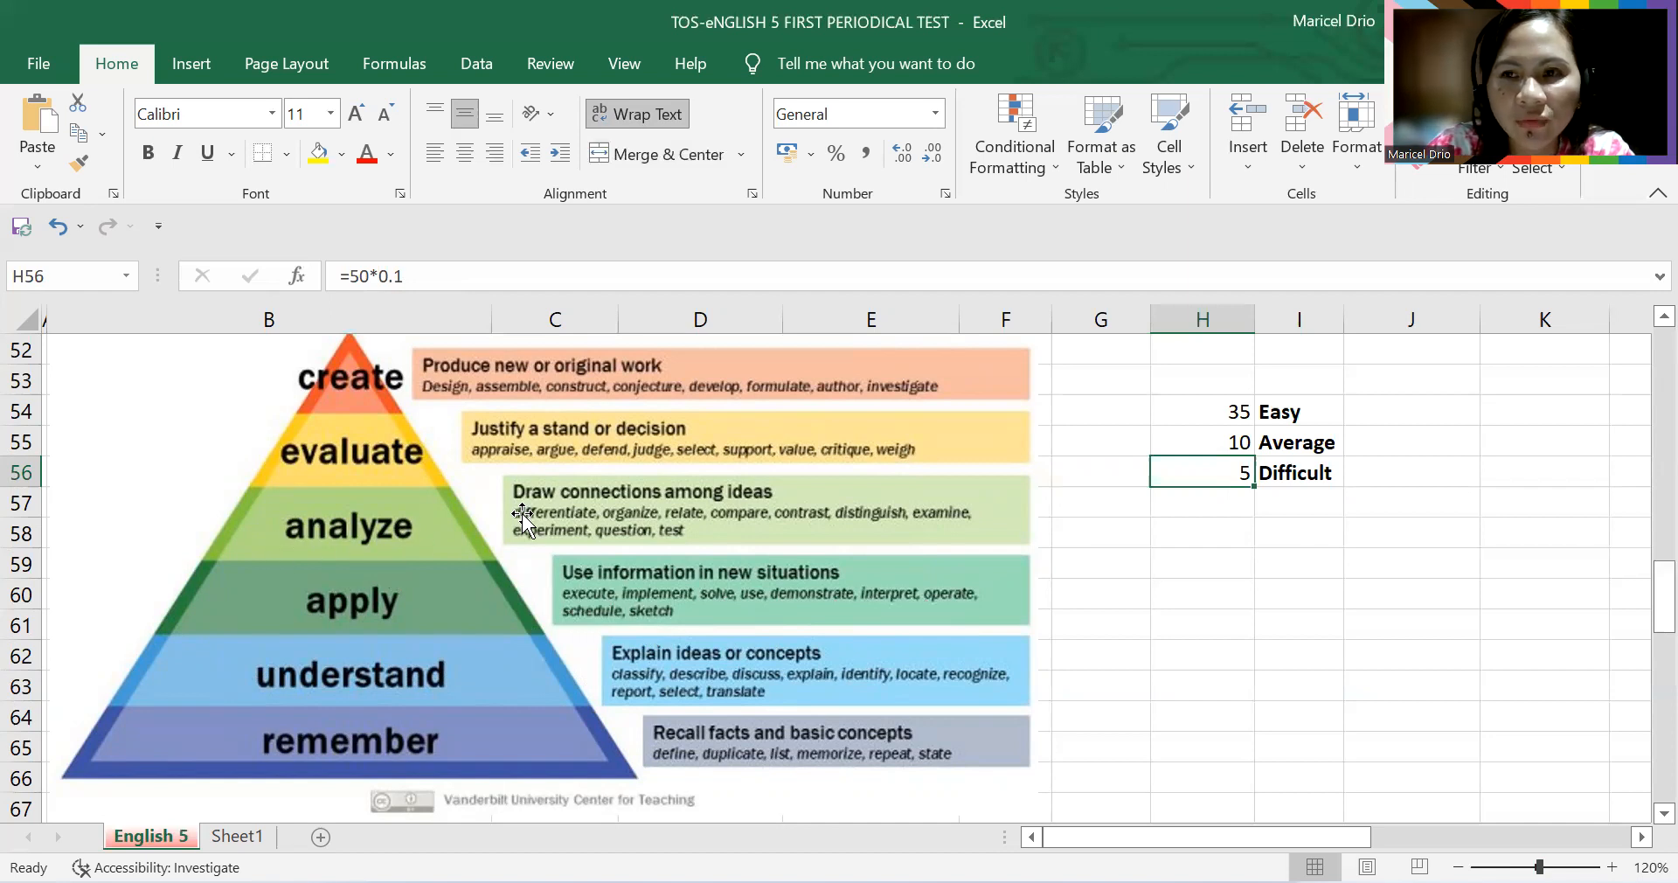
mouse_move(835, 509)
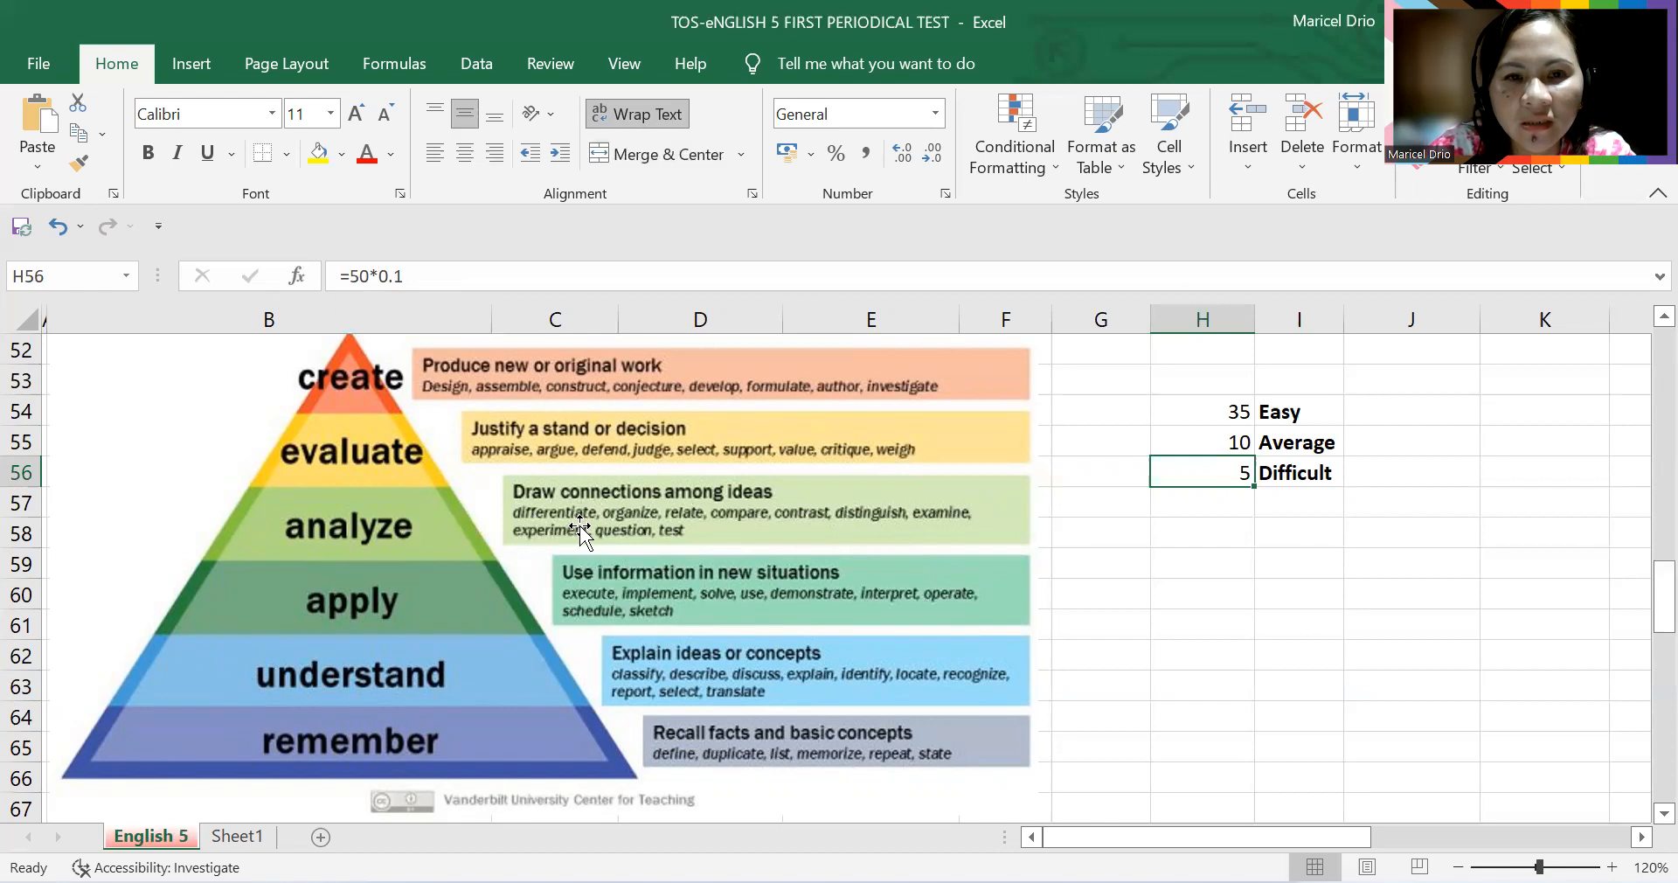
mouse_move(555, 531)
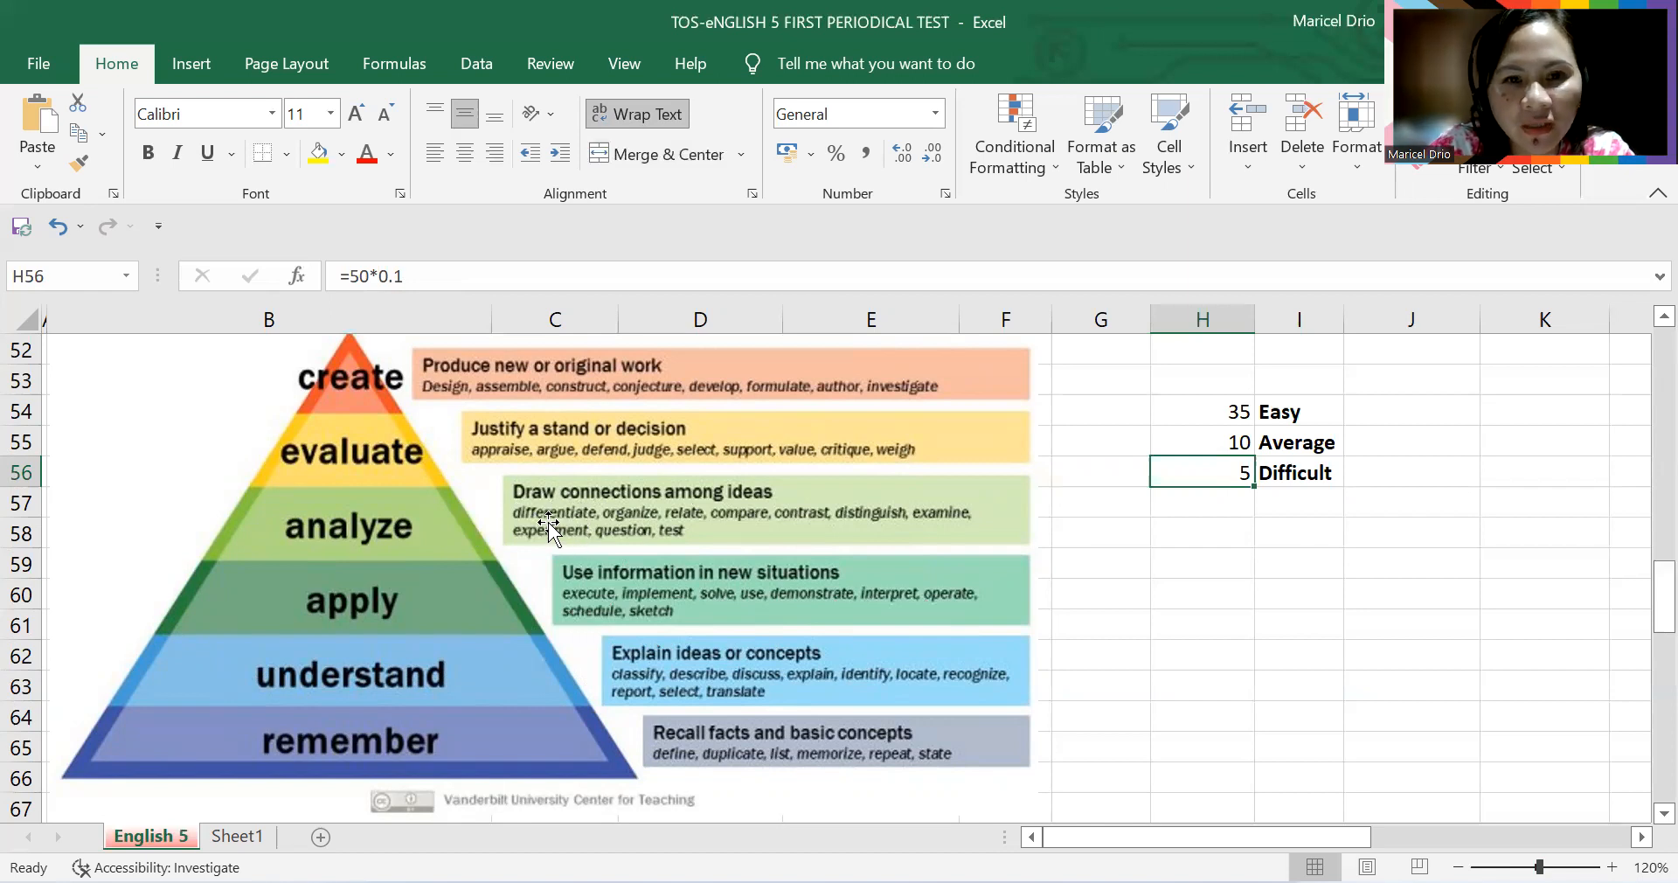
mouse_move(781, 535)
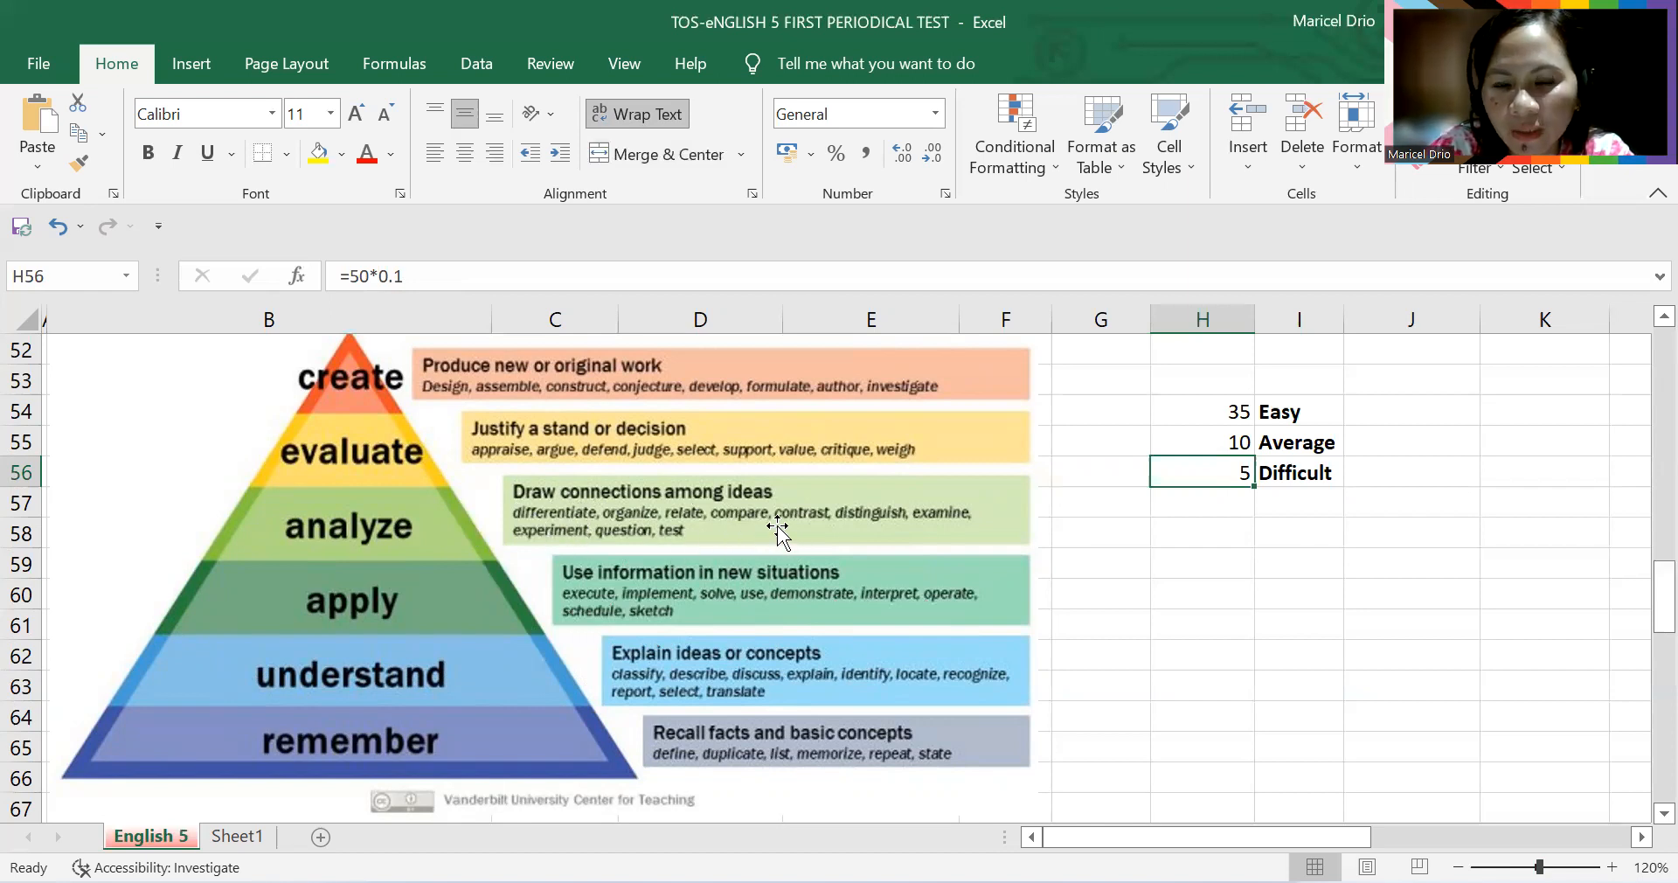
mouse_move(1024, 535)
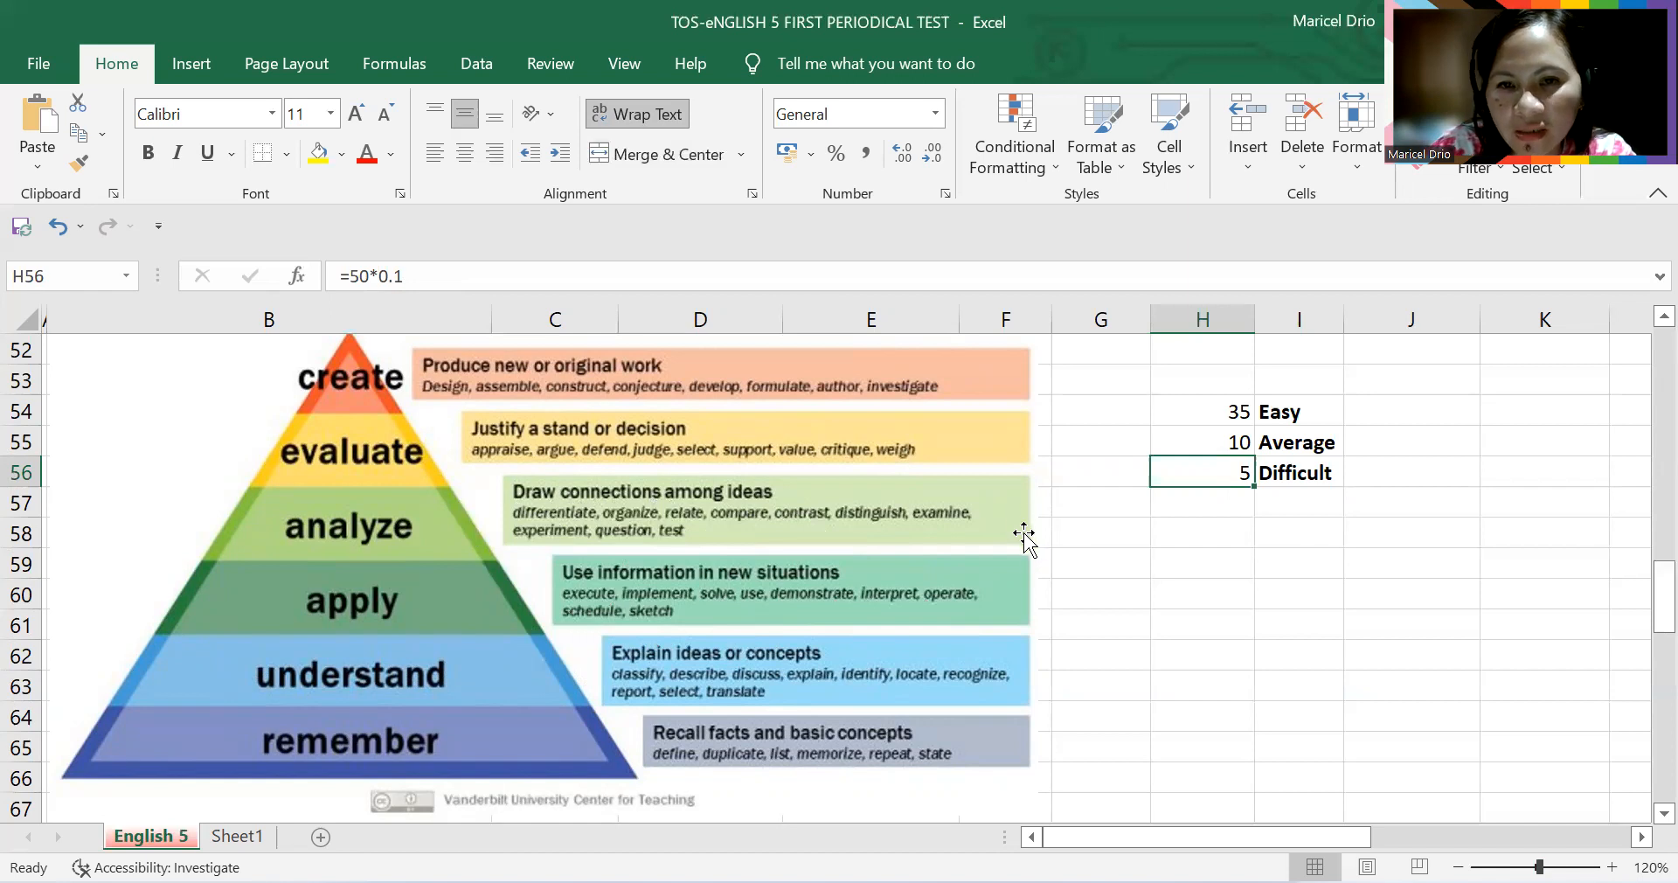
mouse_move(562, 554)
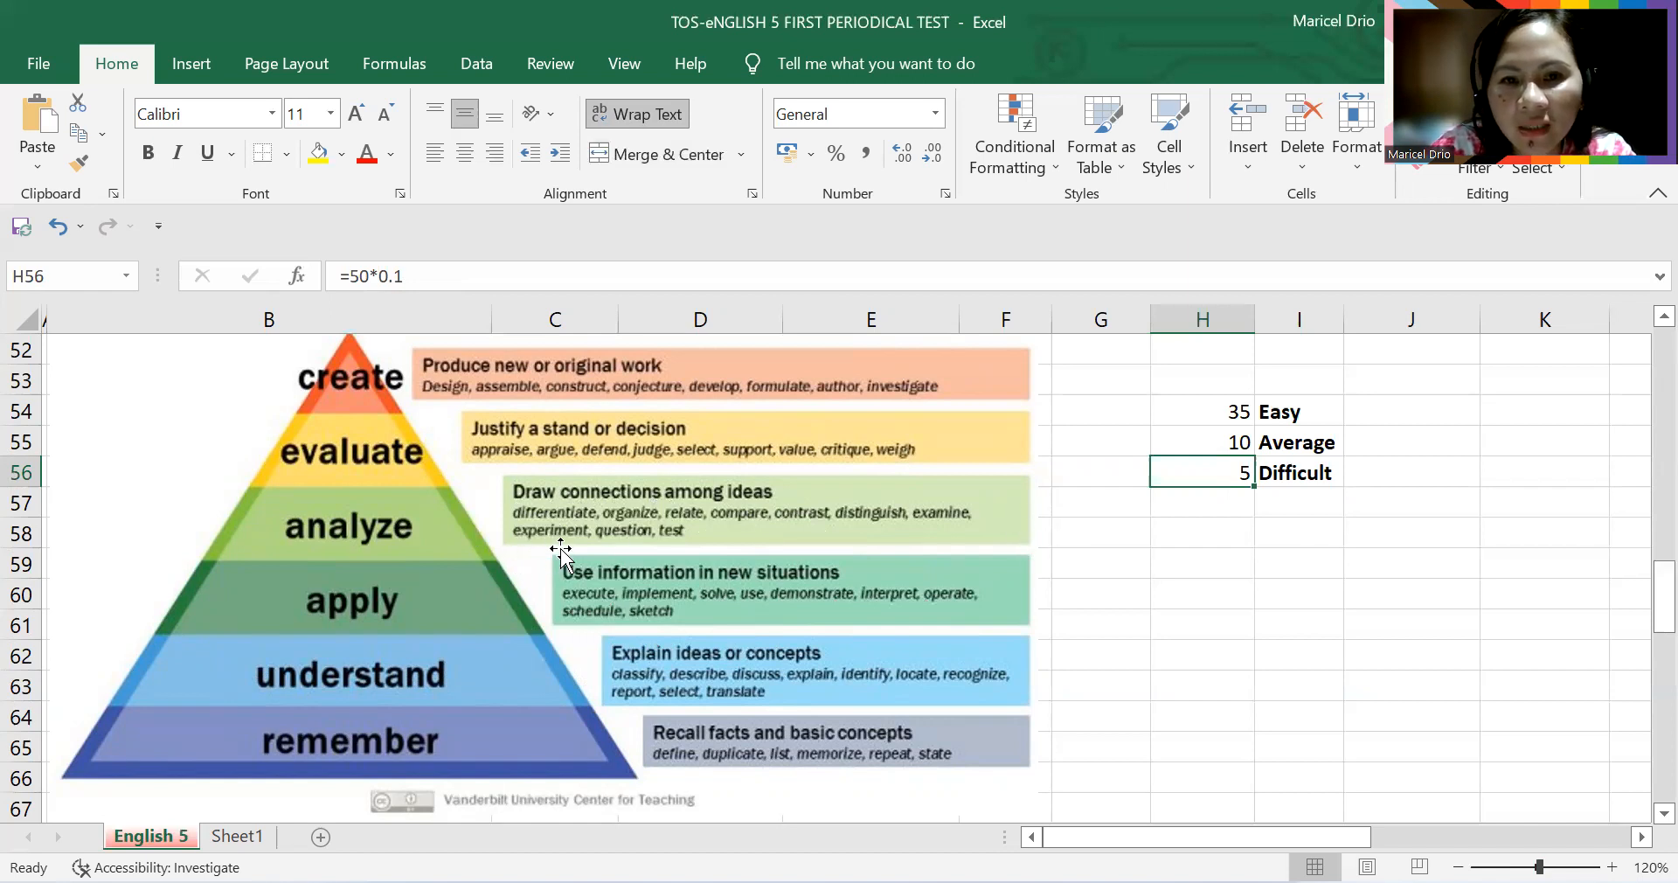
mouse_move(701, 562)
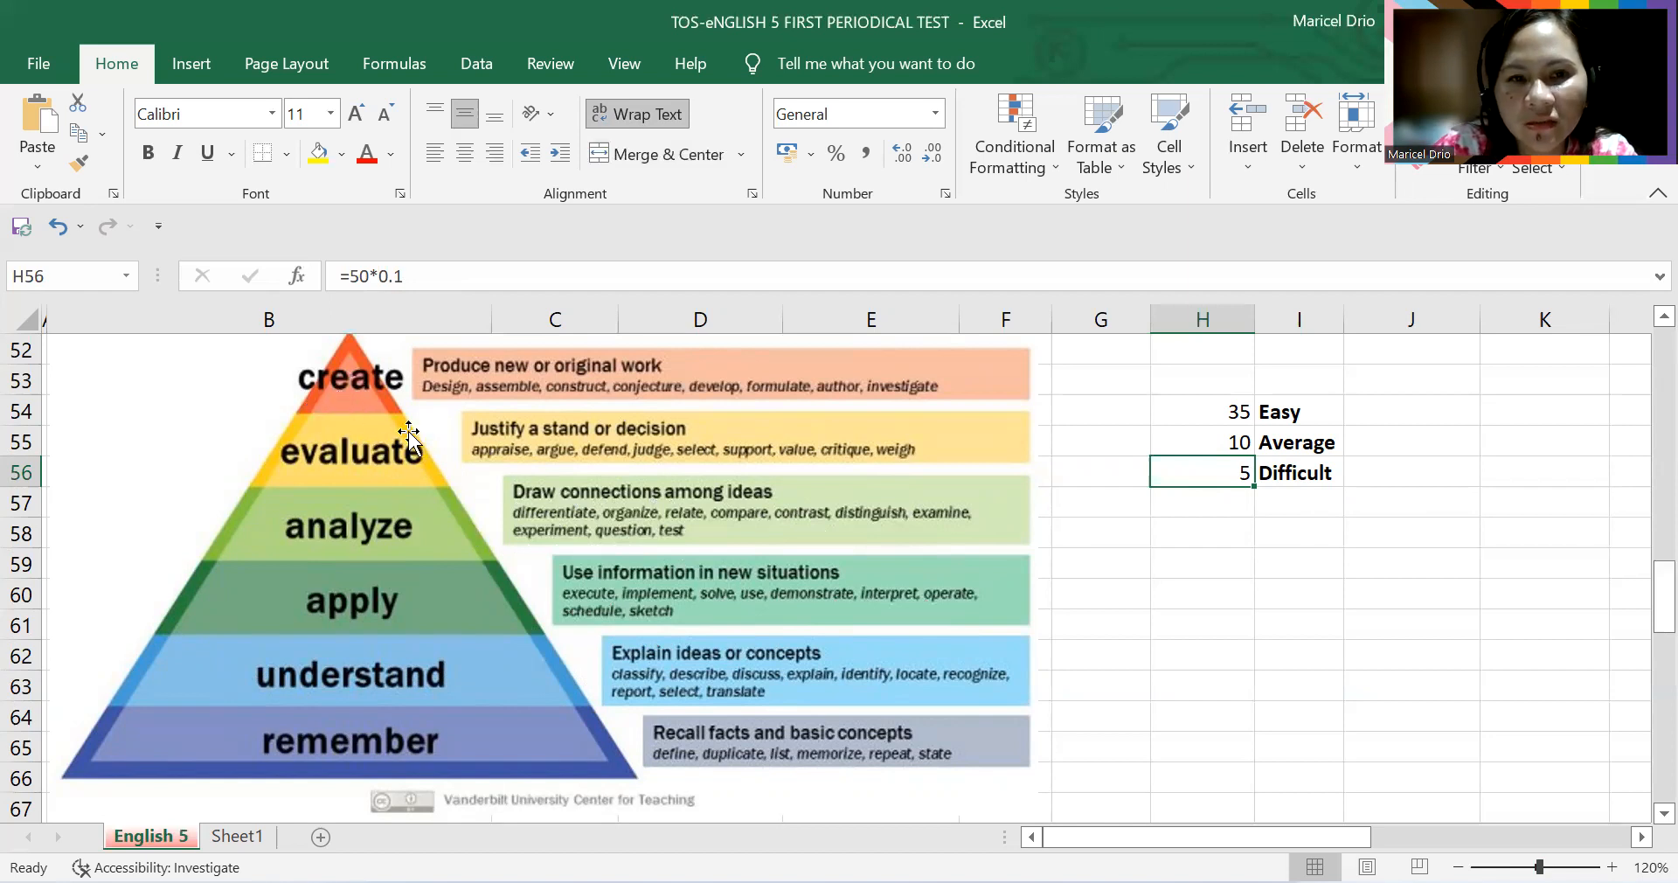
mouse_move(567, 444)
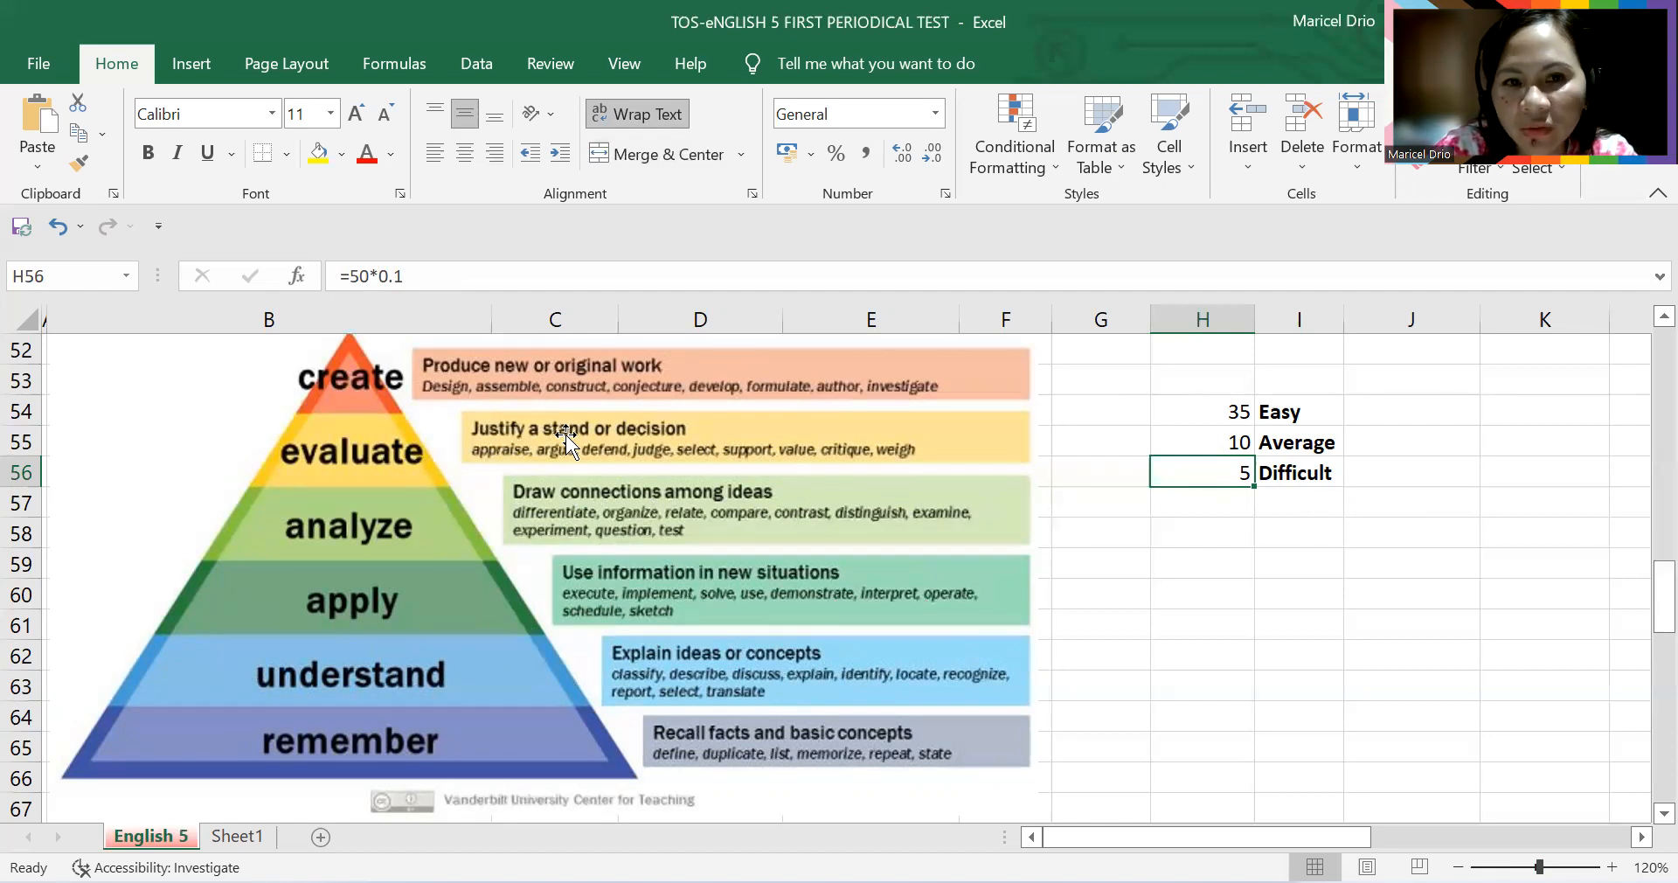
mouse_move(474, 457)
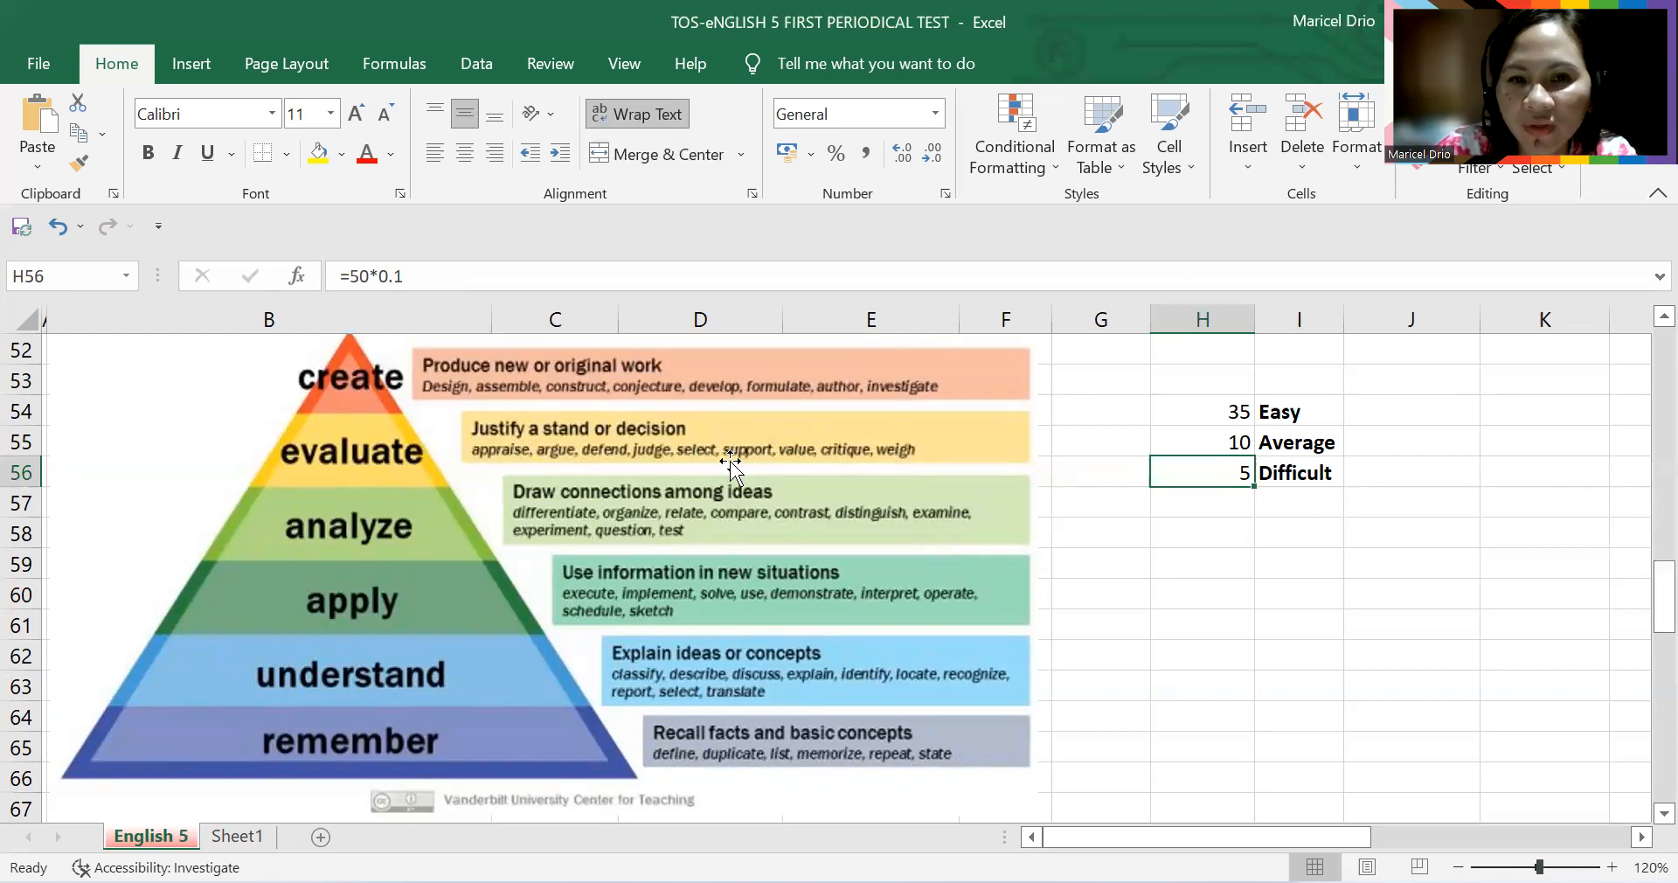
mouse_move(929, 471)
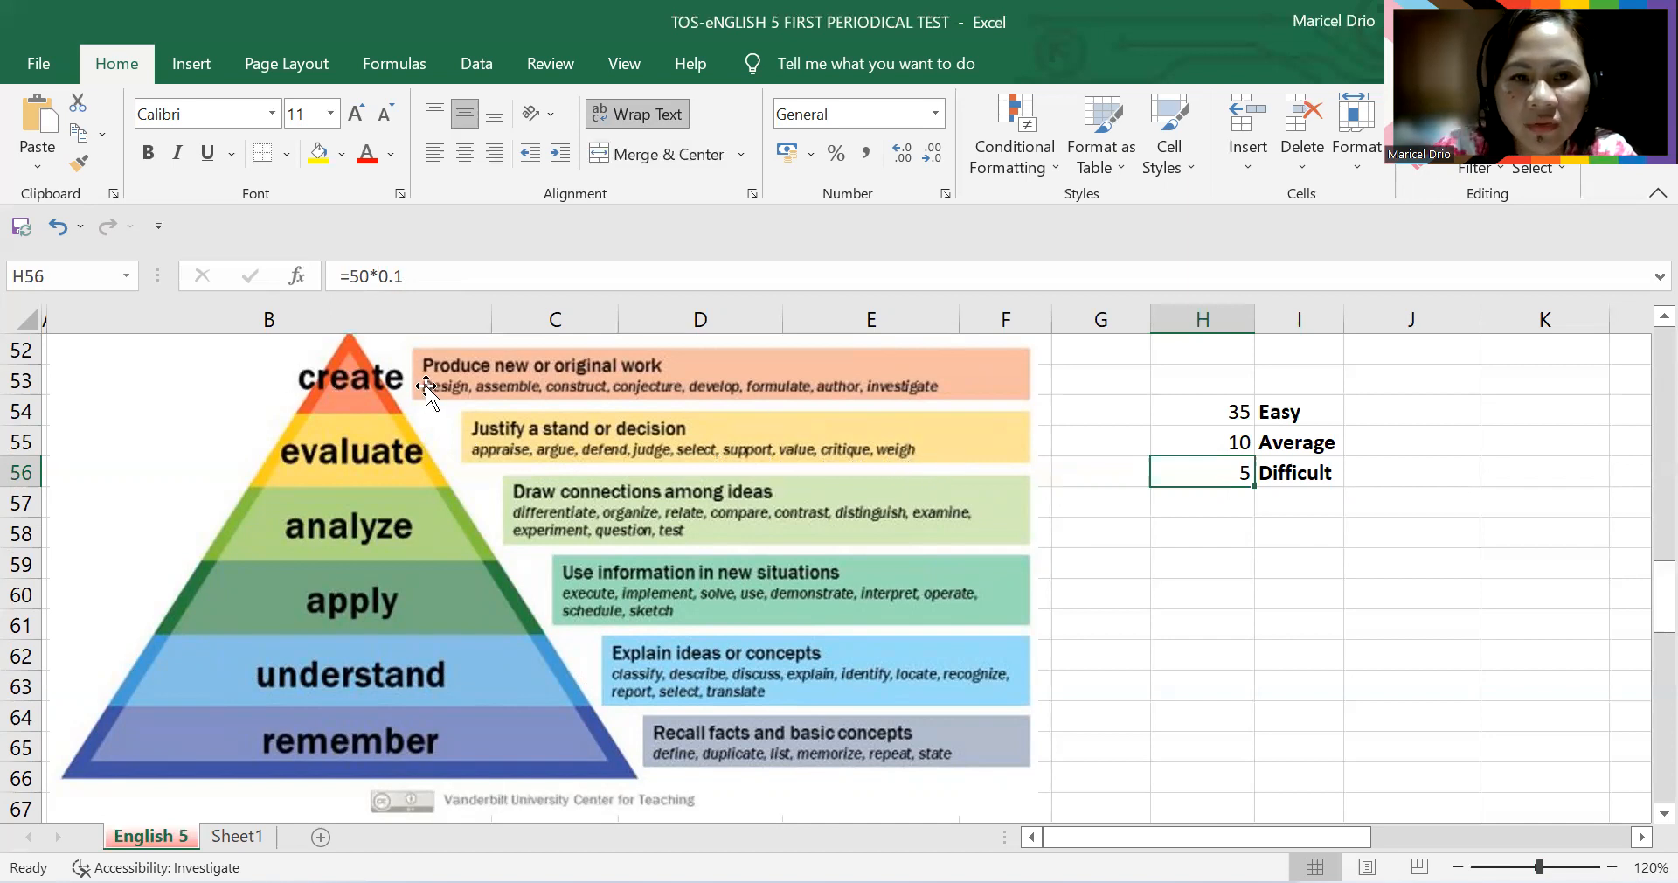
mouse_move(679, 385)
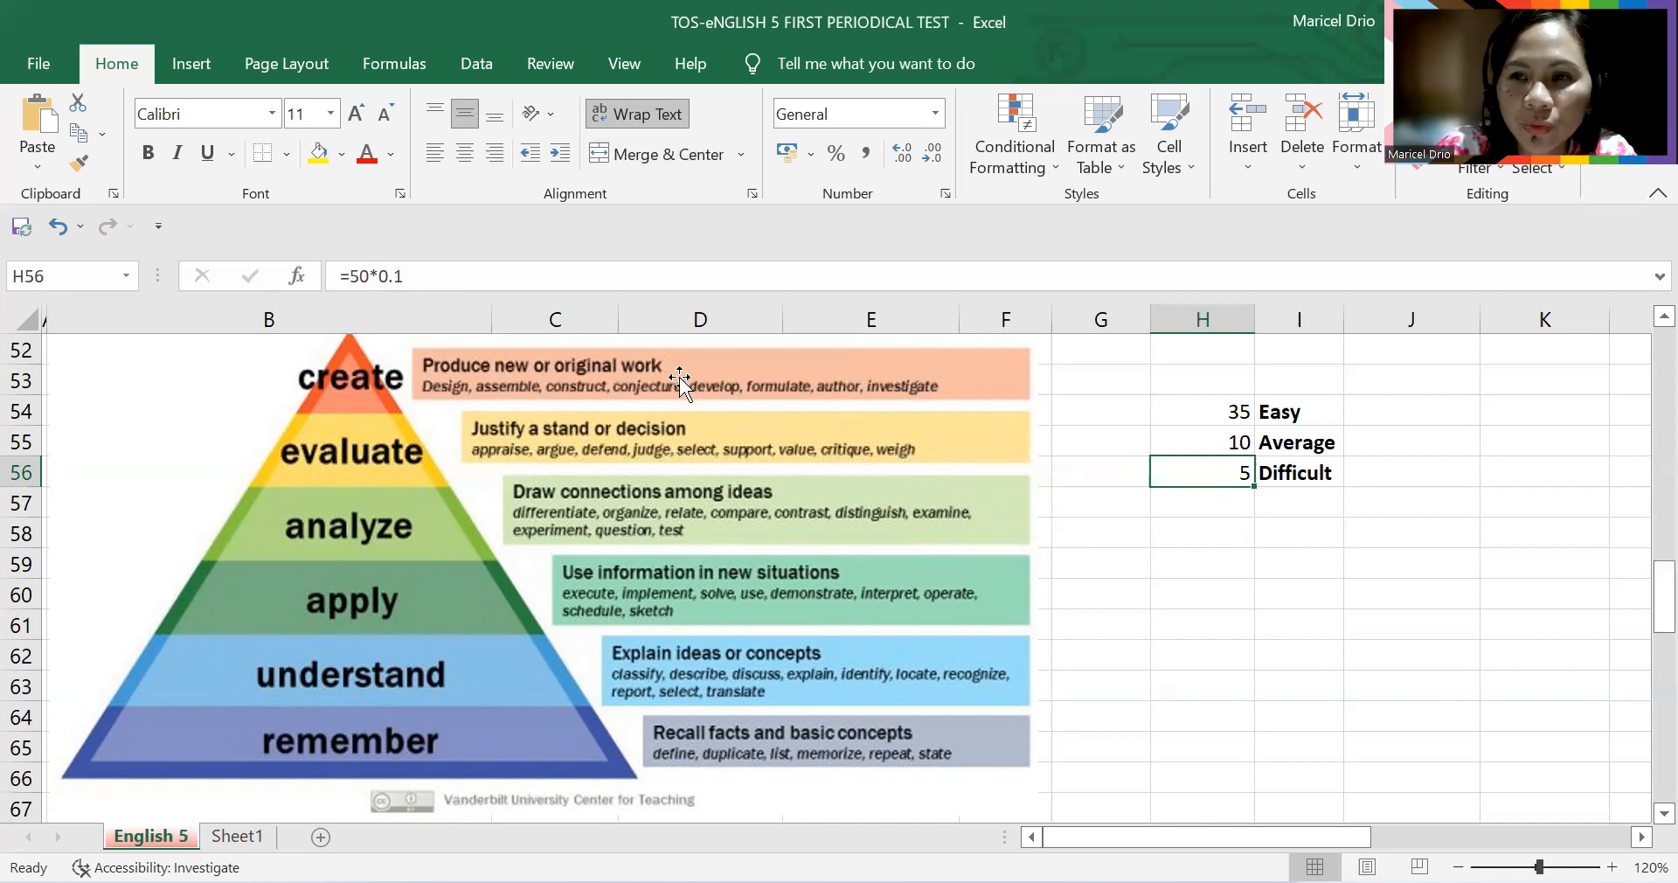
mouse_move(552, 383)
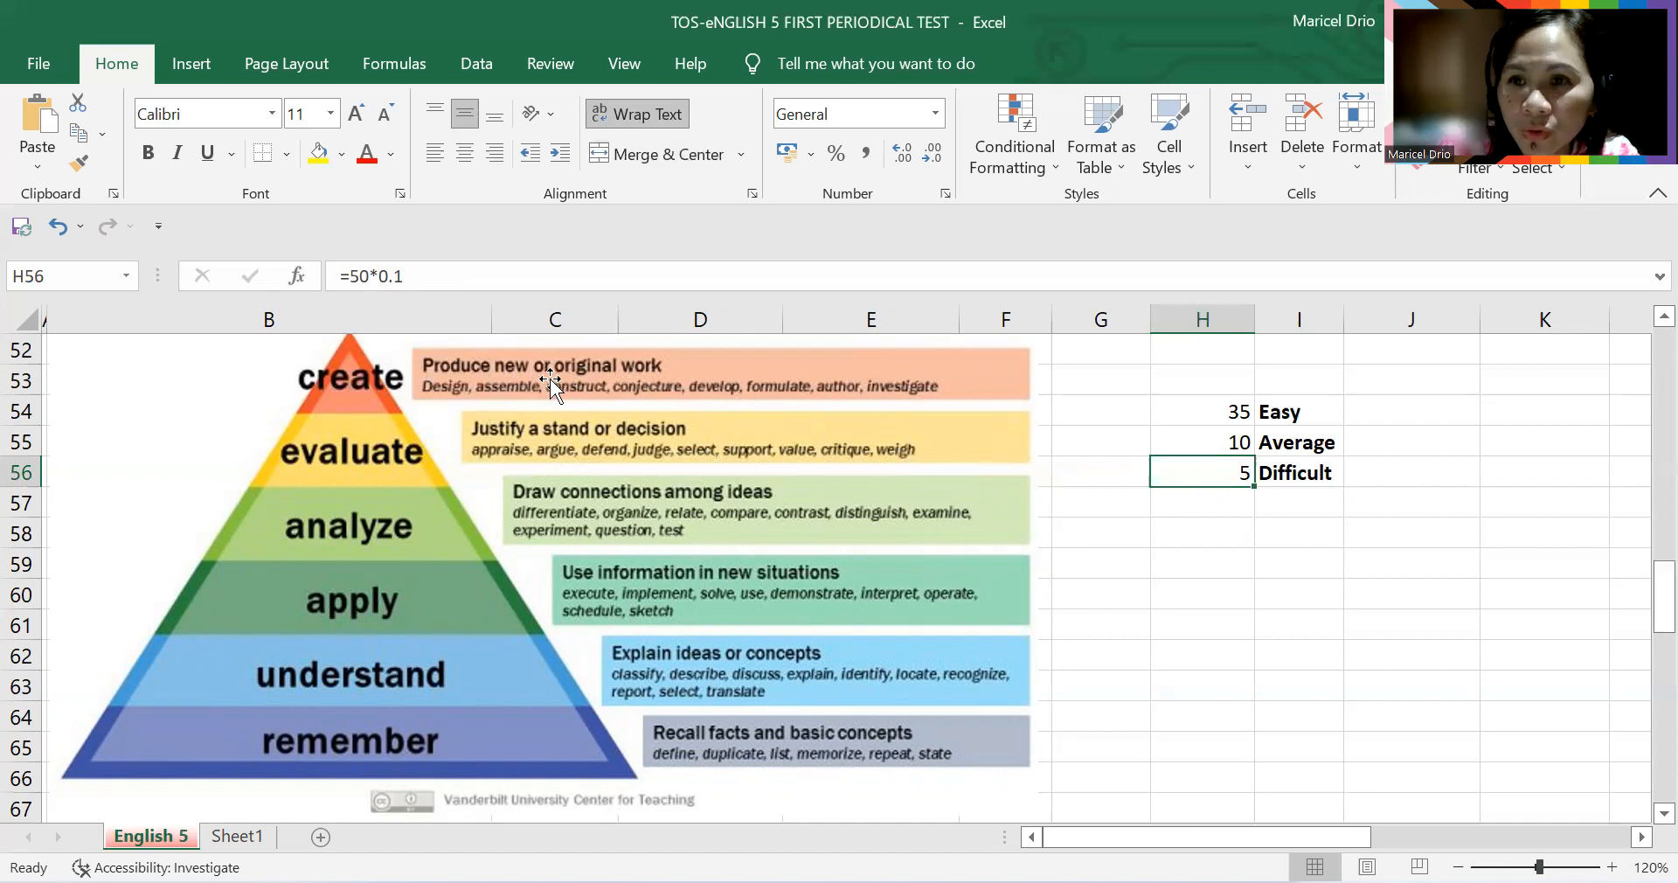
mouse_move(503, 401)
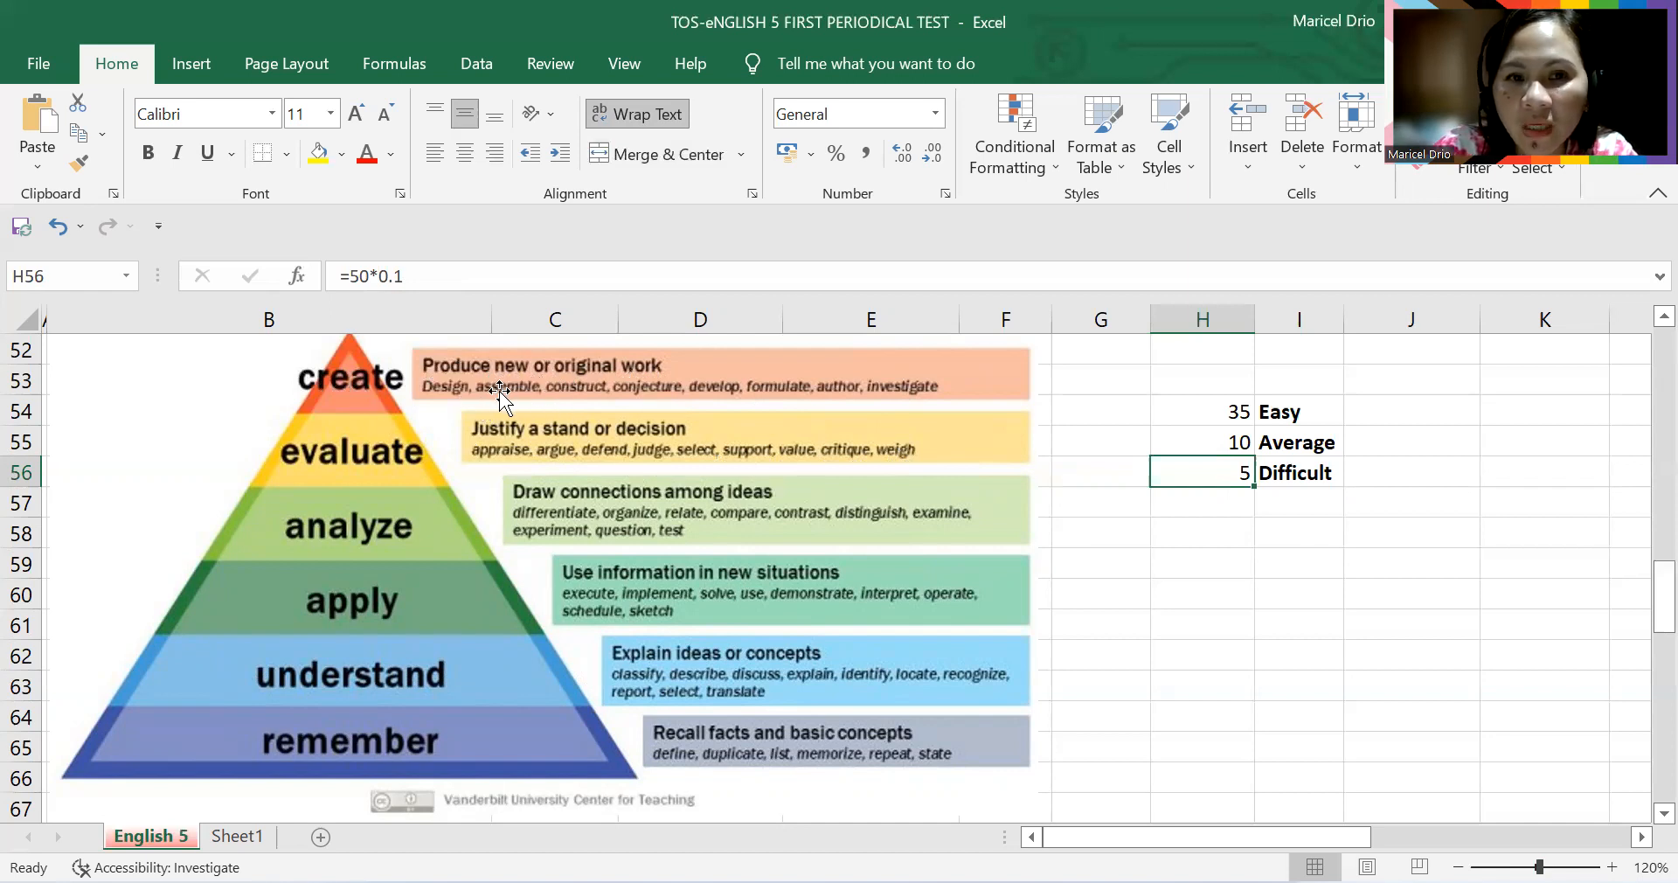
mouse_move(685, 405)
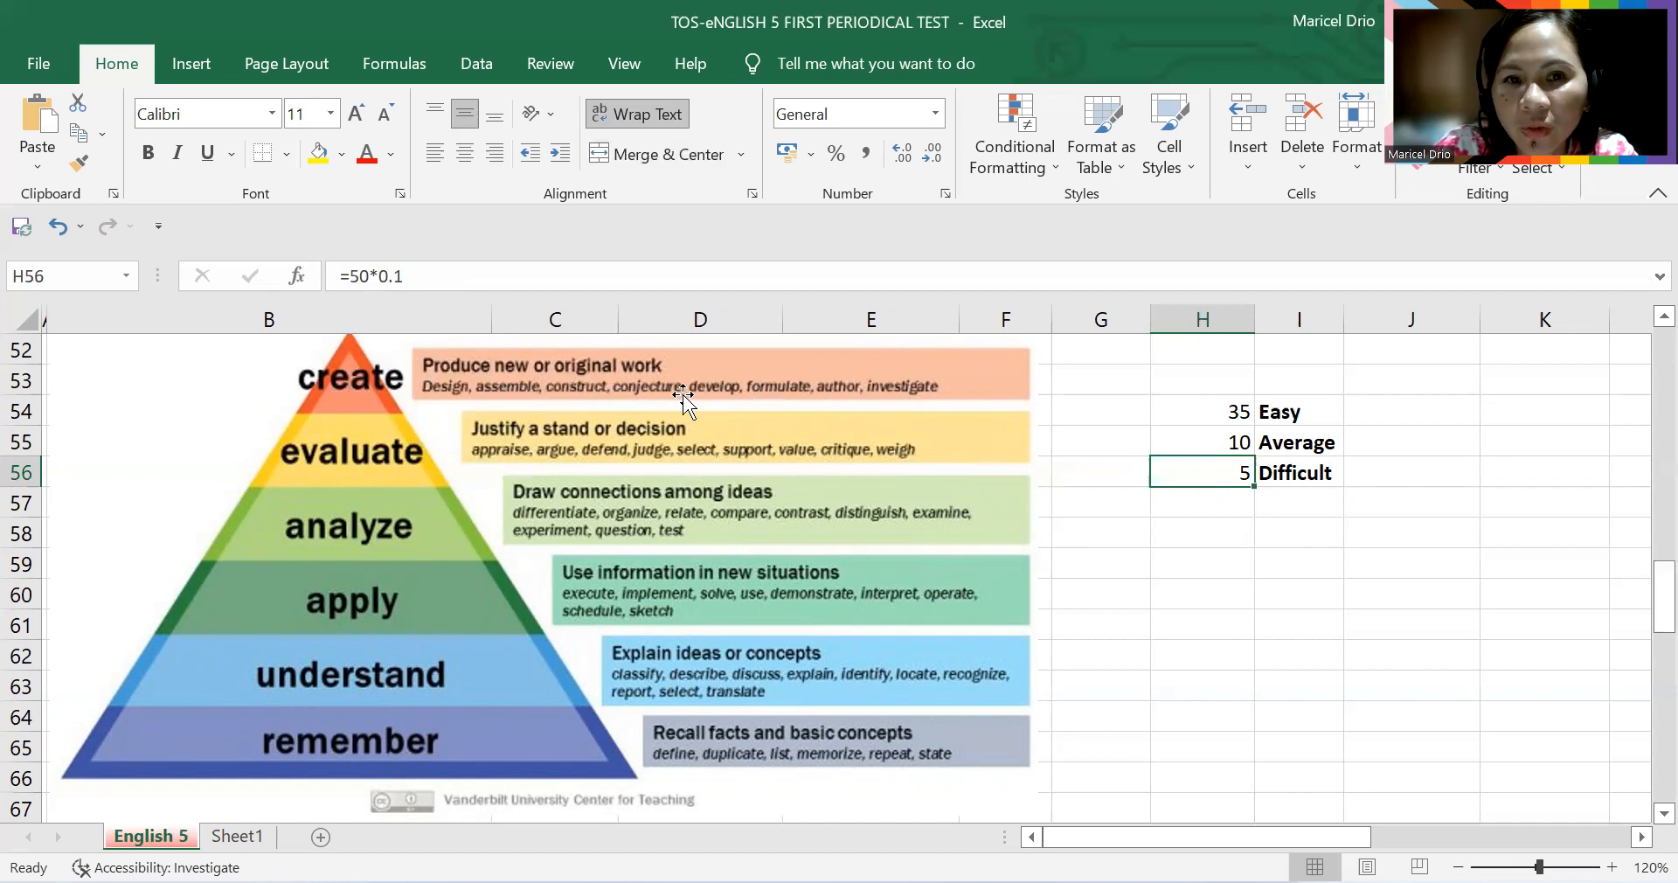
mouse_move(942, 417)
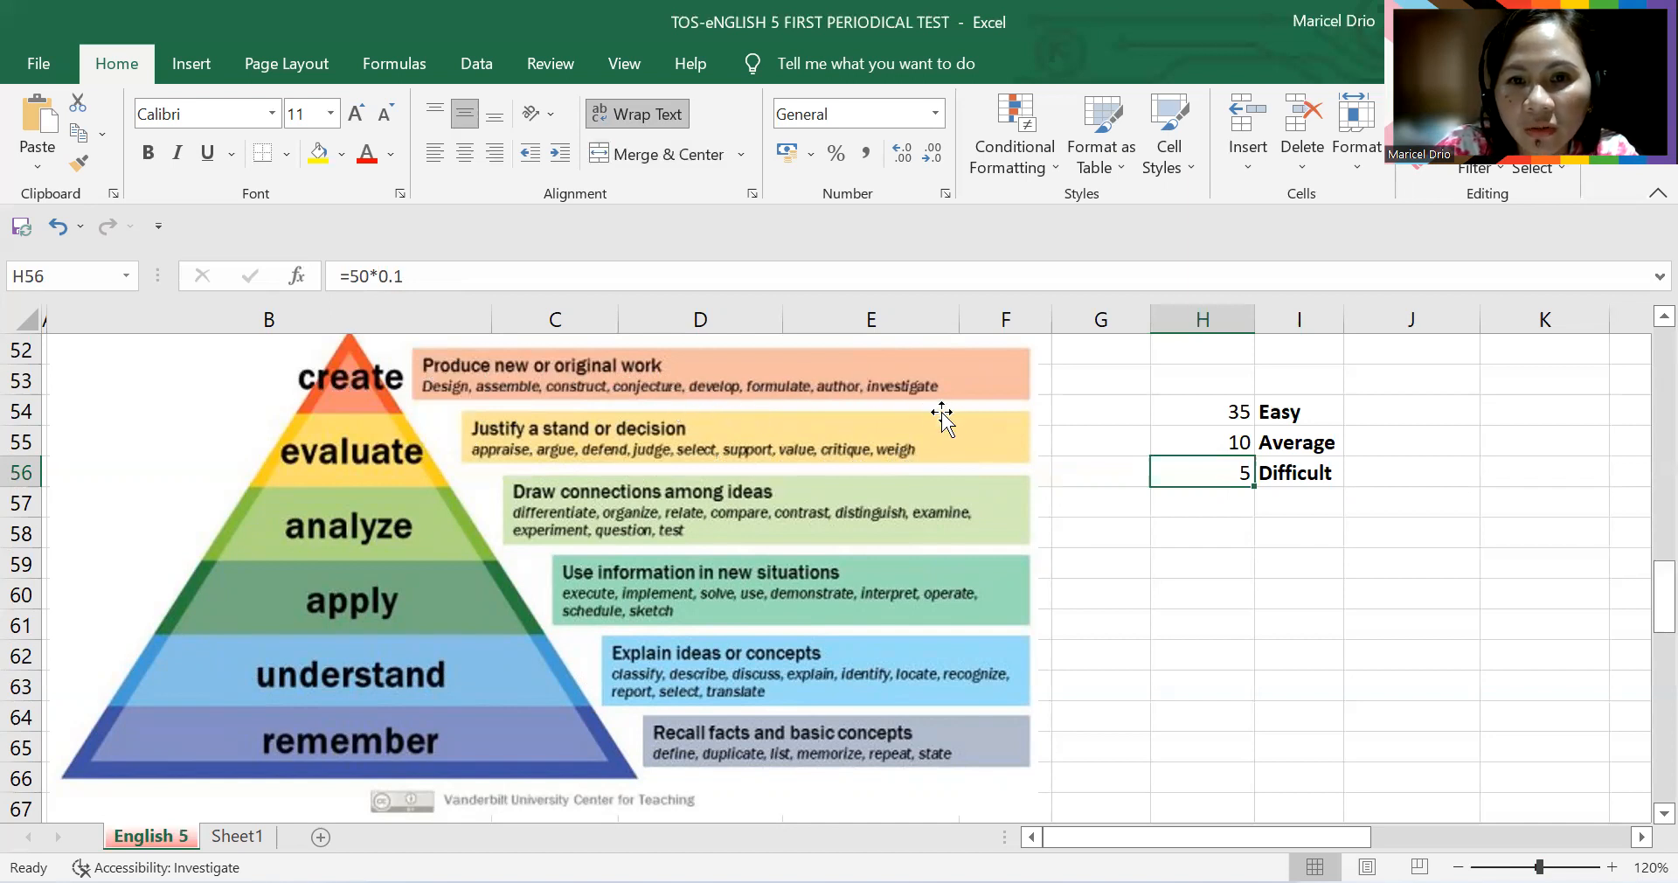
mouse_move(705, 631)
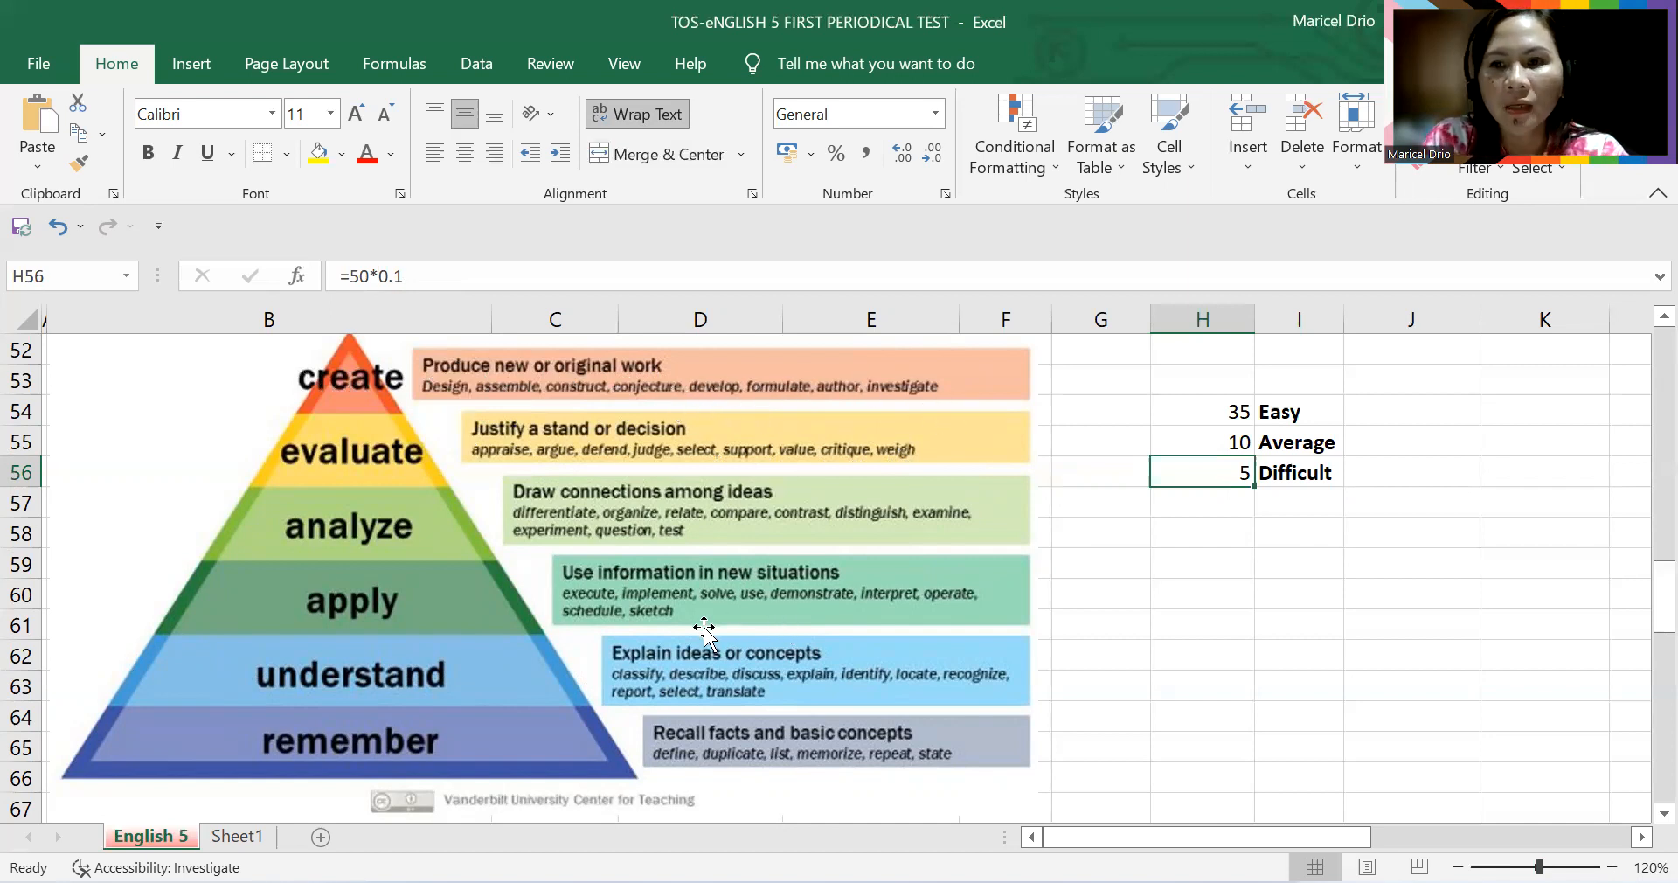
Step: Scroll down until the Digital Planning Verbs chart is fully visible, through Bookmarking and Negotiating
scroll(down, 3)
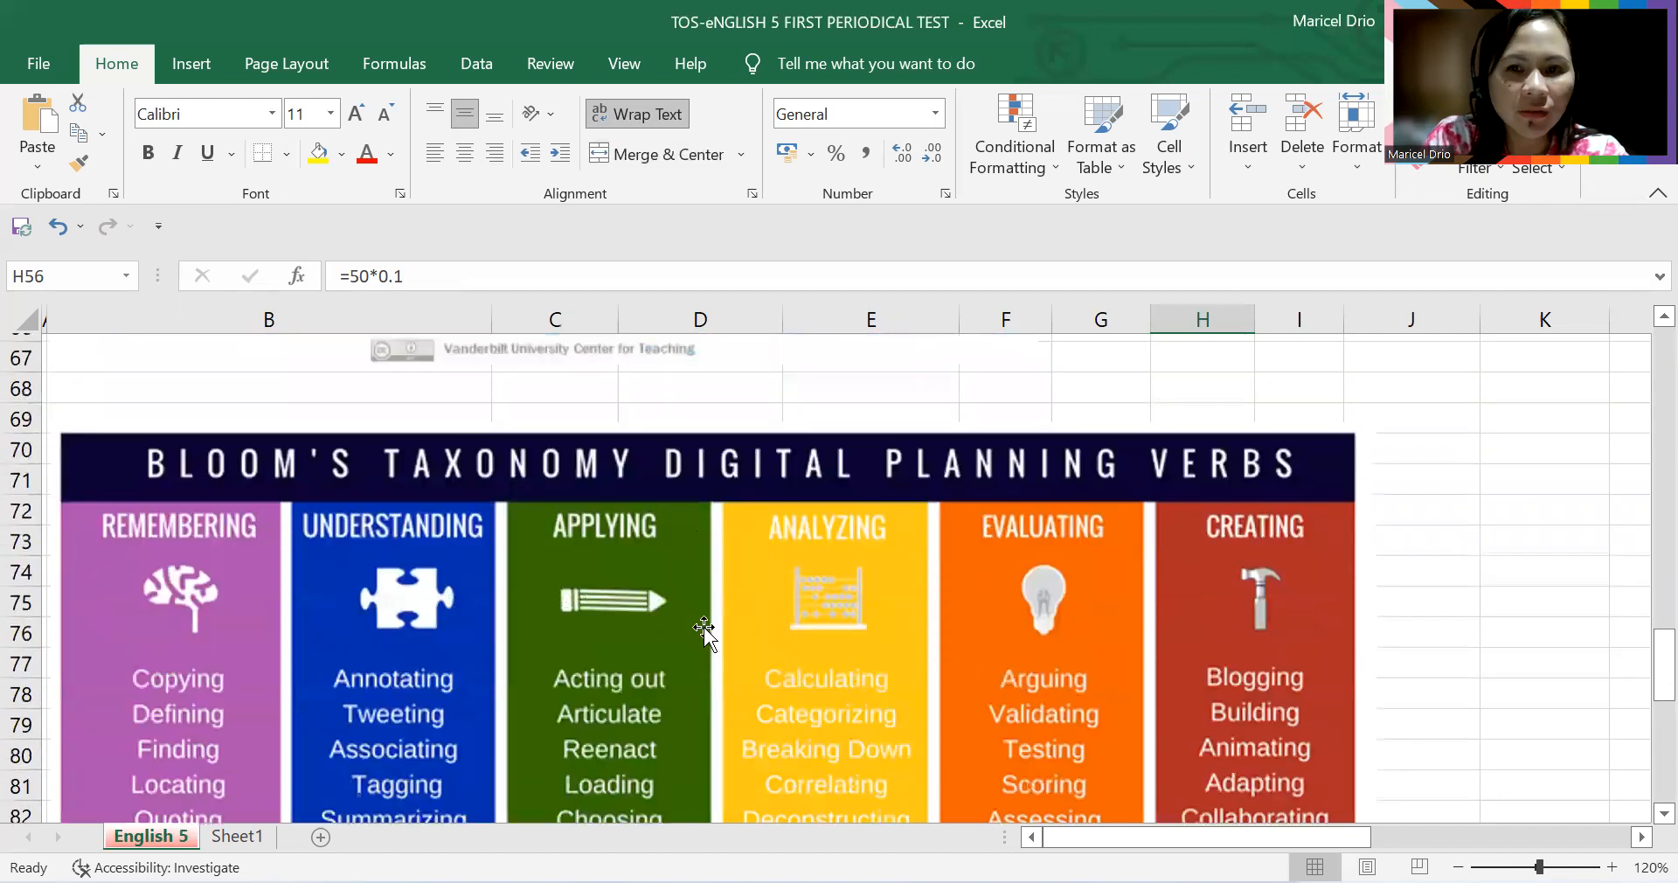
scroll(down, 3)
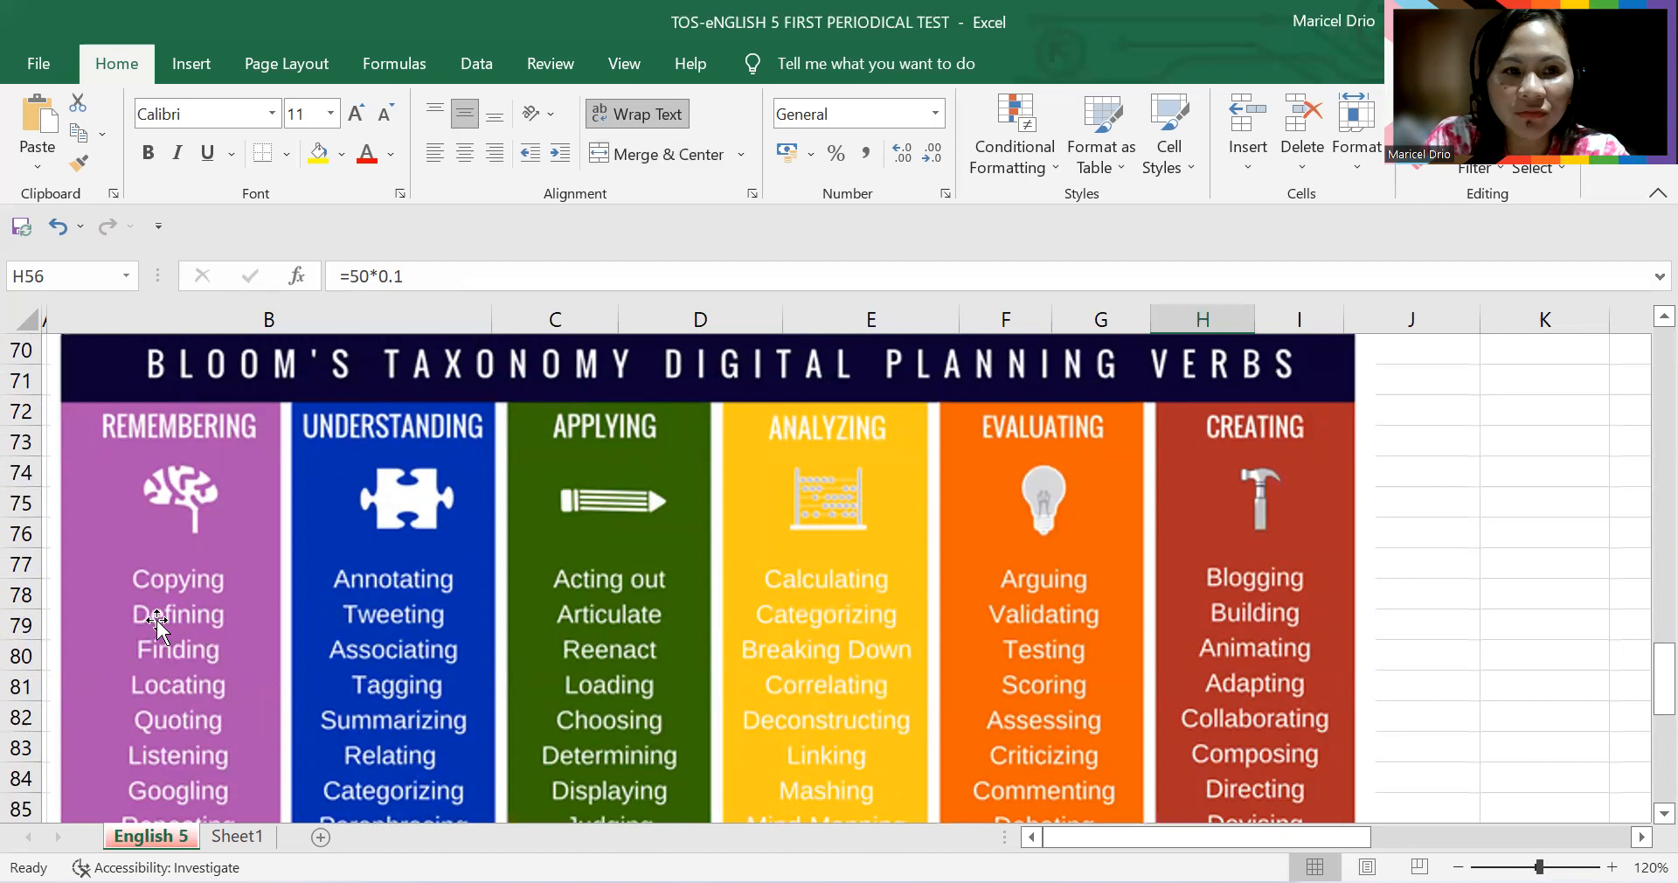
scroll(down, 3)
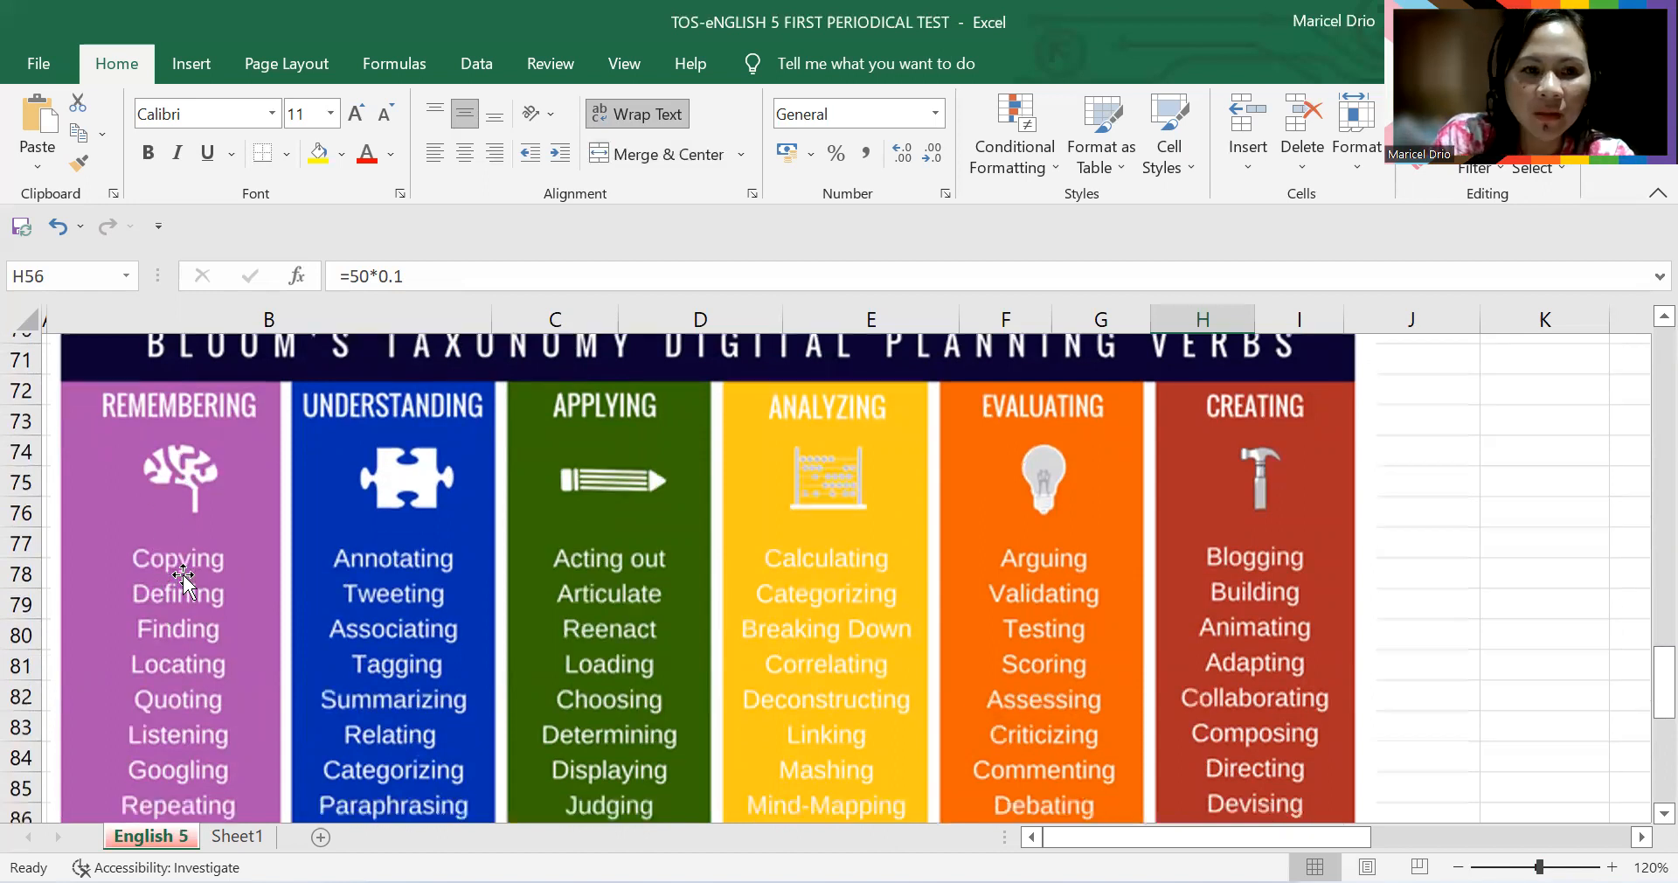
scroll(down, 3)
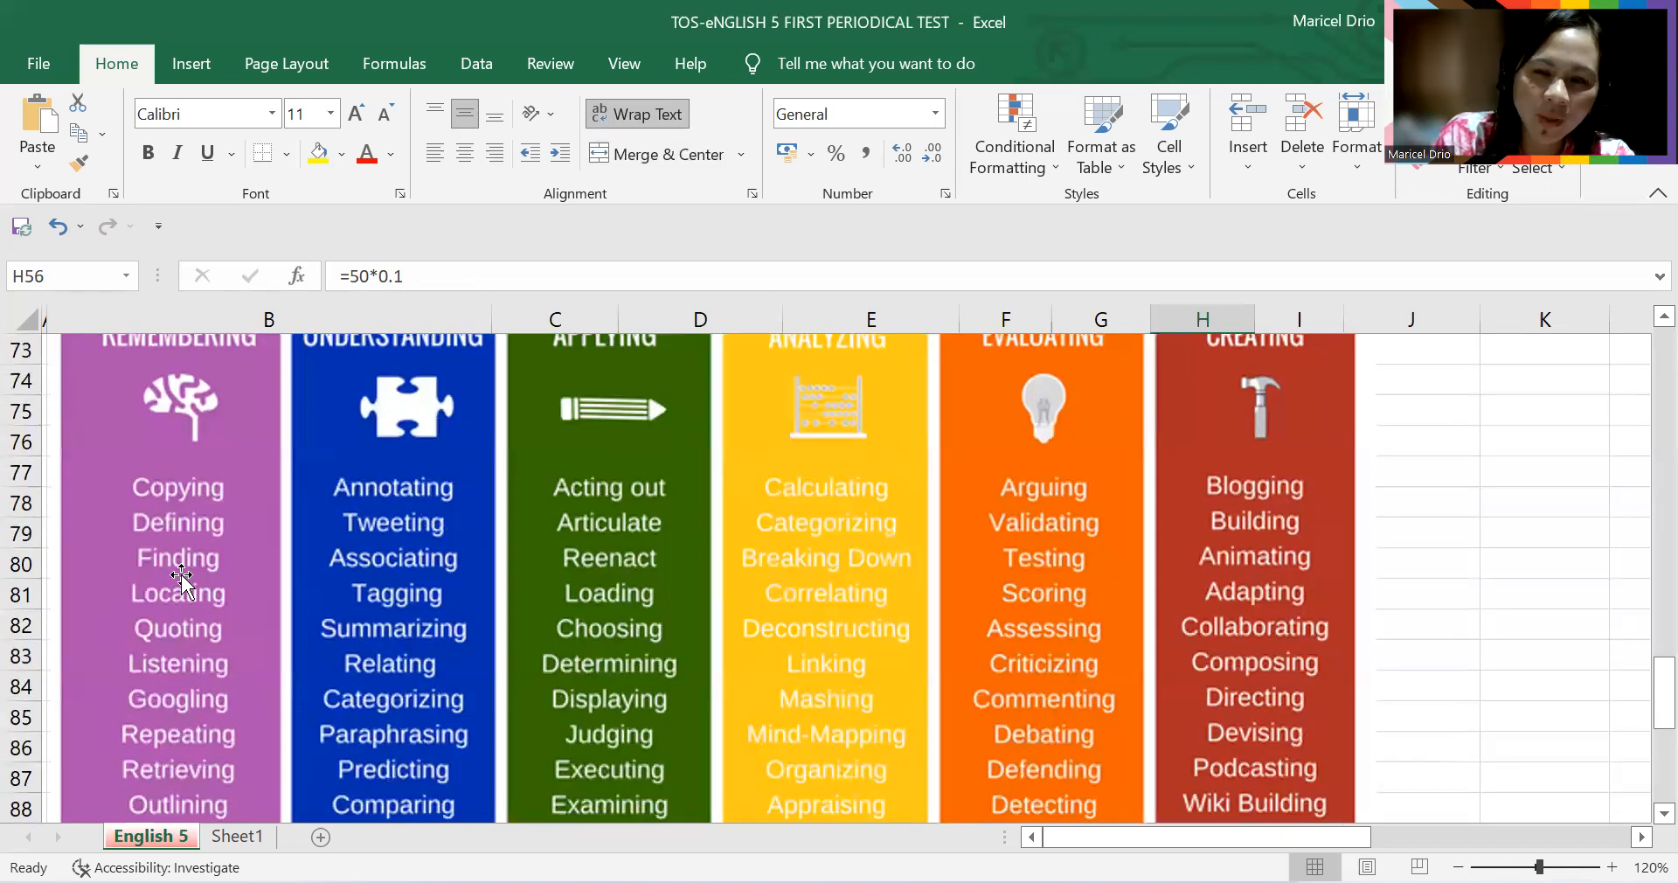
mouse_move(192, 658)
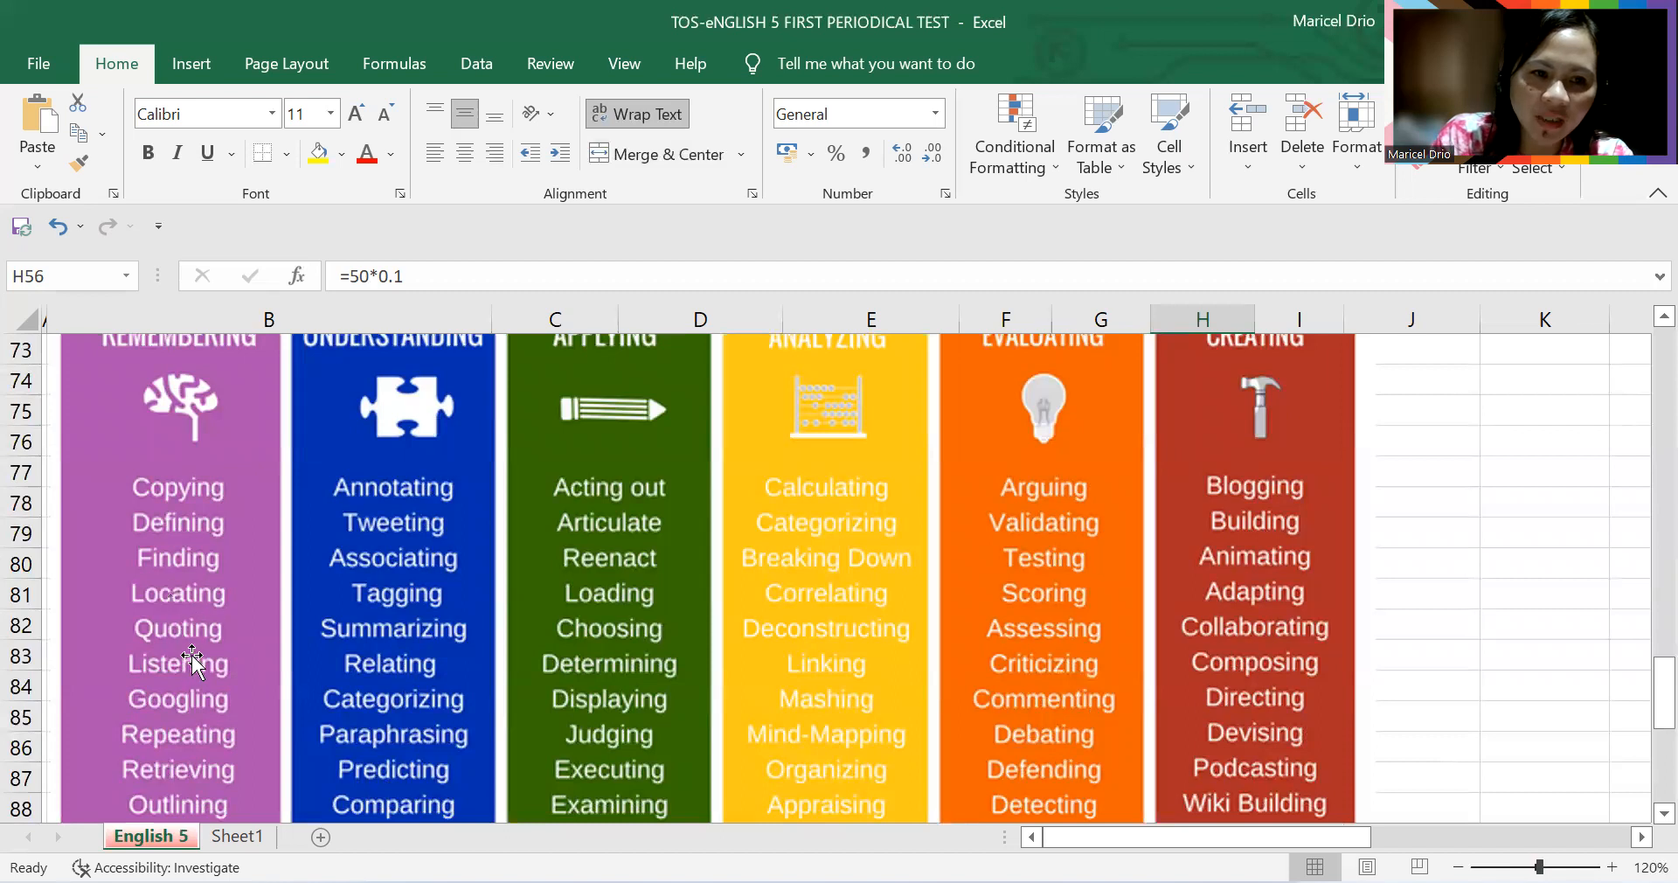
scroll(down, 3)
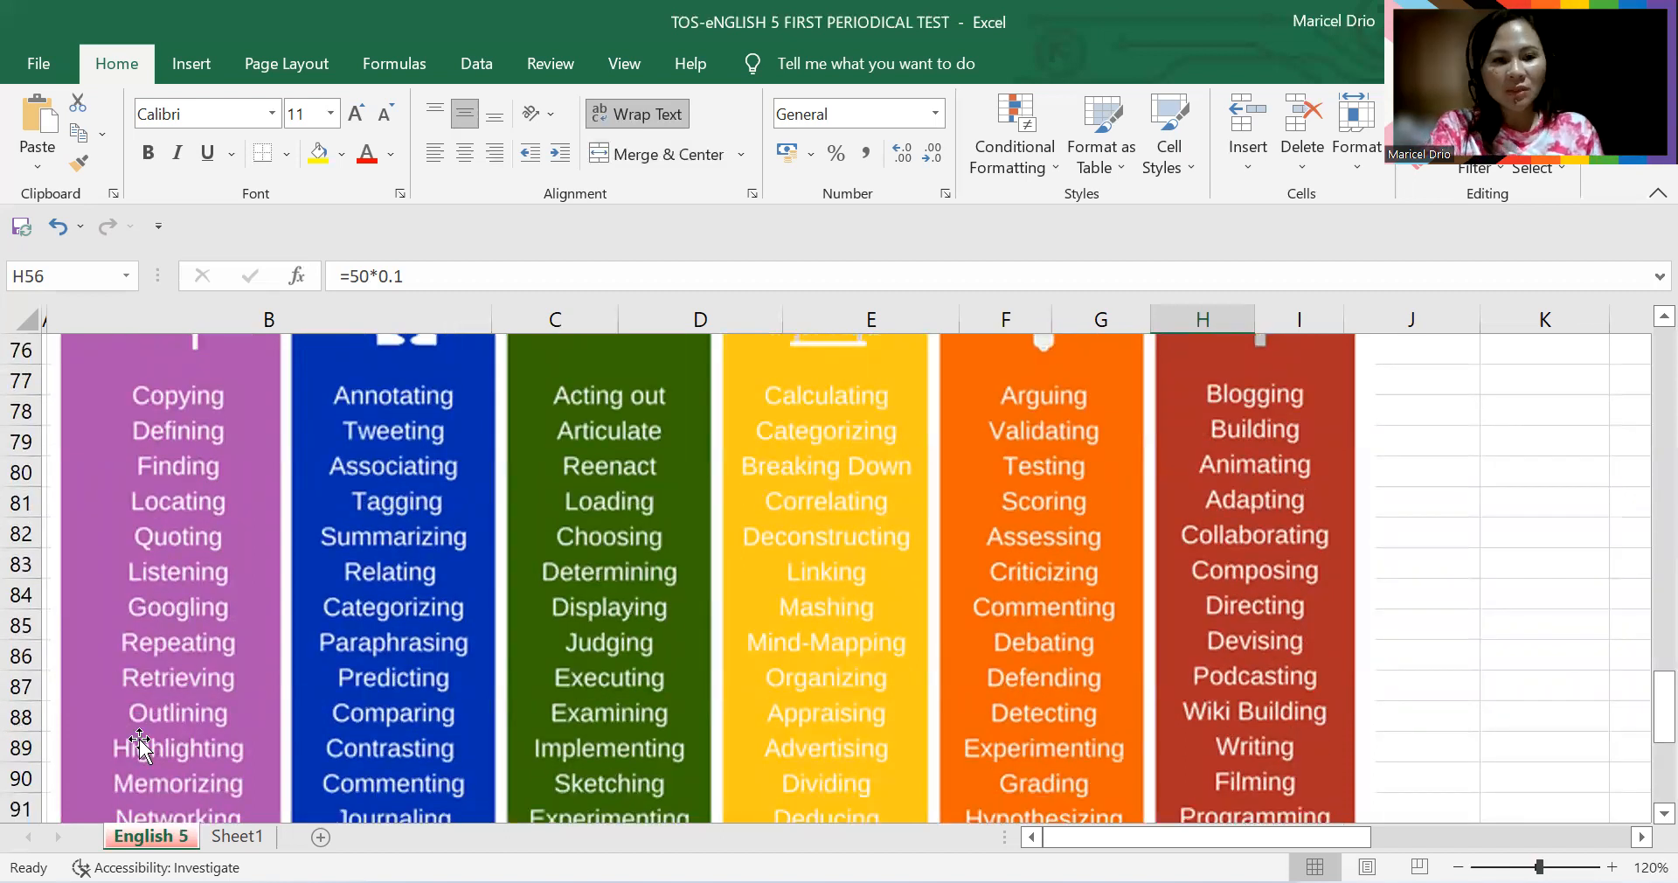
mouse_move(219, 759)
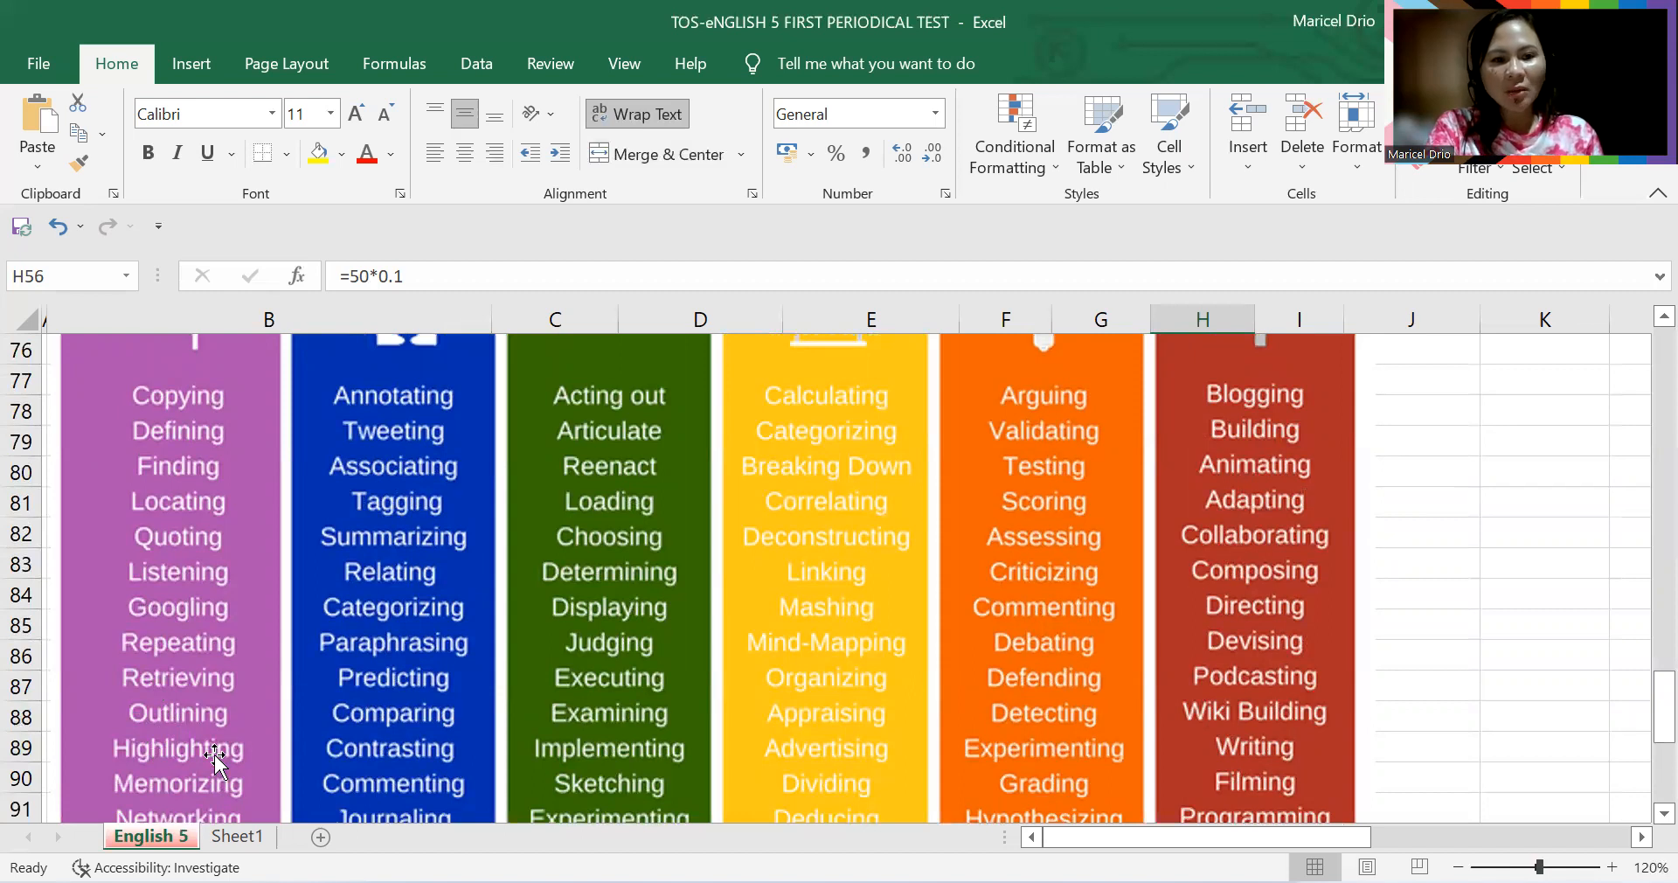
scroll(down, 3)
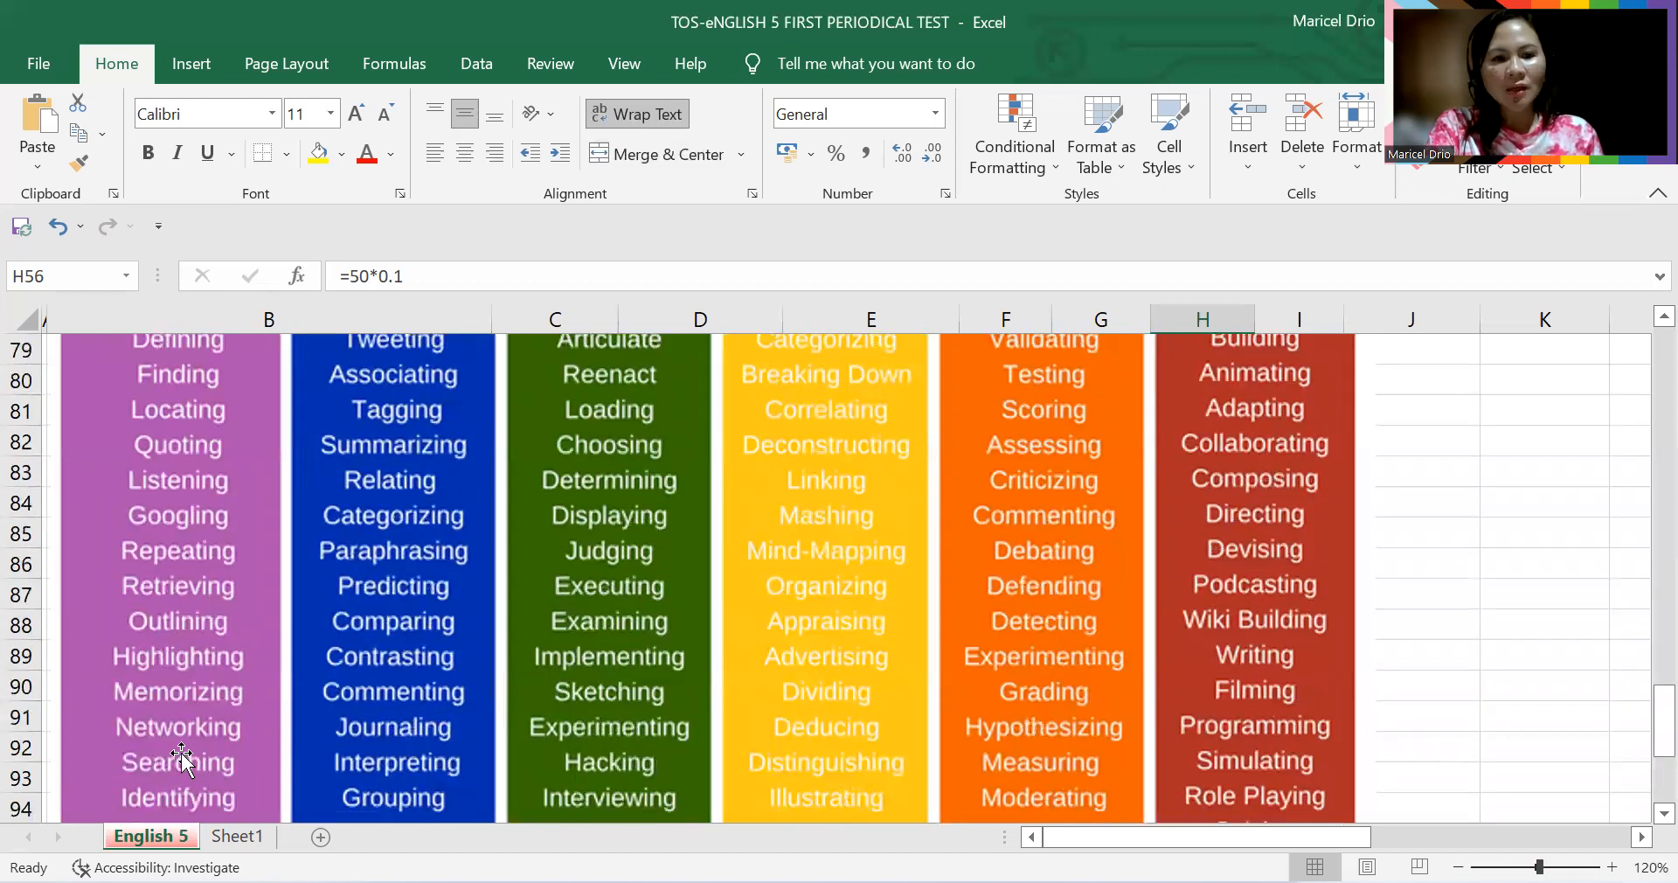
scroll(down, 3)
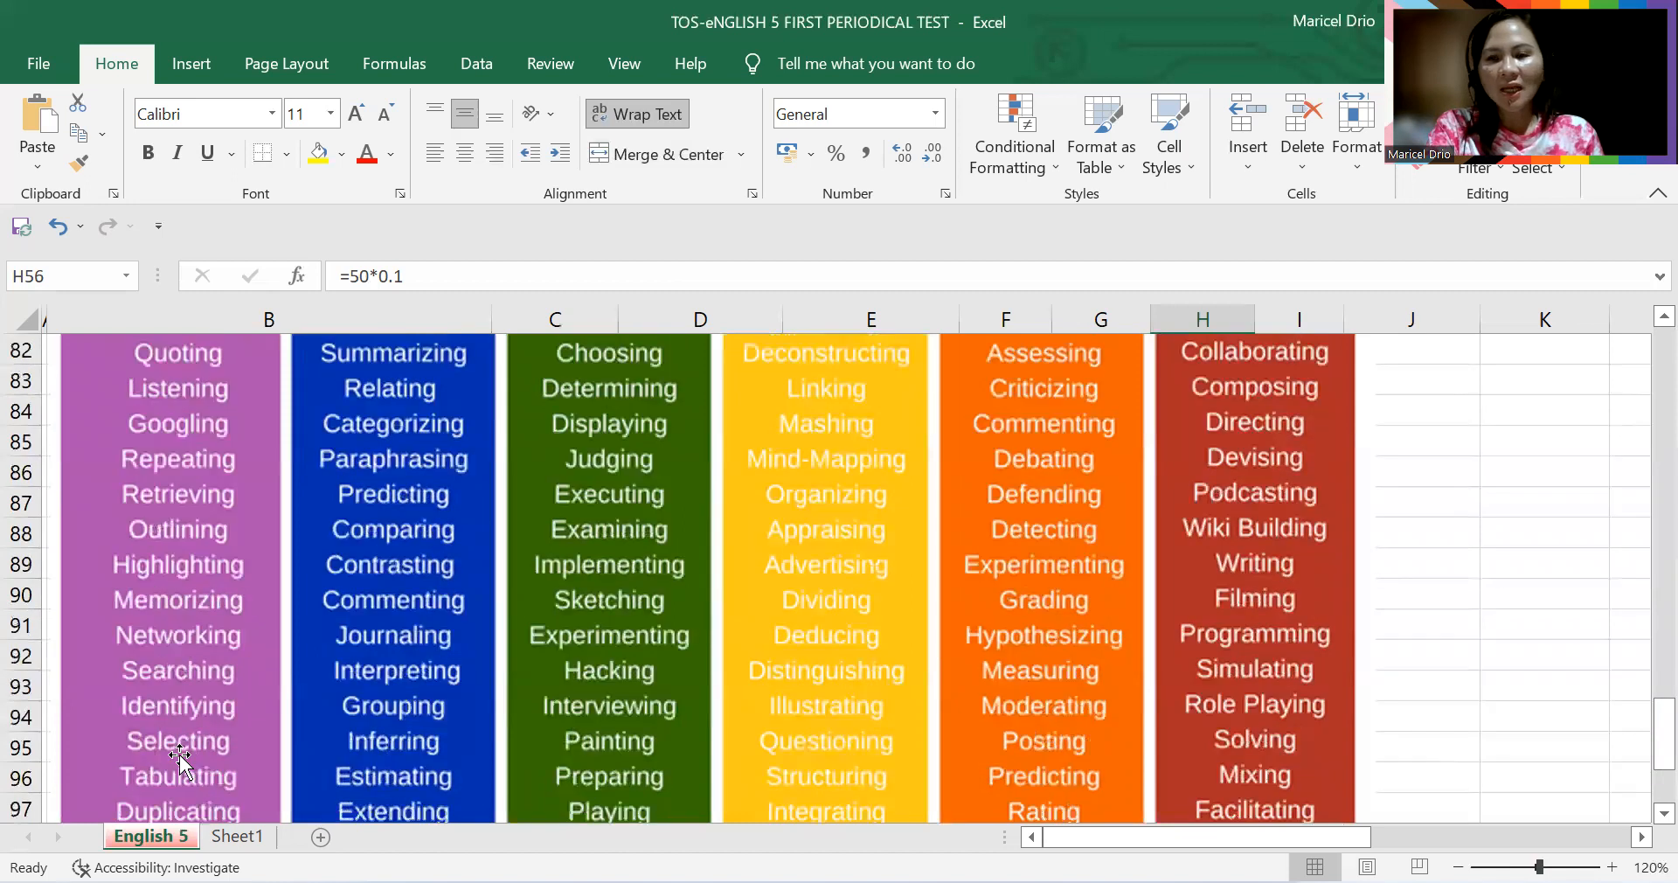
scroll(down, 3)
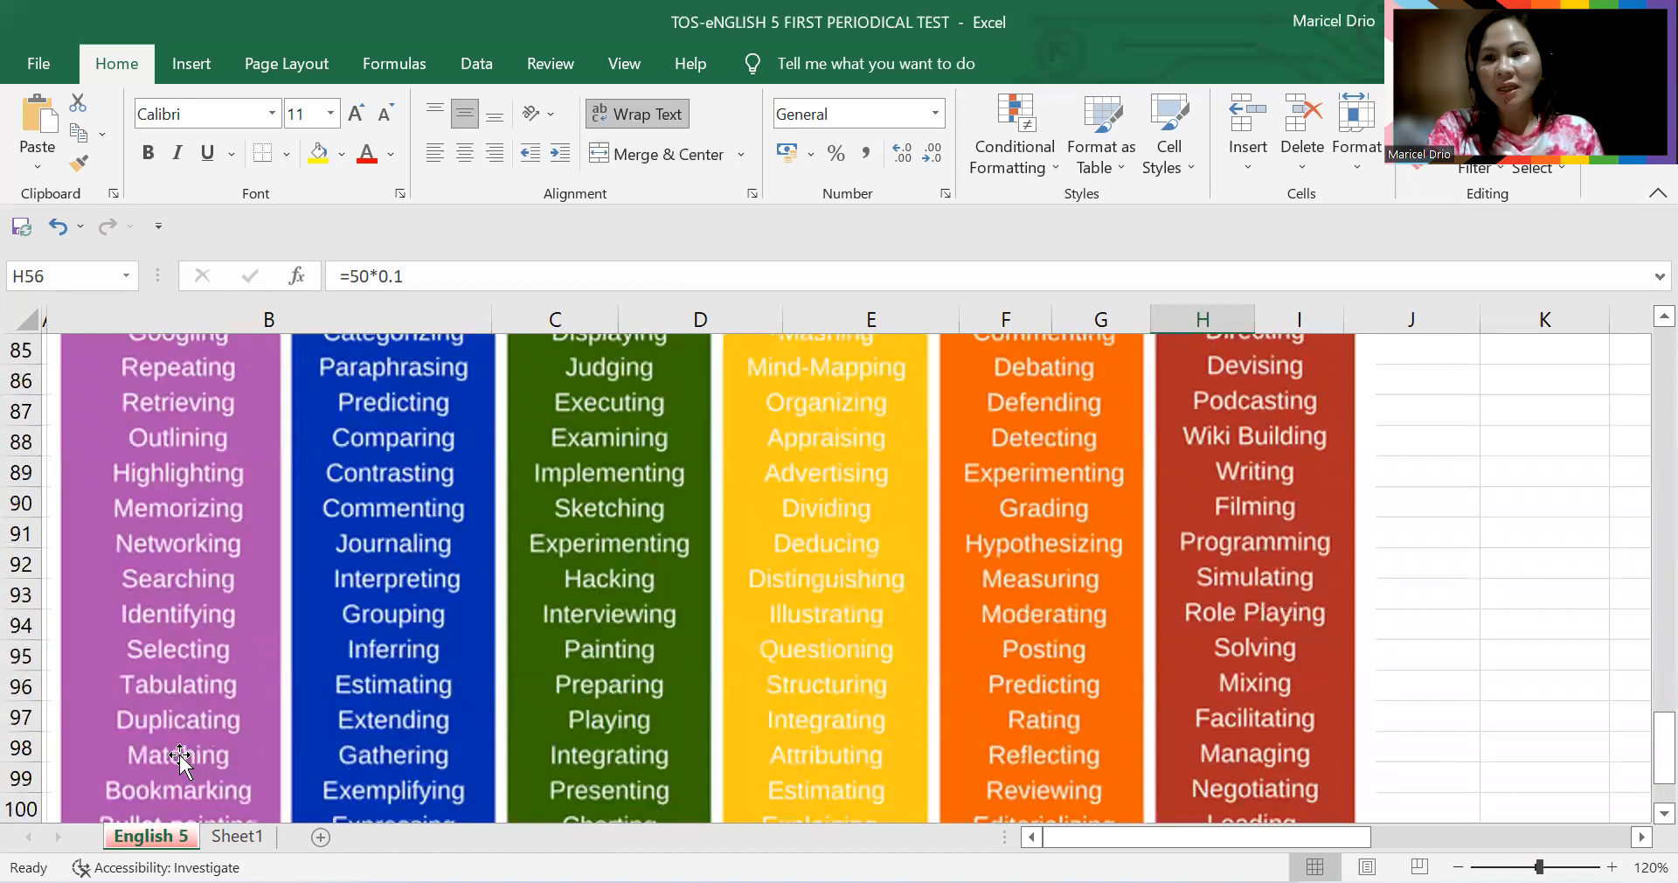
scroll(down, 3)
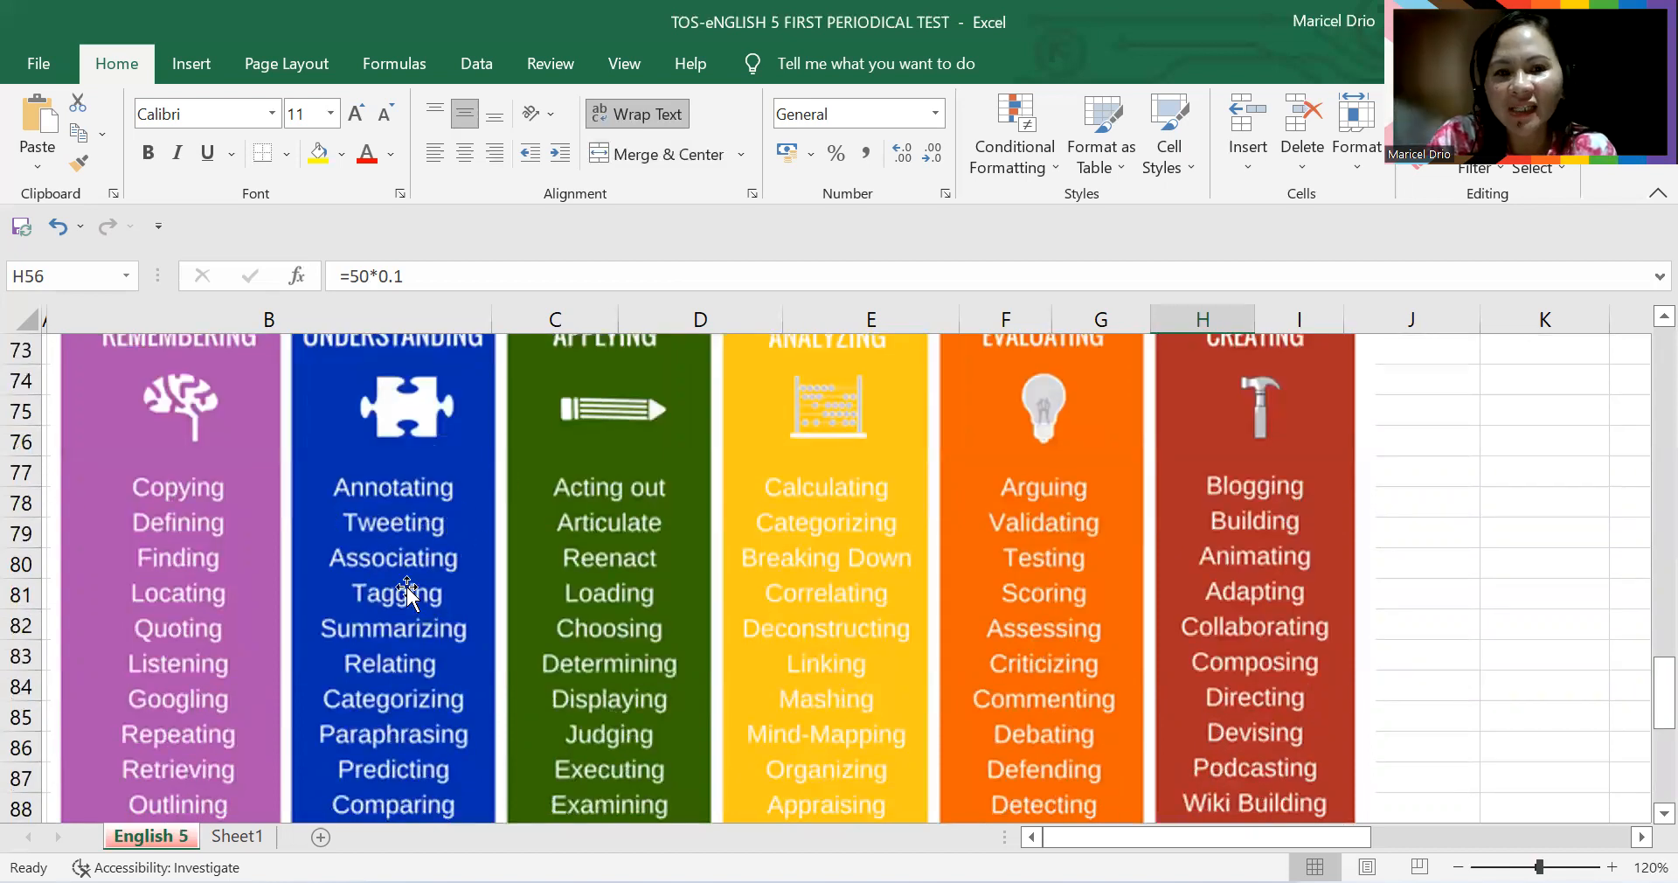
mouse_move(386, 704)
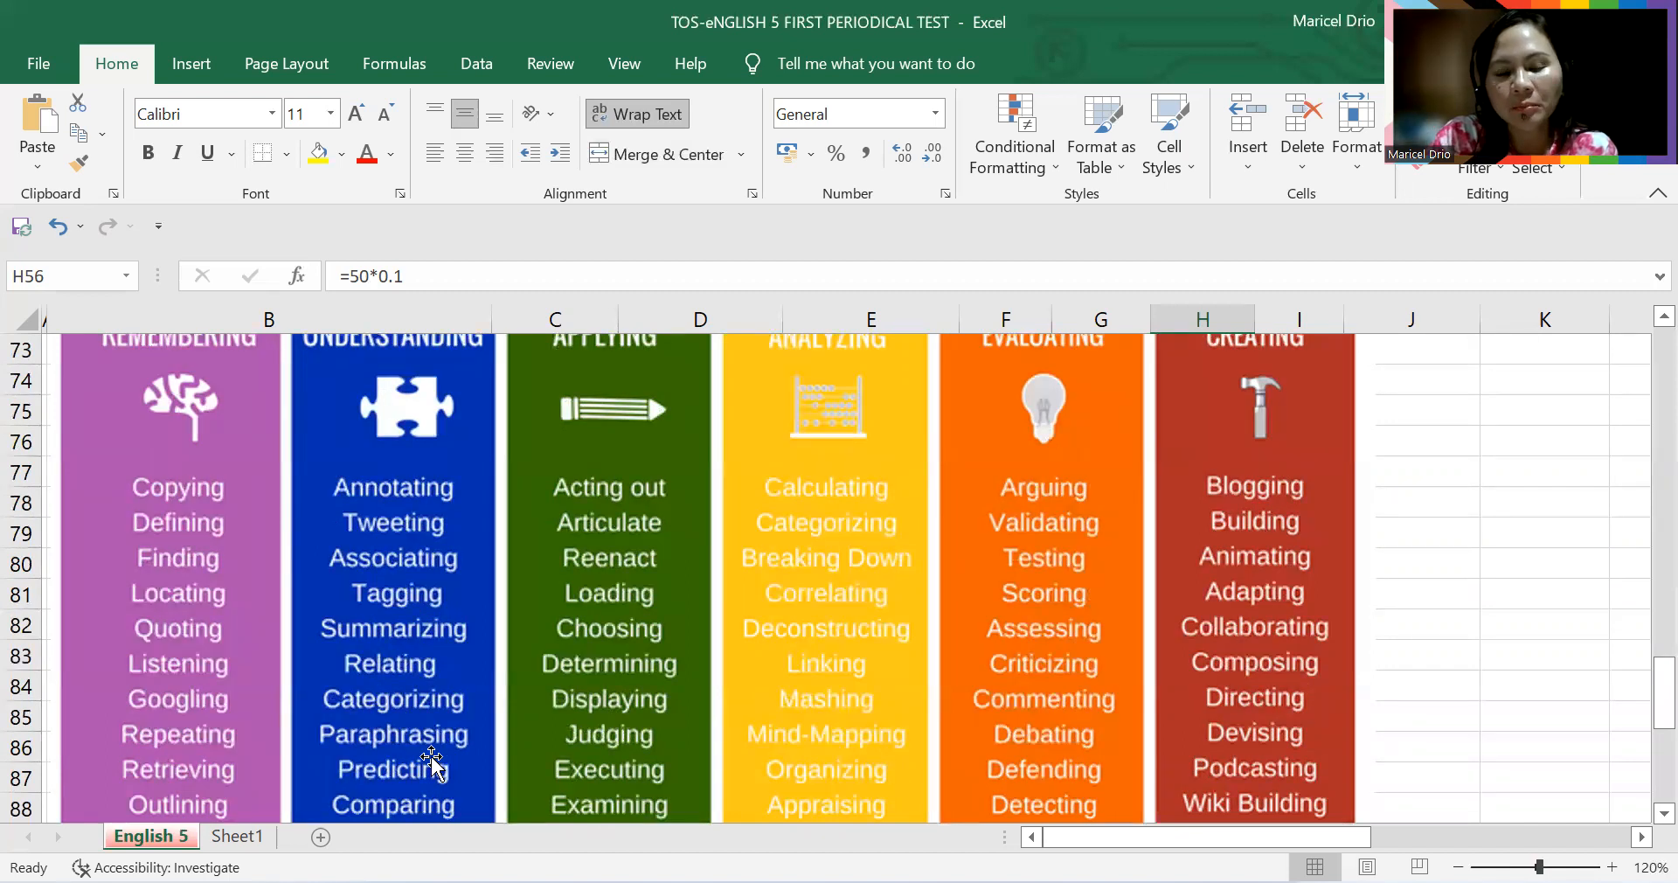
scroll(down, 3)
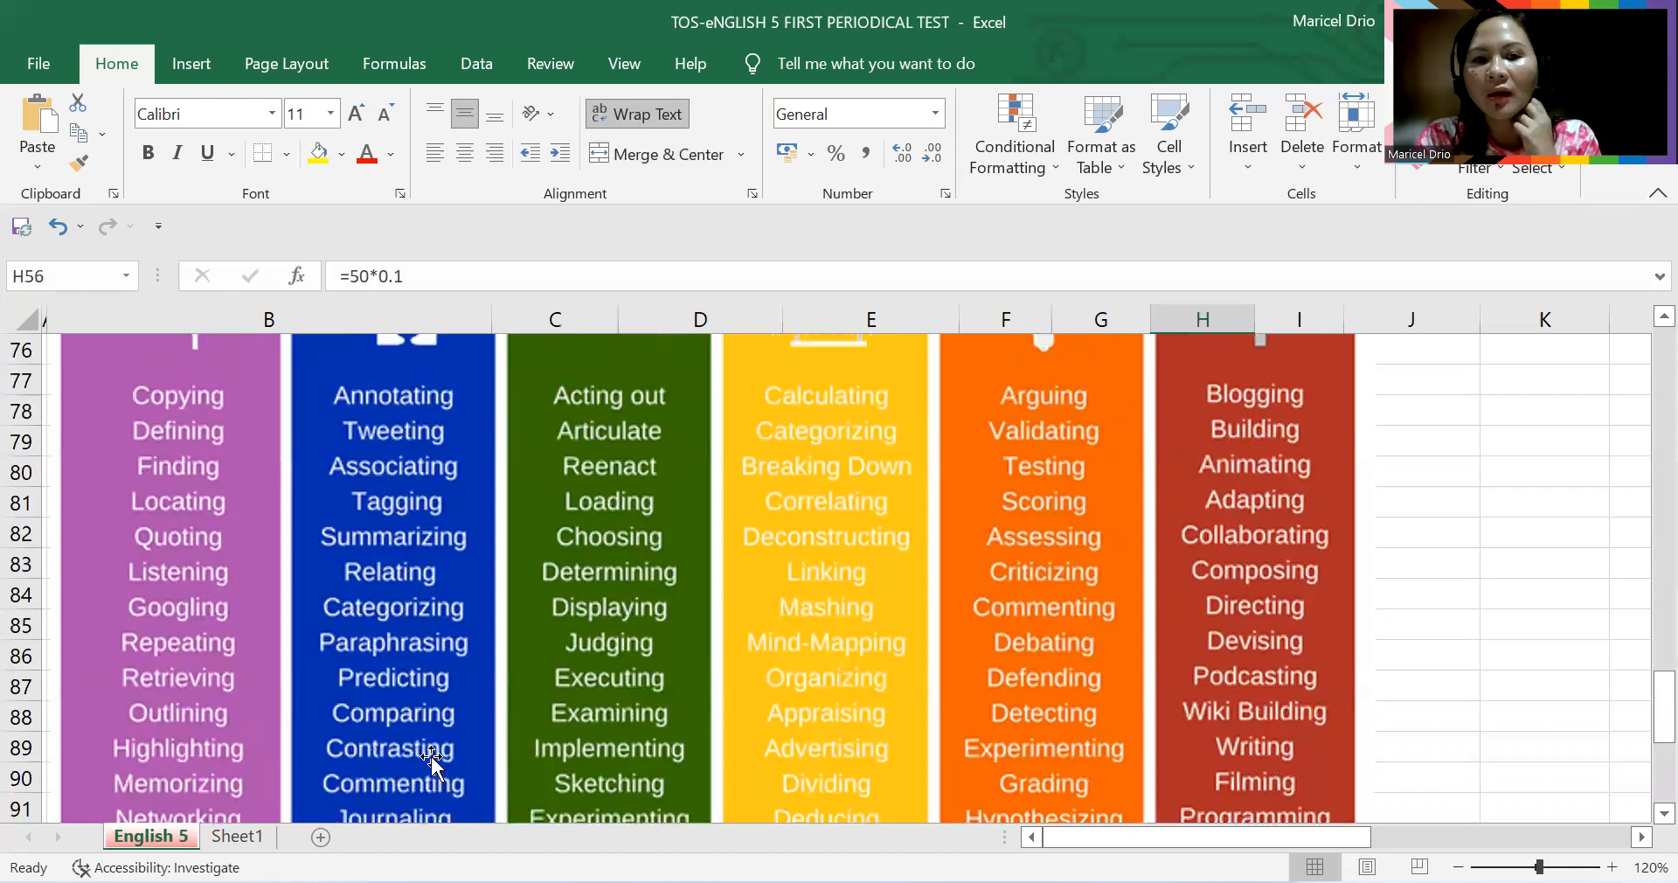
scroll(down, 3)
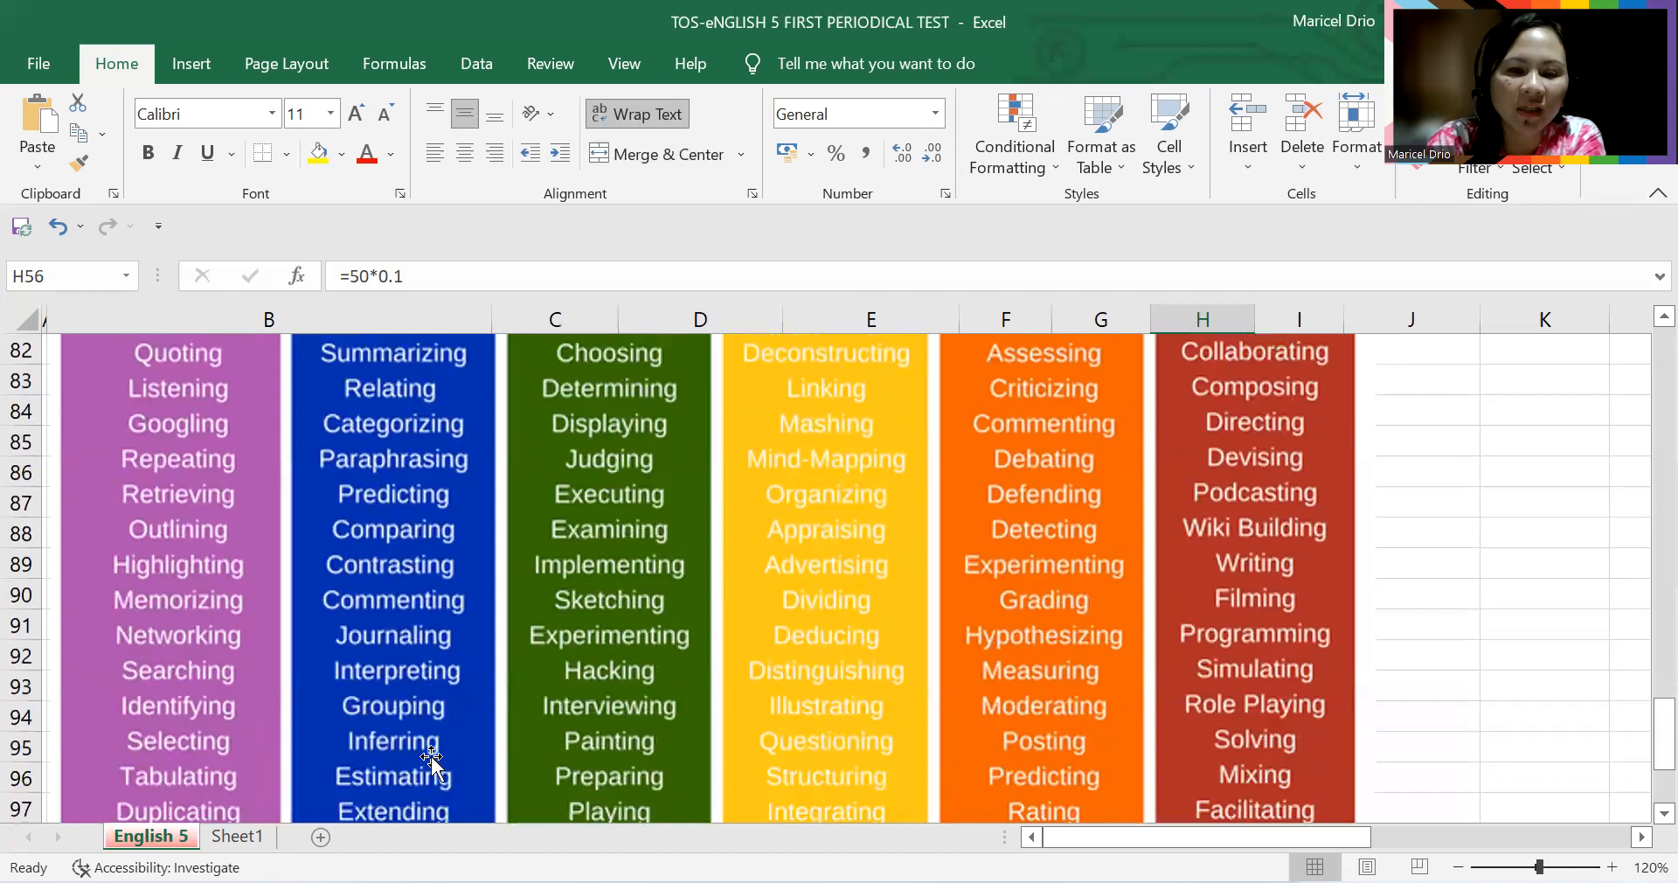
scroll(down, 3)
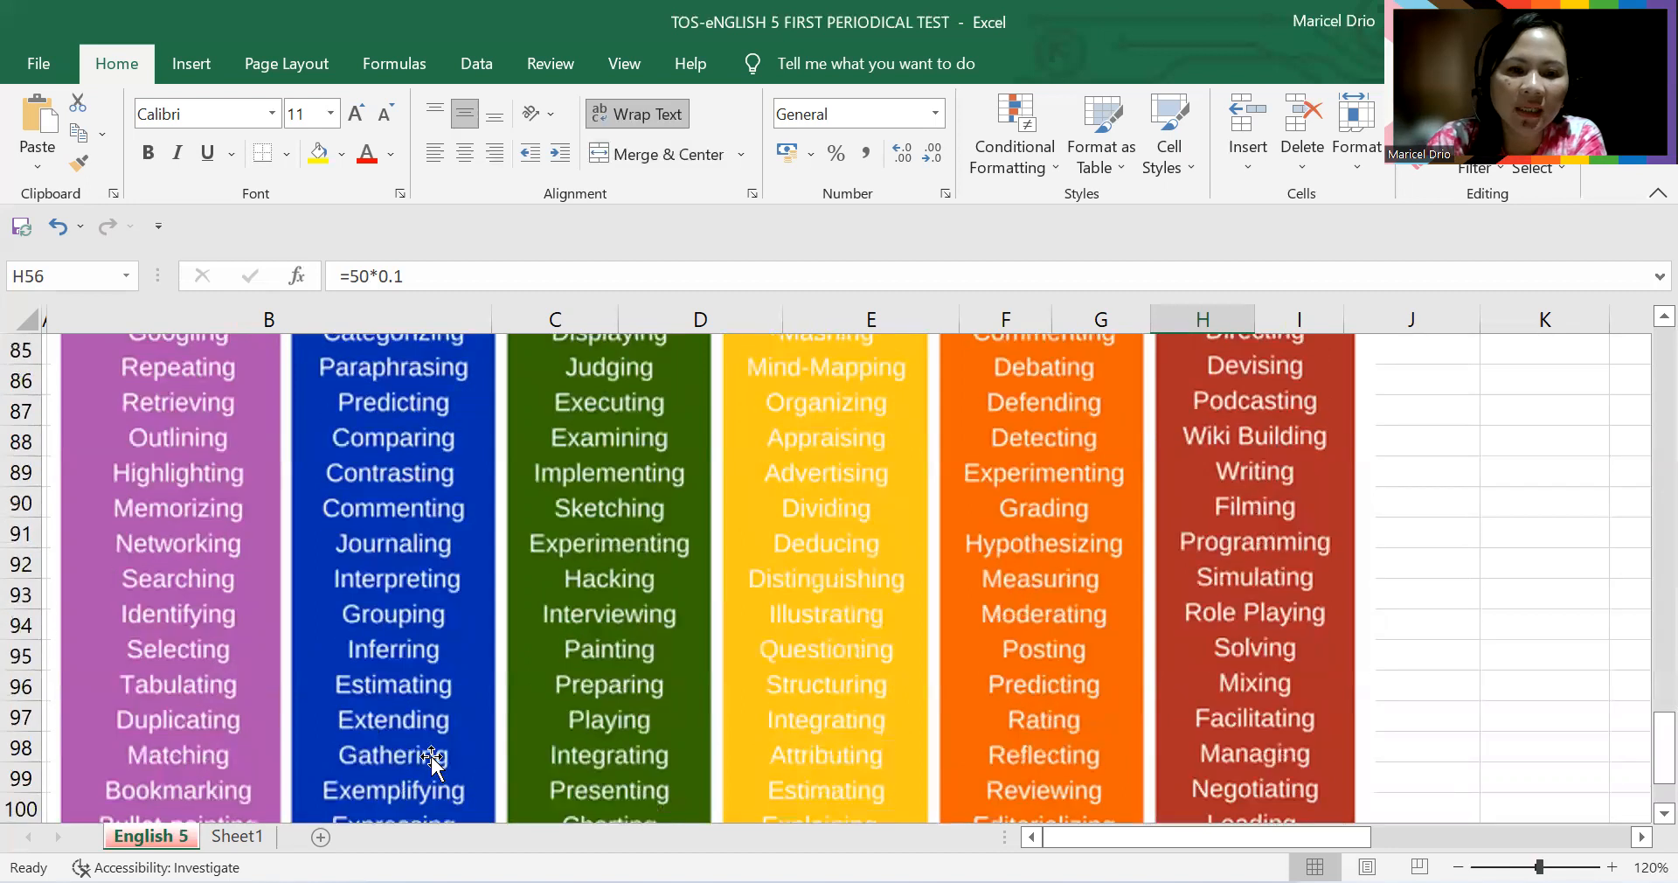
scroll(down, 3)
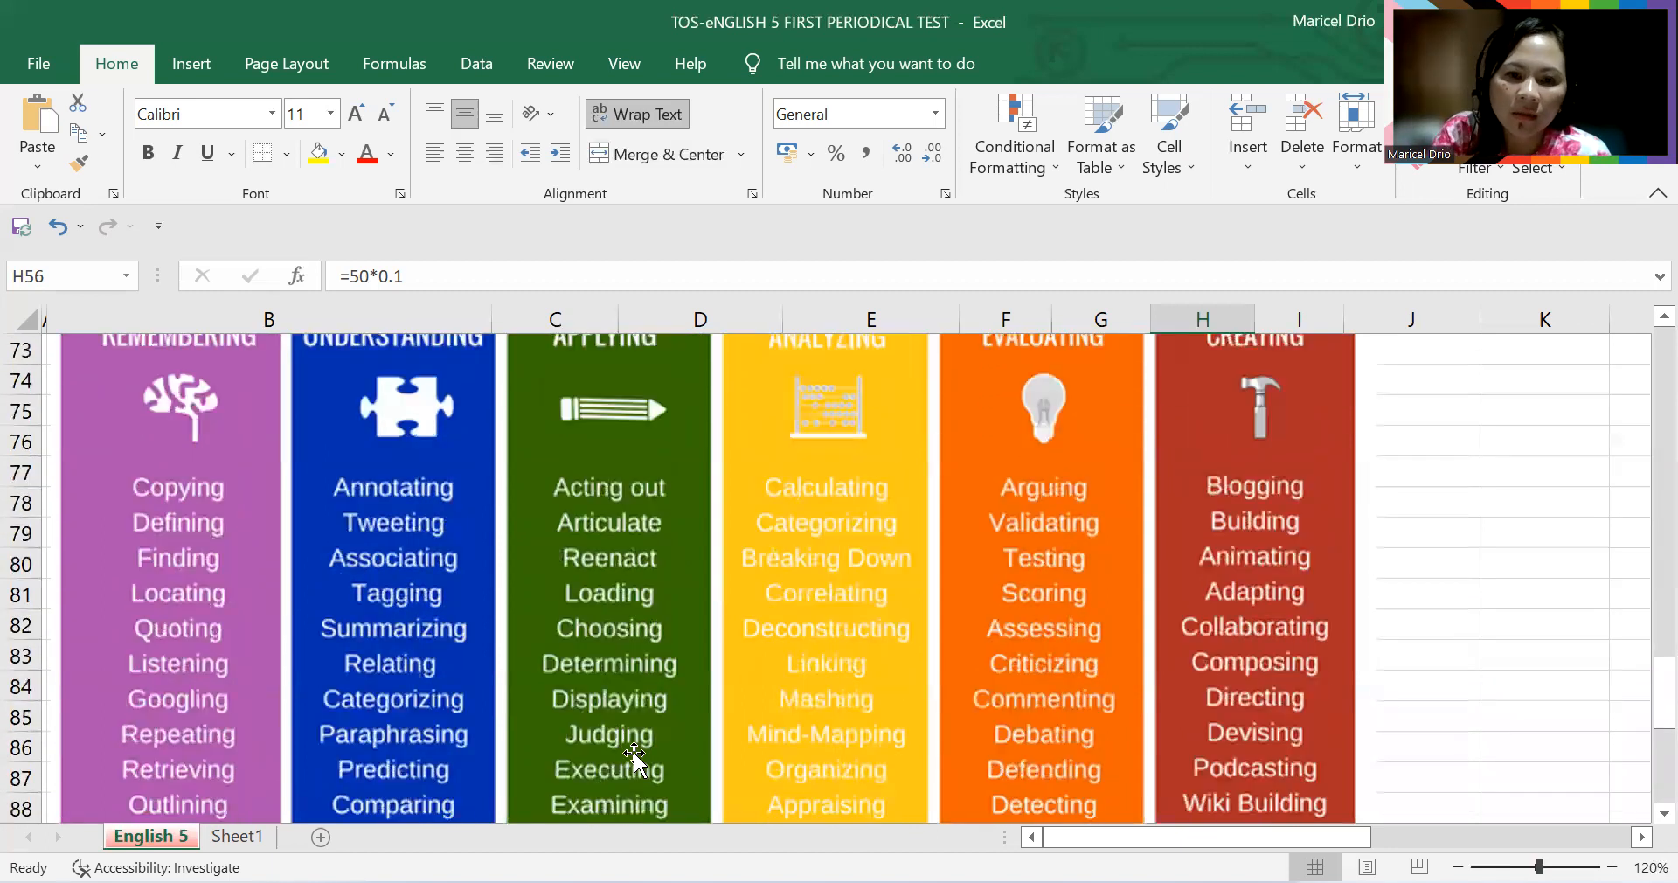
scroll(down, 3)
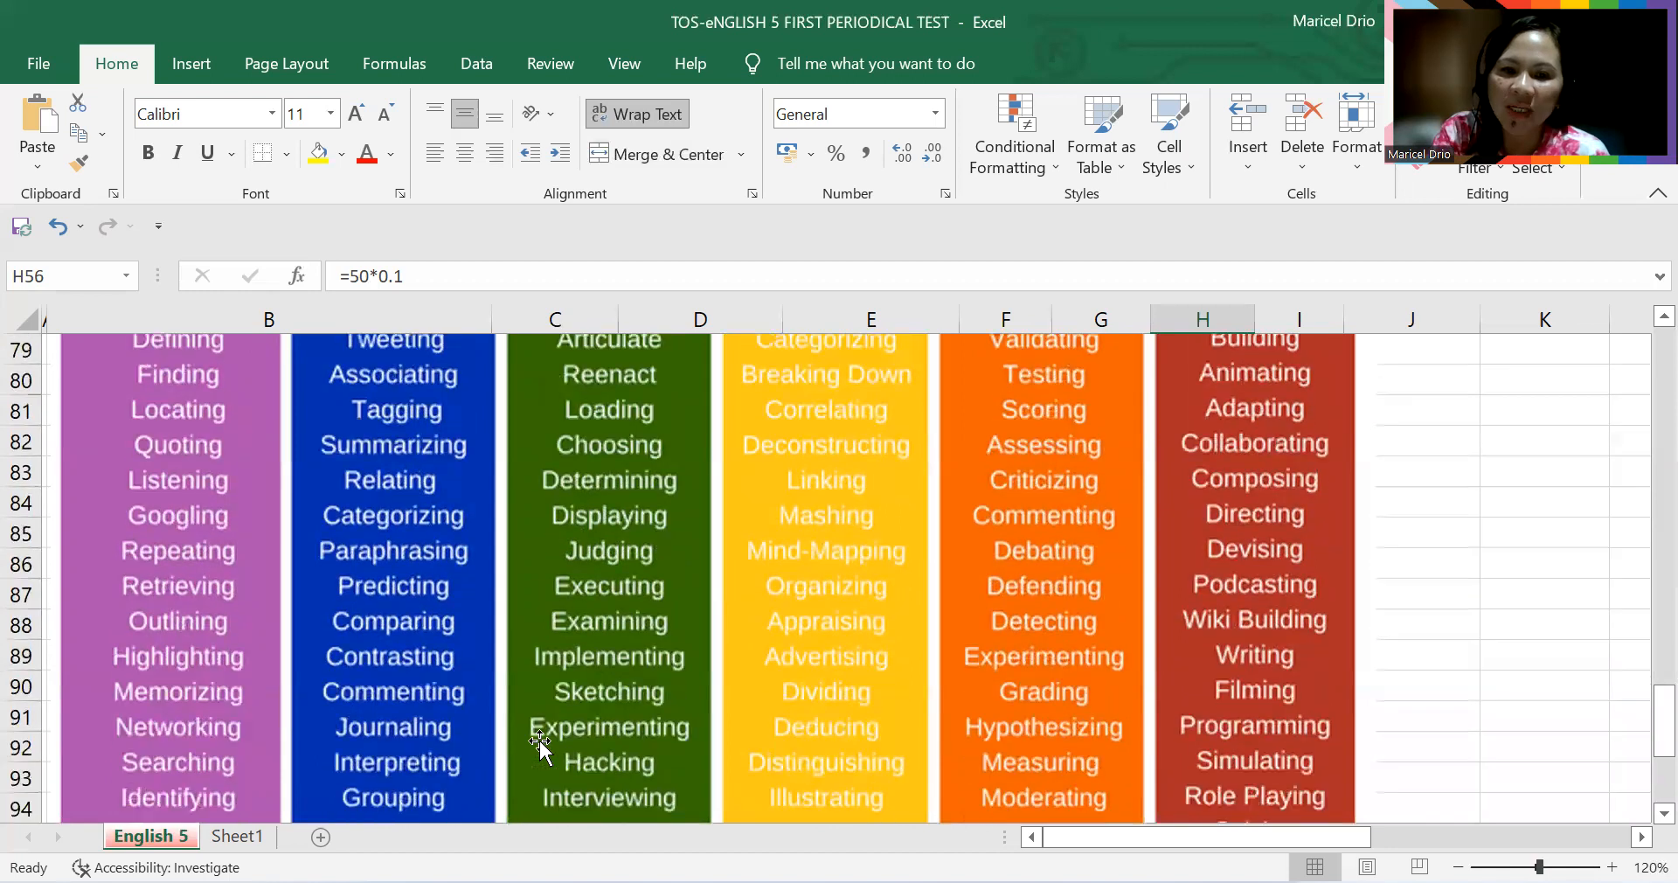
scroll(down, 3)
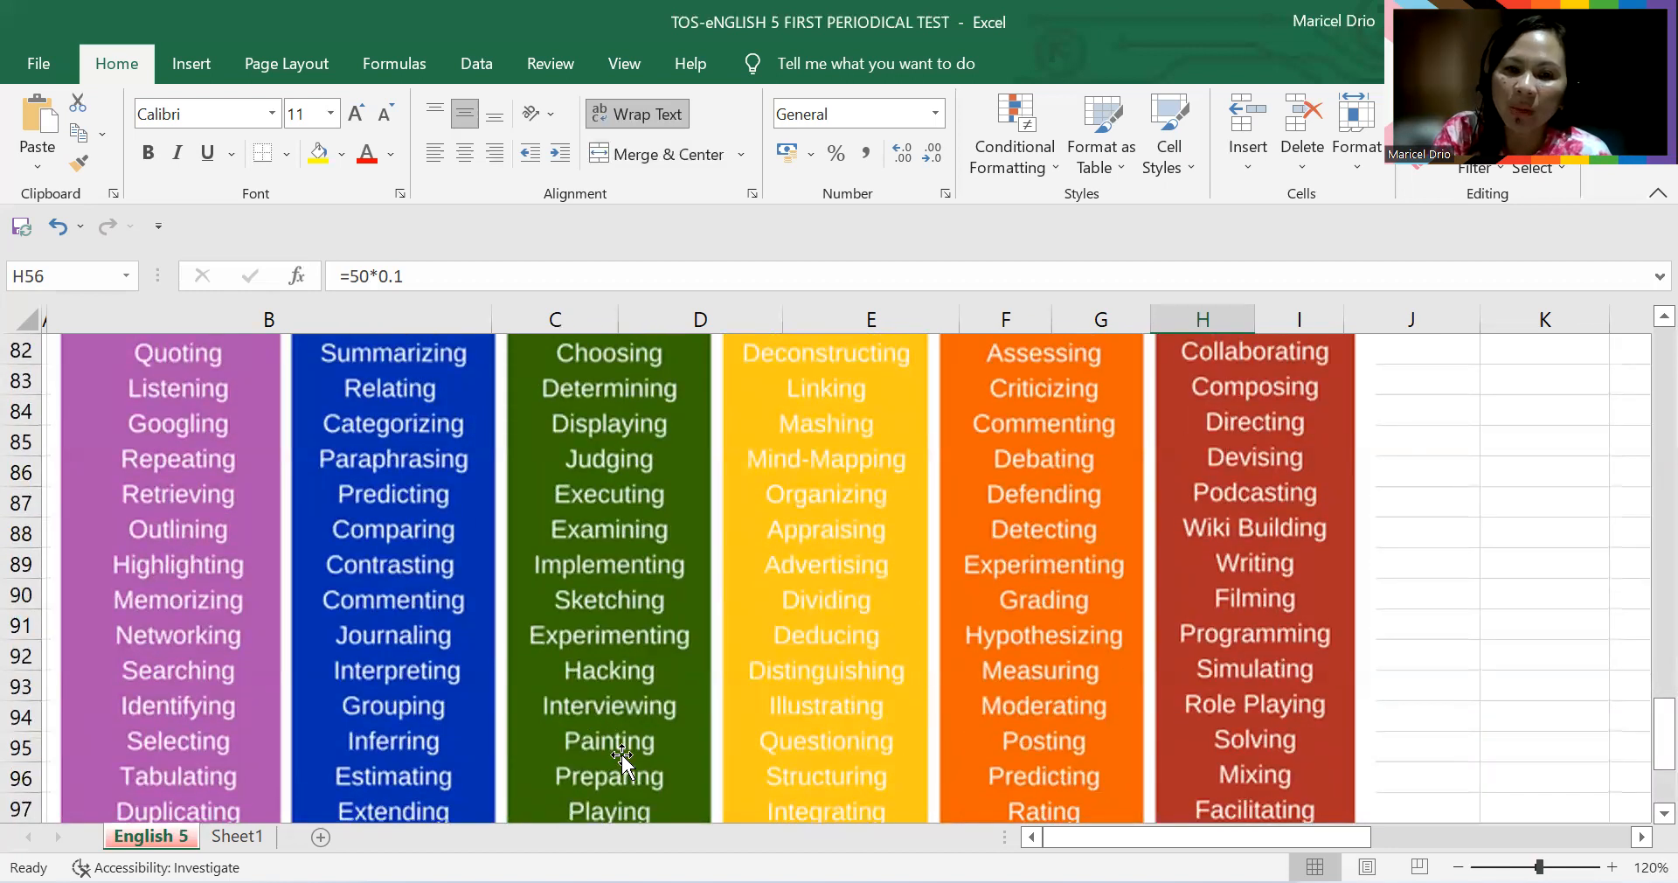
scroll(down, 3)
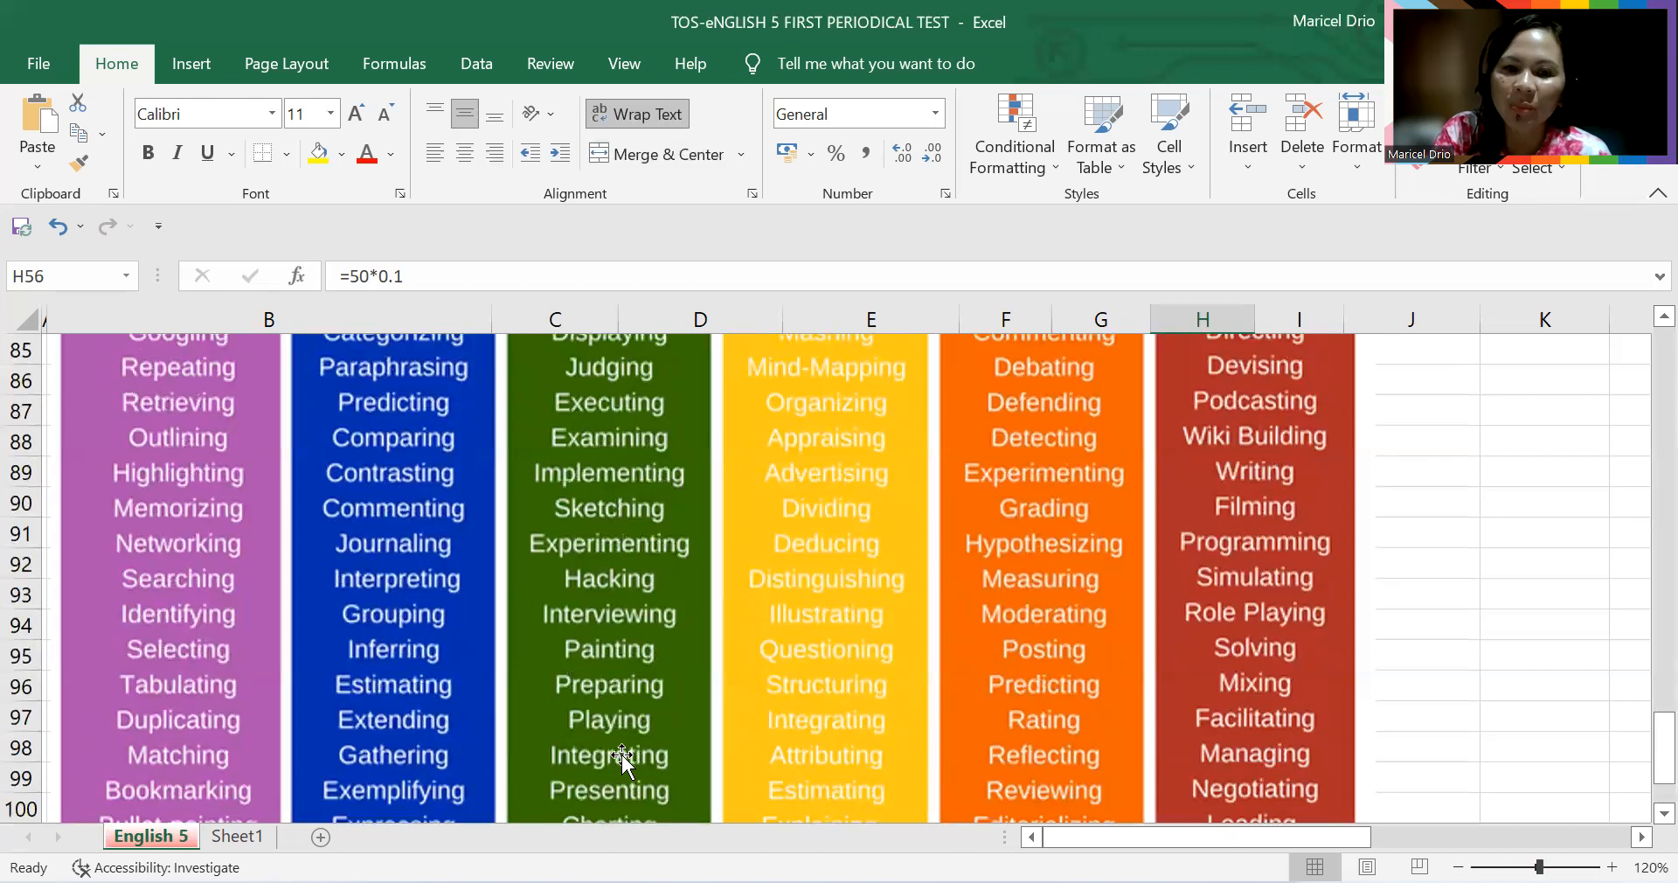
scroll(up, 3)
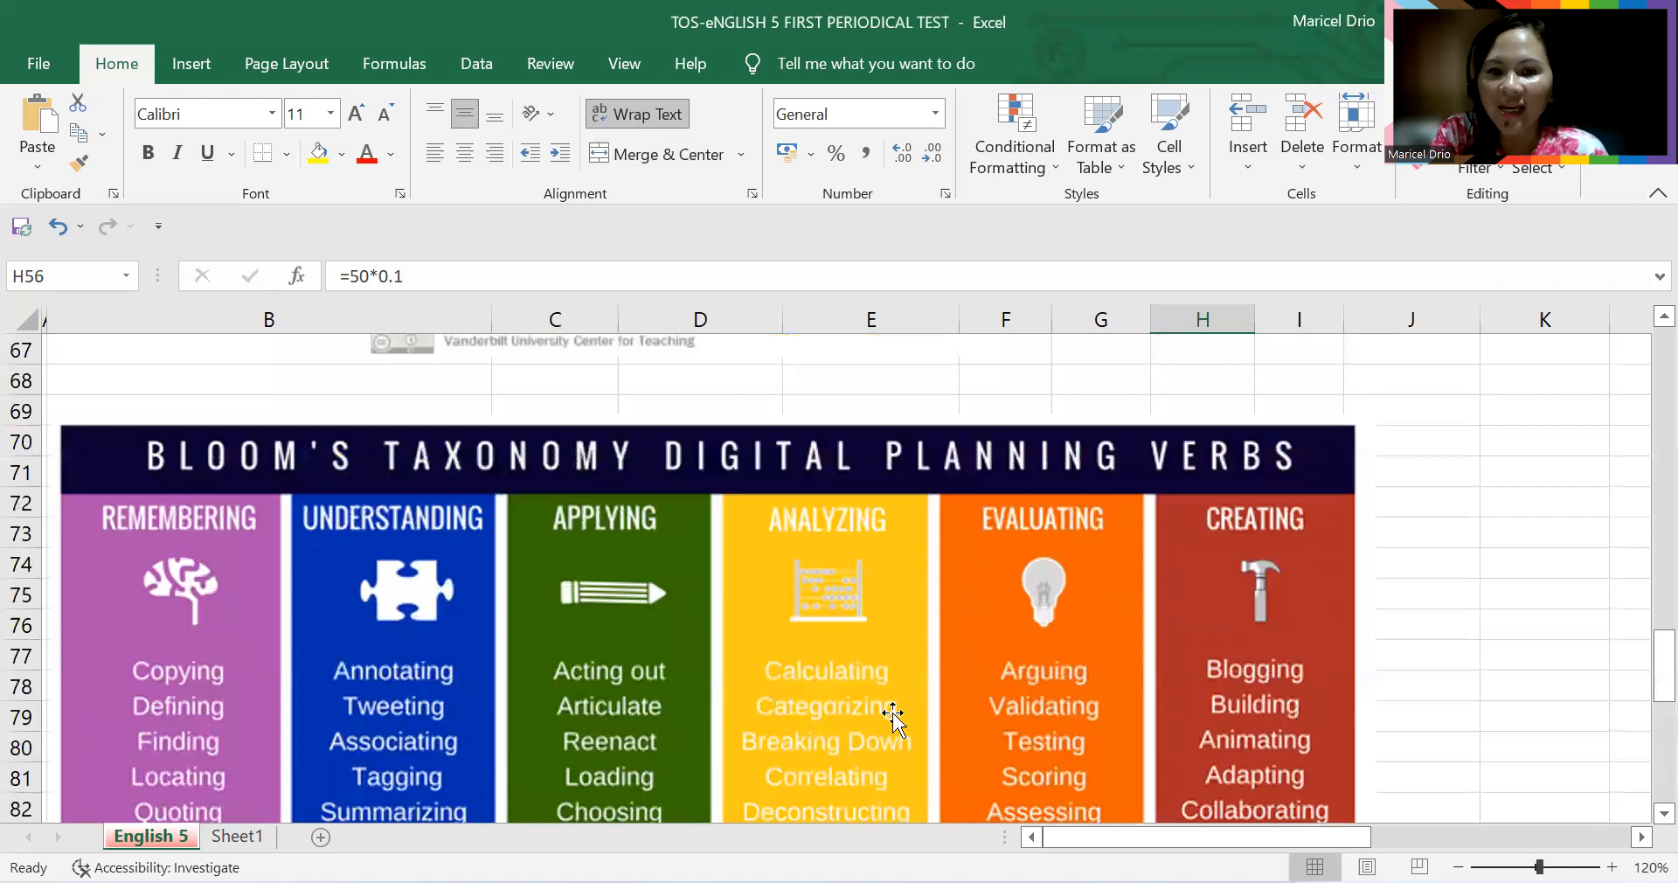
Step: Scroll through the Digital Planning Verbs image toward its bottom edge around row 101
scroll(down, 3)
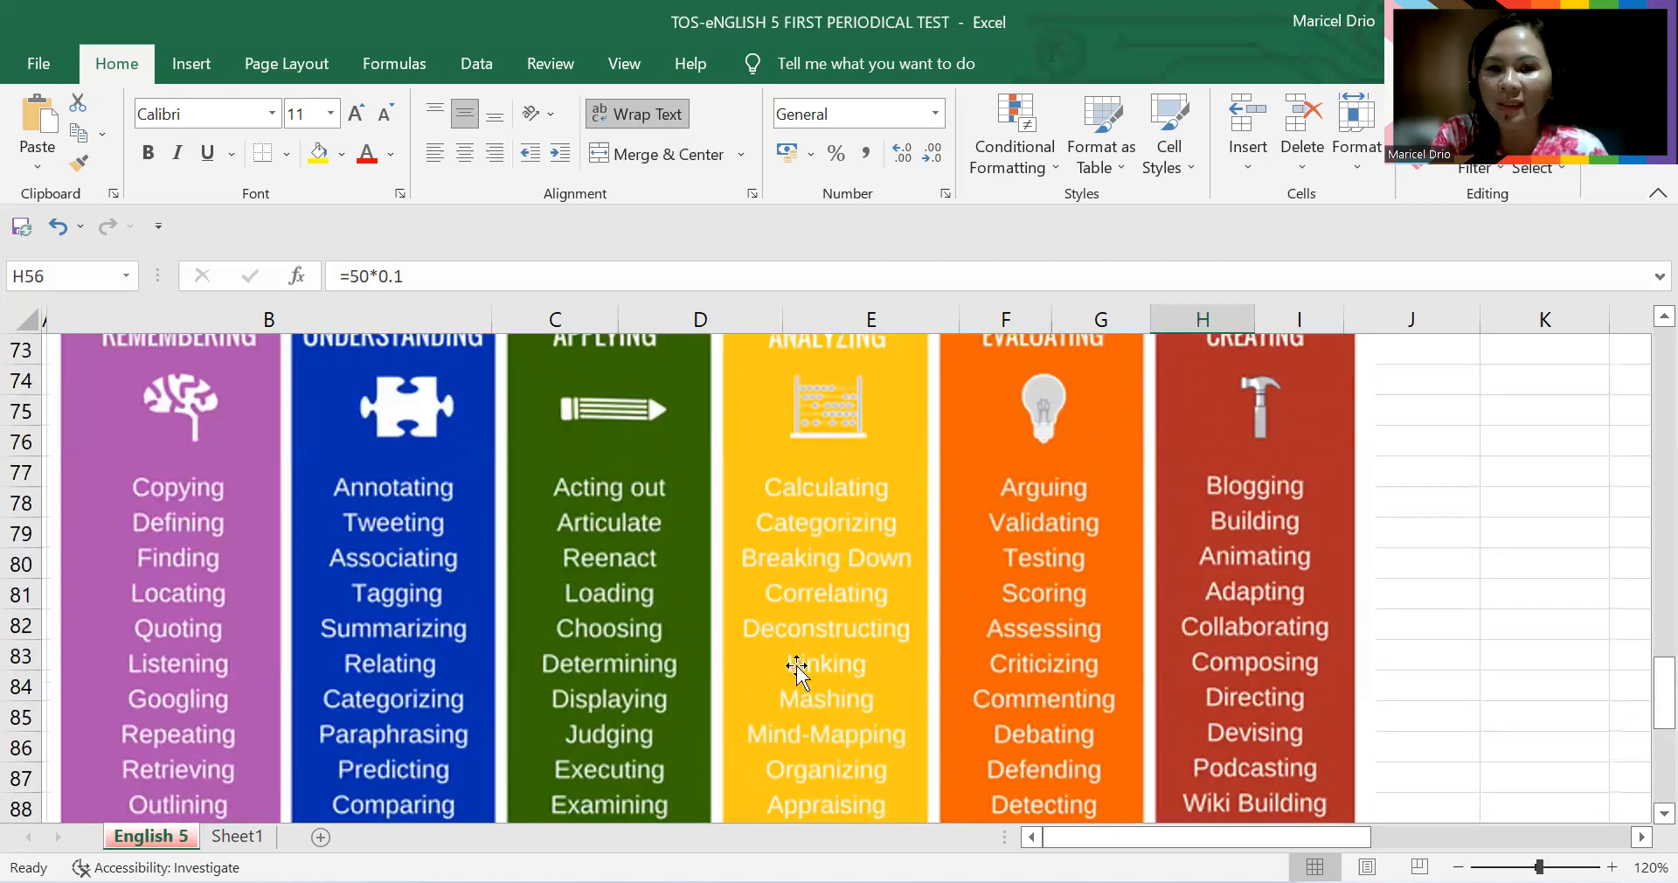
mouse_move(864, 679)
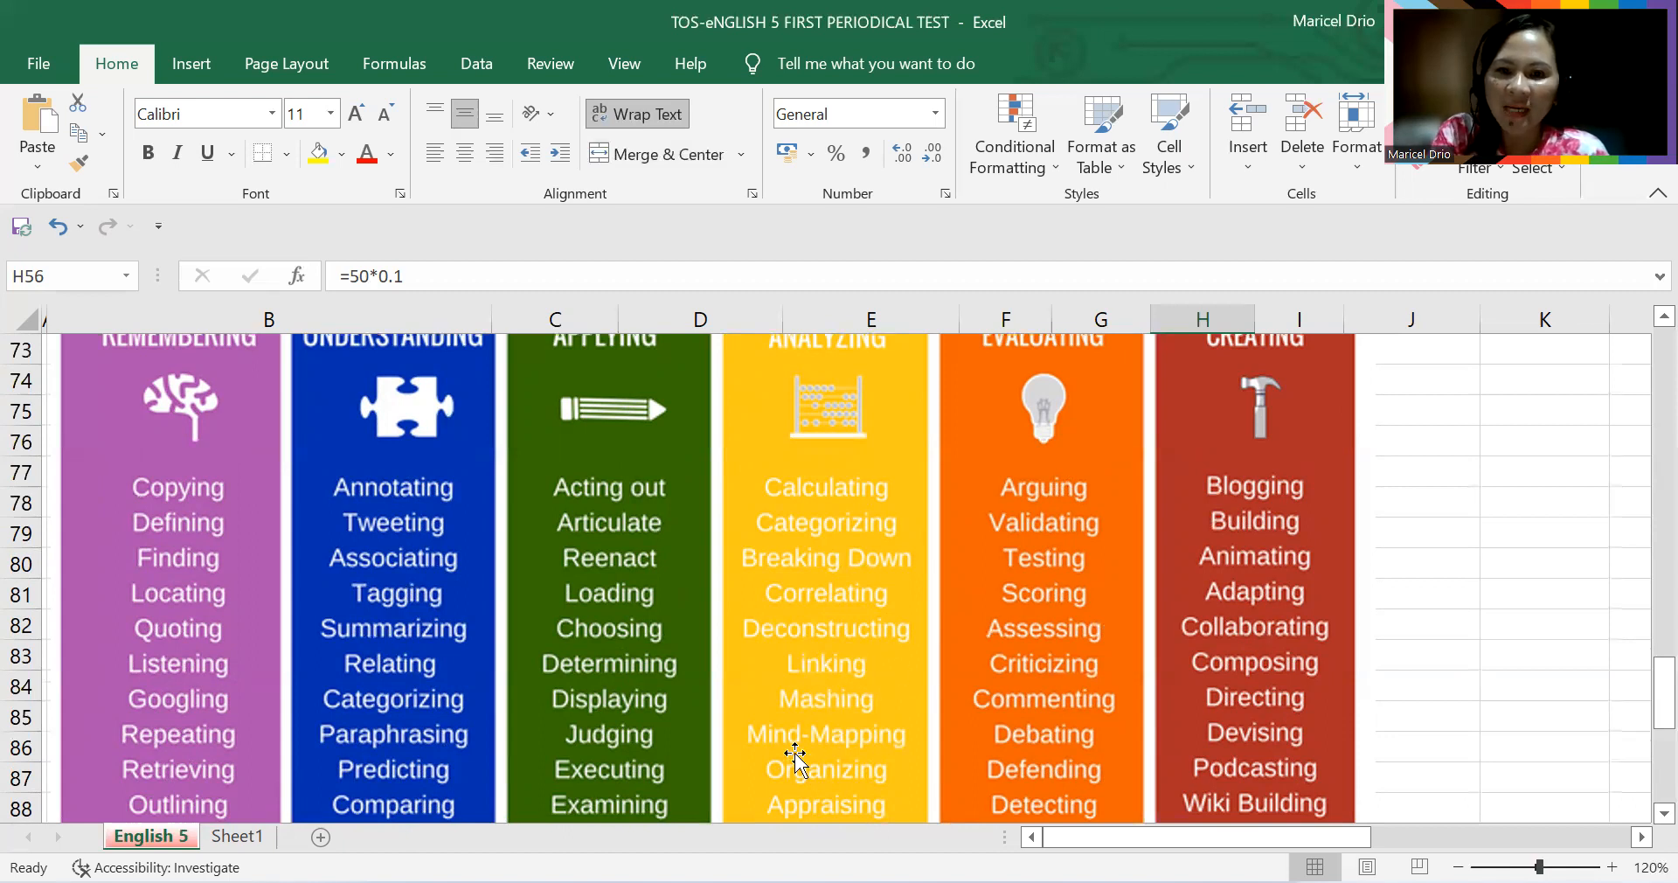
scroll(down, 3)
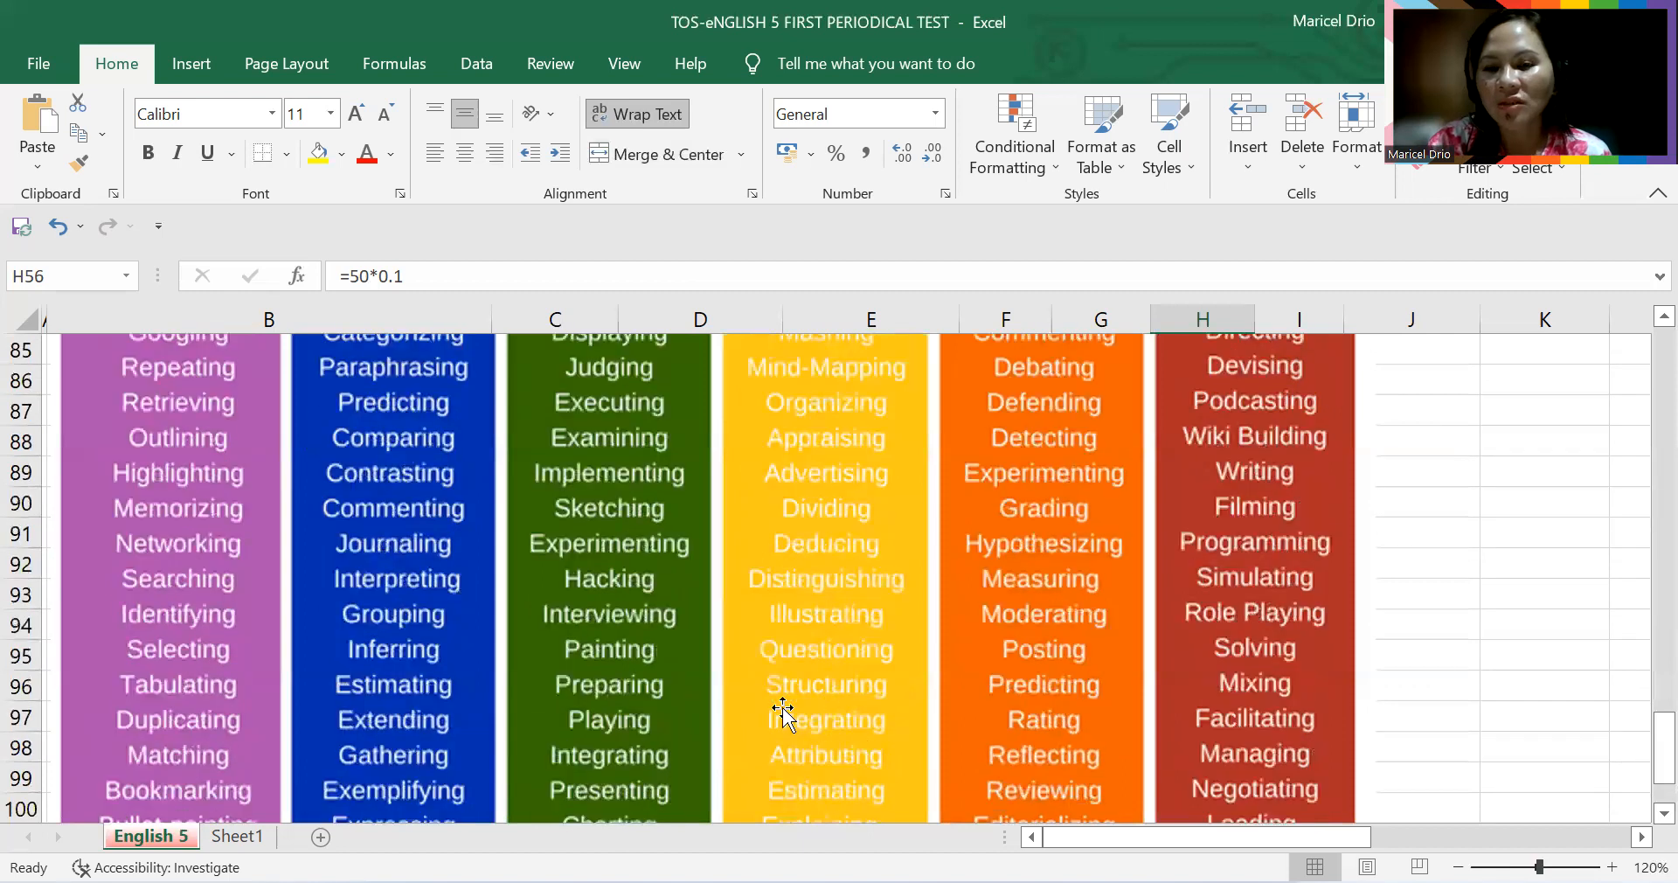
mouse_move(850, 765)
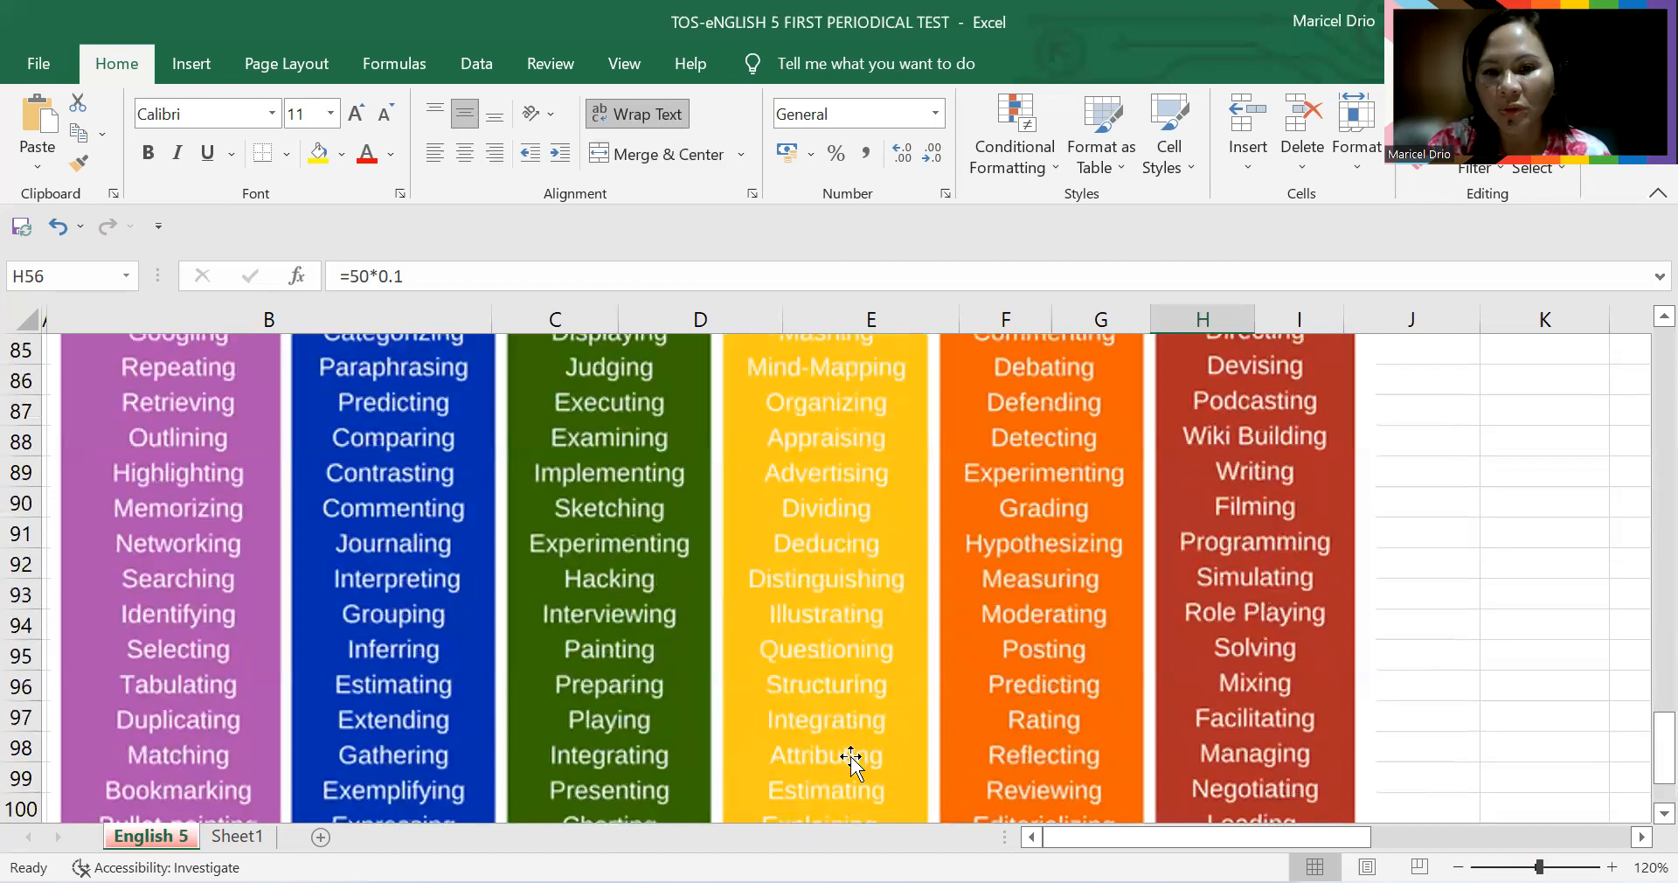
scroll(down, 3)
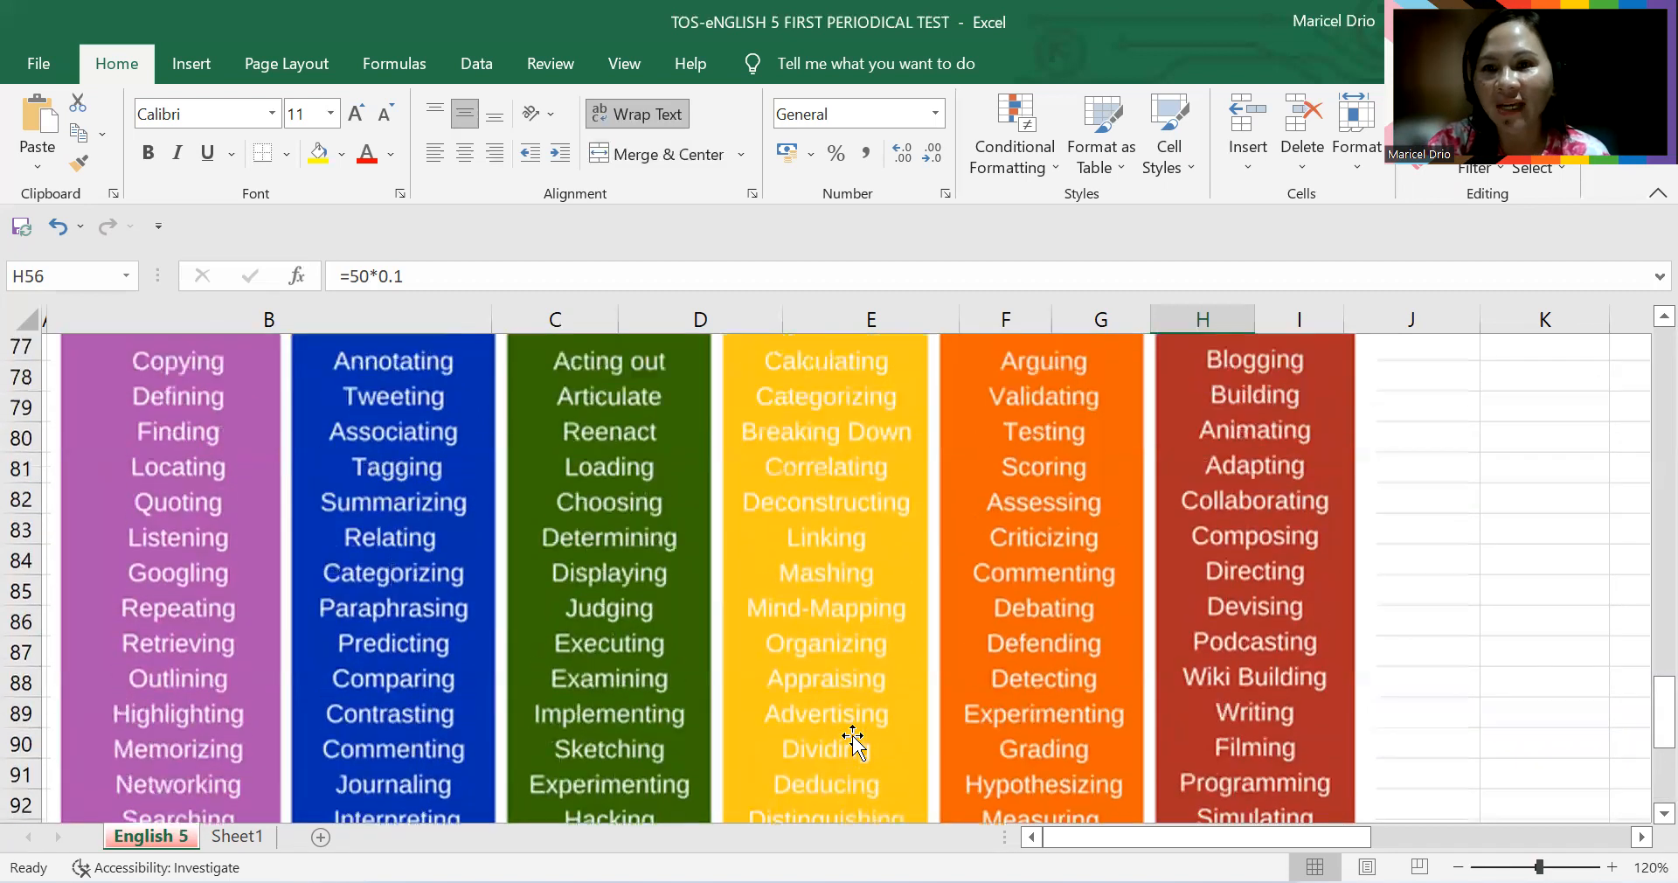
scroll(up, 3)
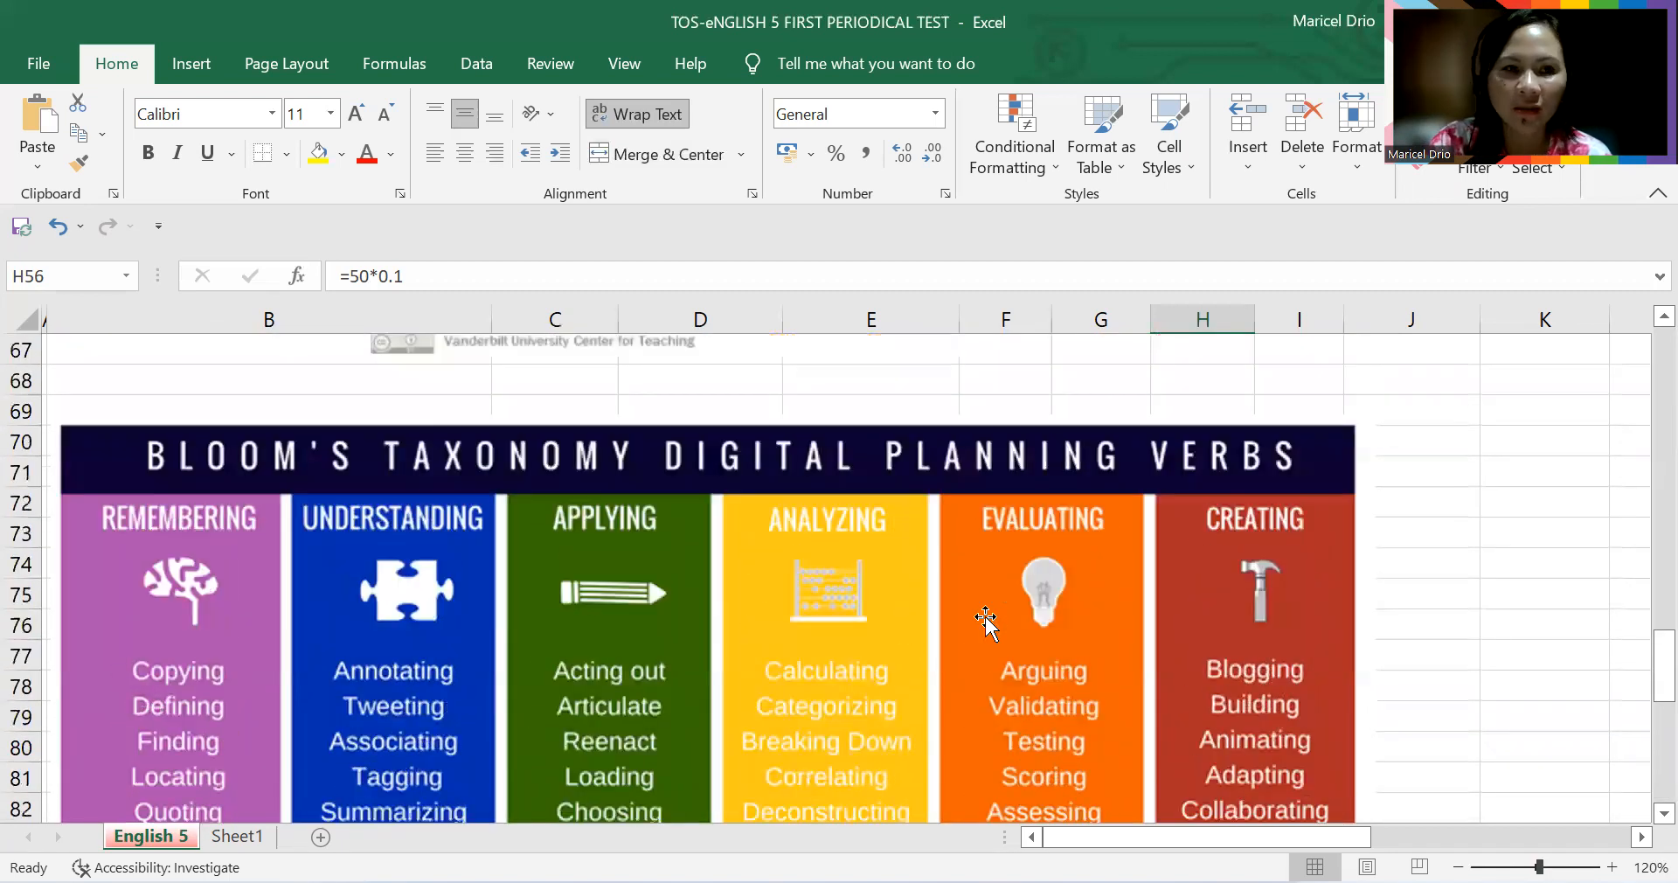
scroll(down, 3)
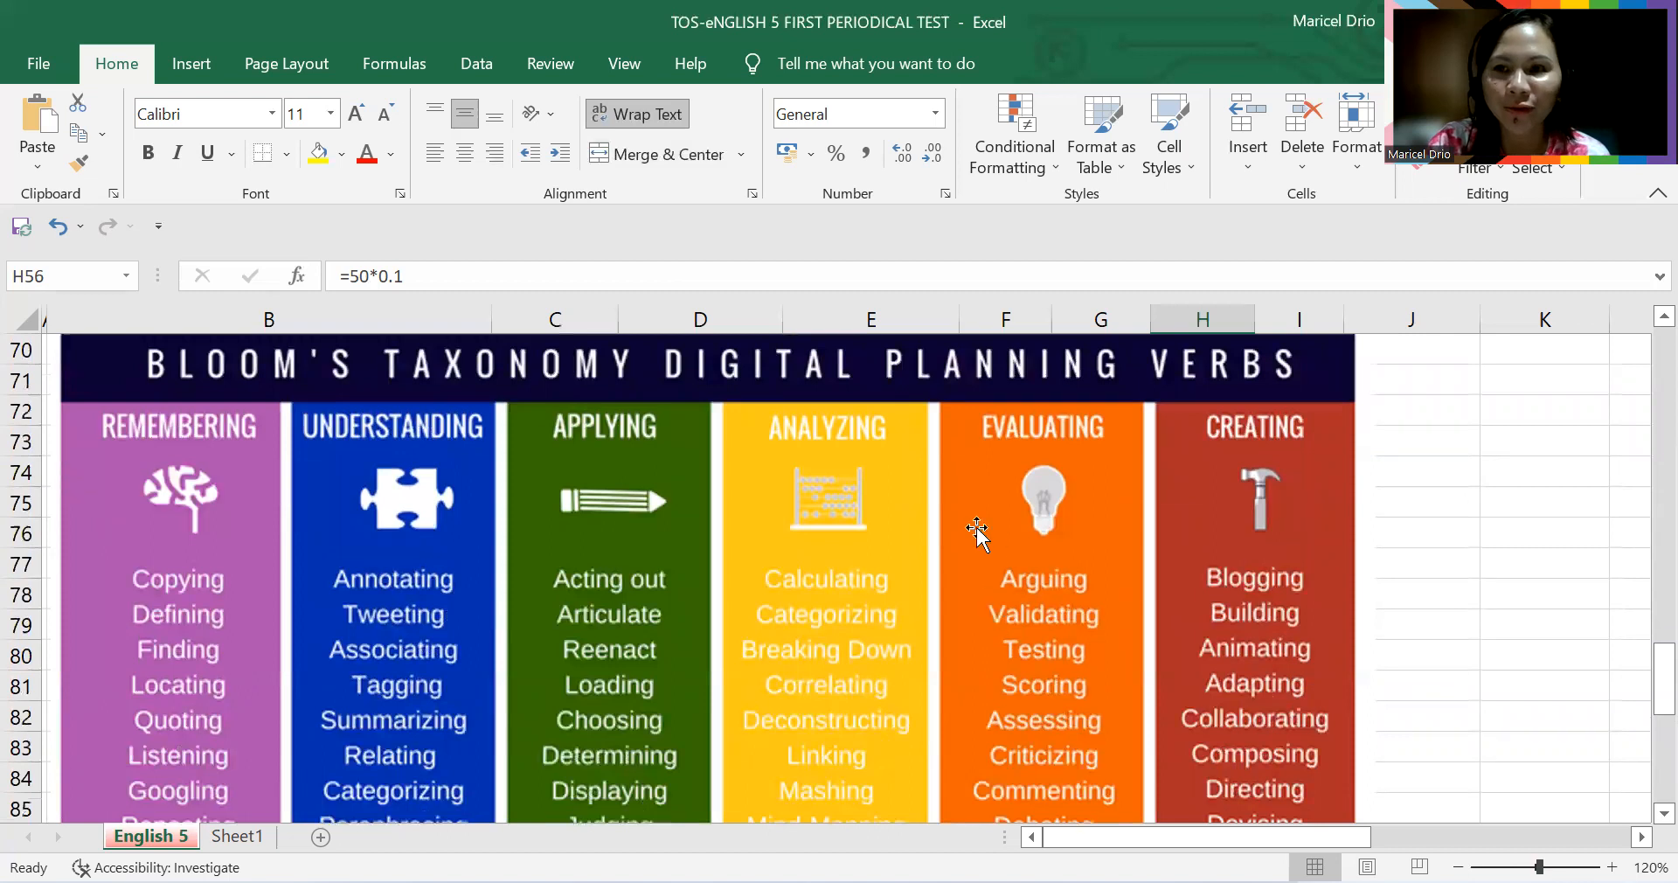
mouse_move(1028, 563)
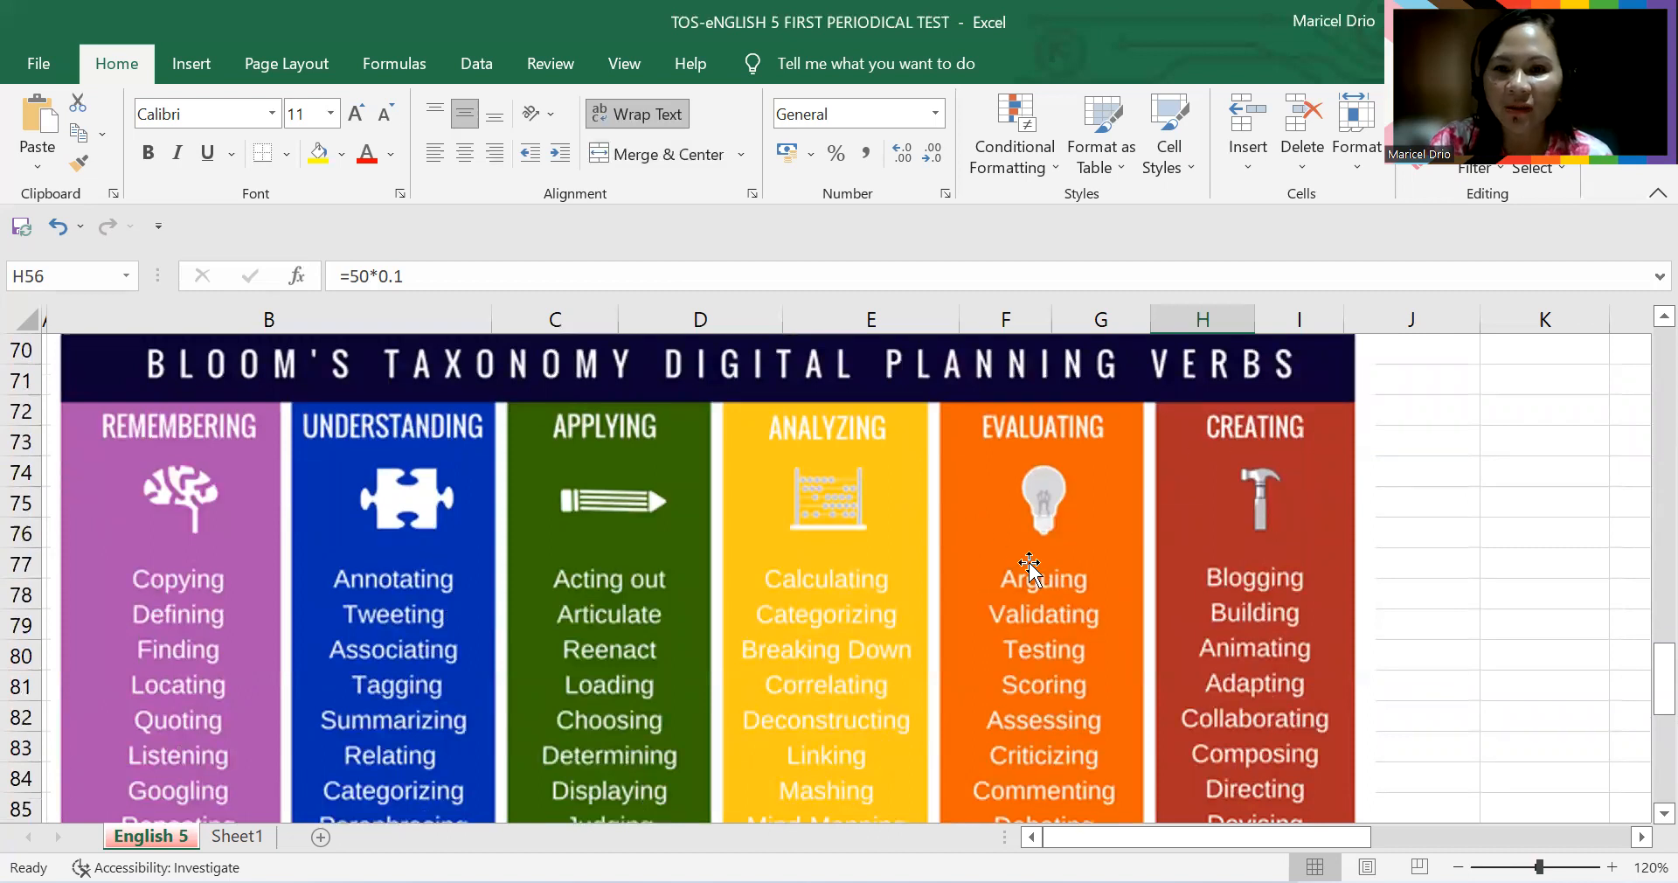
scroll(down, 3)
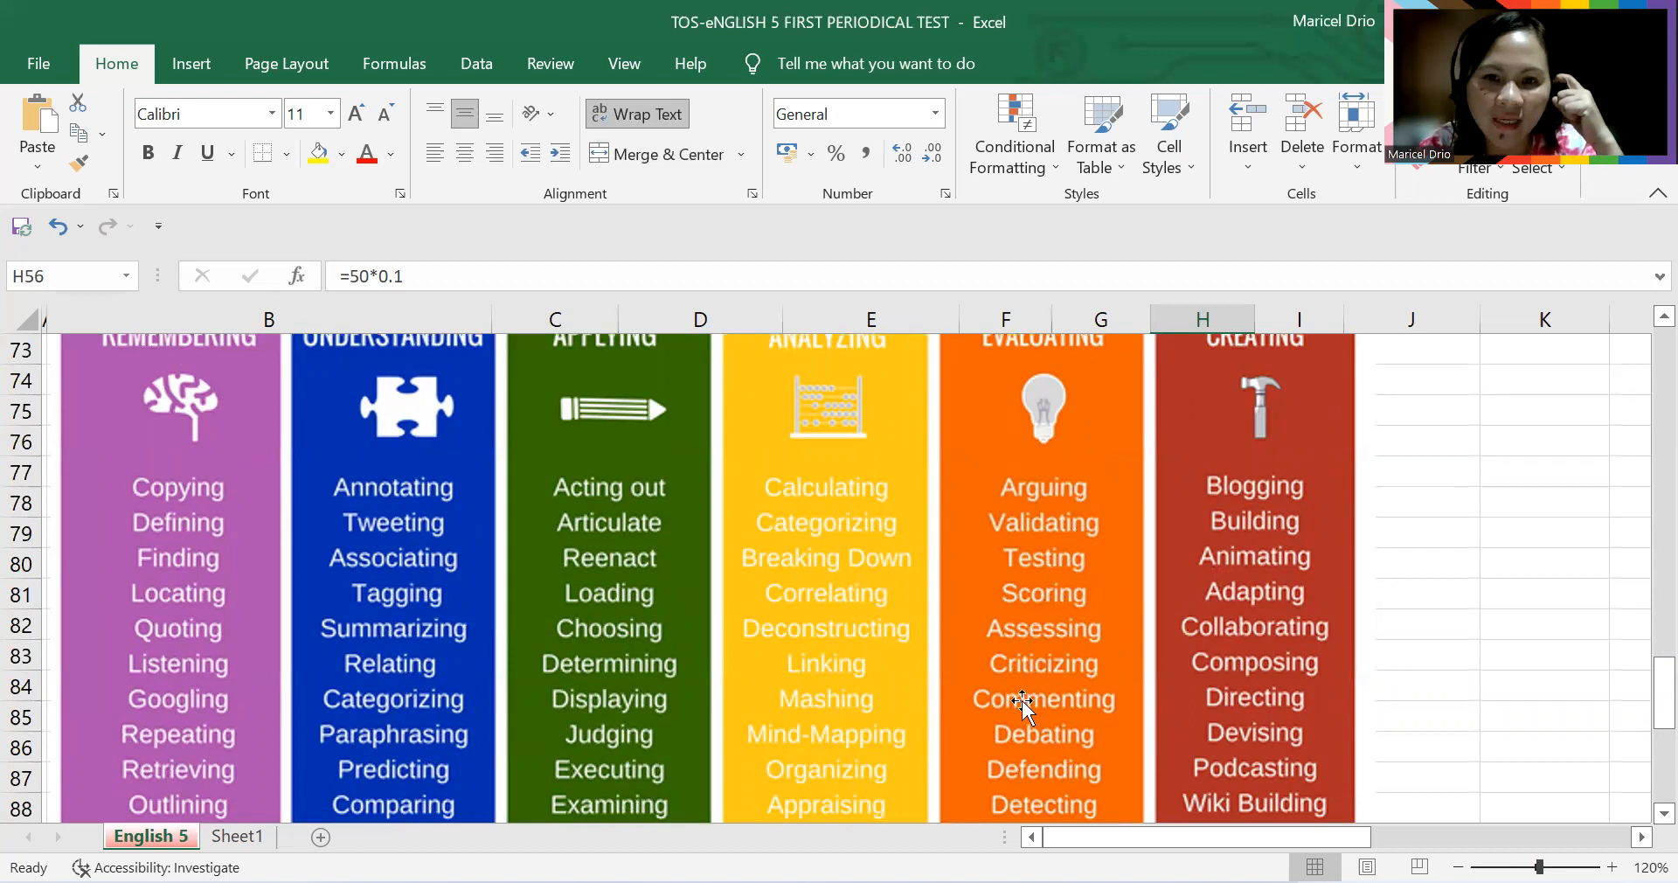
mouse_move(1044, 733)
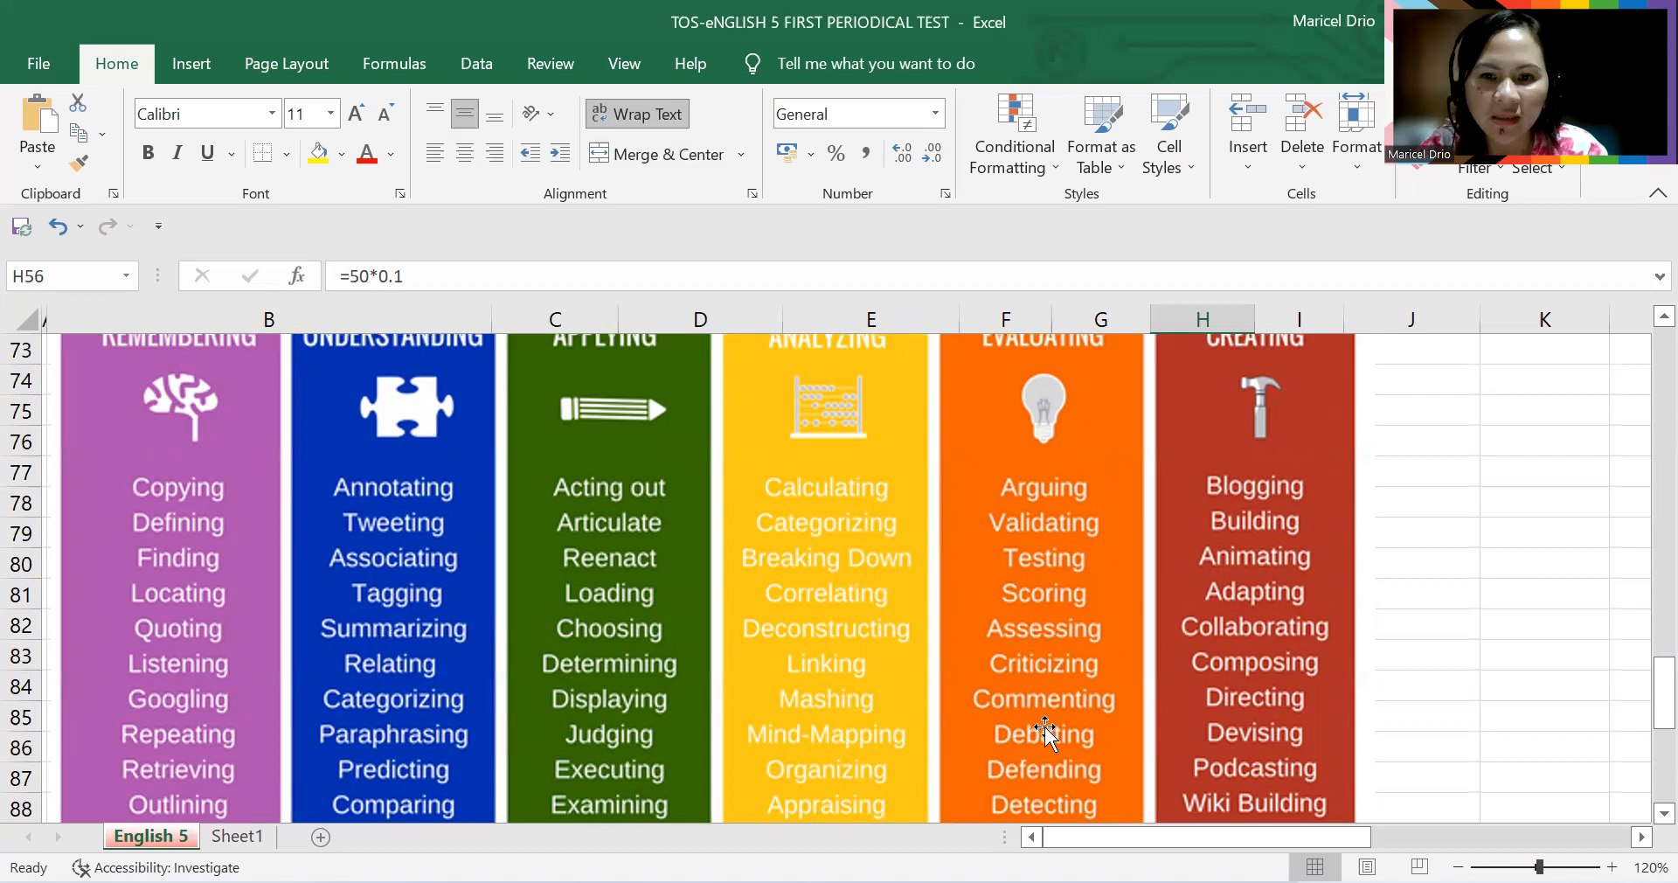
scroll(down, 3)
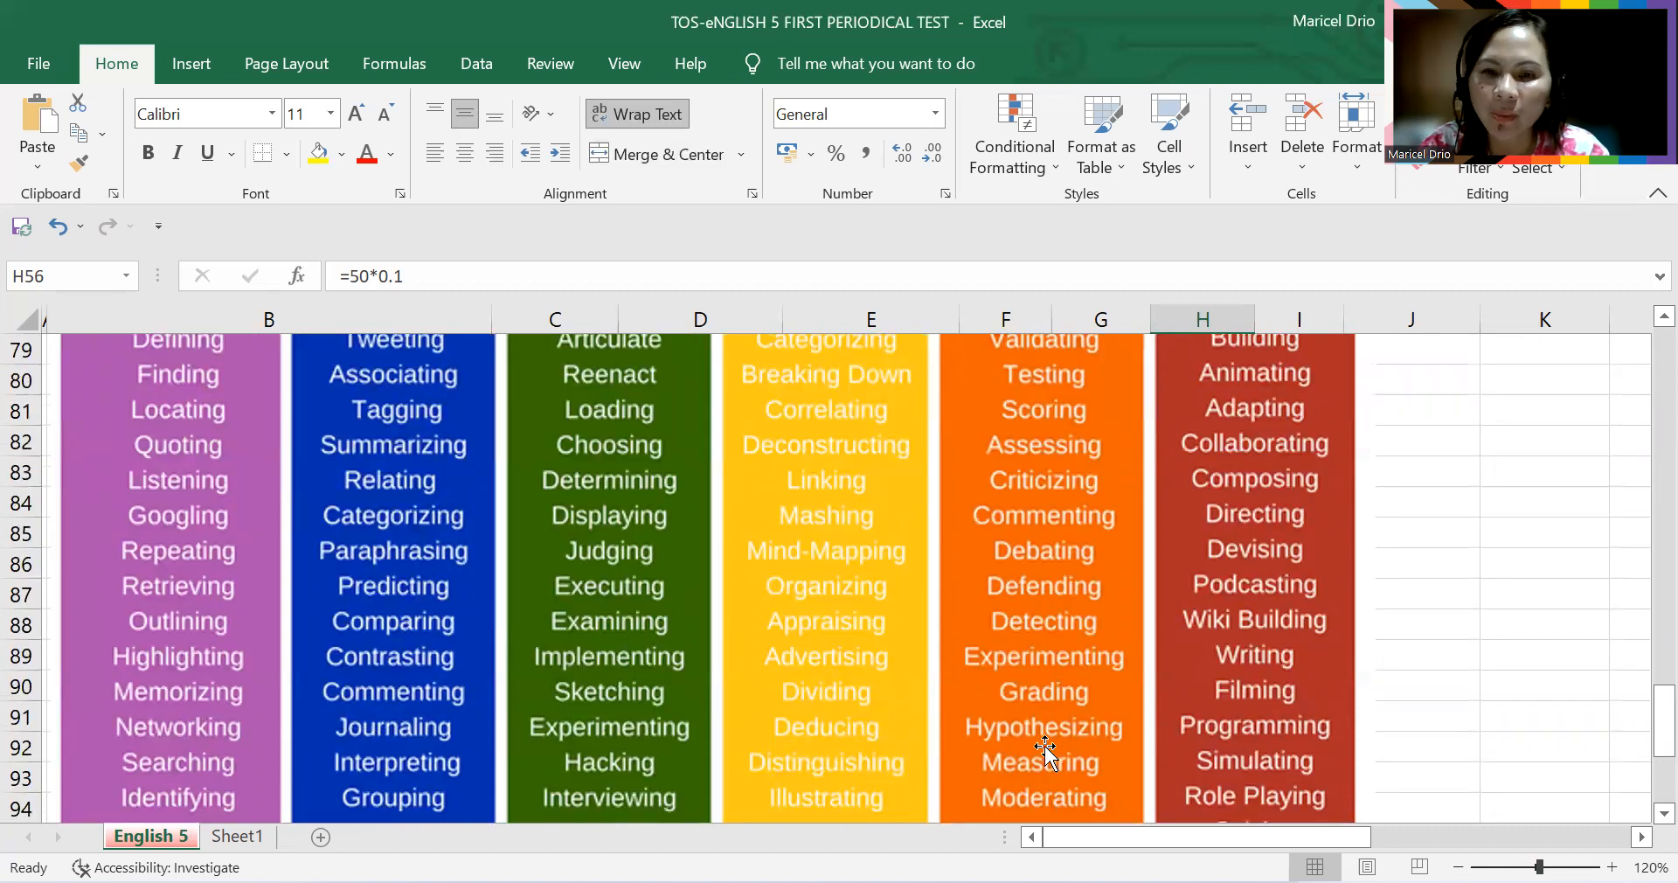
mouse_move(1057, 754)
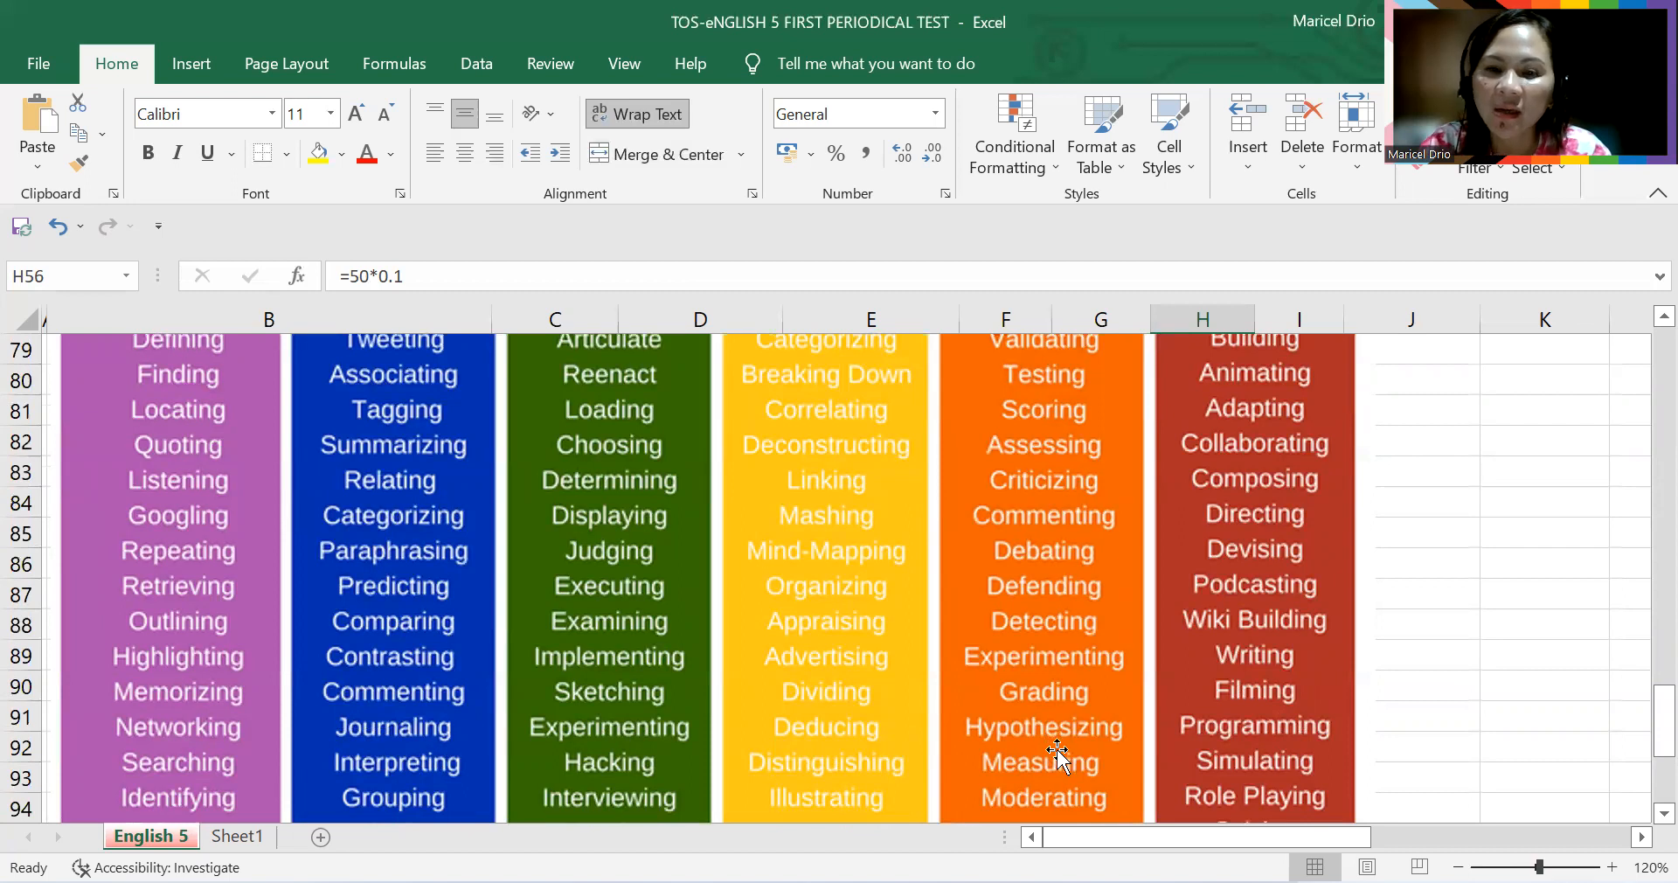
scroll(down, 3)
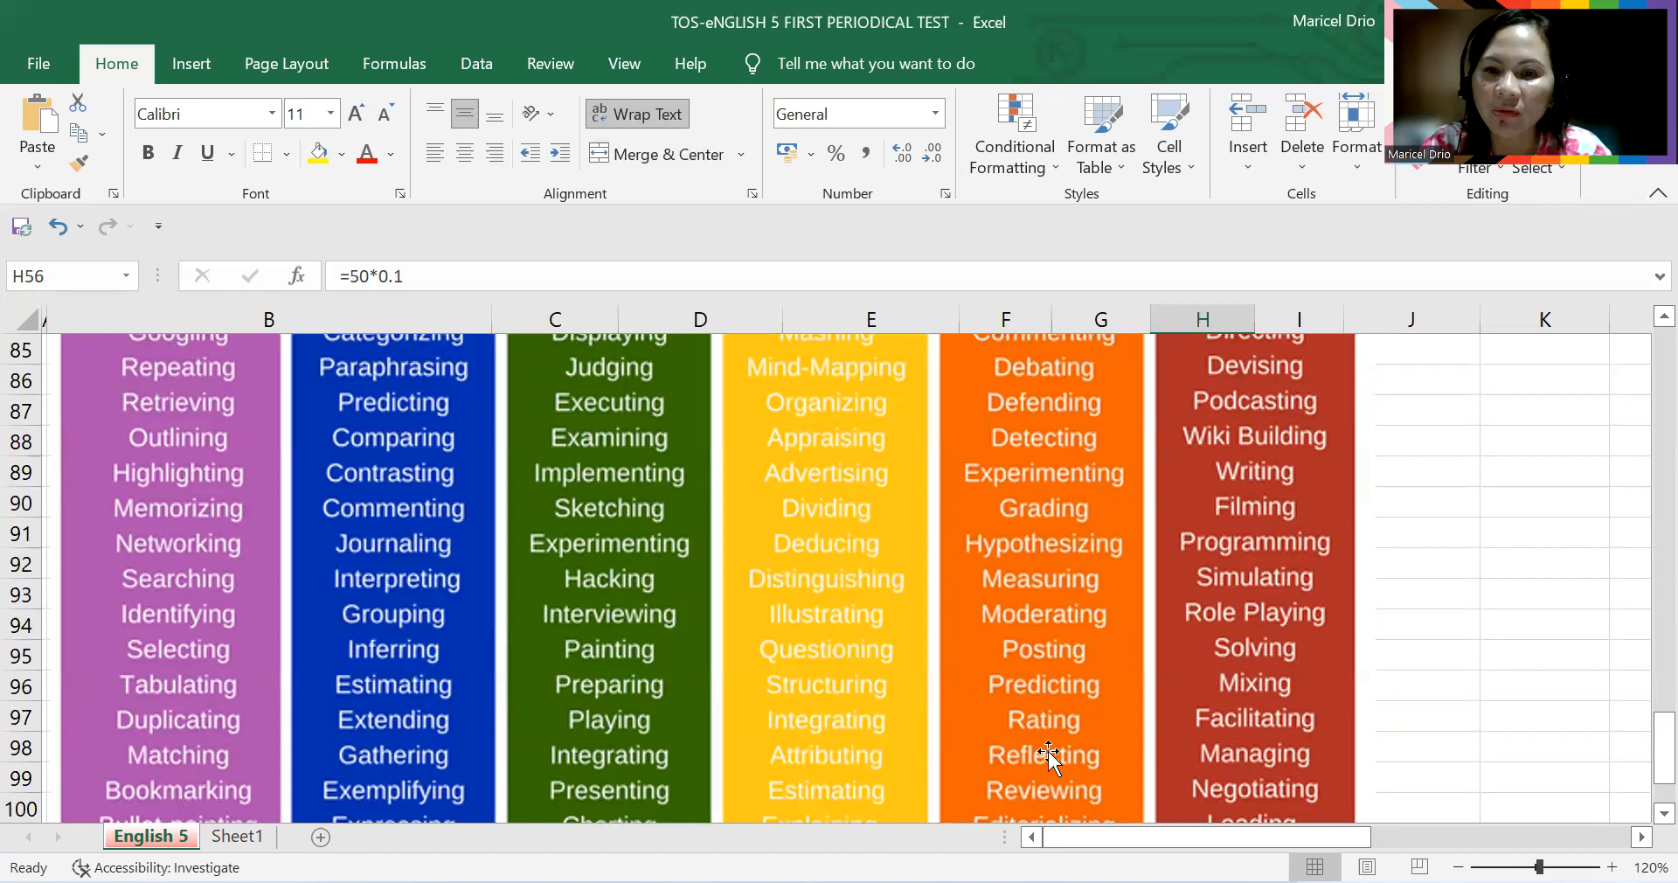
scroll(down, 3)
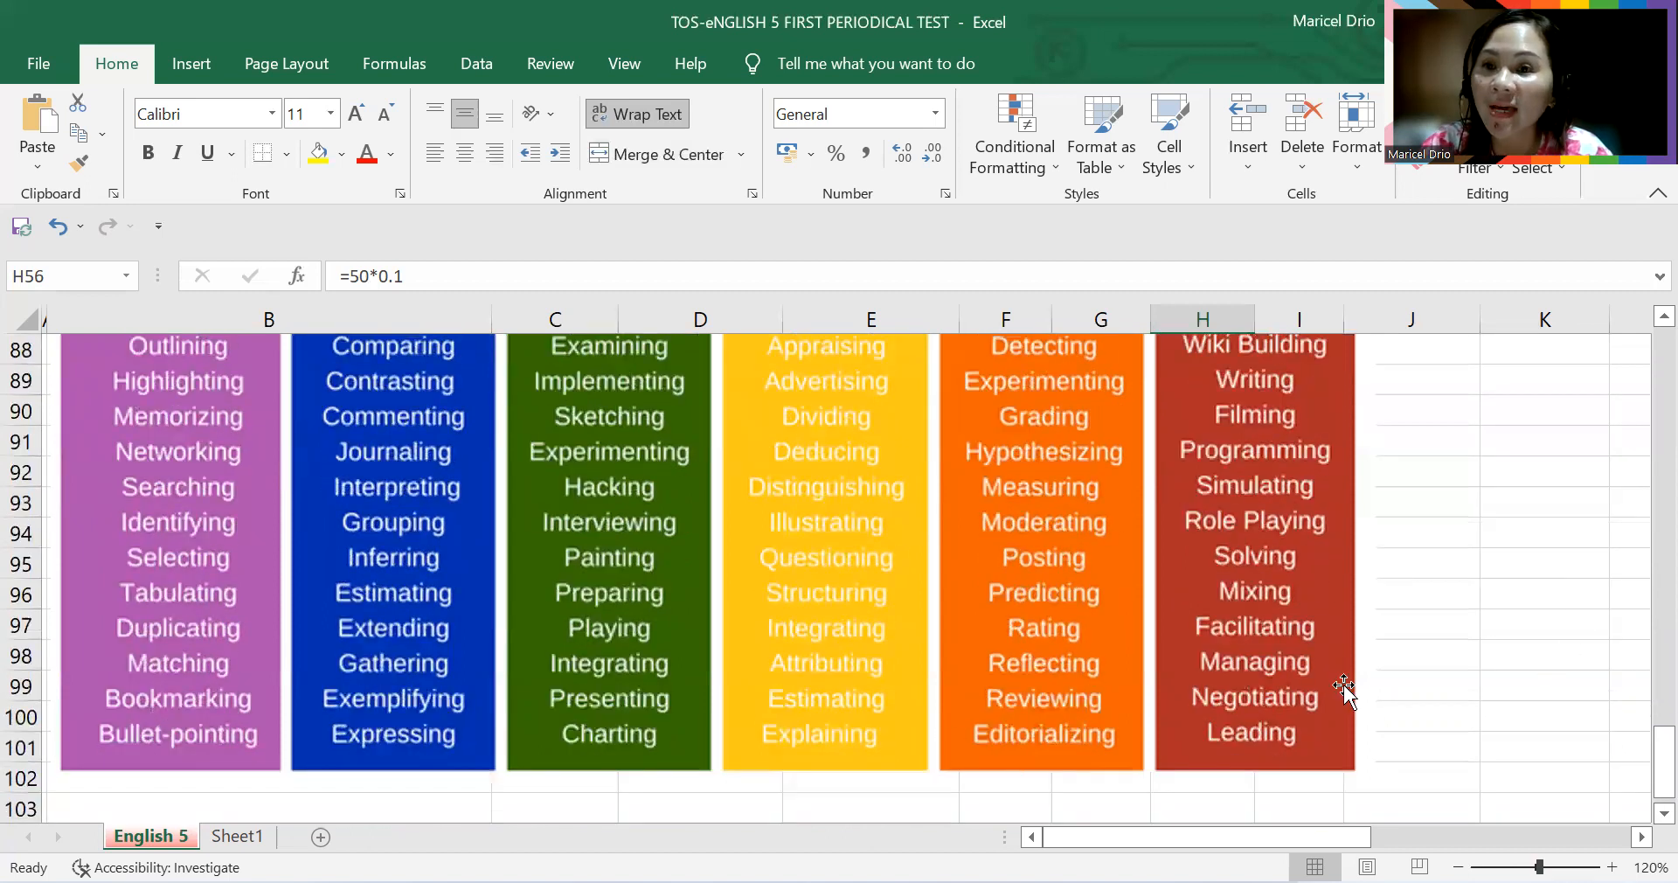
scroll(up, 3)
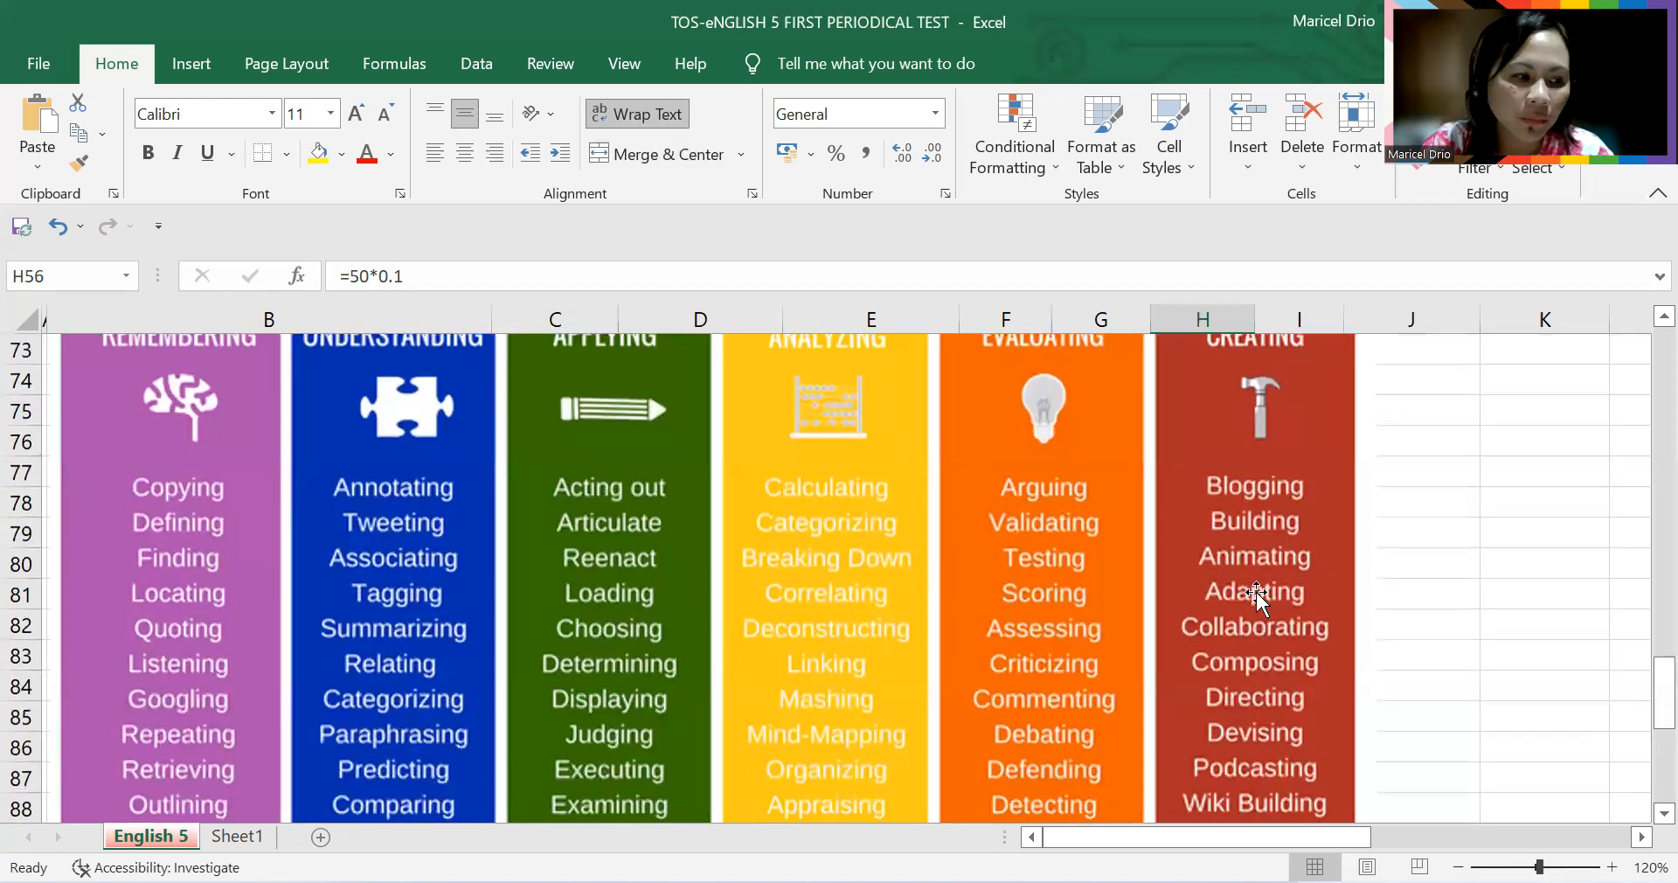
mouse_move(1263, 525)
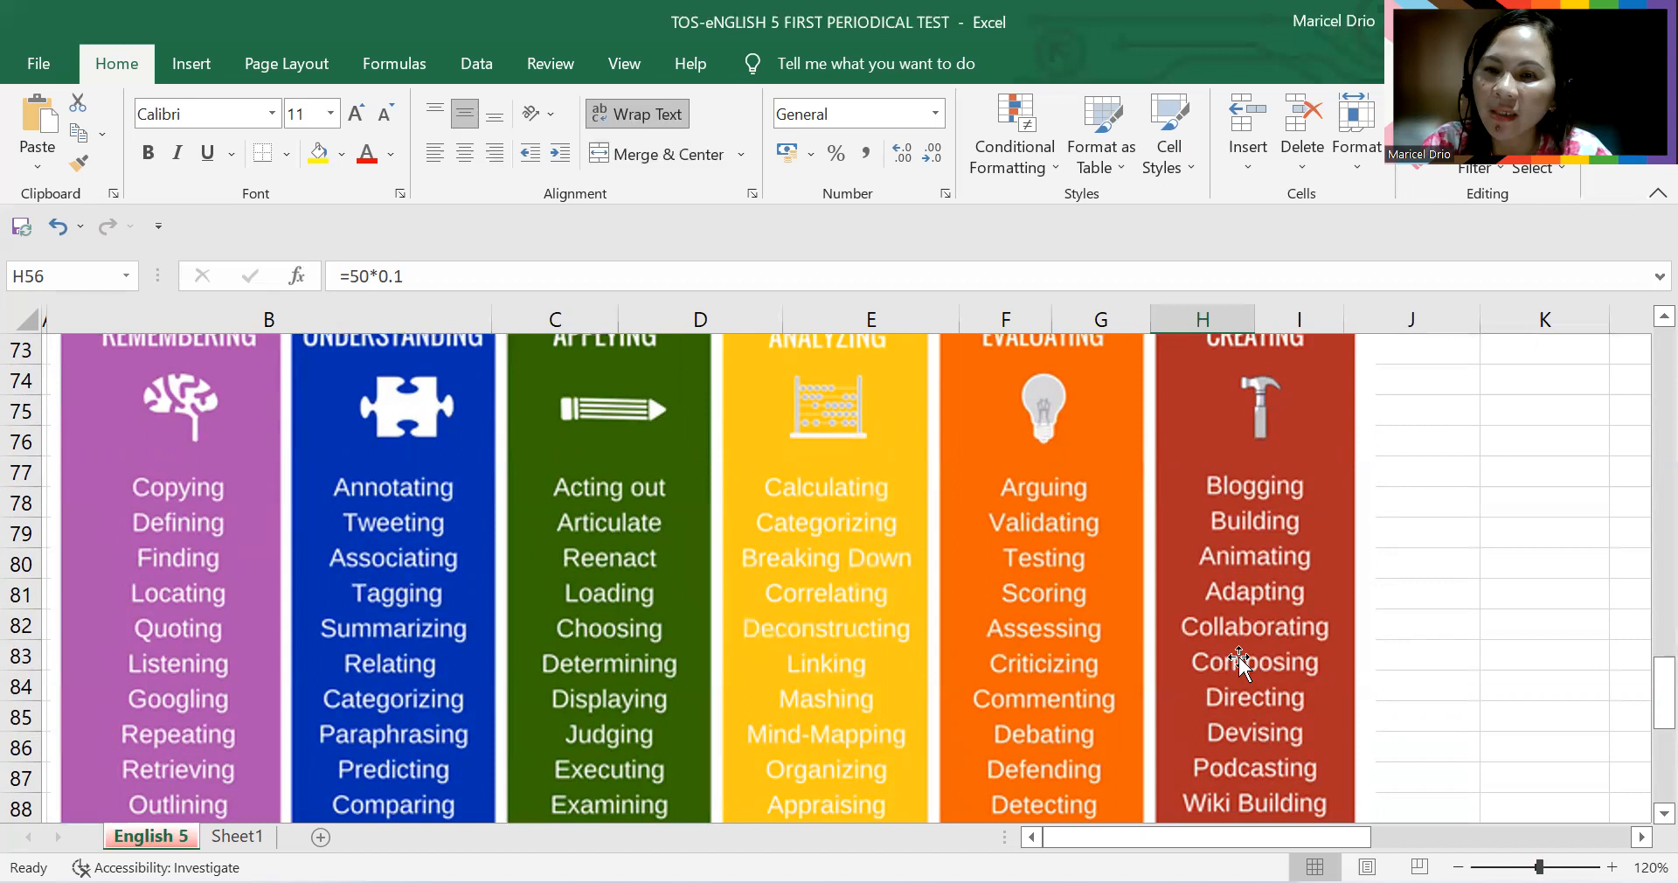
mouse_move(1252, 701)
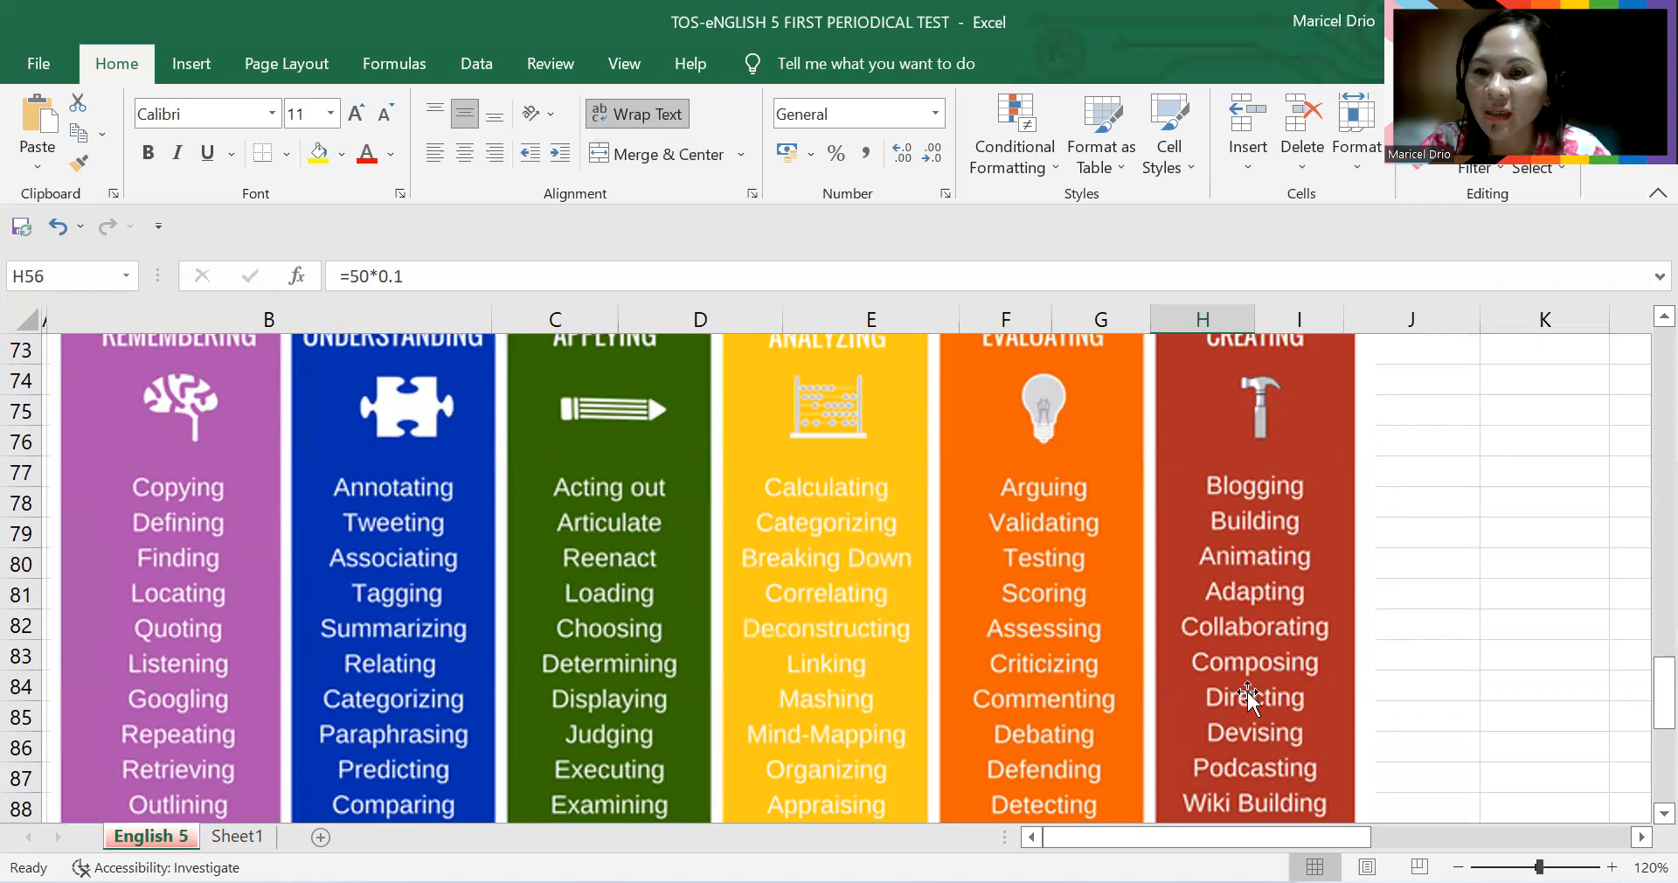
Step: Scroll back to the pyramid image beside the 10 Average and 5 Difficult counts
scroll(down, 3)
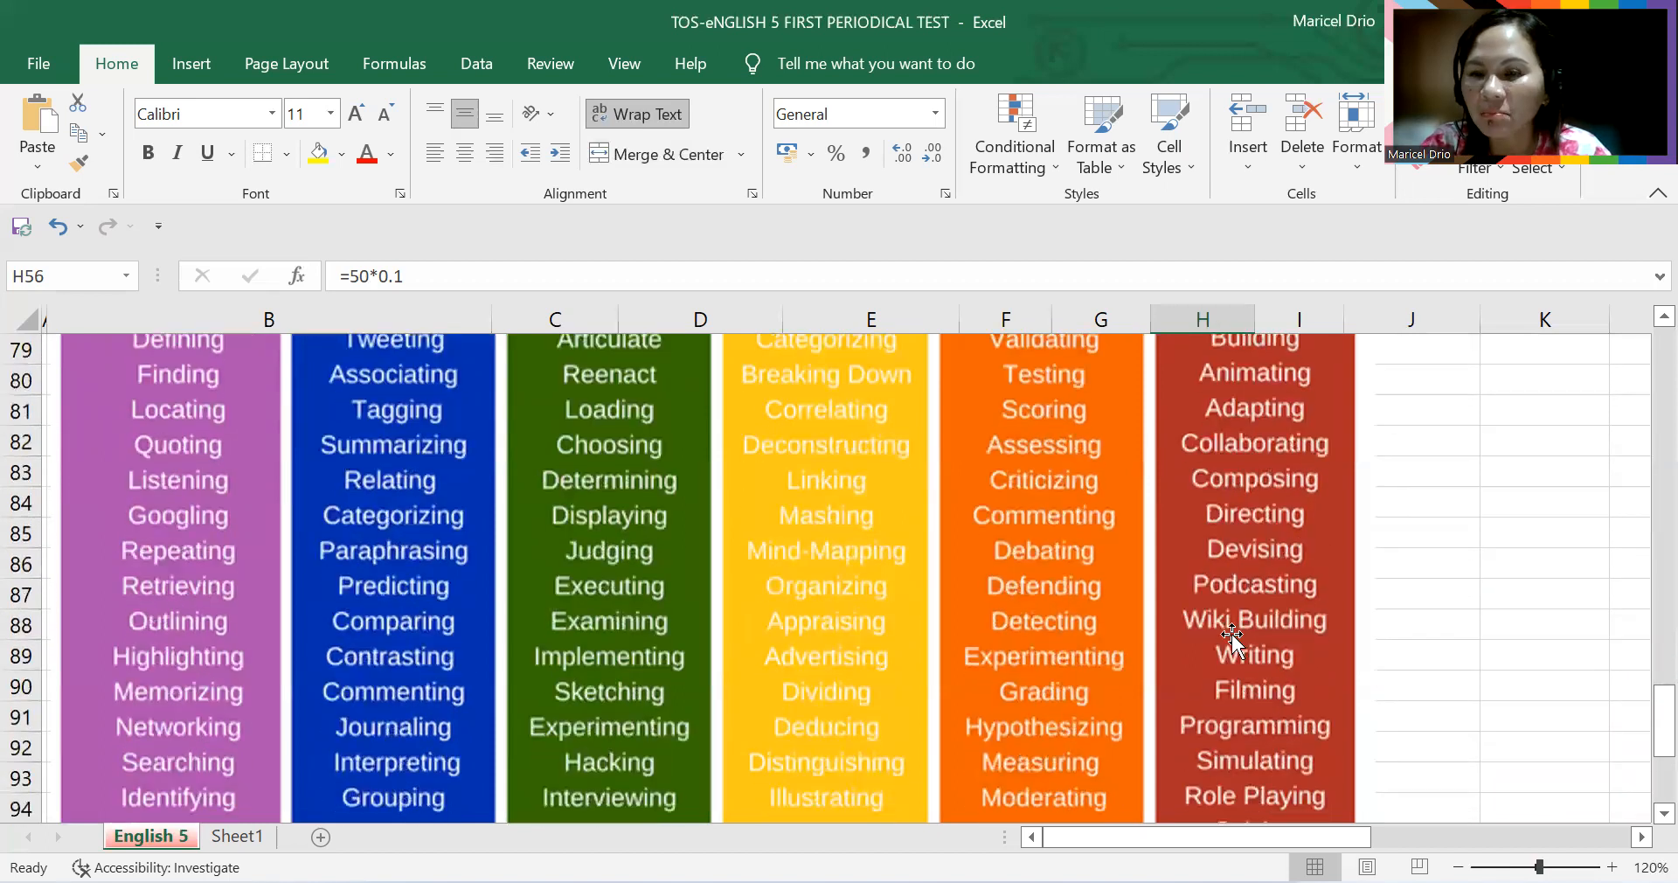
mouse_move(1282, 685)
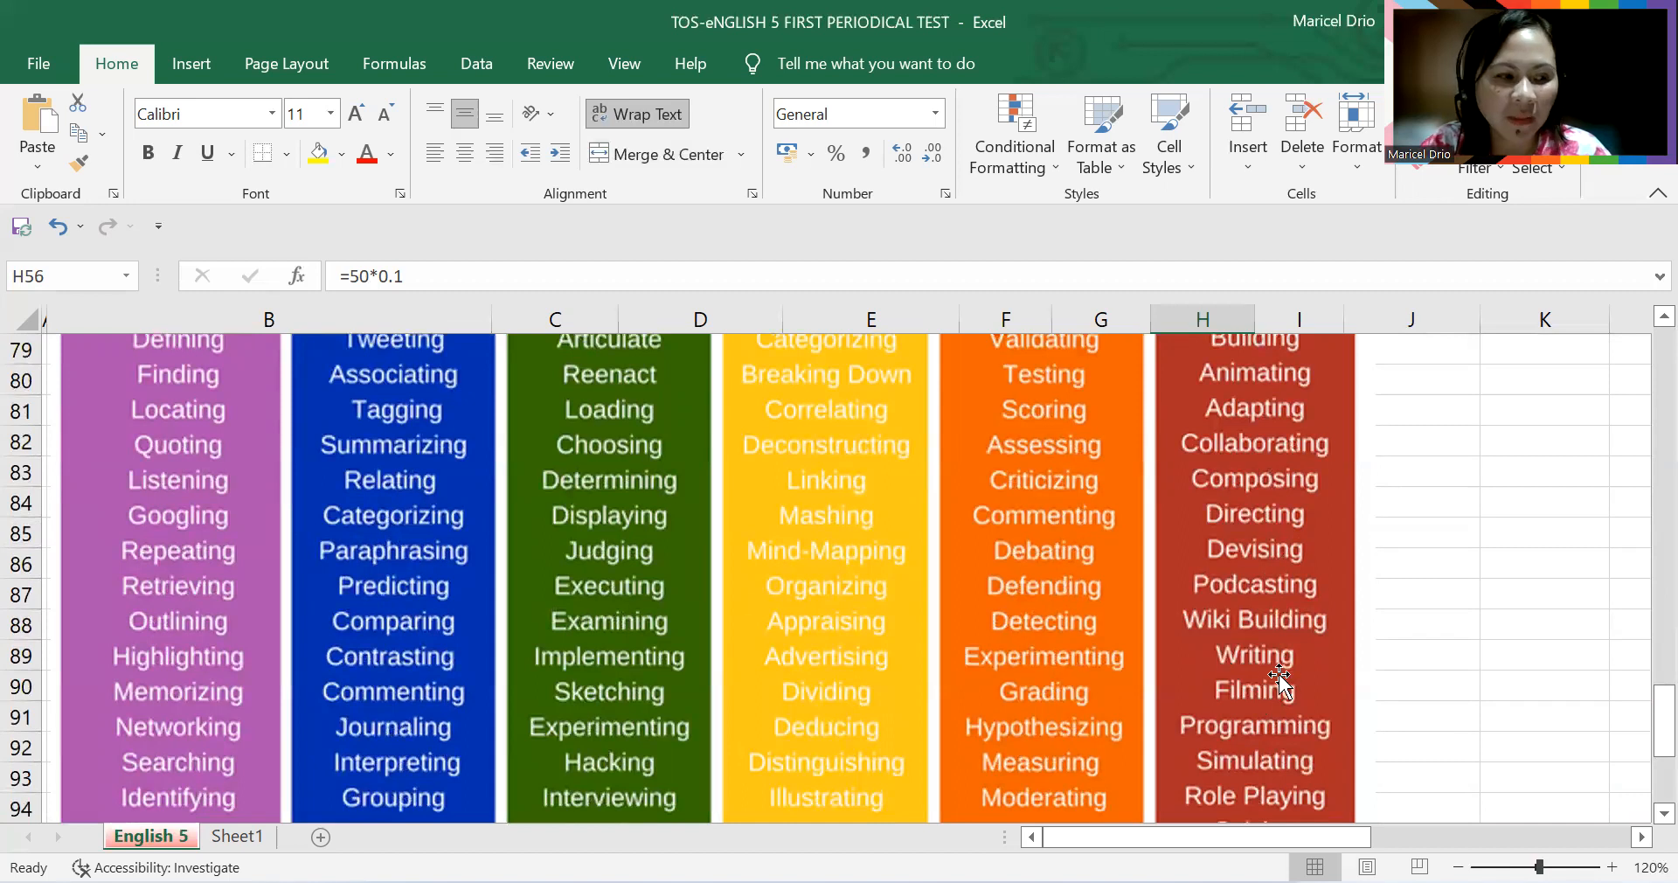
scroll(down, 3)
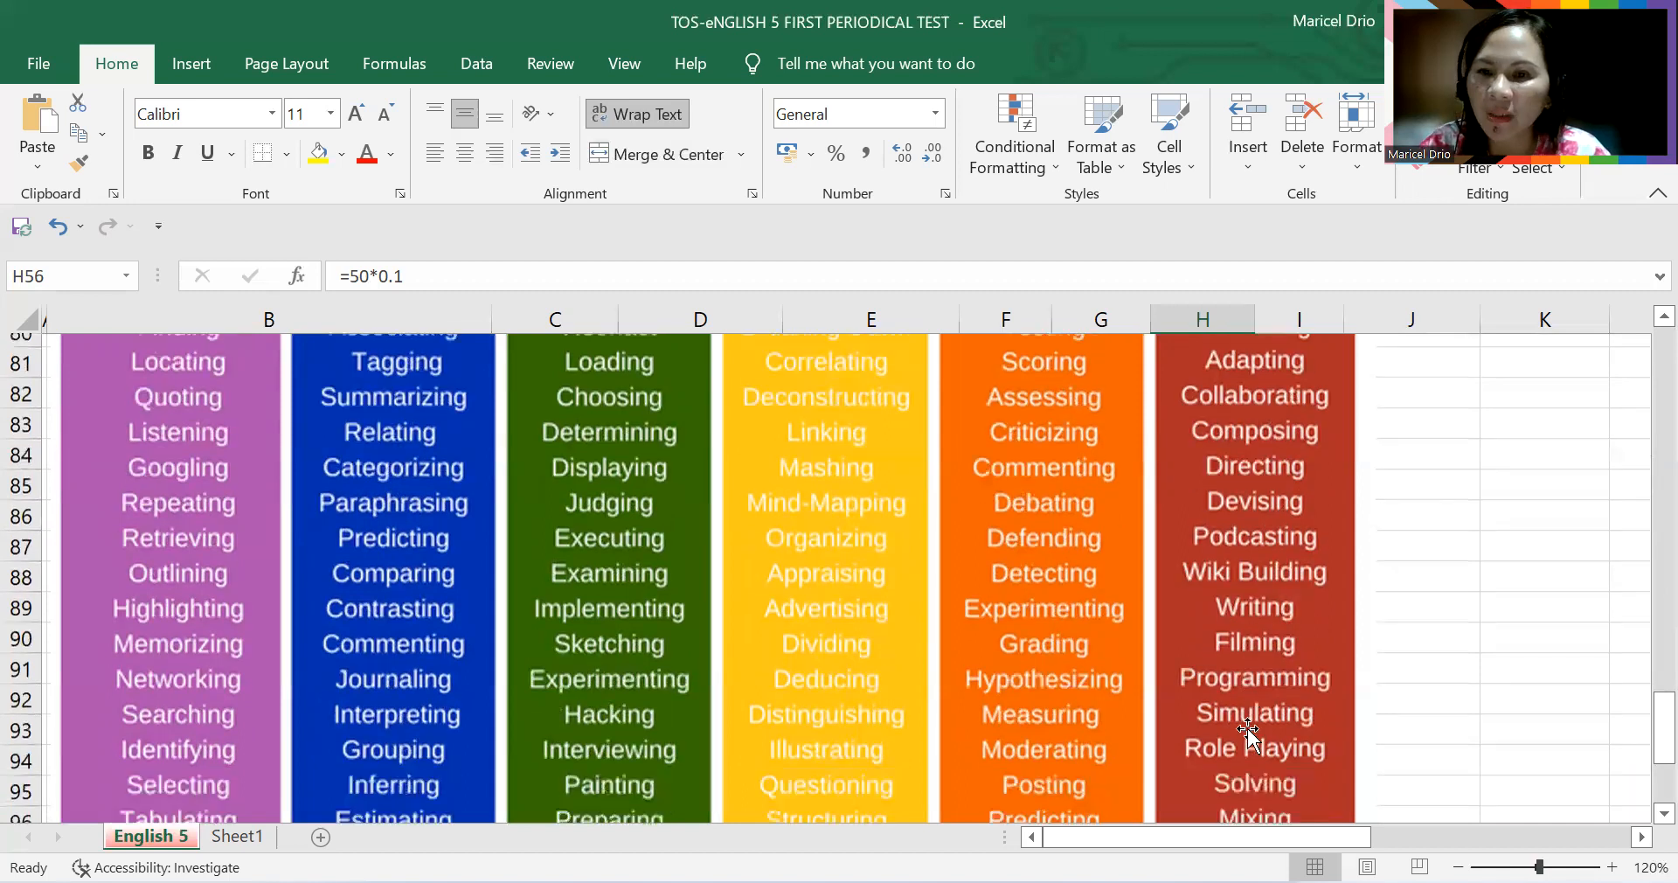
scroll(down, 3)
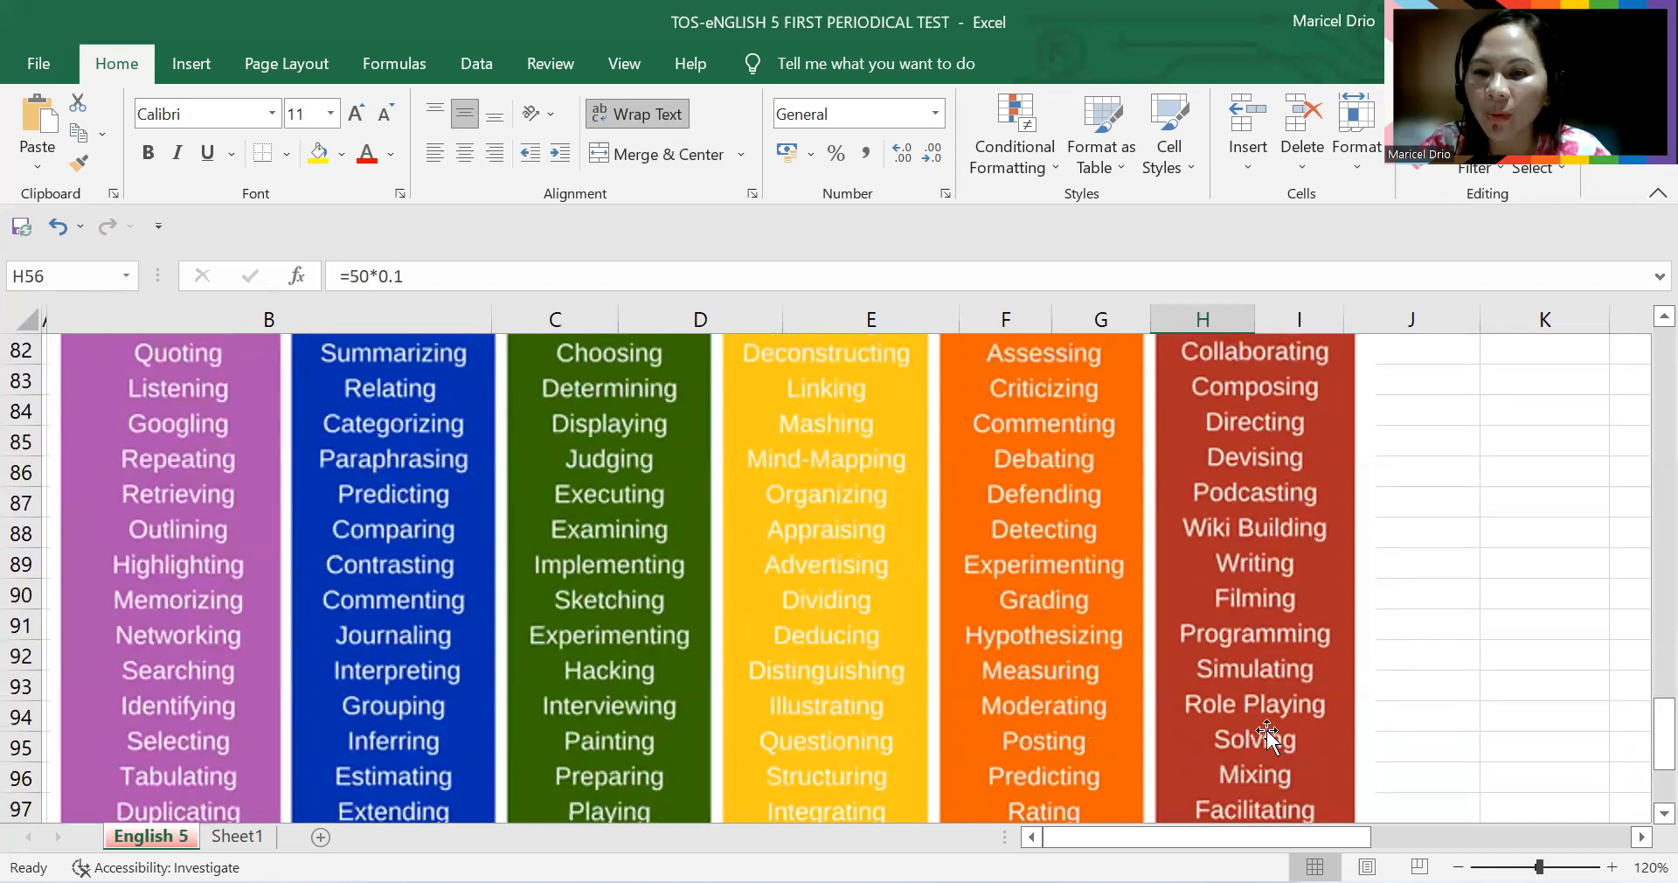
scroll(down, 3)
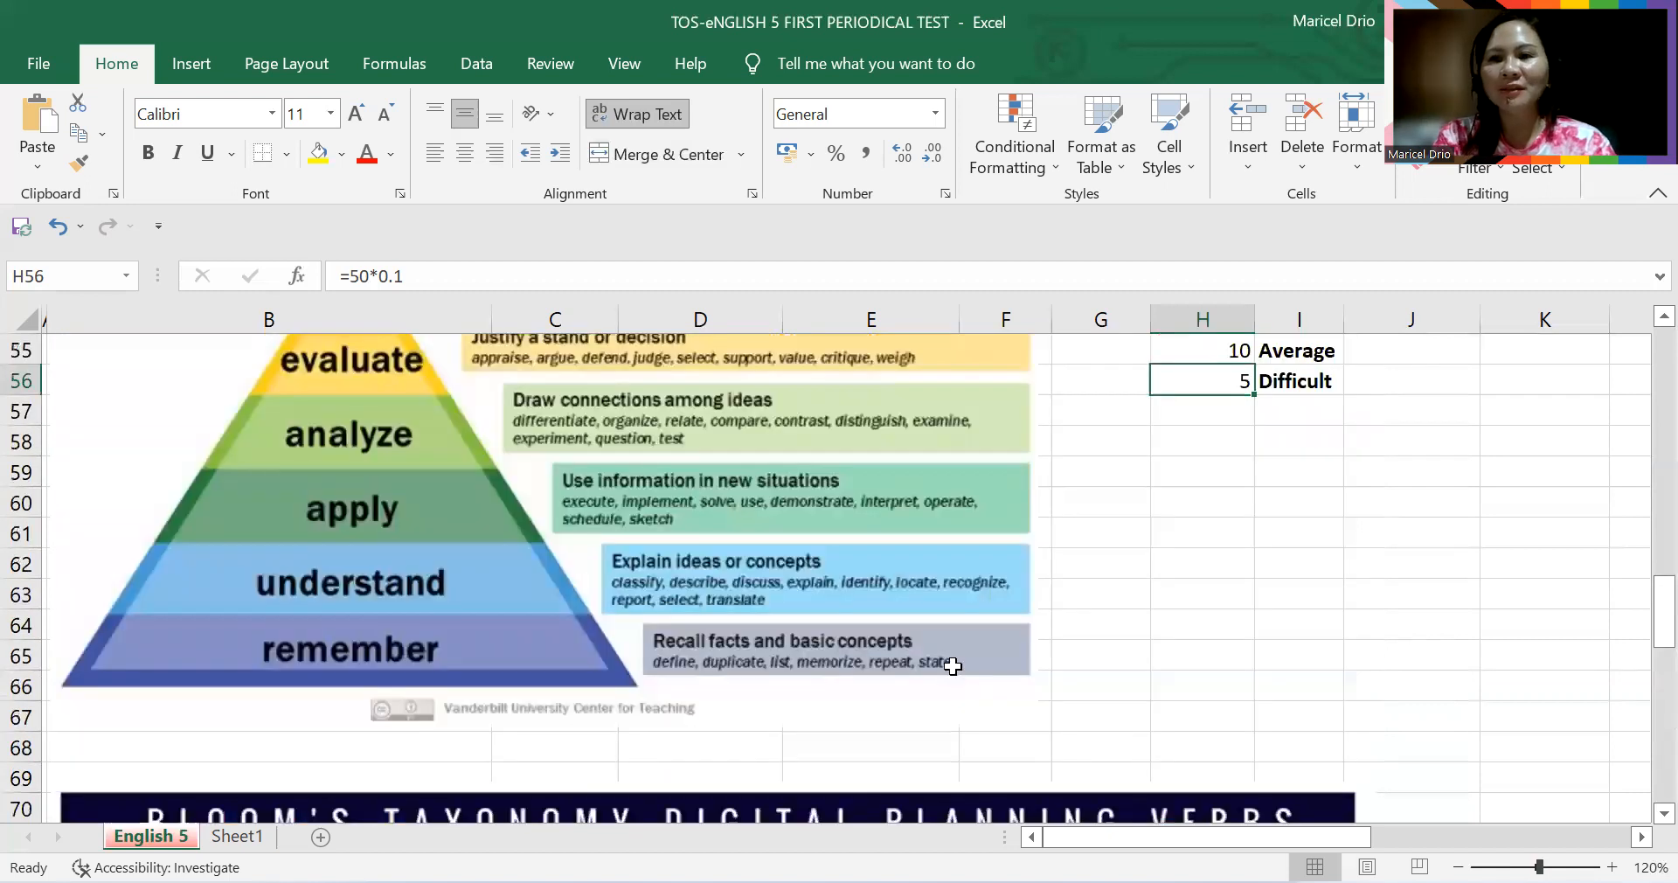
Step: Scroll up to the school header and the English 5 Table of Specification
scroll(up, 3)
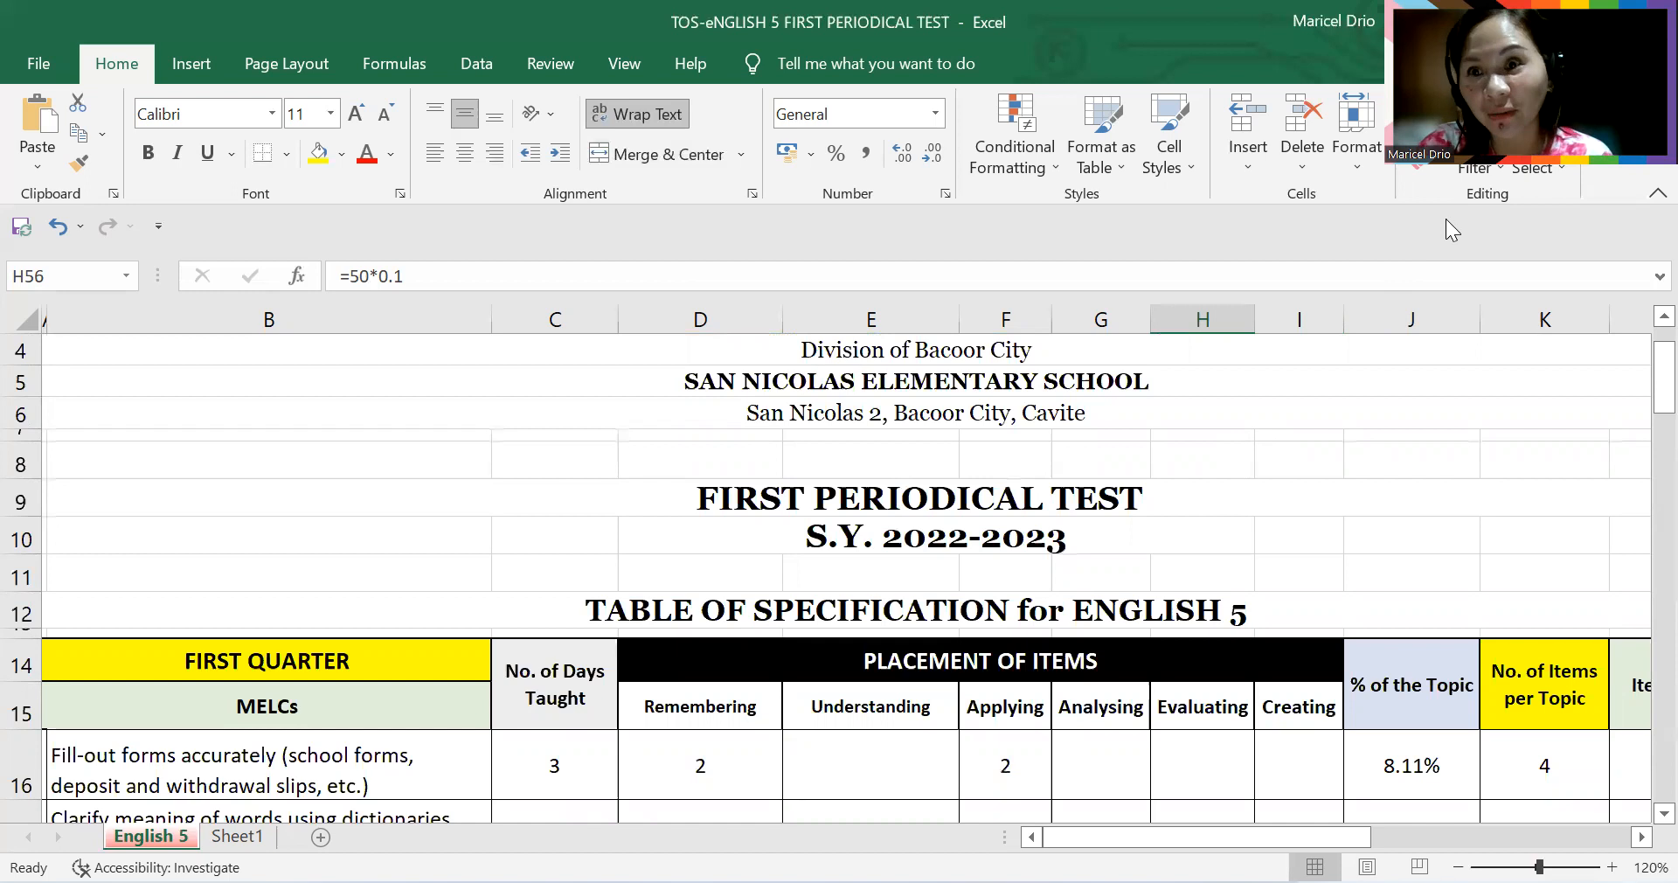
mouse_move(976, 522)
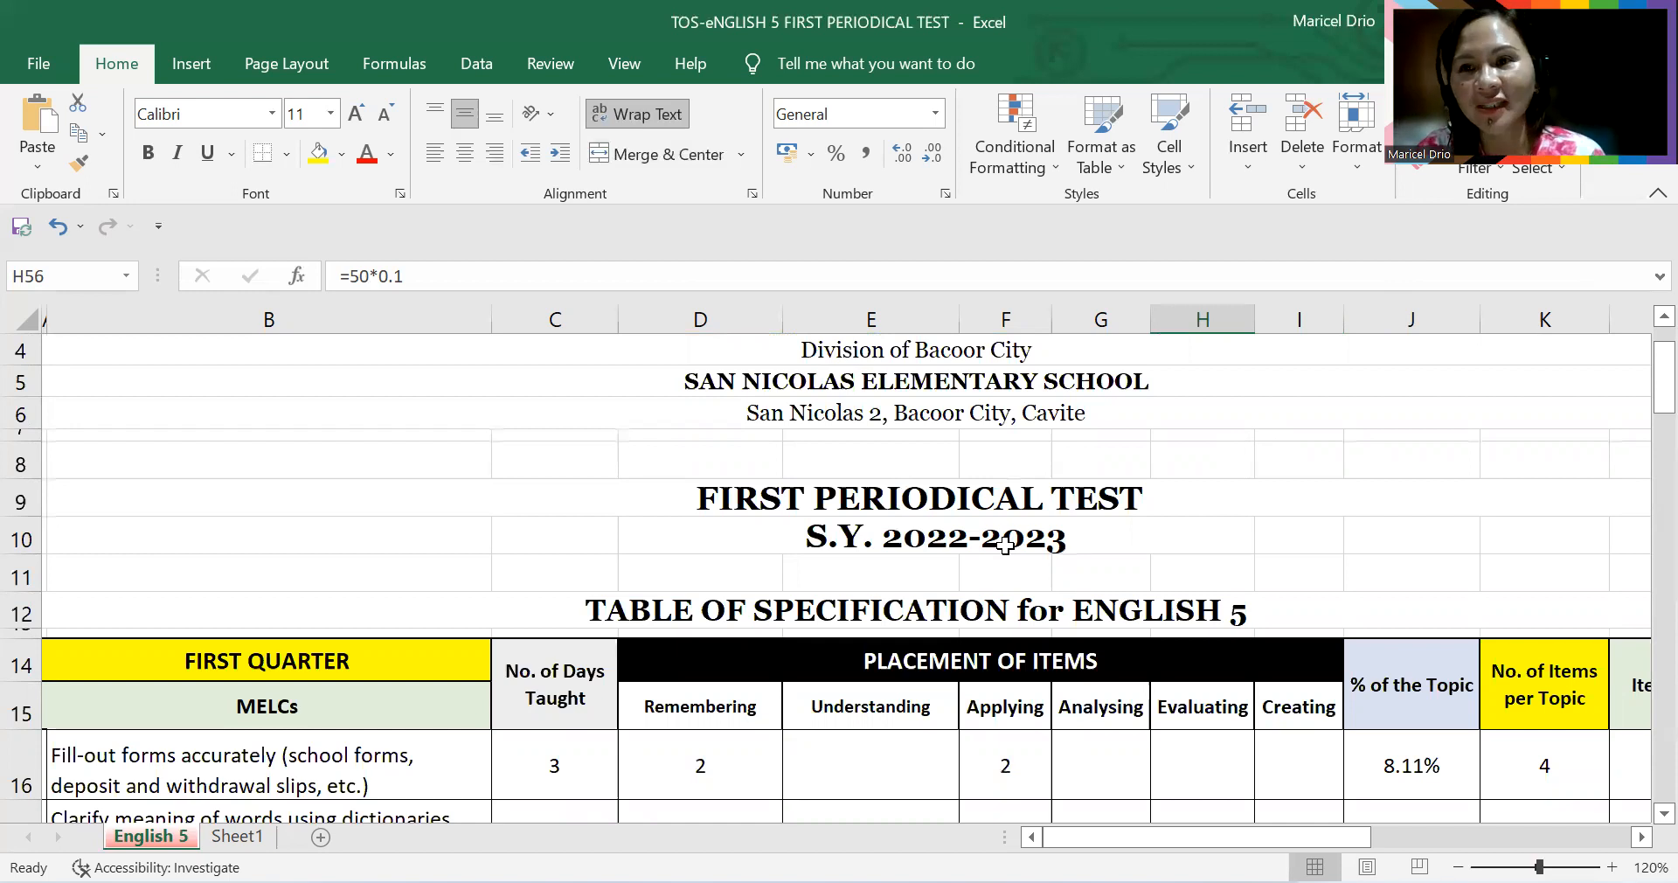
mouse_move(1006, 578)
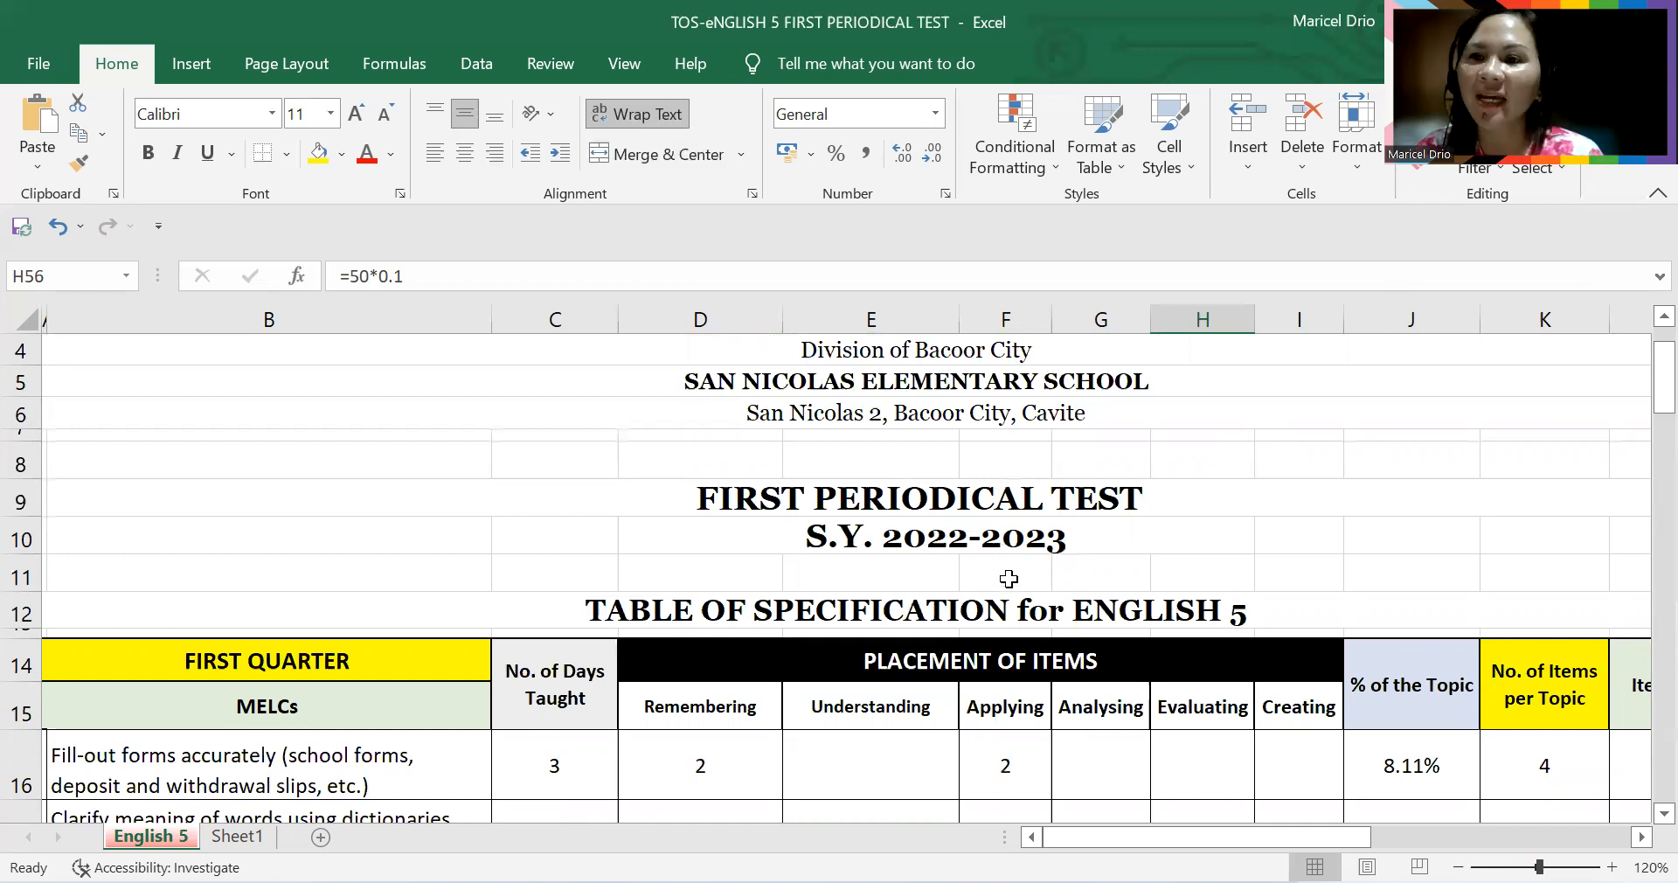